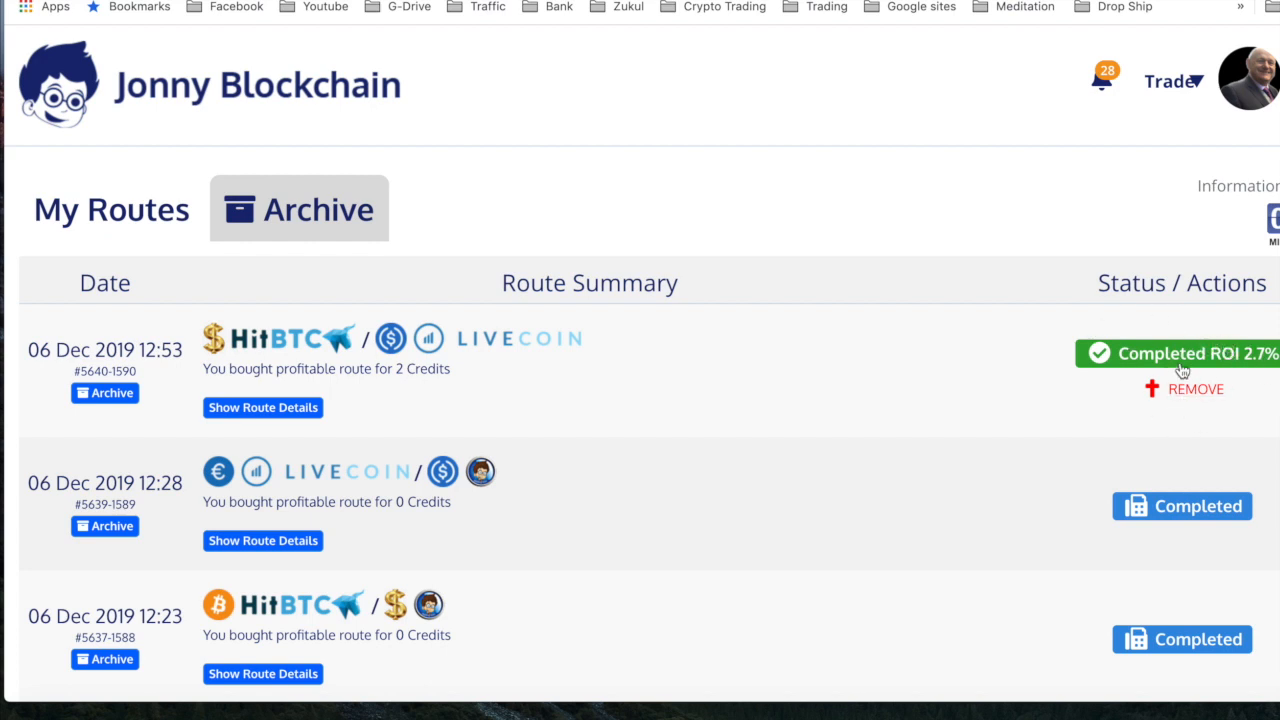
Show details of the 06 Dec 2019 12:53 HitBTC–Livecoin route and select USDC.
{"action": "left_click", "coordinate": [262, 407]}
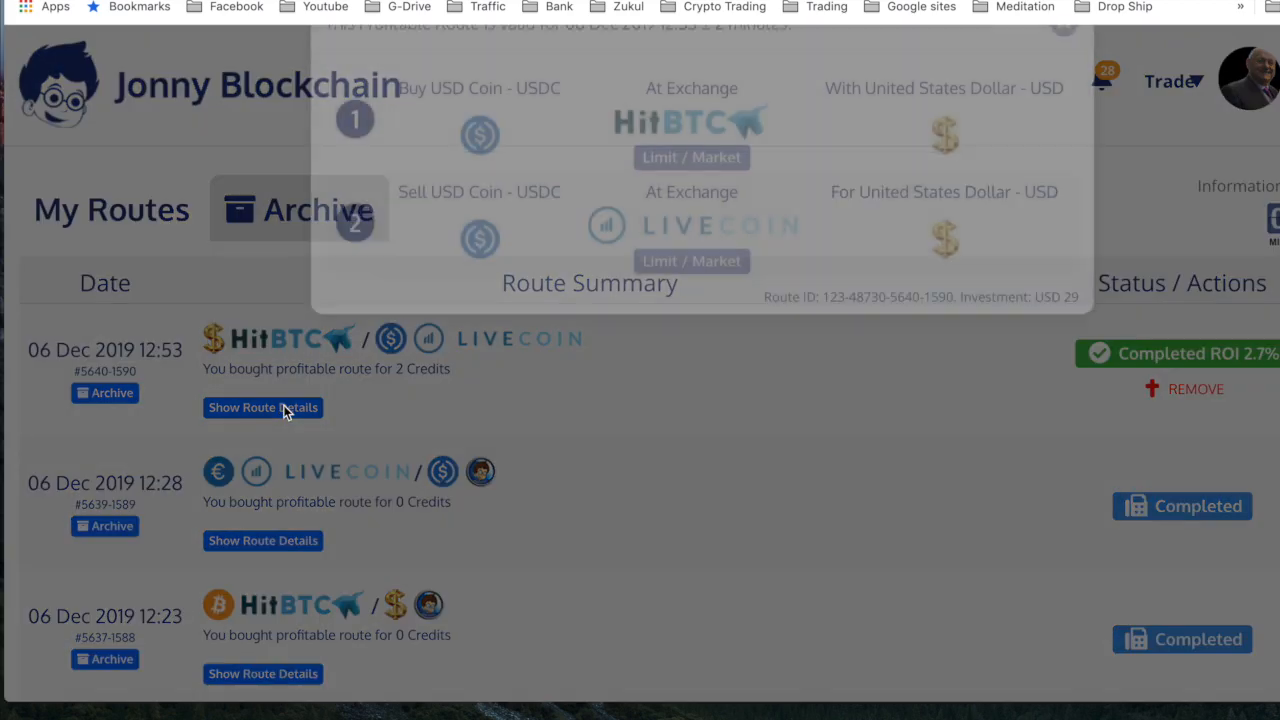
{"action": "left_click", "coordinate": [262, 407]}
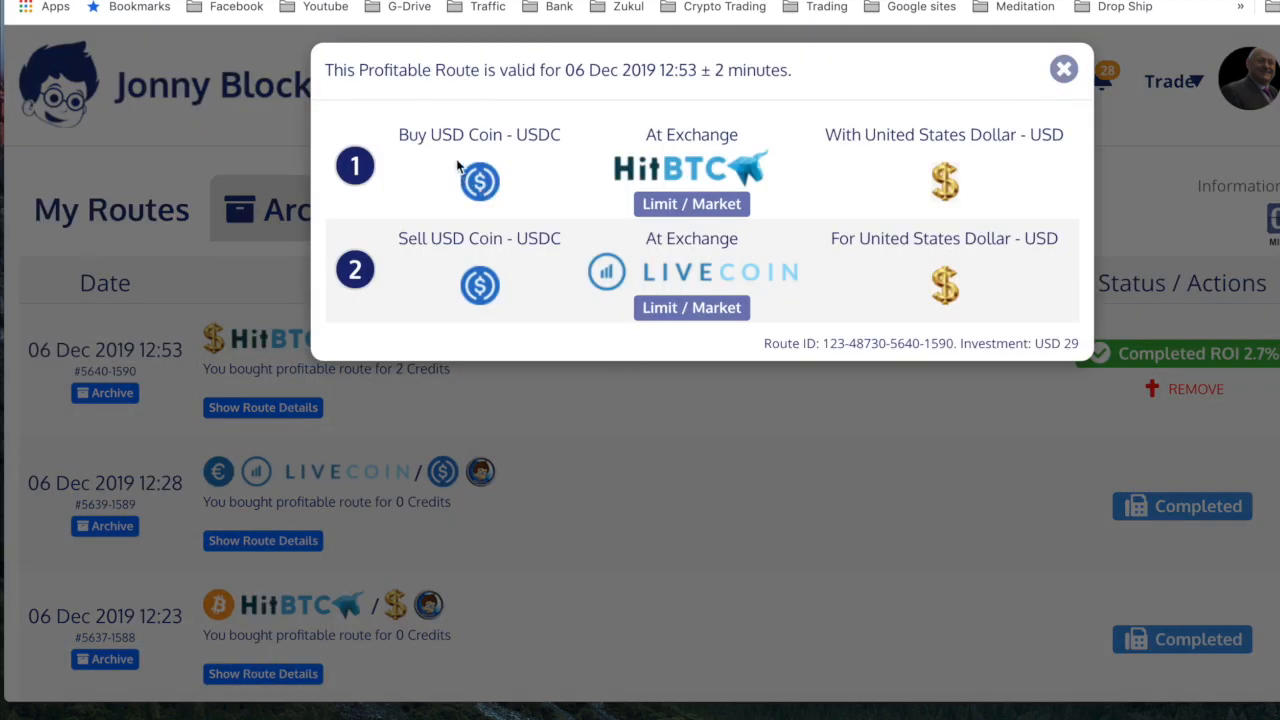
{"action": "mouse_move", "coordinate": [478, 180]}
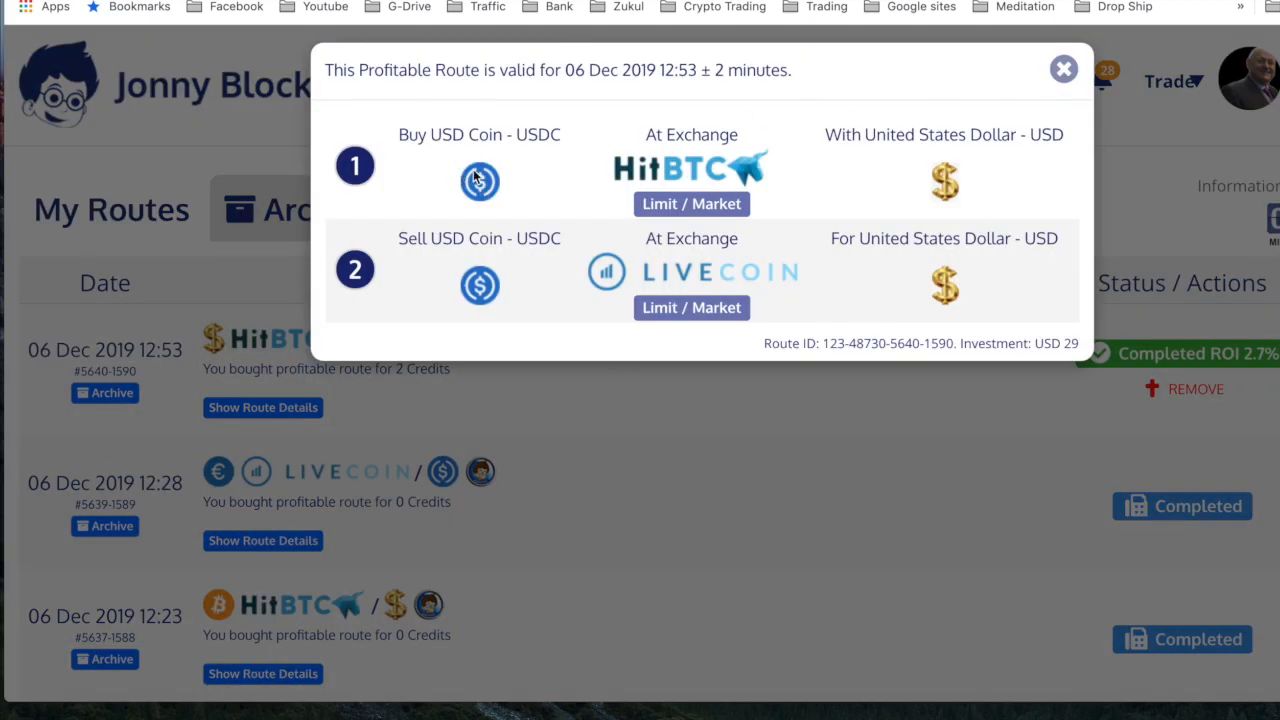
{"action": "mouse_move", "coordinate": [952, 195]}
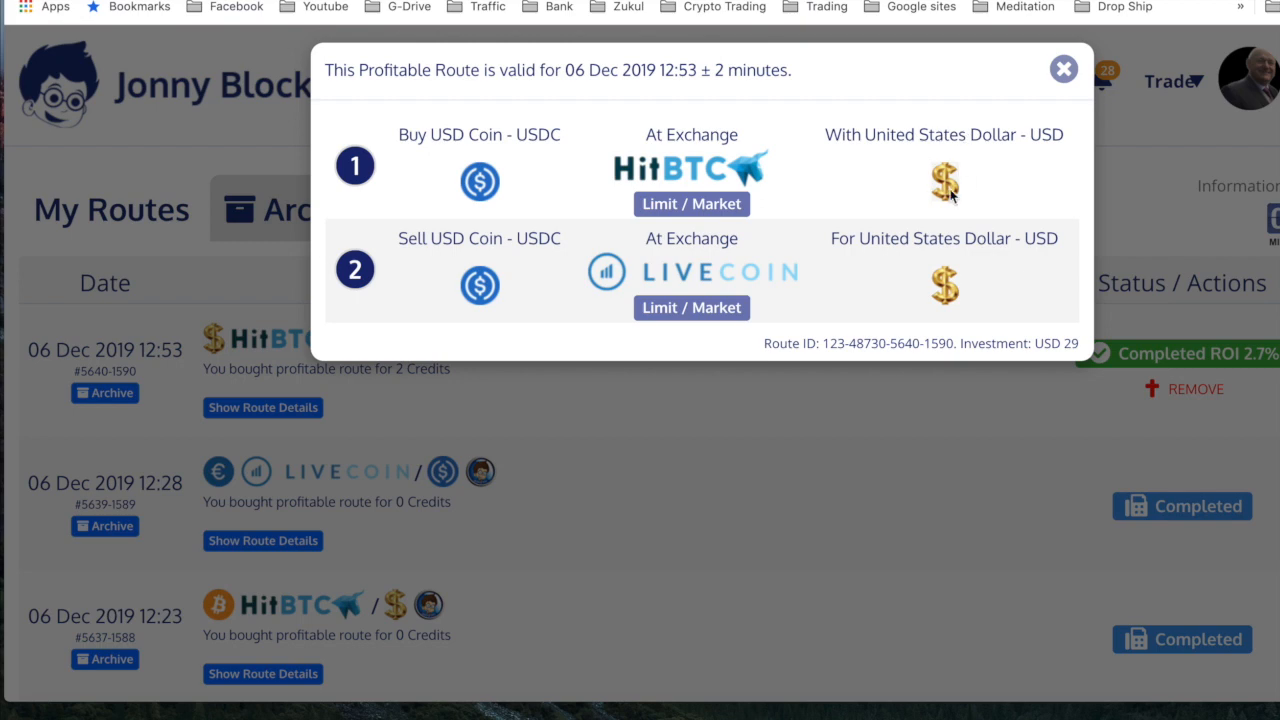
{"action": "mouse_move", "coordinate": [490, 187]}
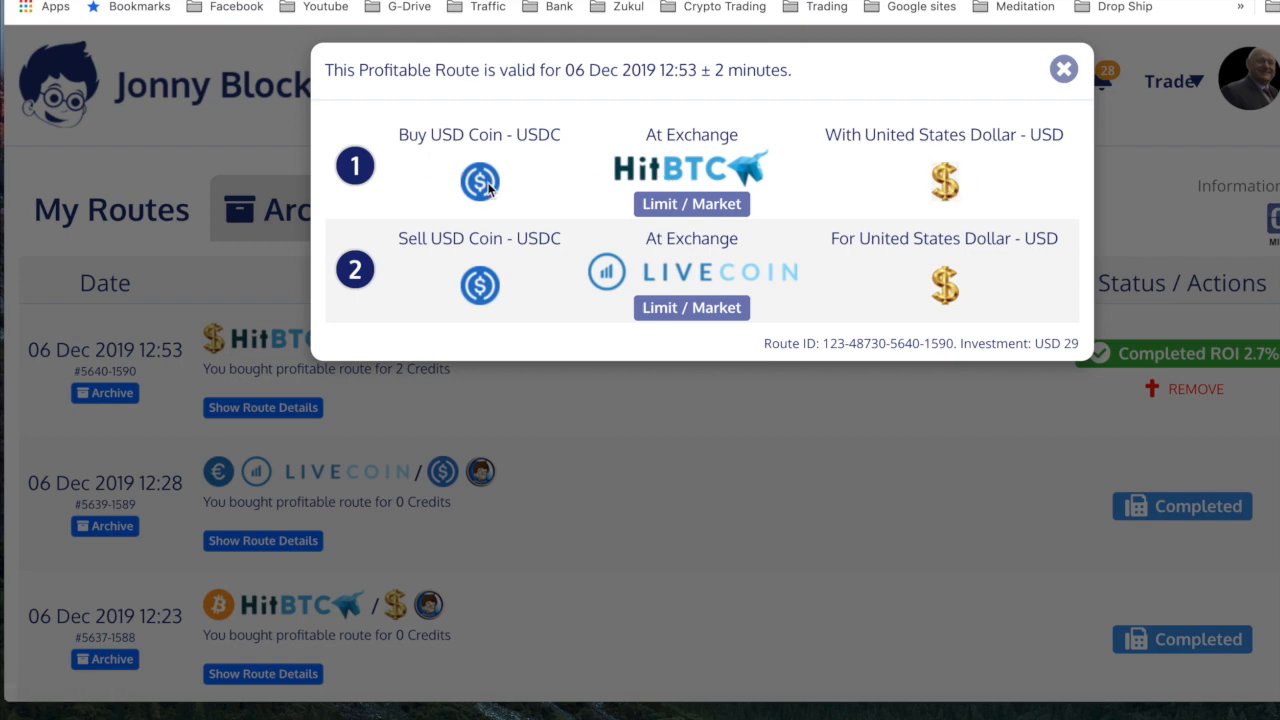
{"action": "double_click", "coordinate": [537, 238]}
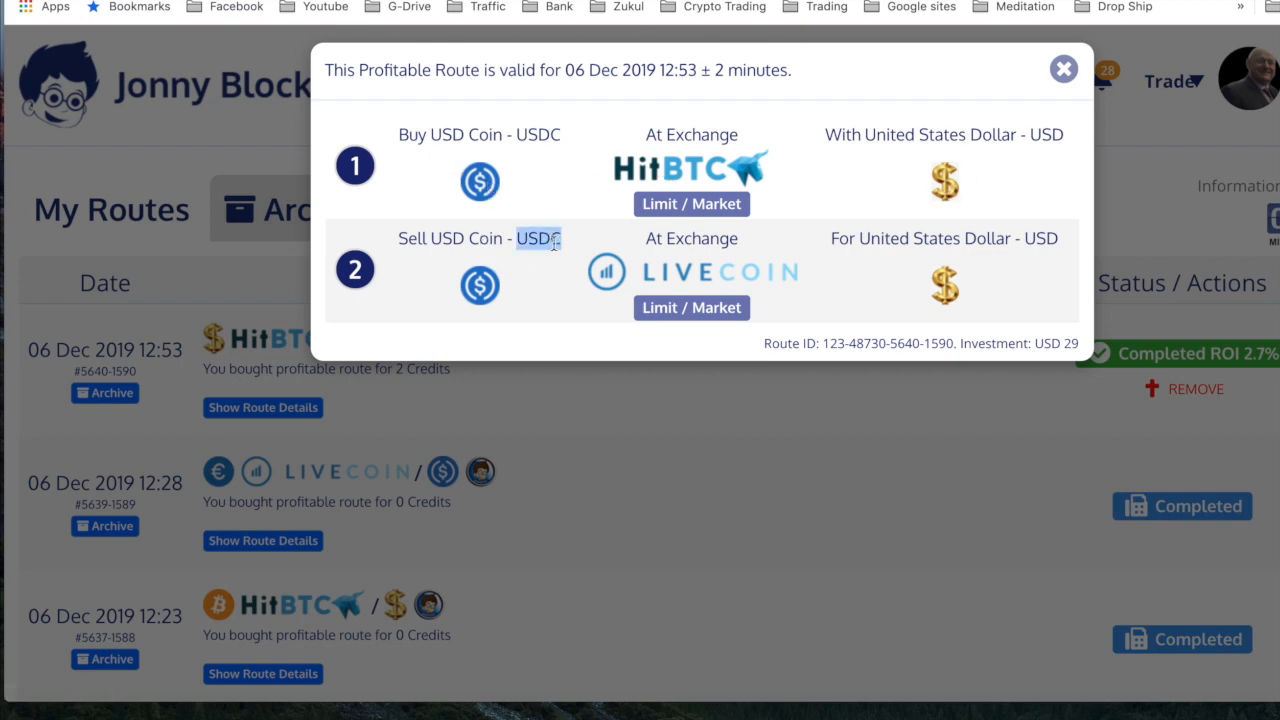
{"action": "mouse_move", "coordinate": [678, 272]}
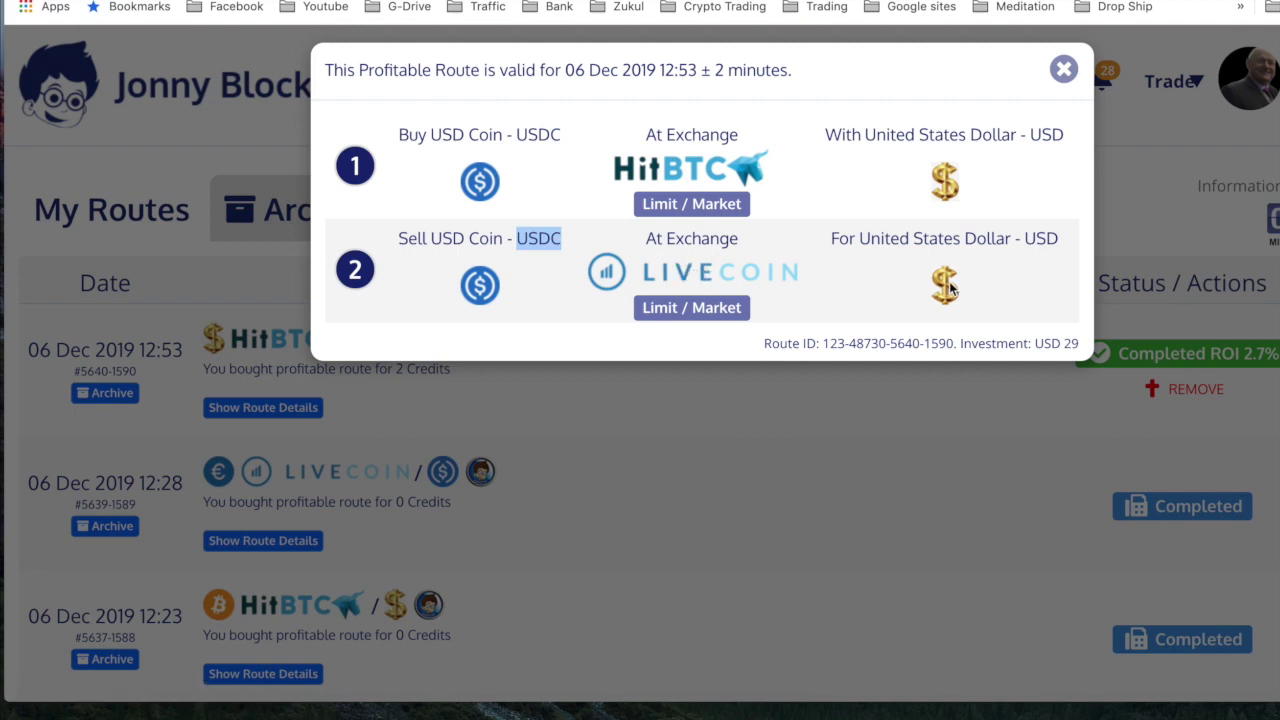
Try the 0.43930129 USD HitBTC balance on the USD opportunity, see a $6.19 loss, and close it.
{"action": "left_click", "coordinate": [1118, 76]}
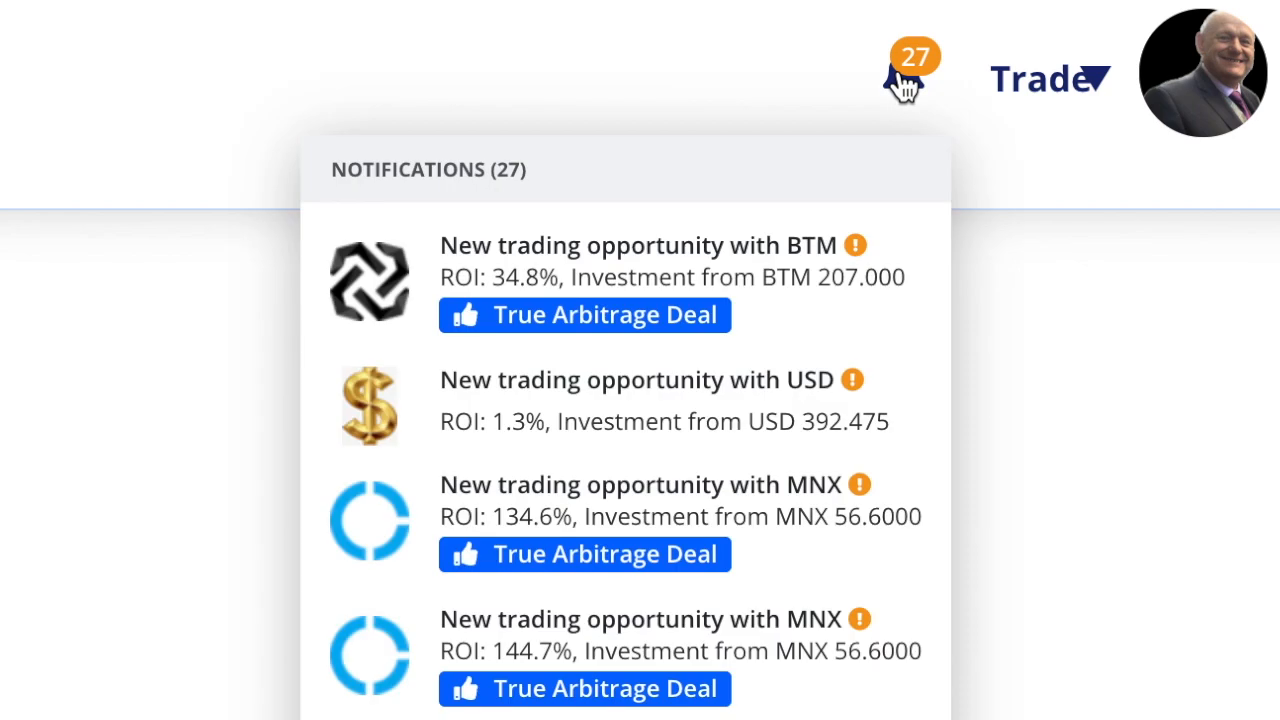
{"action": "scroll", "scroll_direction": "down", "scroll_amount": 3}
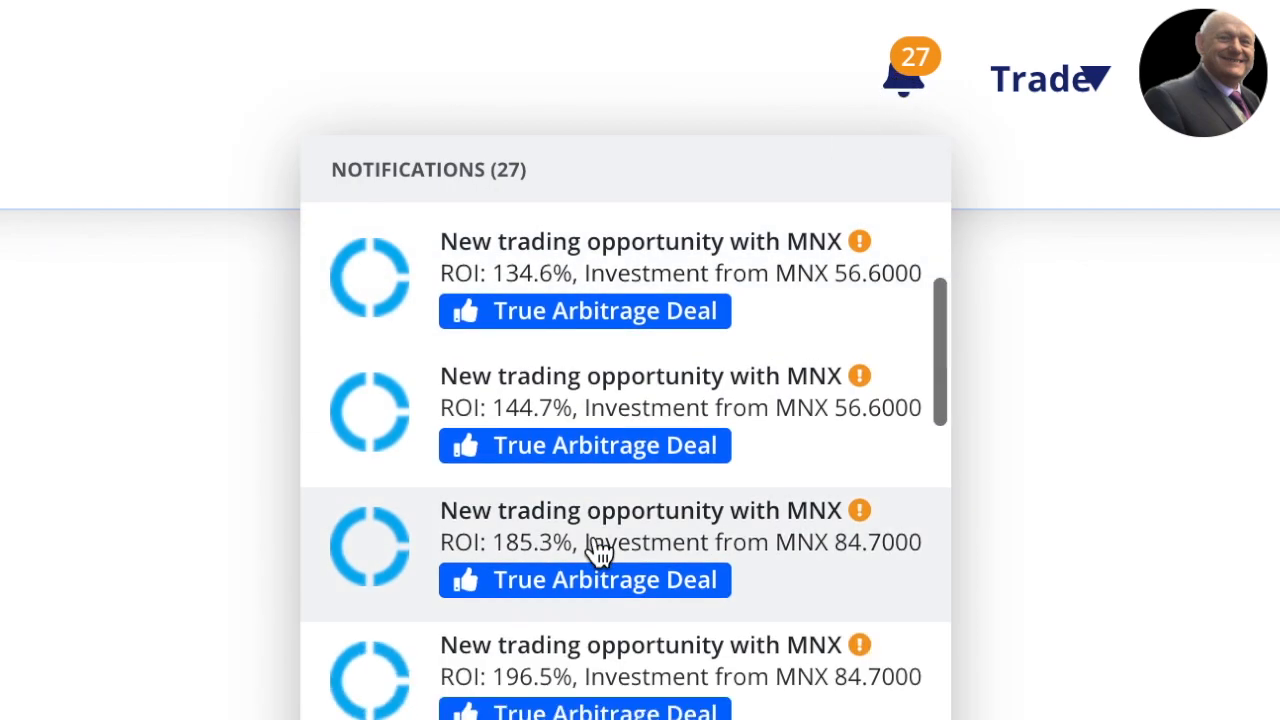
{"action": "scroll", "scroll_direction": "down", "scroll_amount": 3}
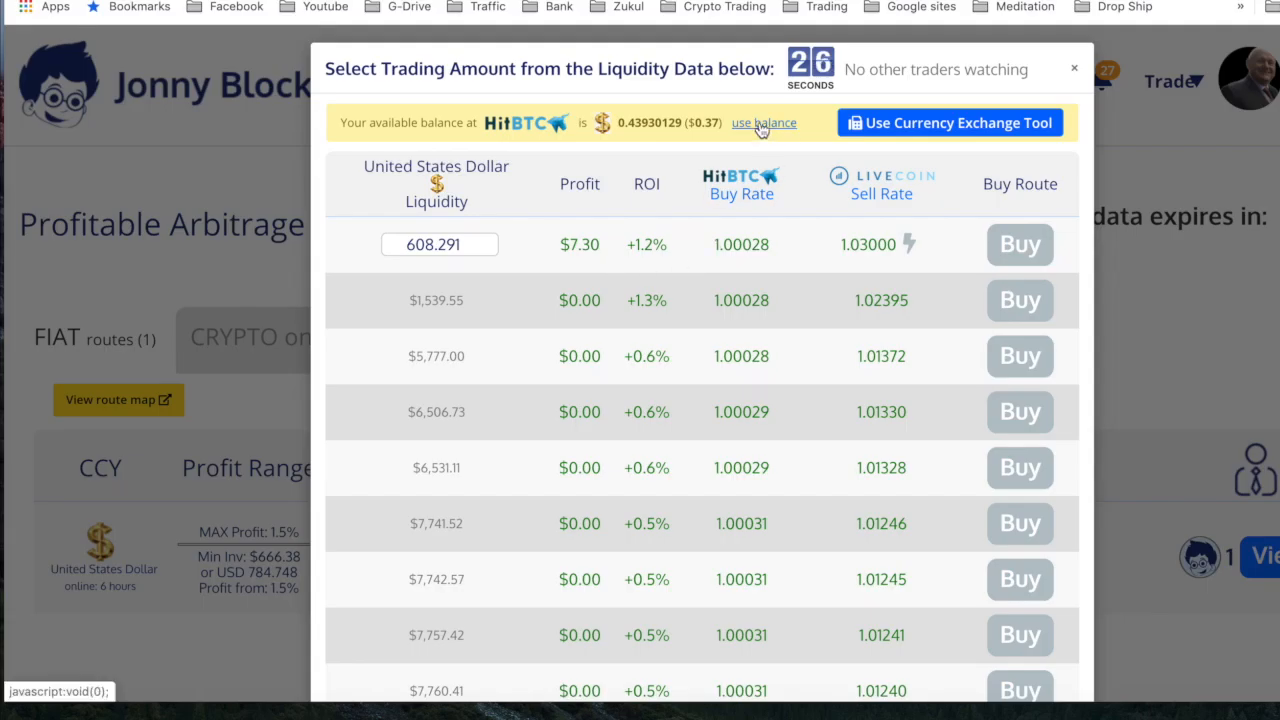
{"action": "left_click", "coordinate": [764, 122]}
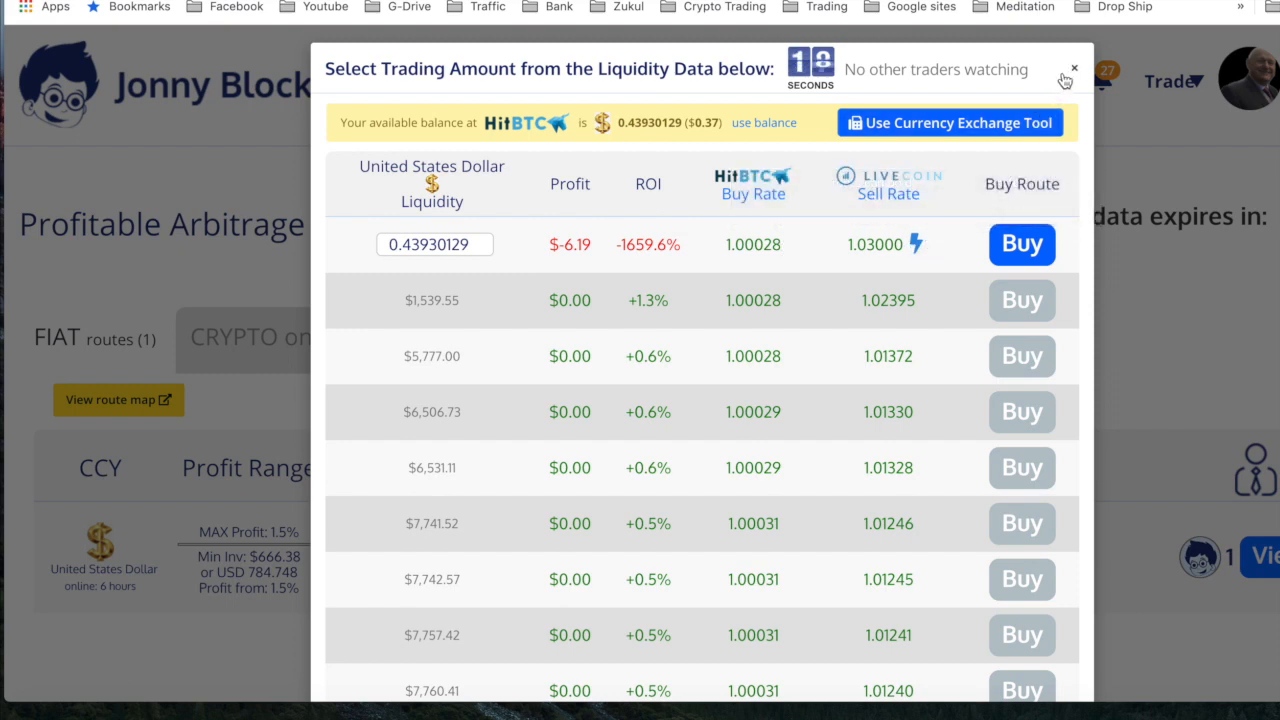
{"action": "mouse_move", "coordinate": [542, 140]}
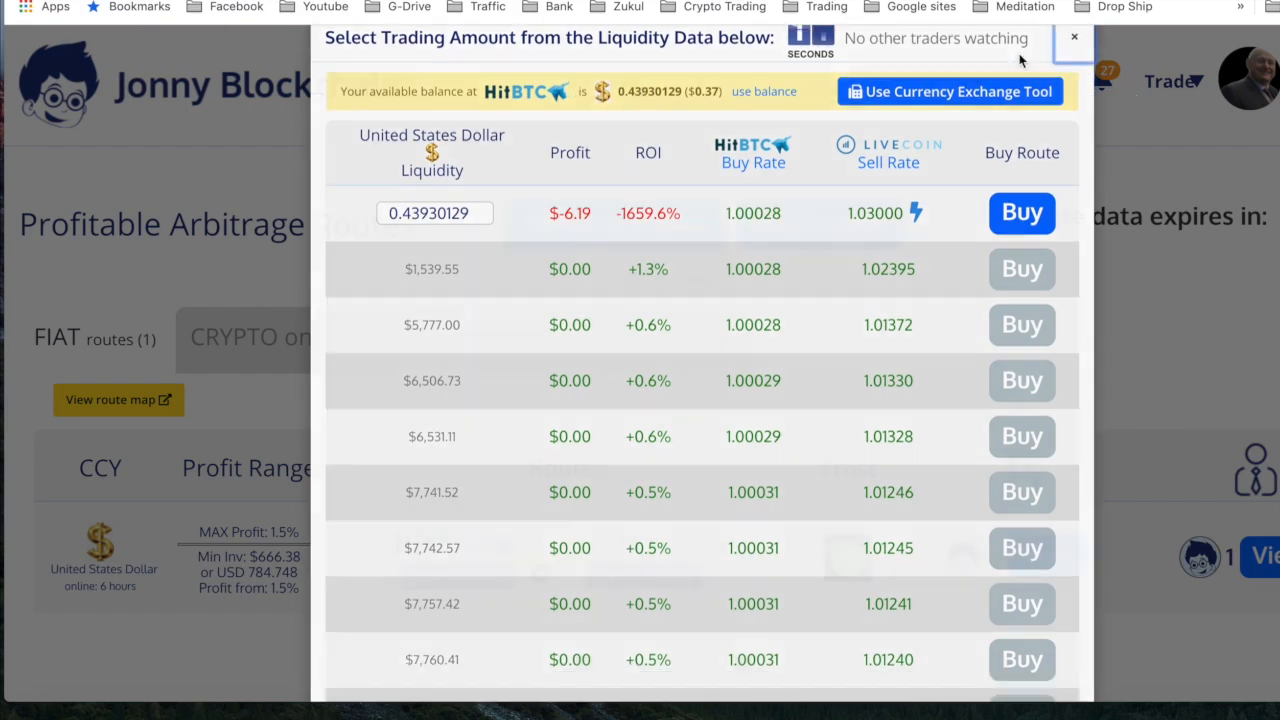
{"action": "left_click", "coordinate": [1072, 38]}
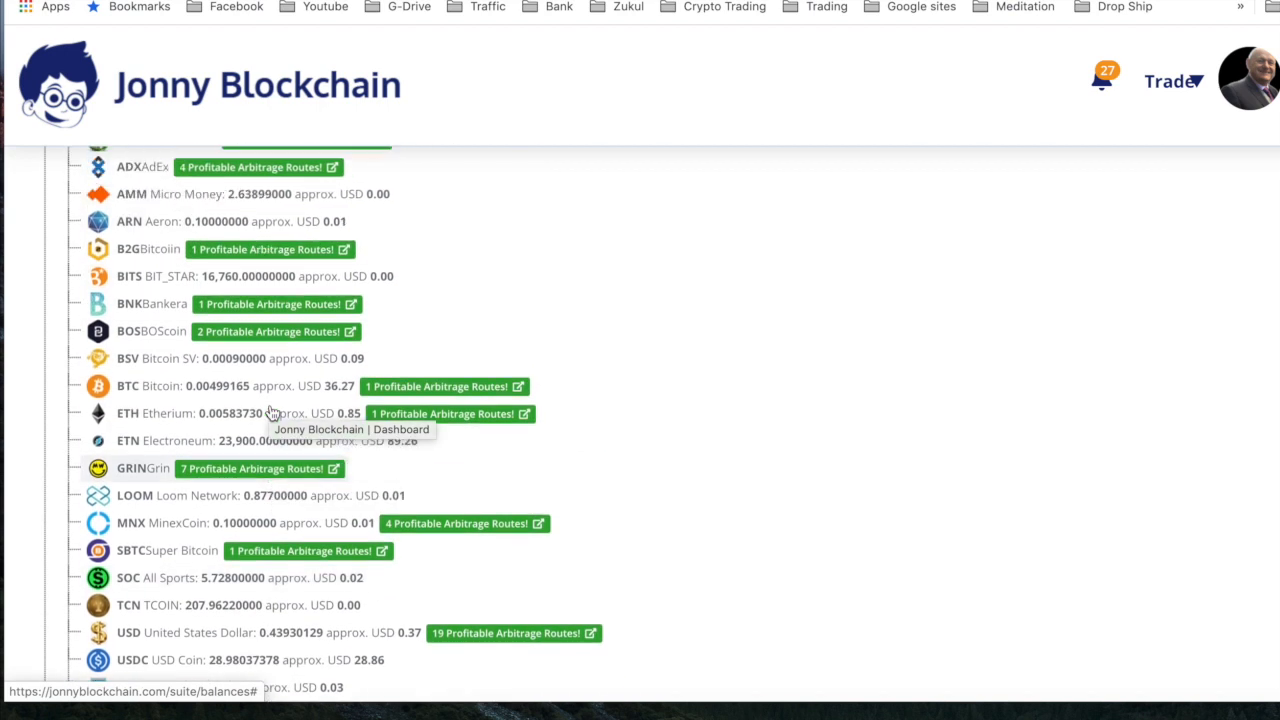
{"action": "scroll", "scroll_direction": "up", "scroll_amount": 3}
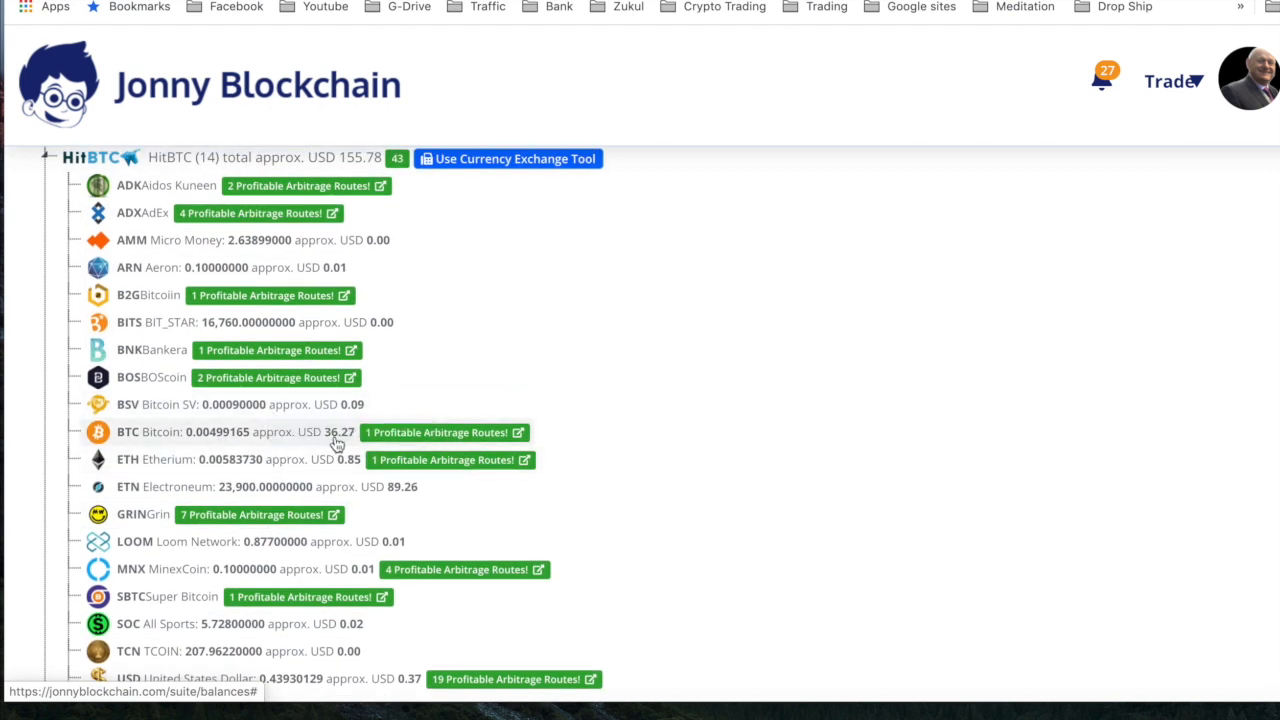
{"action": "scroll", "scroll_direction": "down", "scroll_amount": 3}
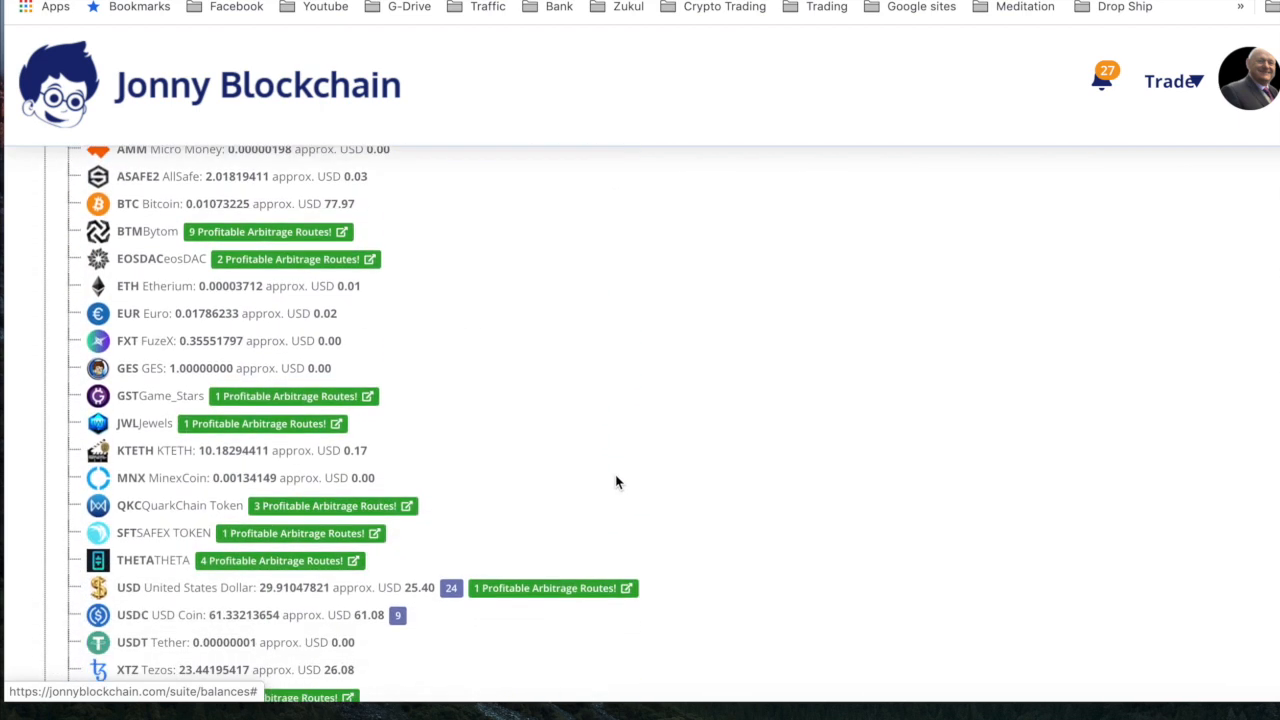
{"action": "scroll", "scroll_direction": "down", "scroll_amount": 3}
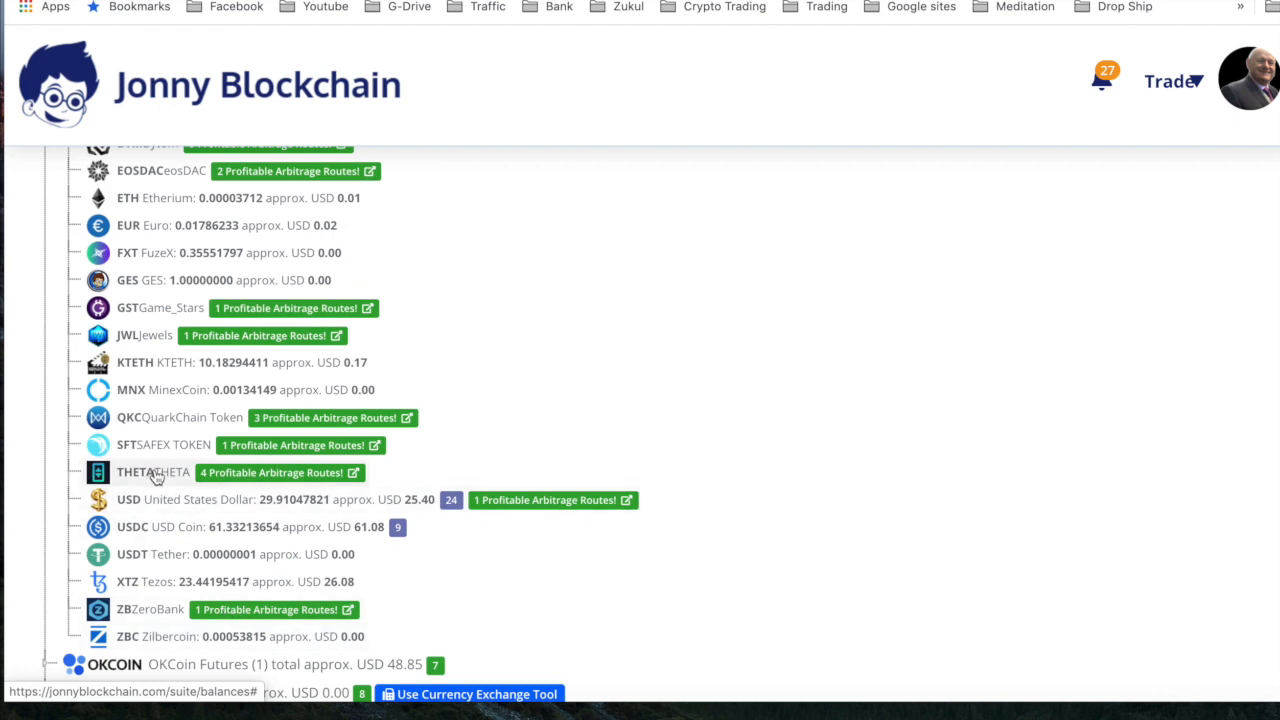
{"action": "mouse_move", "coordinate": [230, 538]}
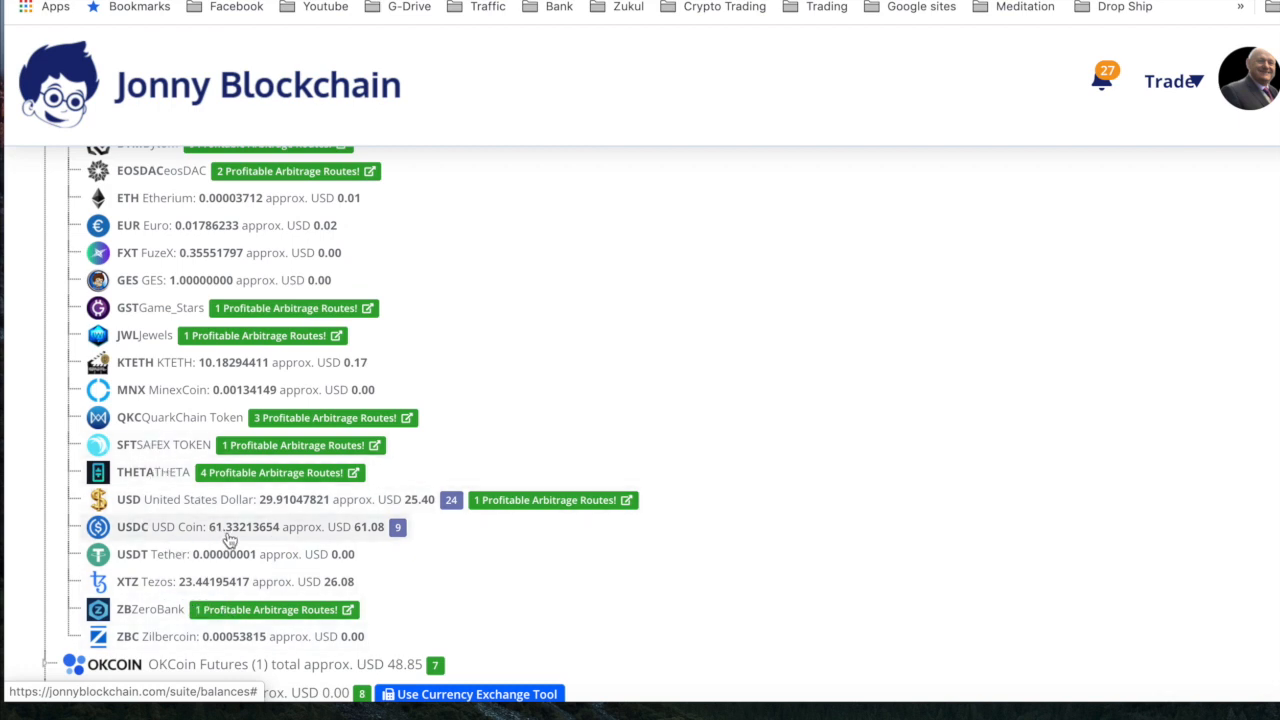
{"action": "mouse_move", "coordinate": [303, 517]}
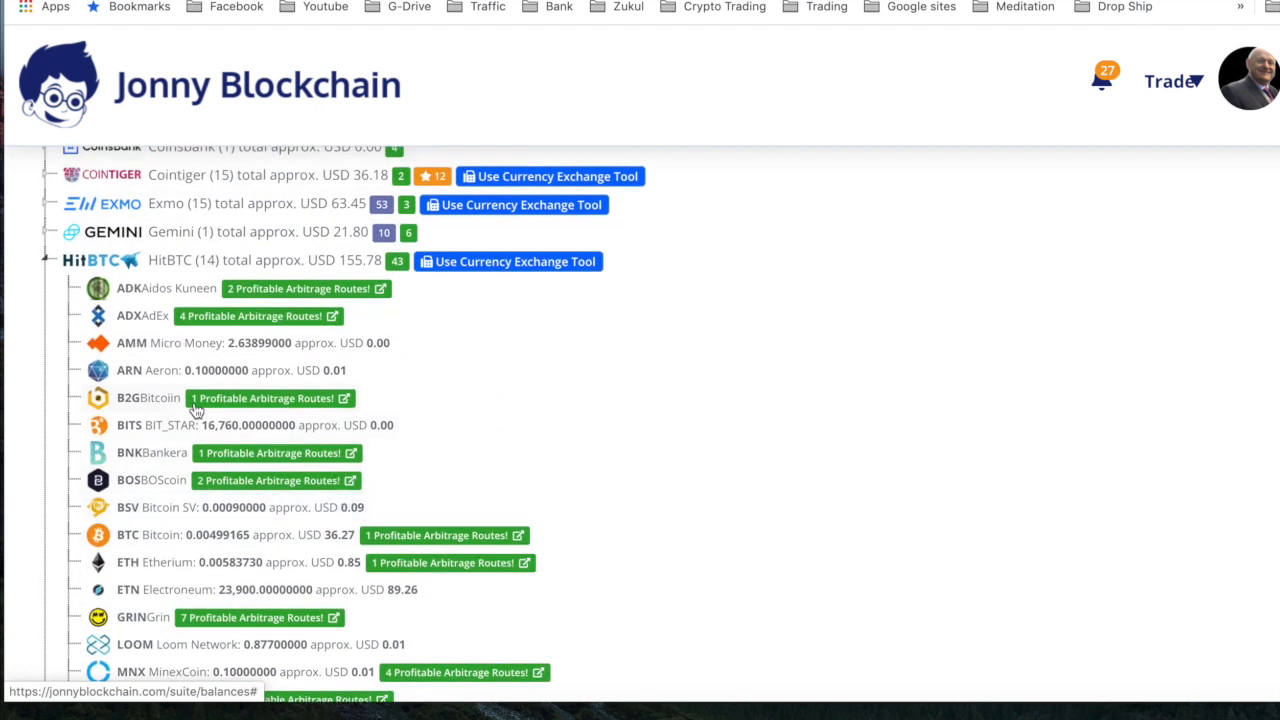
{"action": "mouse_move", "coordinate": [200, 548]}
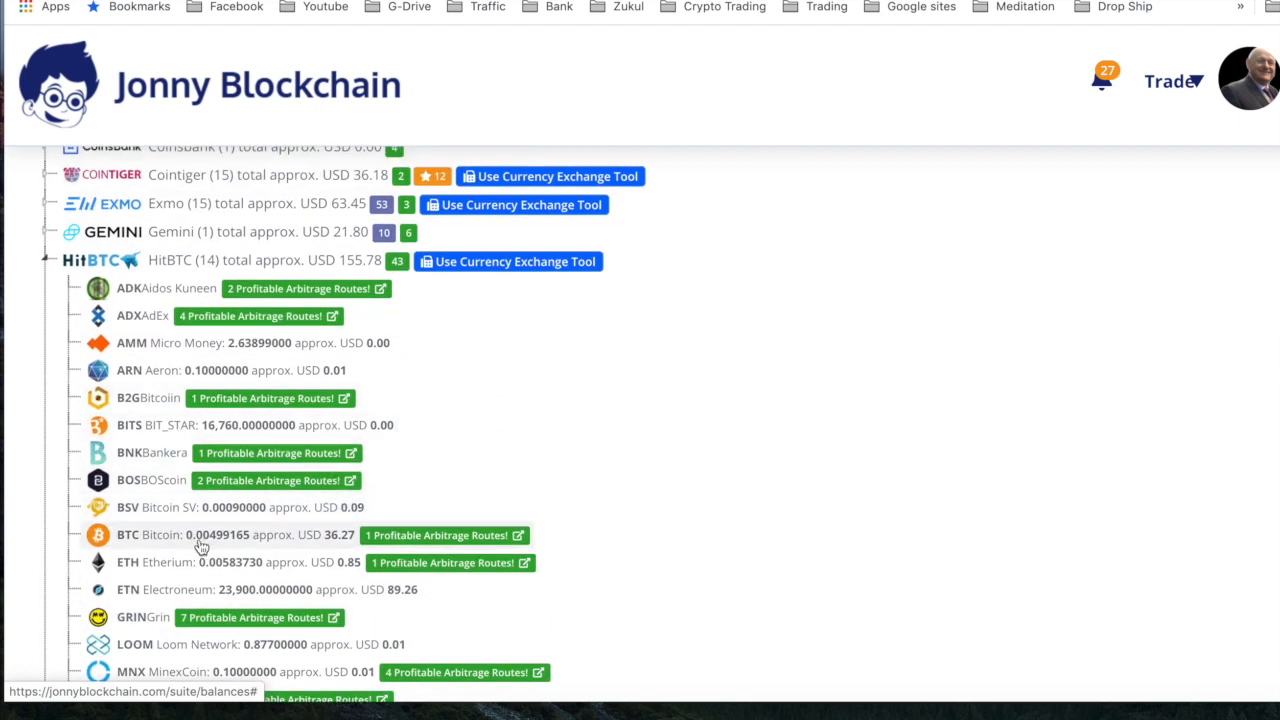
{"action": "mouse_move", "coordinate": [210, 550]}
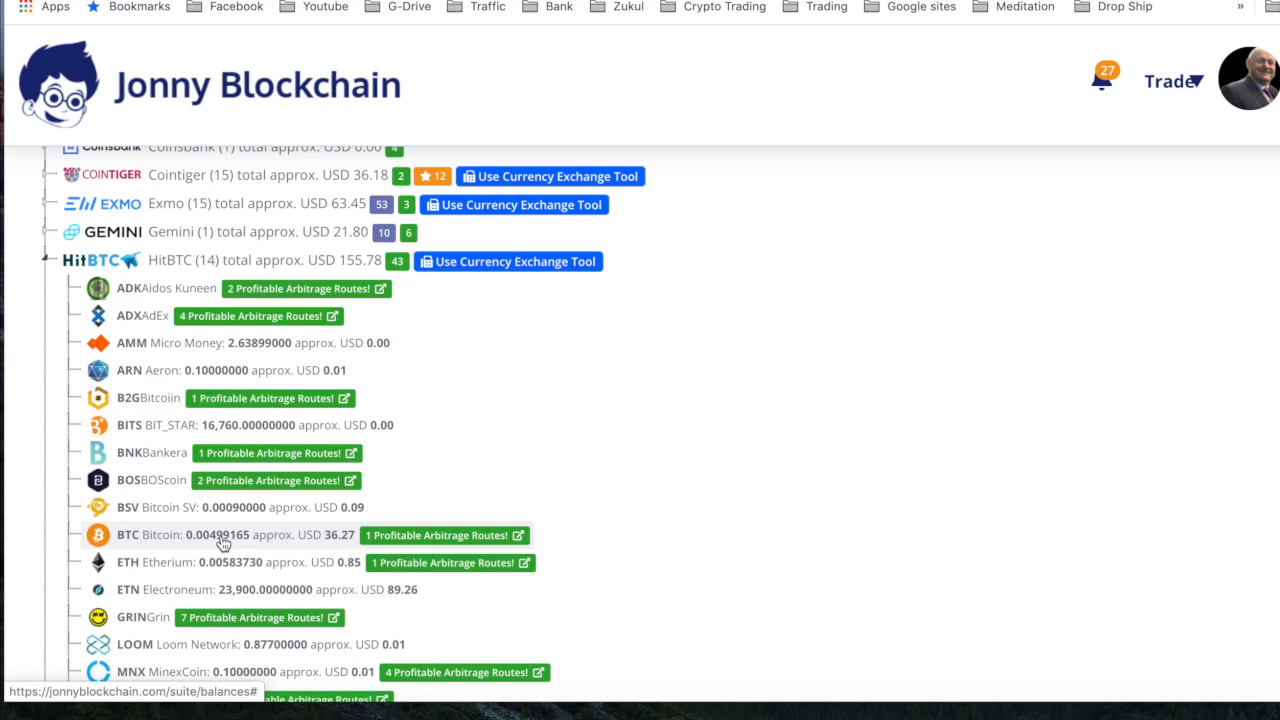
{"action": "mouse_move", "coordinate": [532, 268]}
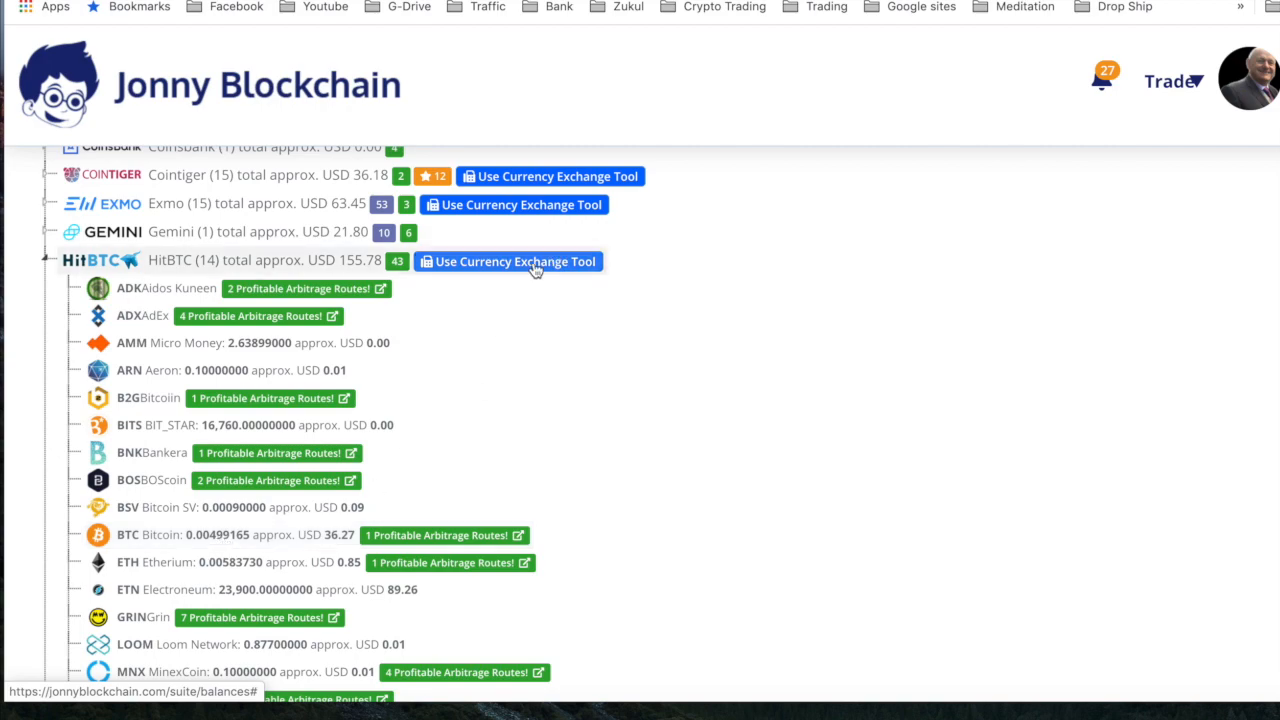
Buy a HitBTC route selling the 0.0049916 BTC balance for about 36.65 USDC.
{"action": "left_click", "coordinate": [518, 261]}
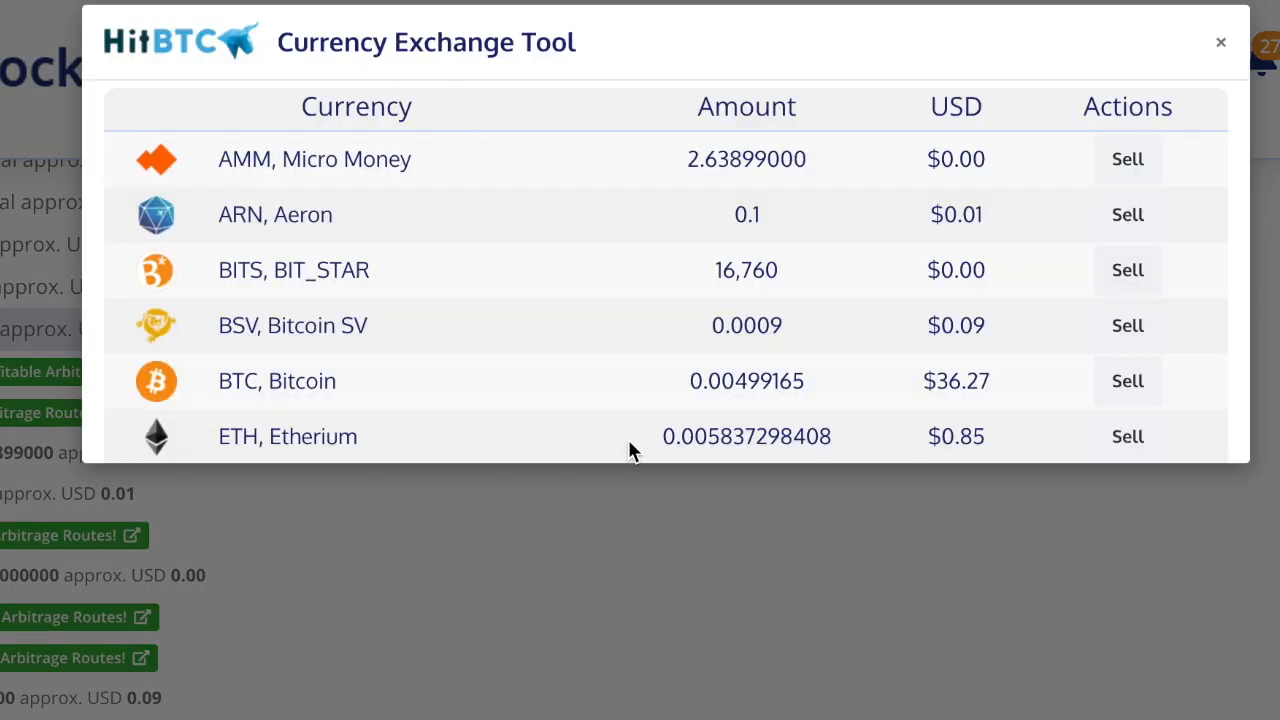
{"action": "scroll", "scroll_direction": "down", "scroll_amount": 3}
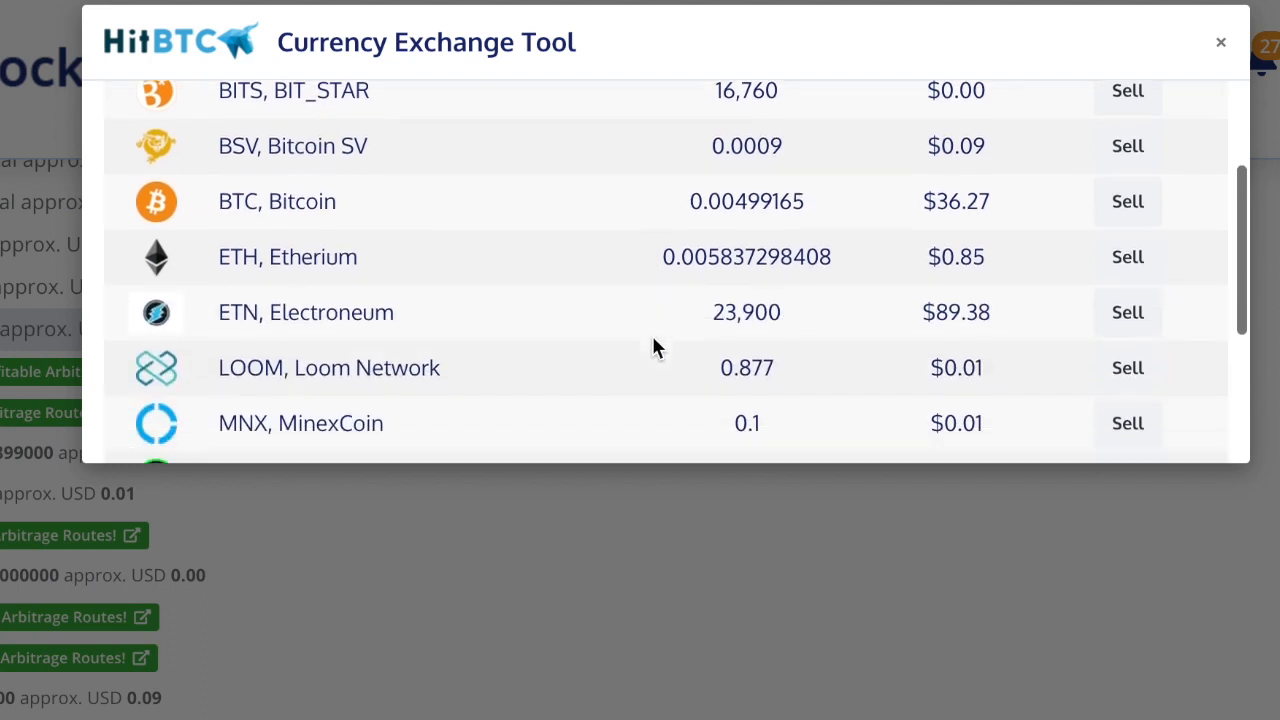
{"action": "scroll", "scroll_direction": "down", "scroll_amount": 3}
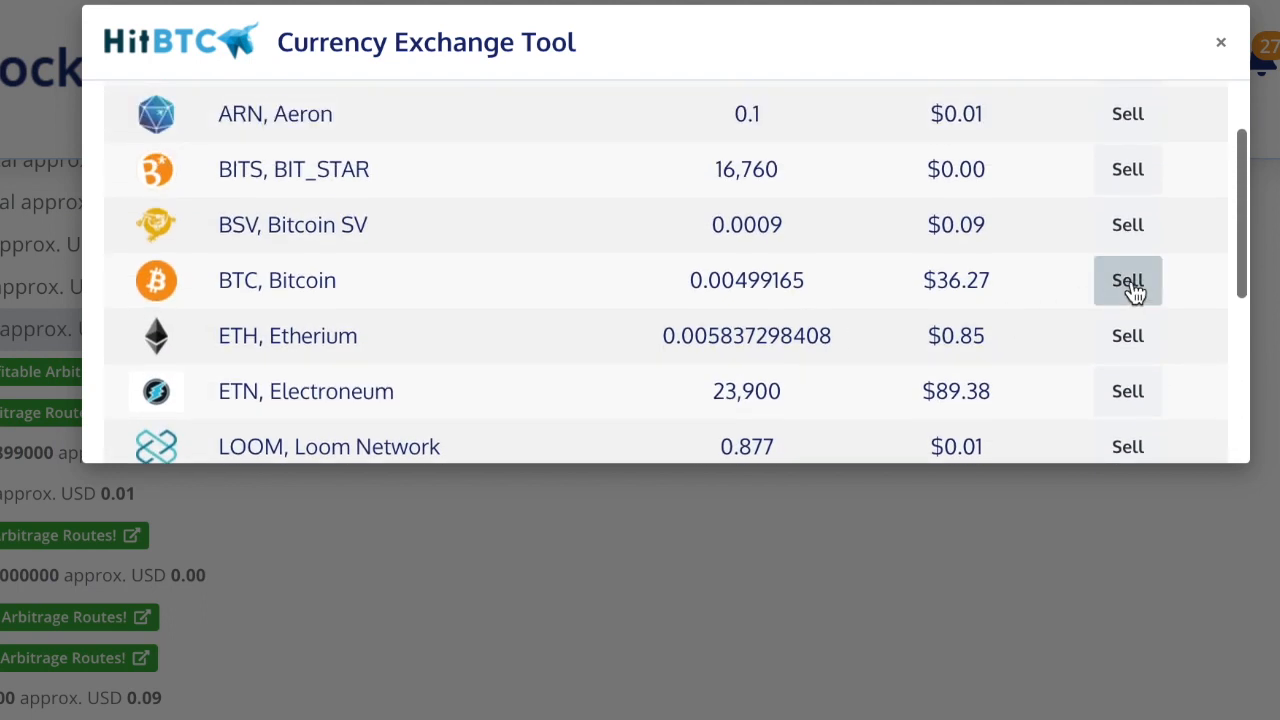
{"action": "left_click", "coordinate": [1127, 280]}
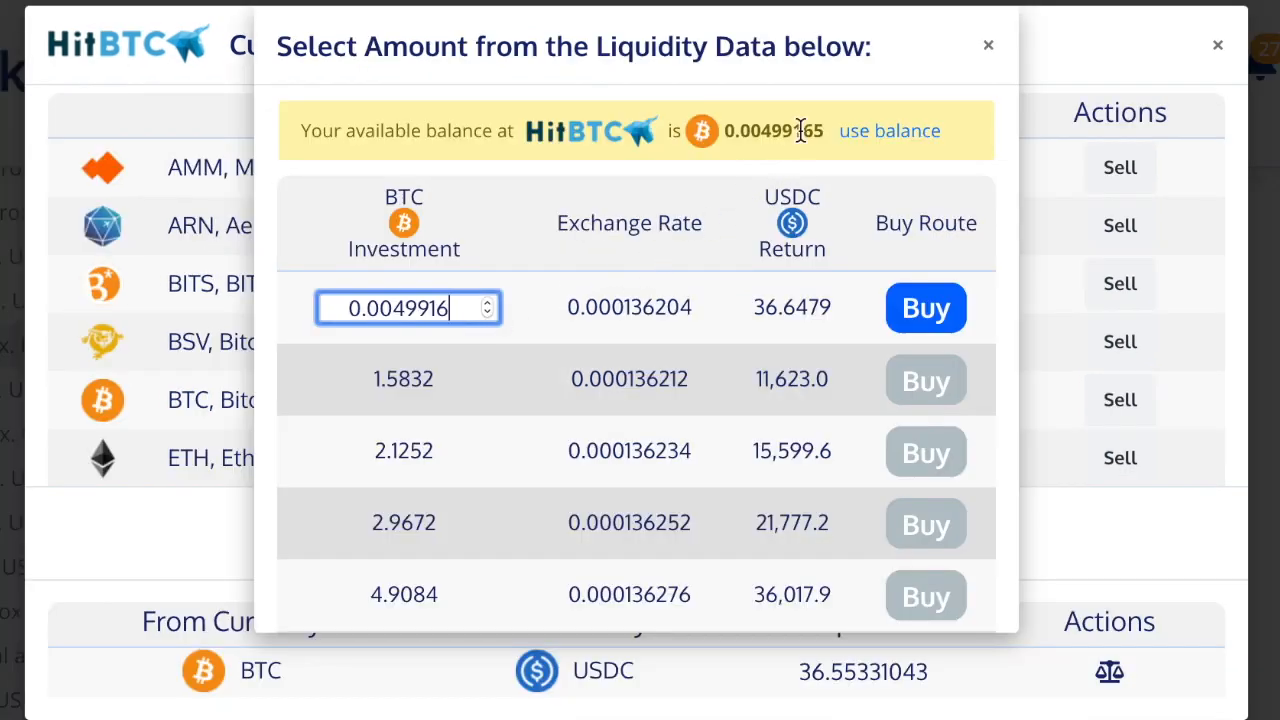
{"action": "mouse_move", "coordinate": [823, 138]}
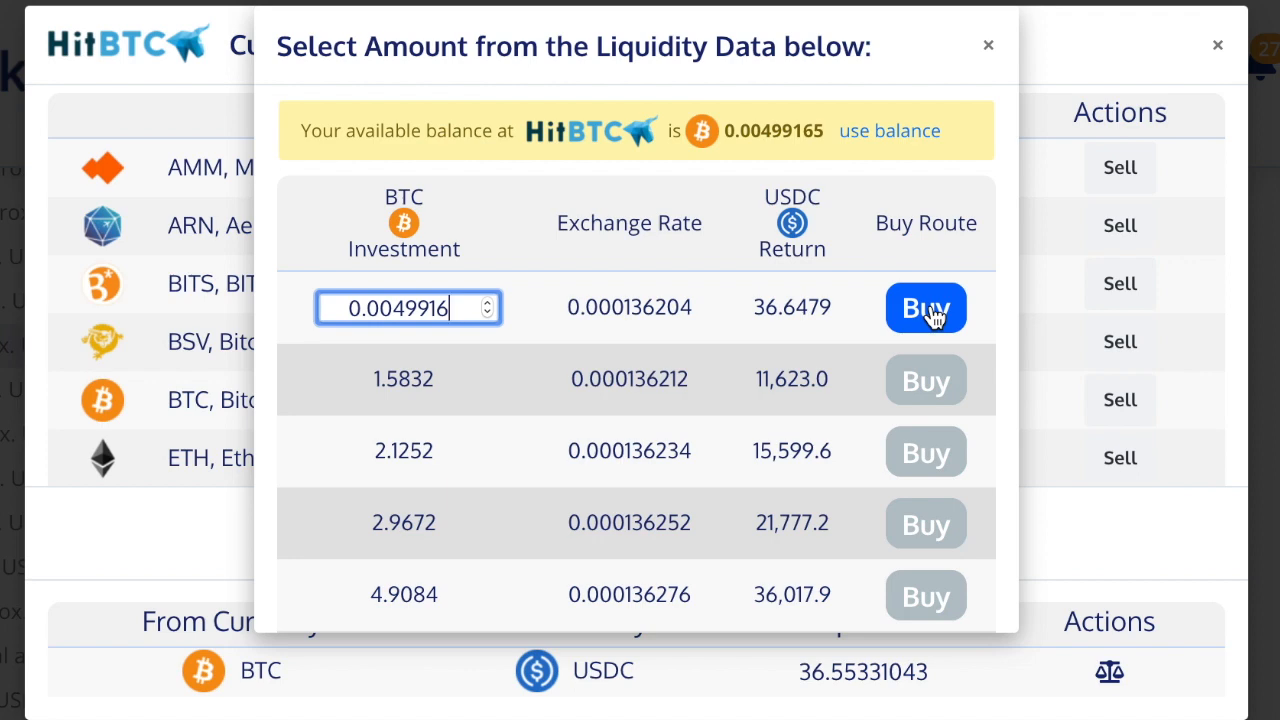
{"action": "left_click", "coordinate": [925, 307]}
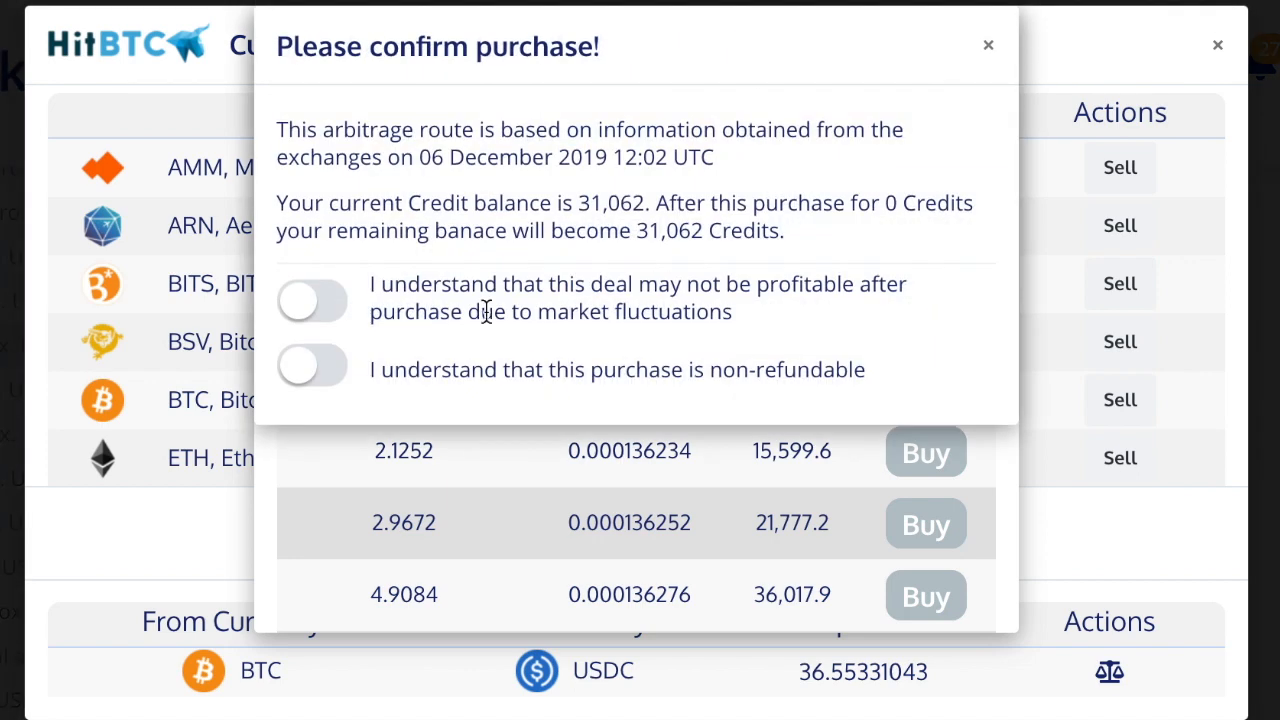
{"action": "left_click", "coordinate": [312, 365]}
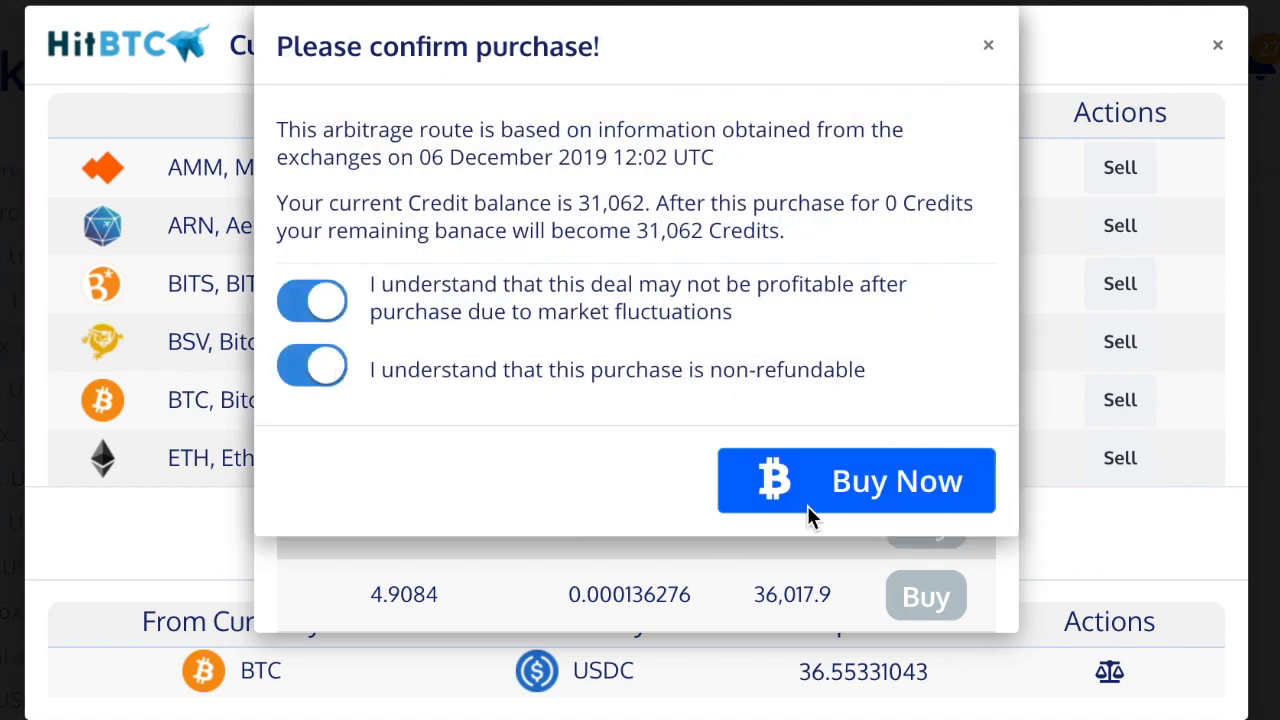
{"action": "left_click", "coordinate": [855, 480]}
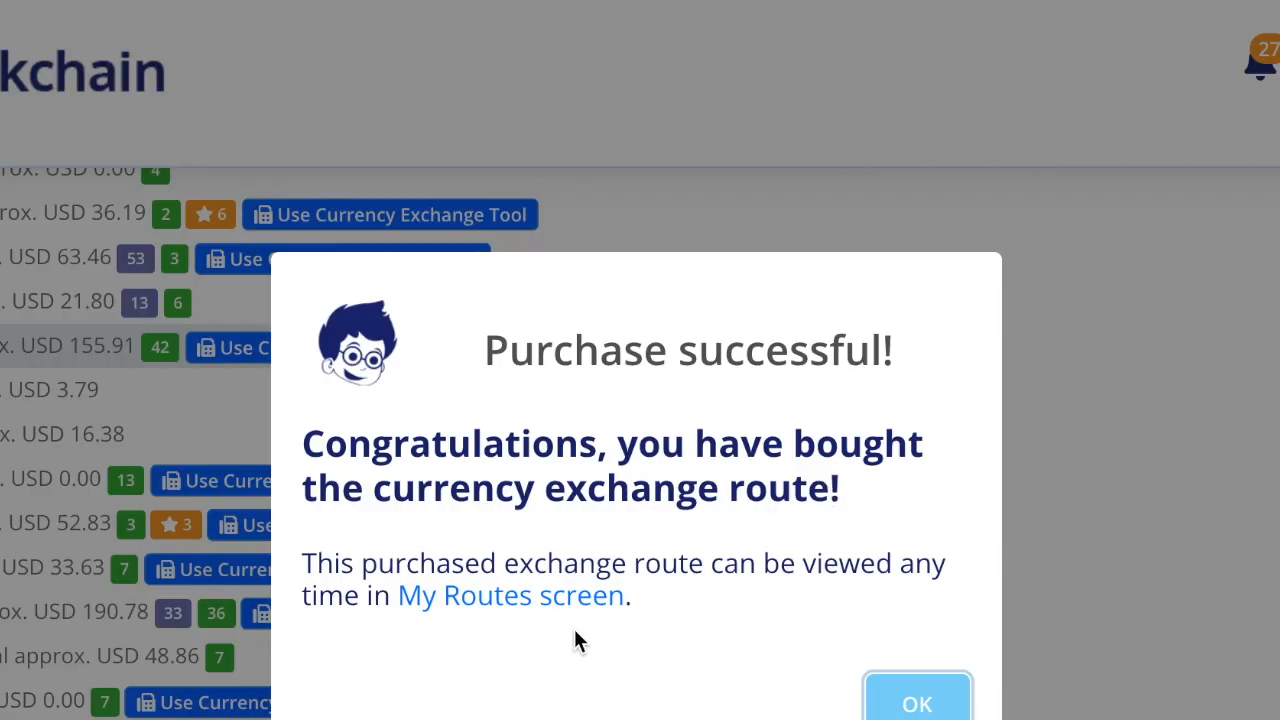
{"action": "left_click", "coordinate": [917, 703]}
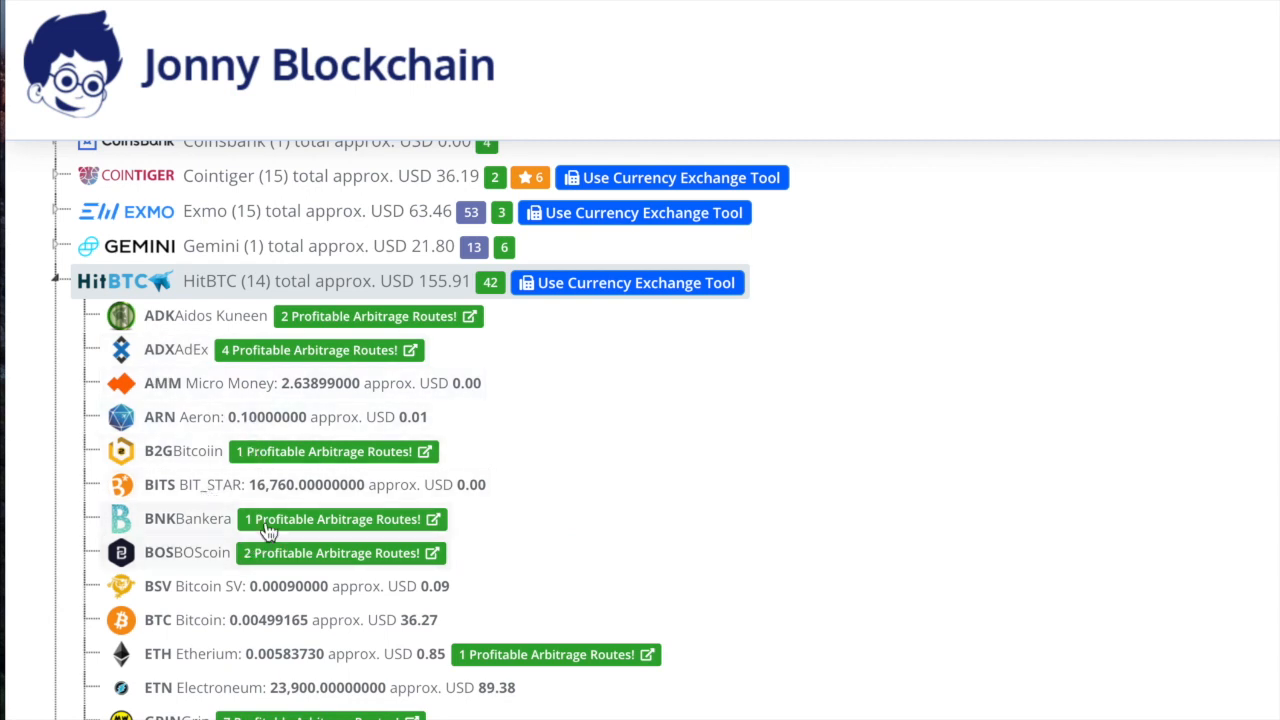
Scroll balances to the HitBTC and Livecoin BTC rows, showing Livecoin's 0.01073225 BTC.
{"action": "scroll", "scroll_direction": "down", "scroll_amount": 3}
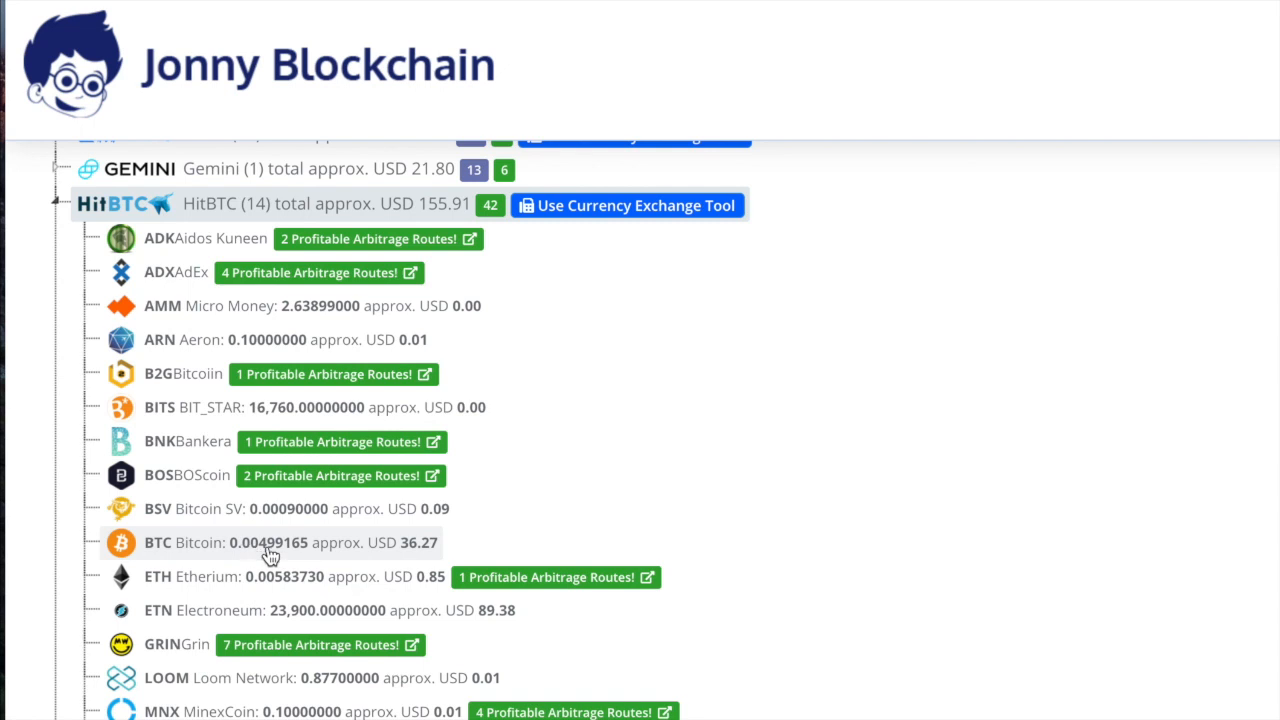
{"action": "mouse_move", "coordinate": [283, 562]}
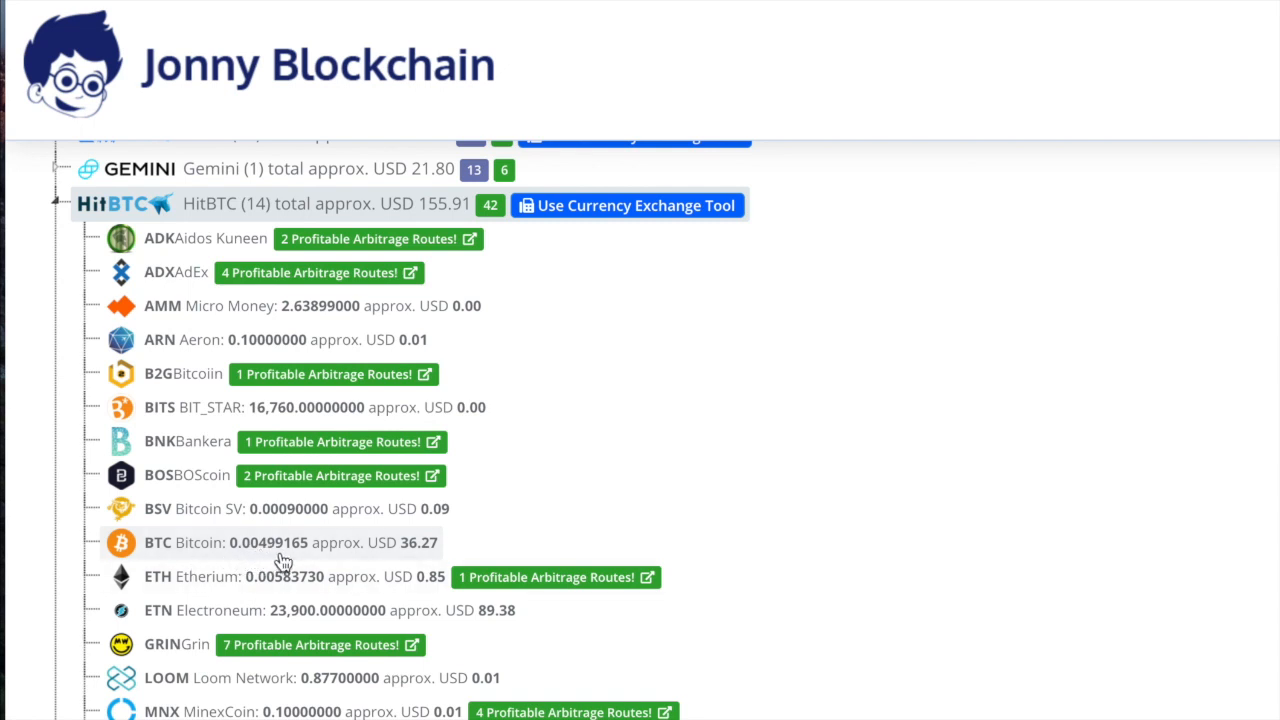
{"action": "scroll", "scroll_direction": "down", "scroll_amount": 3}
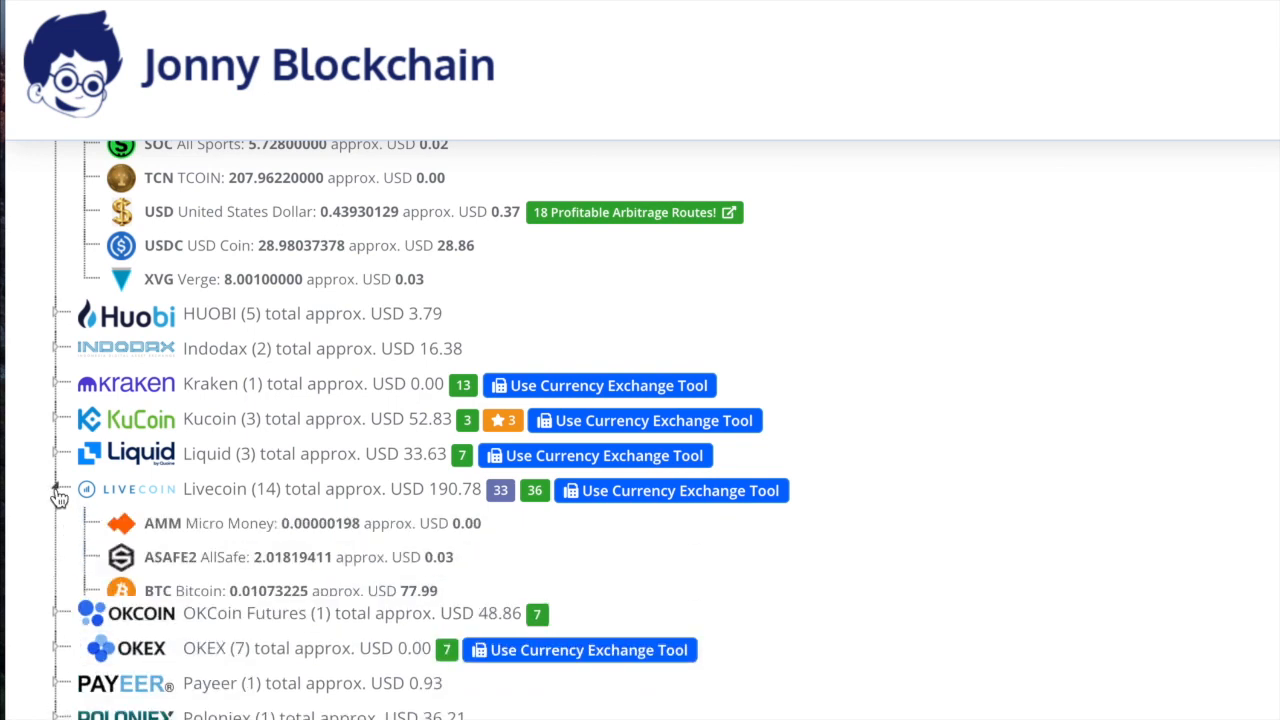
{"action": "scroll", "scroll_direction": "down", "scroll_amount": 3}
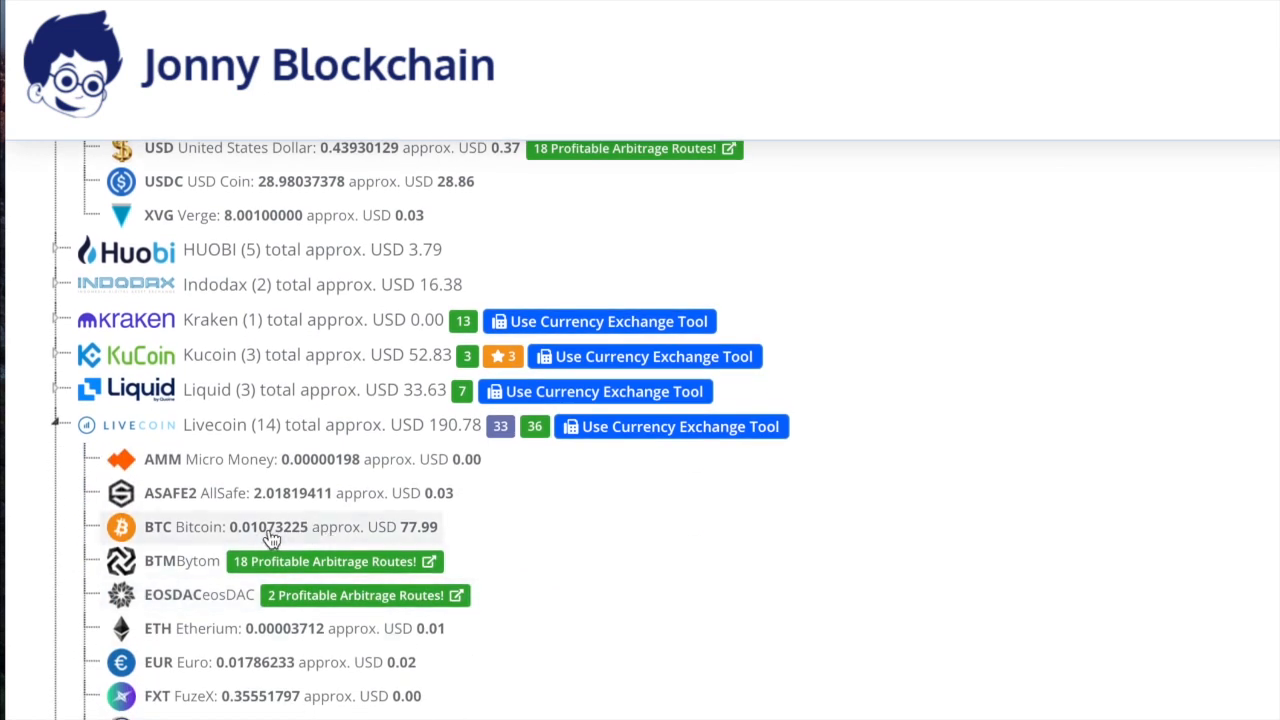
{"action": "mouse_move", "coordinate": [258, 338]}
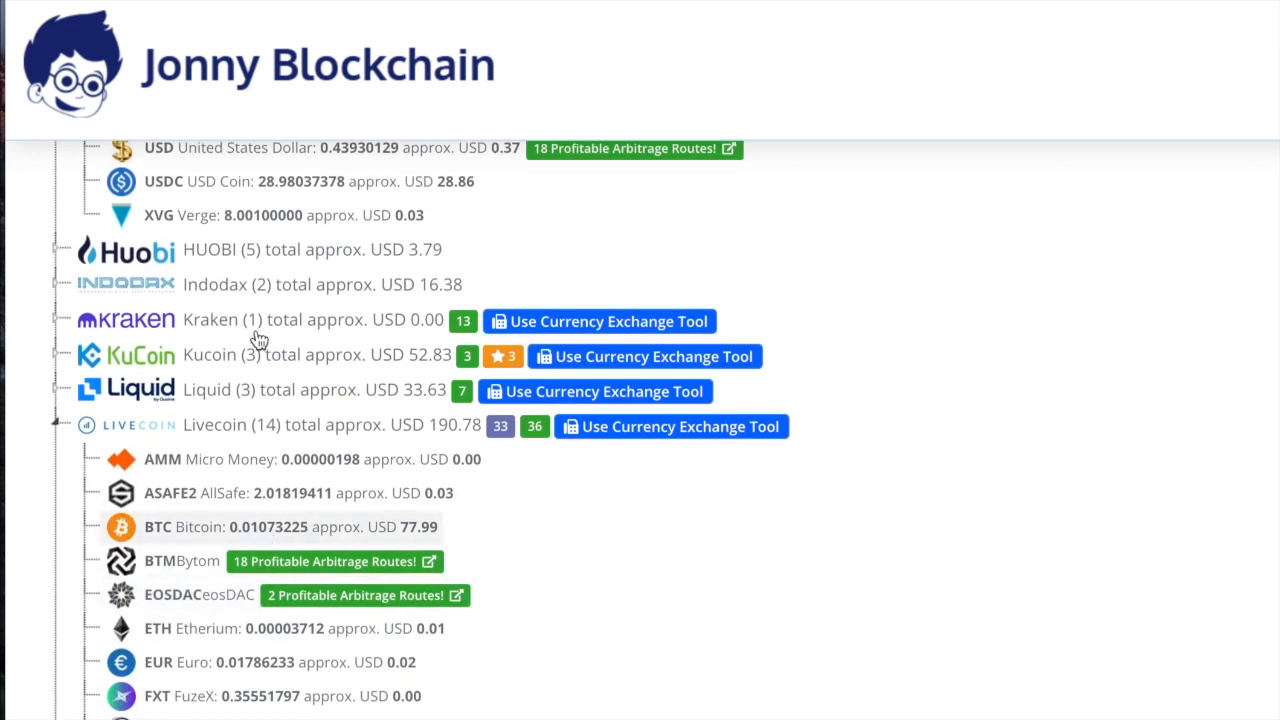
{"action": "mouse_move", "coordinate": [267, 541]}
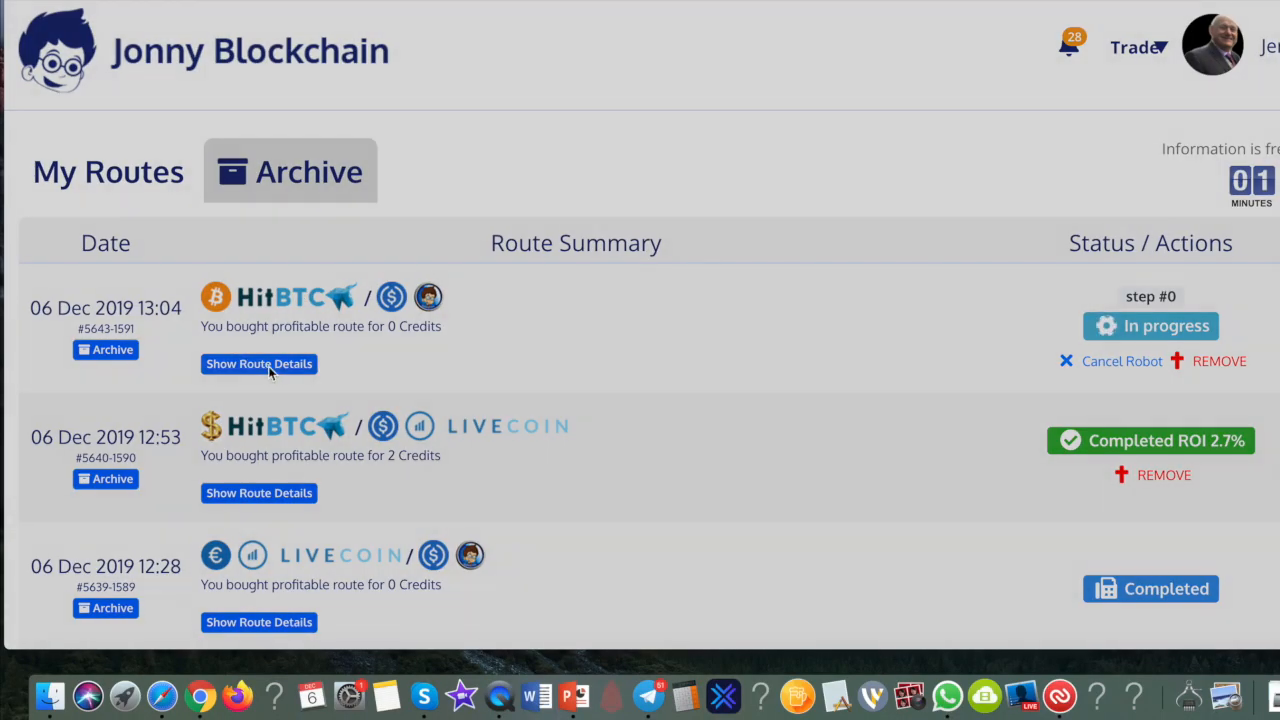
{"action": "left_click", "coordinate": [259, 364]}
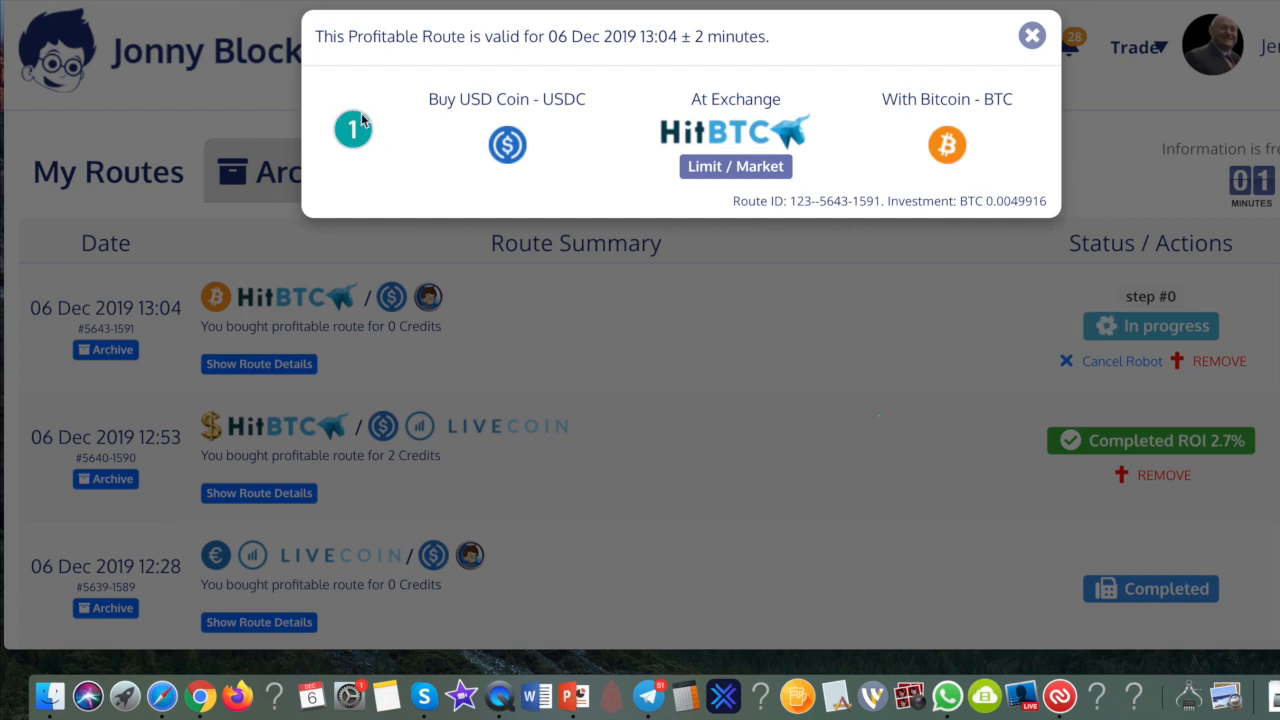
{"action": "mouse_move", "coordinate": [1032, 36]}
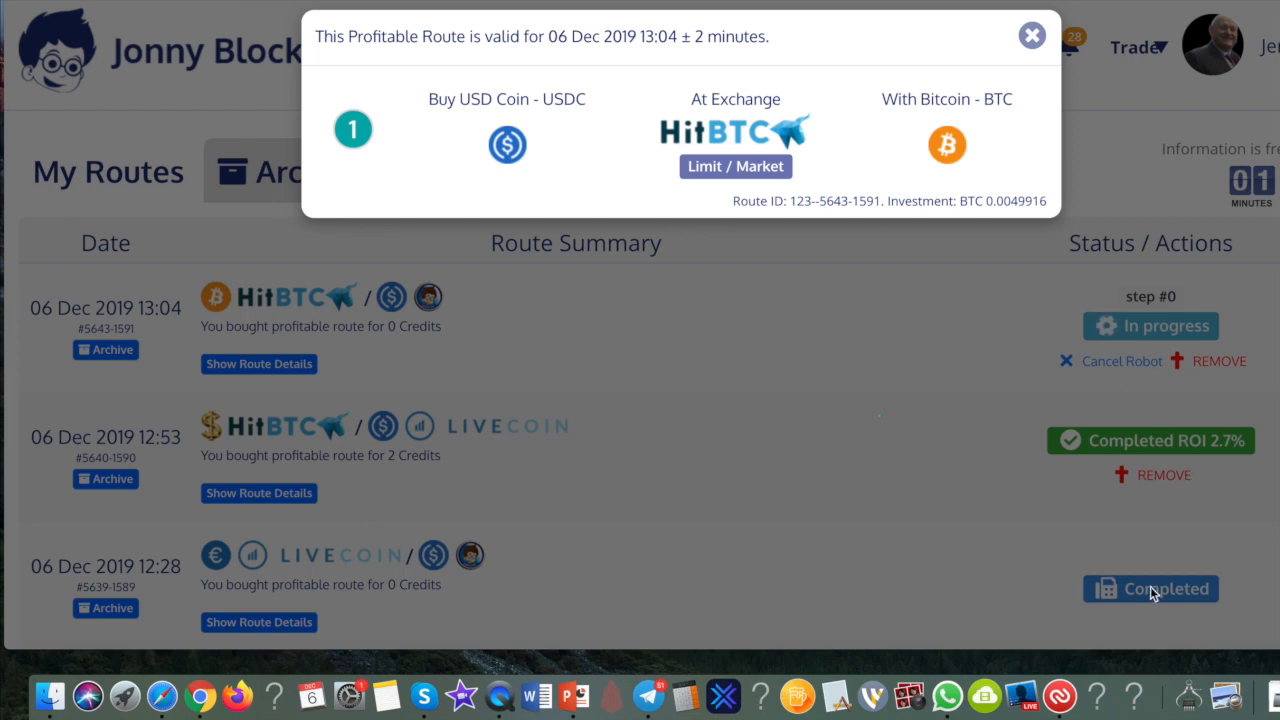
{"action": "left_click", "coordinate": [1031, 35]}
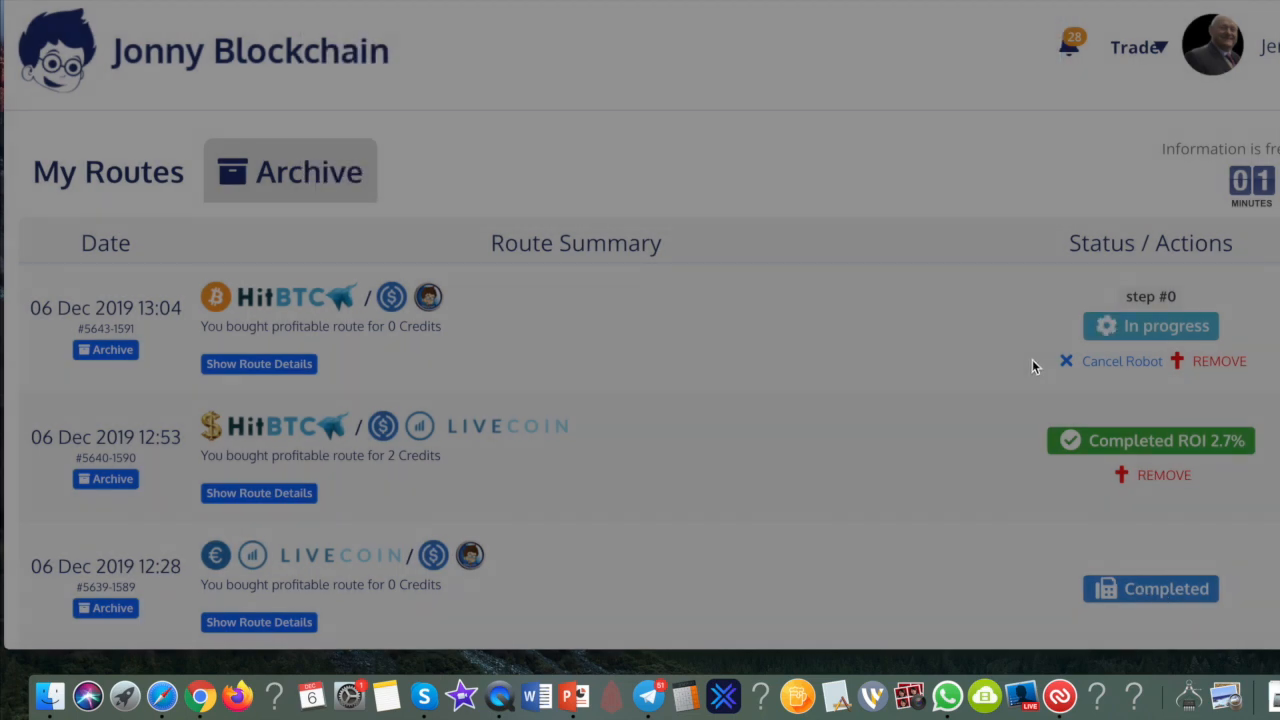
{"action": "left_click", "coordinate": [258, 364]}
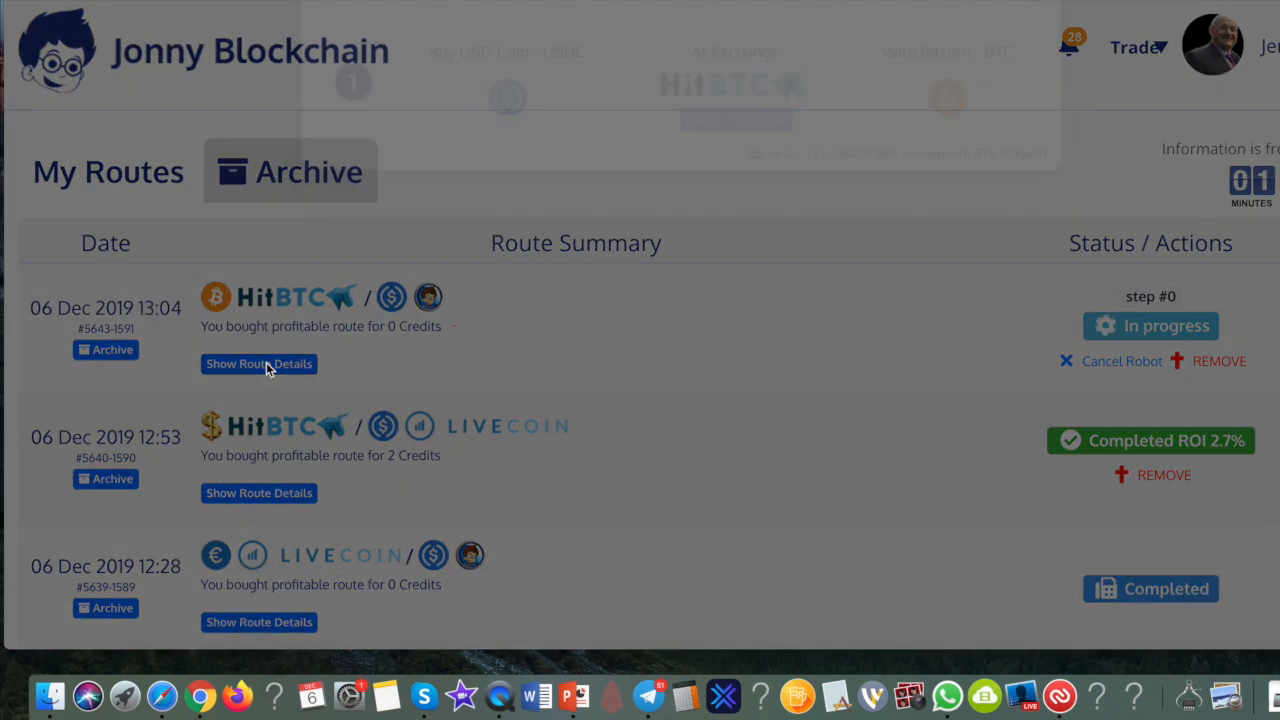
{"action": "left_click", "coordinate": [259, 364]}
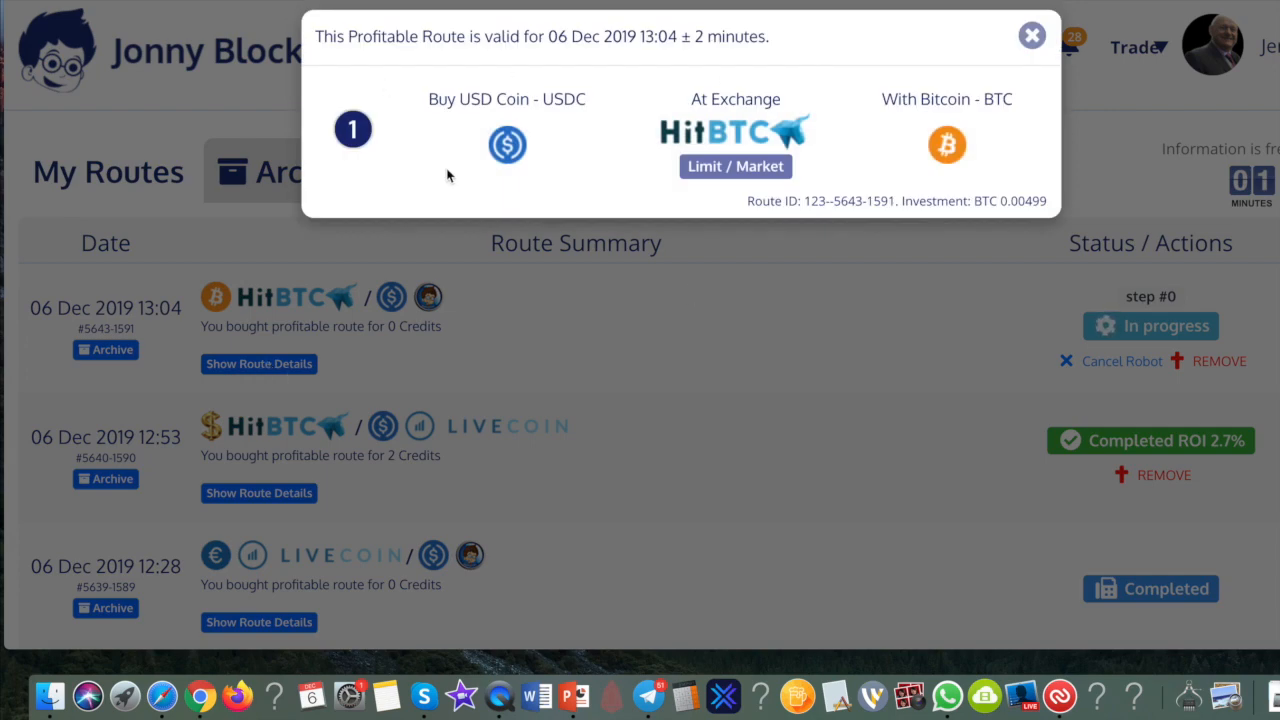
{"action": "left_click", "coordinate": [1030, 34]}
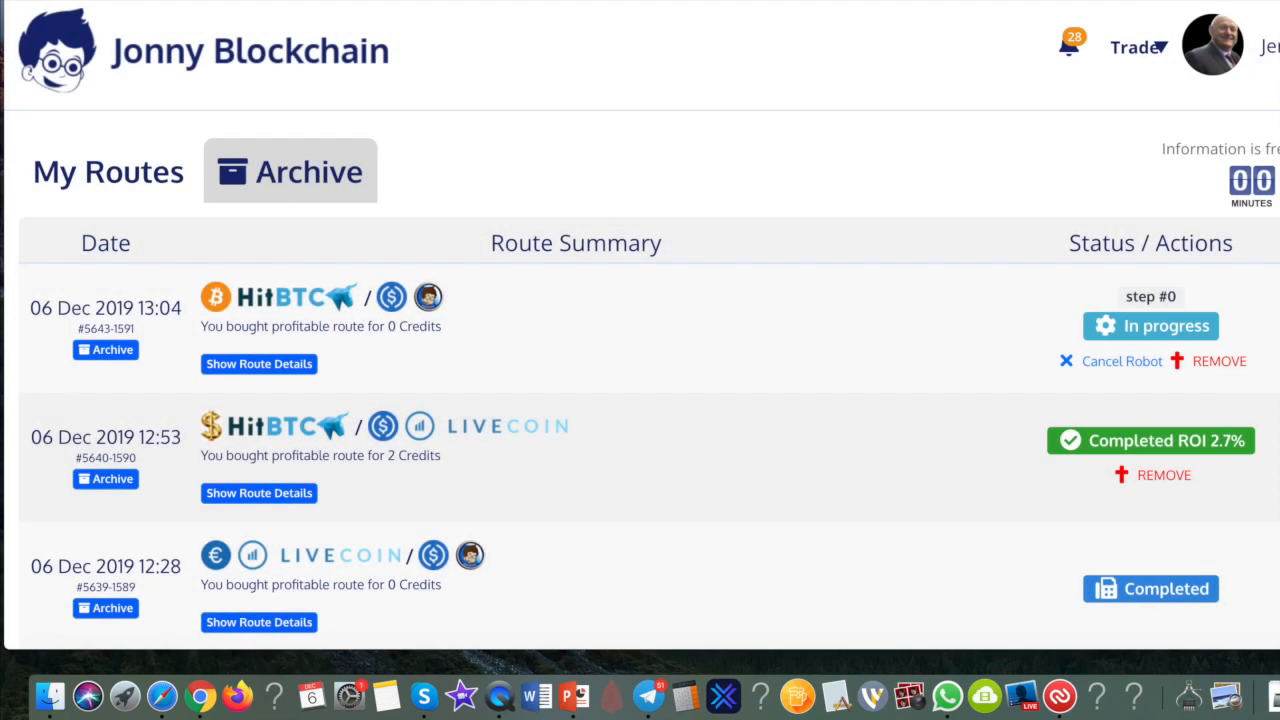
Buy the 1.5% ROI USD opportunity route with 61 USD liquidity.
{"action": "left_click", "coordinate": [1069, 43]}
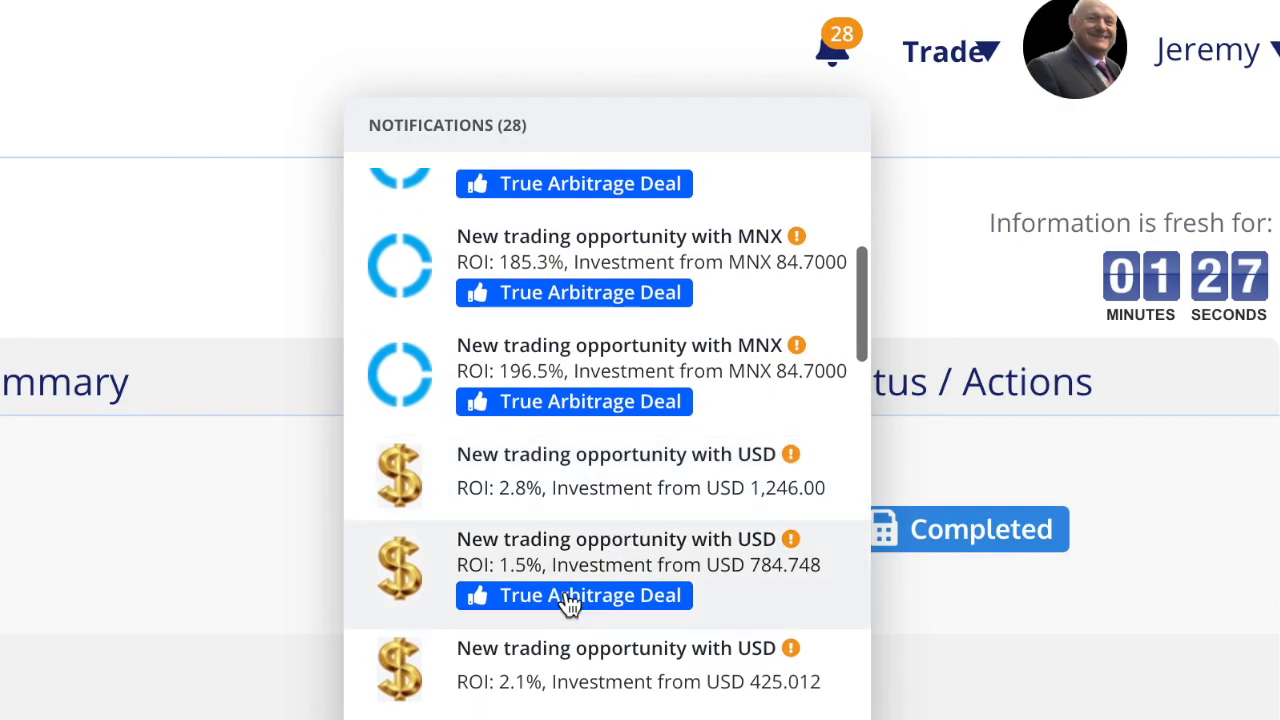
{"action": "left_click", "coordinate": [573, 595]}
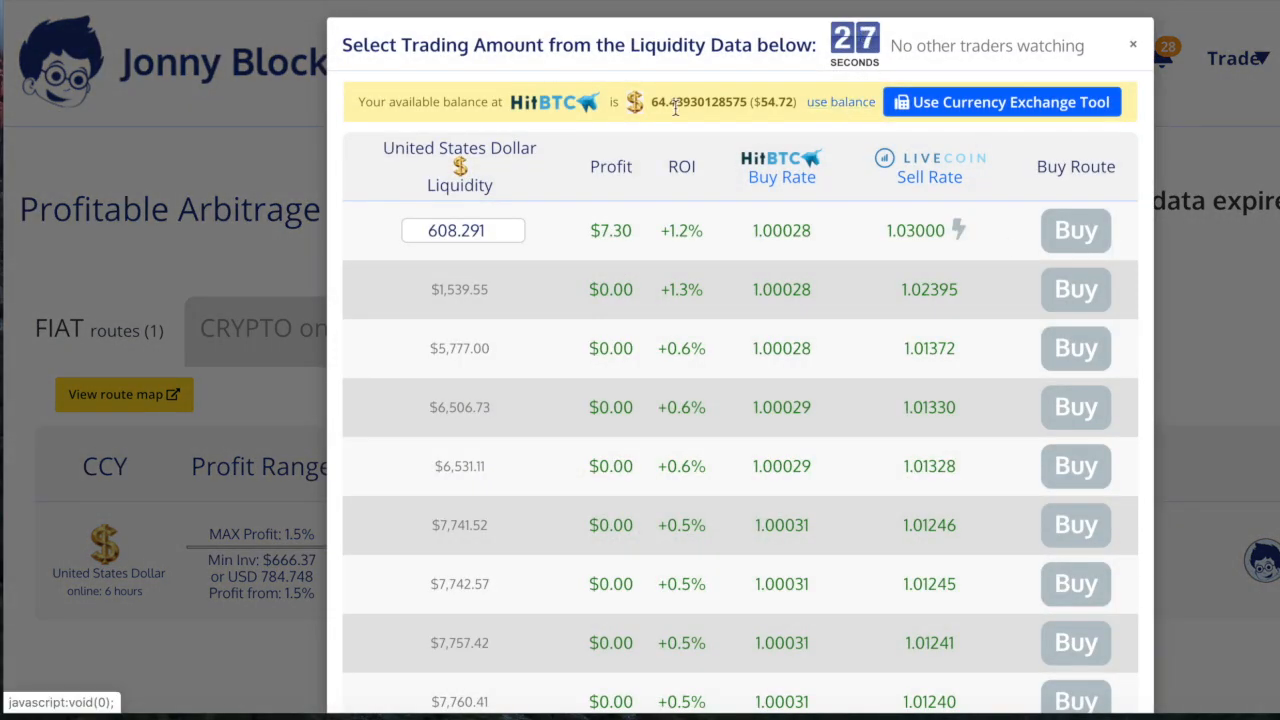
{"action": "mouse_move", "coordinate": [843, 112]}
{"action": "type", "text": "6"}
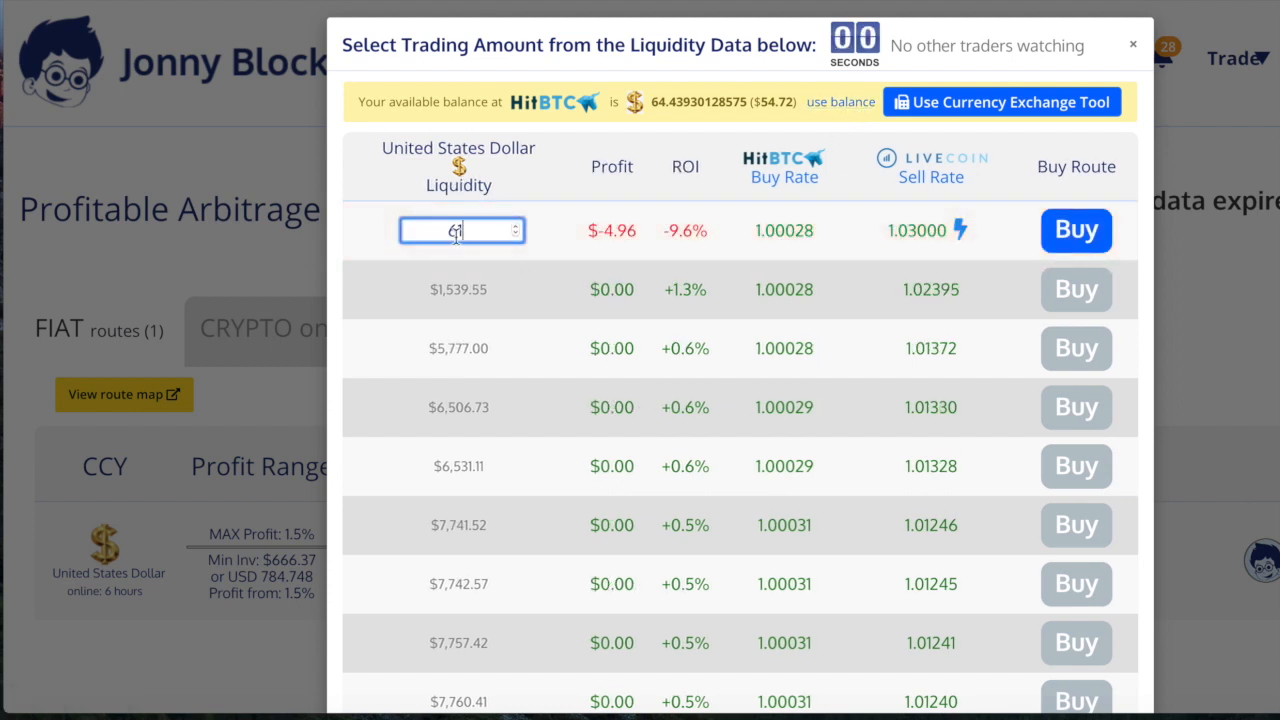
{"action": "type", "text": "1"}
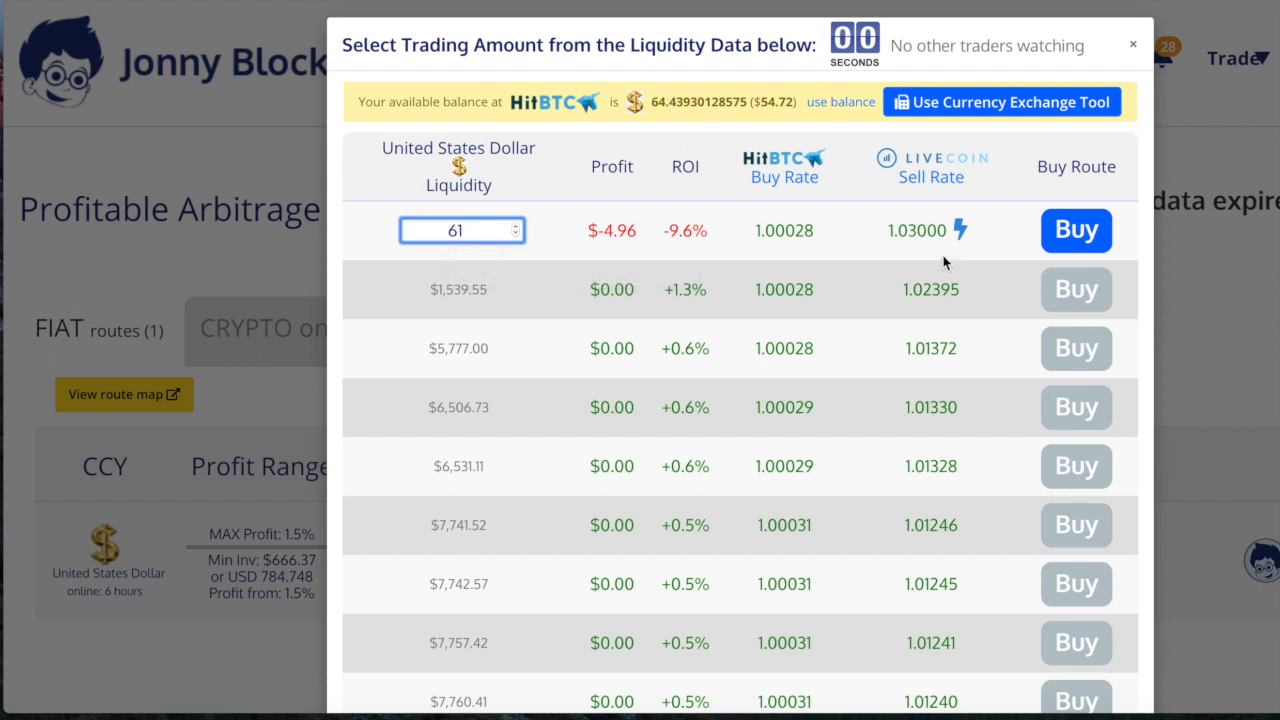
{"action": "left_click", "coordinate": [1075, 230]}
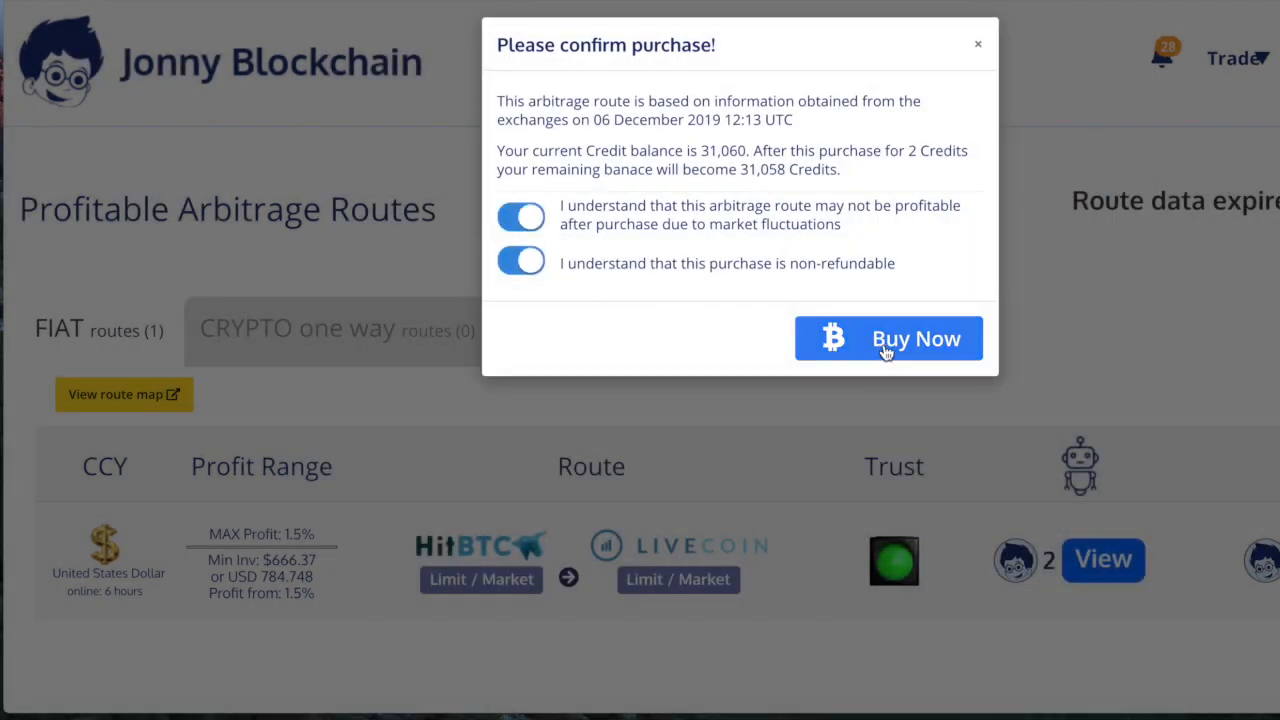
{"action": "left_click", "coordinate": [888, 338]}
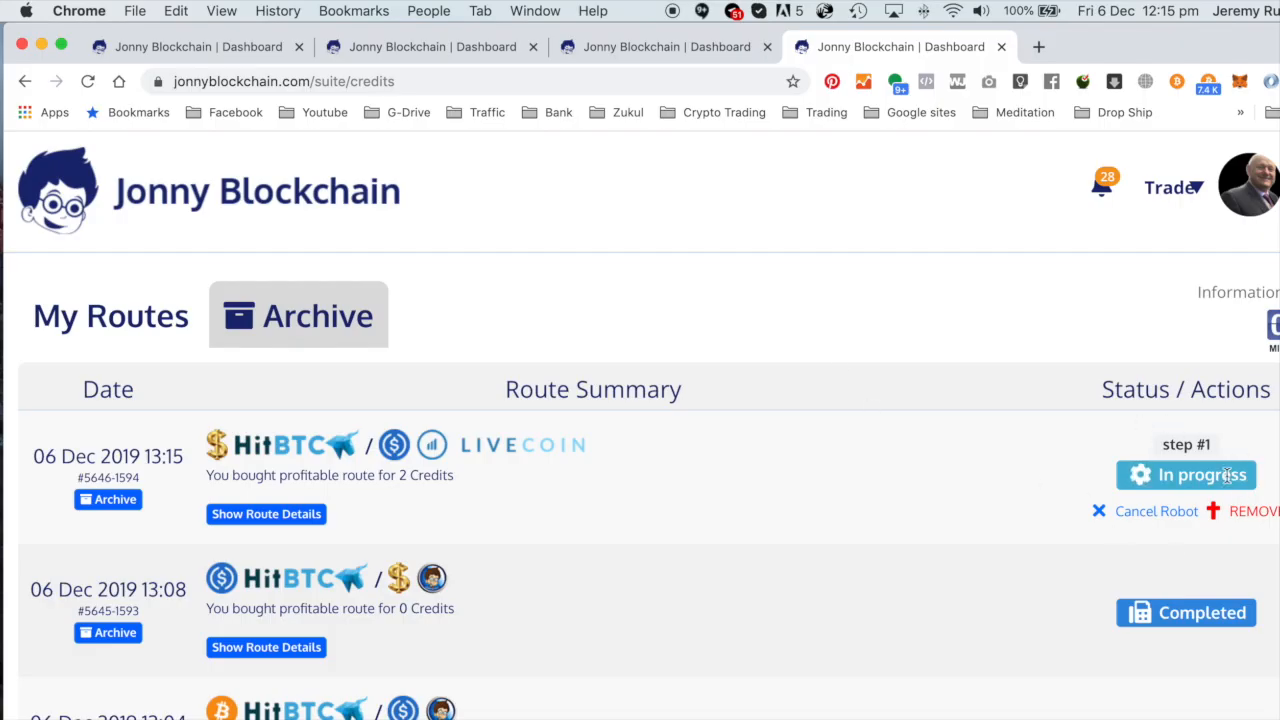
{"action": "mouse_move", "coordinate": [297, 529]}
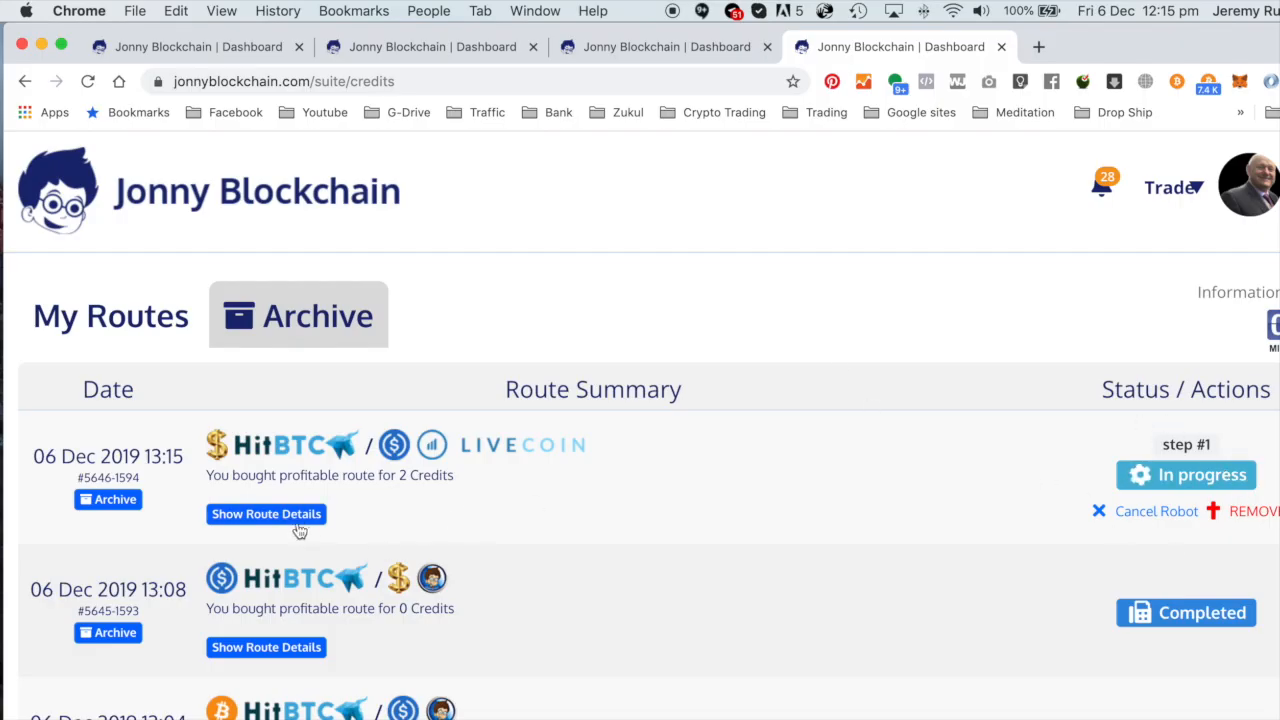
View, close and reopen the step details of the 13:15 HitBTC–Livecoin route.
{"action": "left_click", "coordinate": [266, 514]}
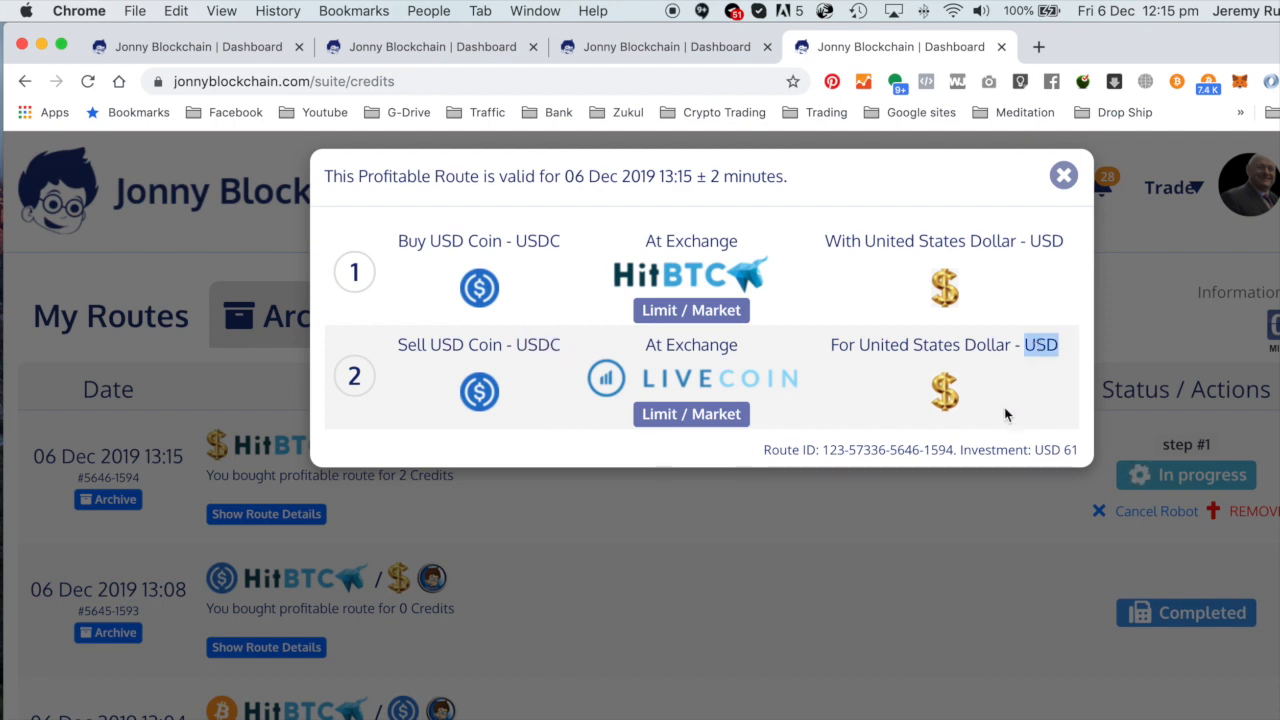
{"action": "mouse_move", "coordinate": [712, 398]}
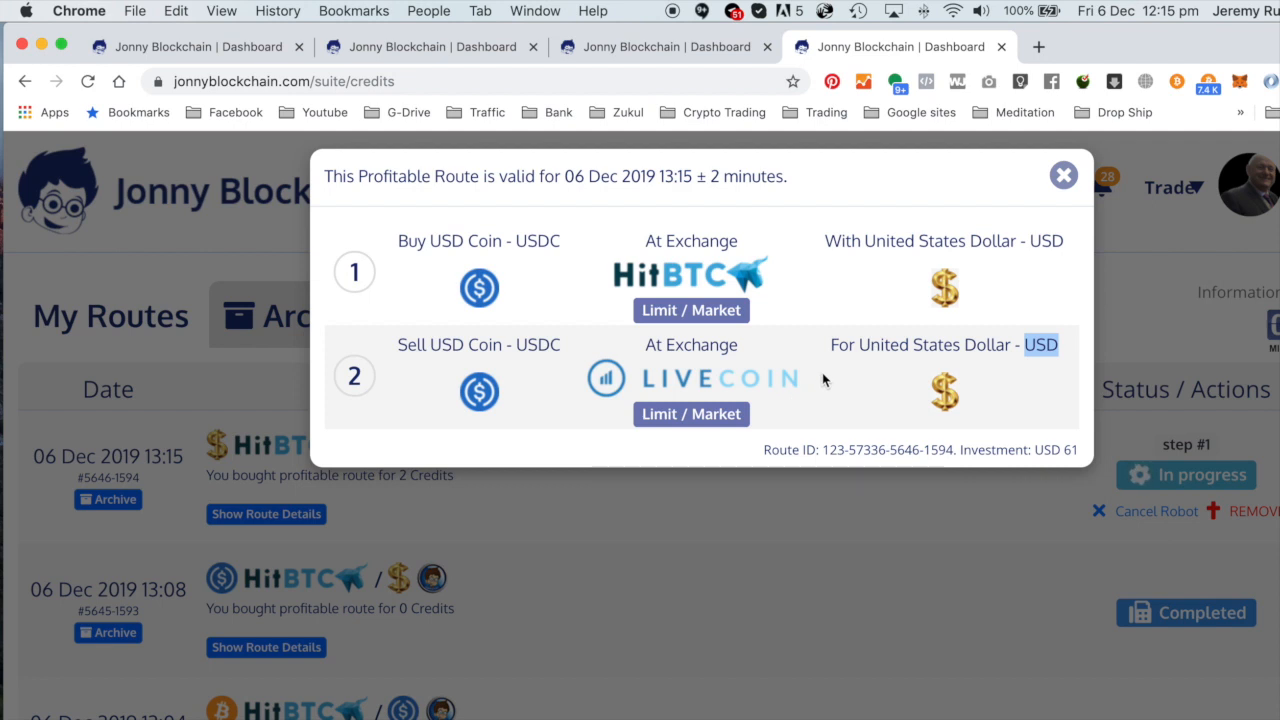
{"action": "mouse_move", "coordinate": [864, 360]}
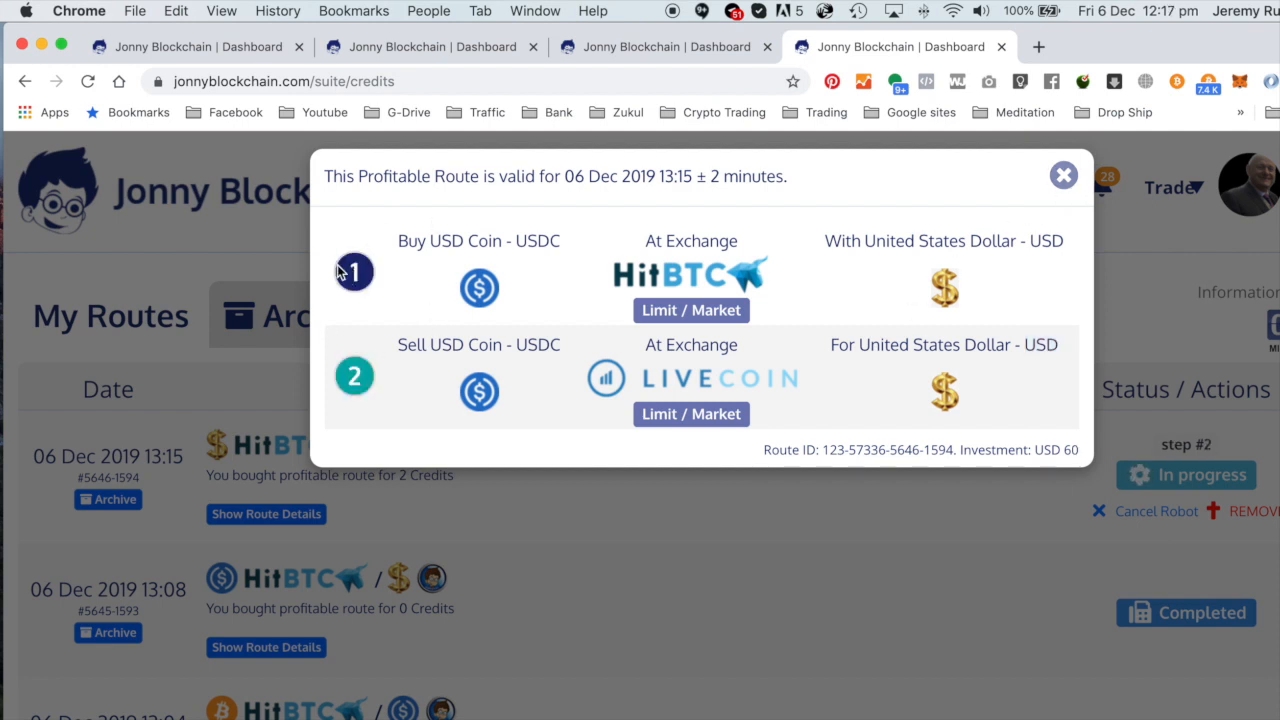
{"action": "mouse_move", "coordinate": [316, 360]}
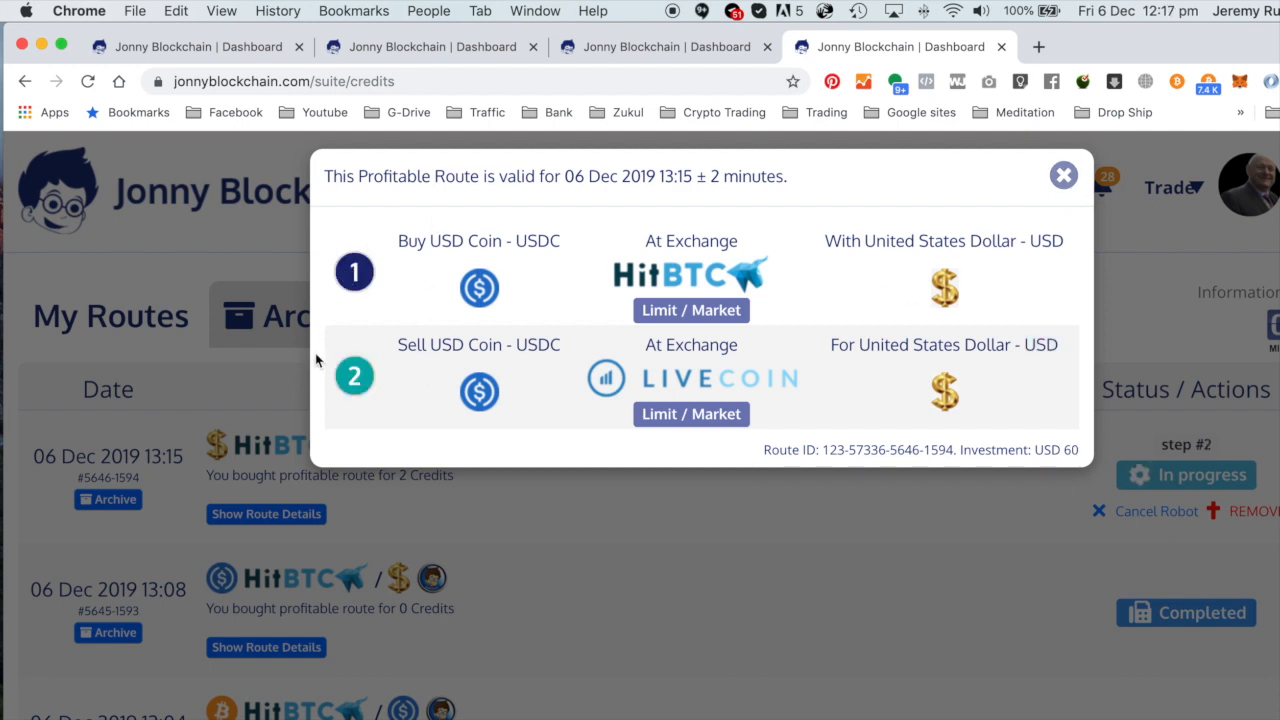
{"action": "mouse_move", "coordinate": [358, 378]}
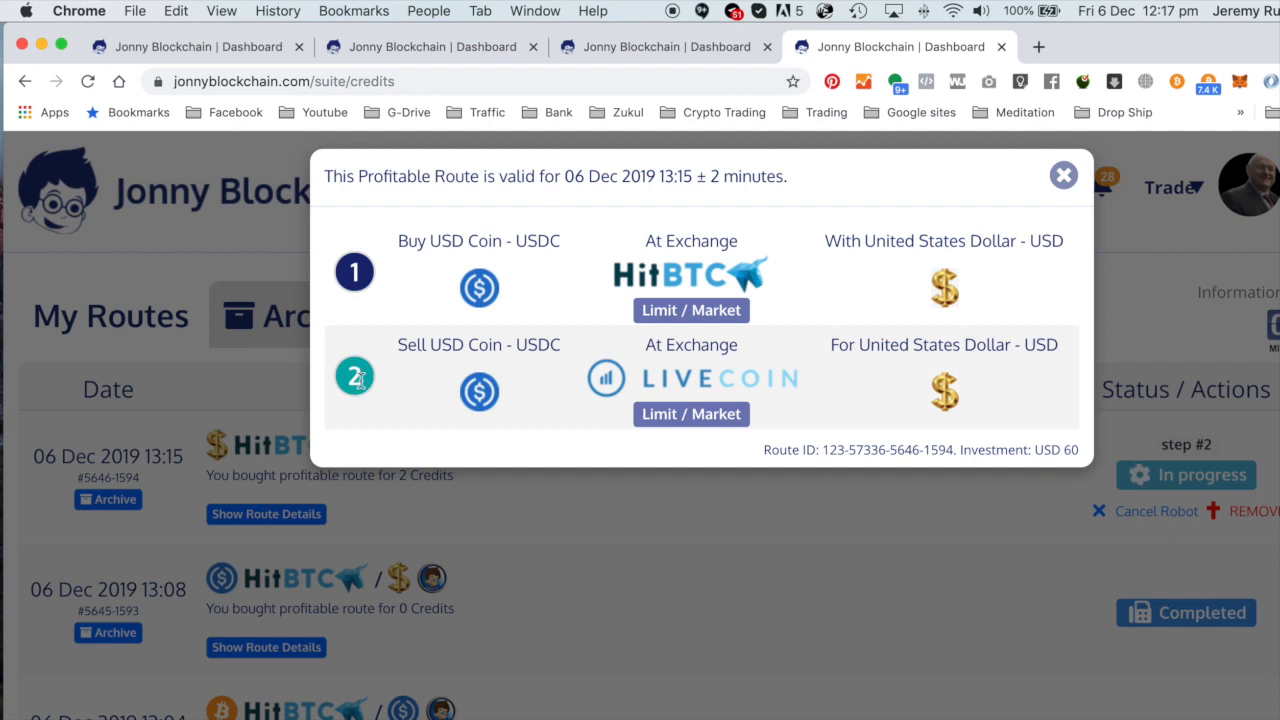
{"action": "mouse_move", "coordinate": [392, 374]}
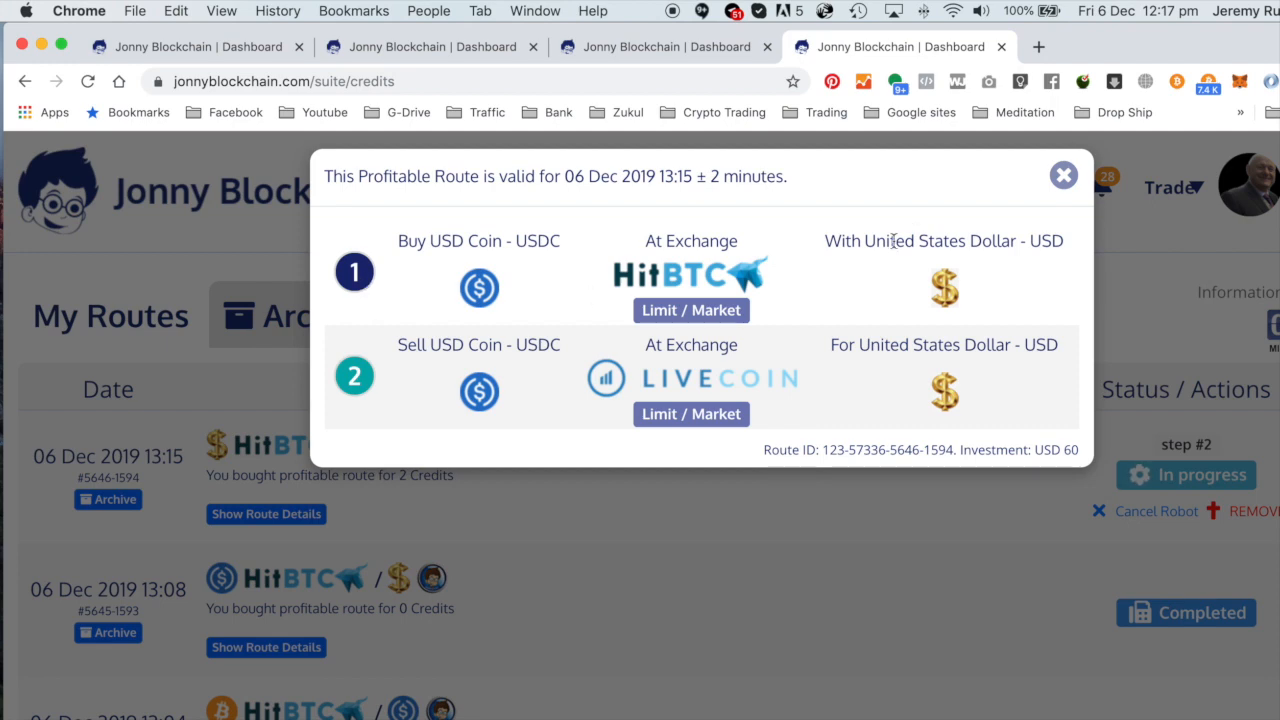
{"action": "left_click", "coordinate": [1063, 174]}
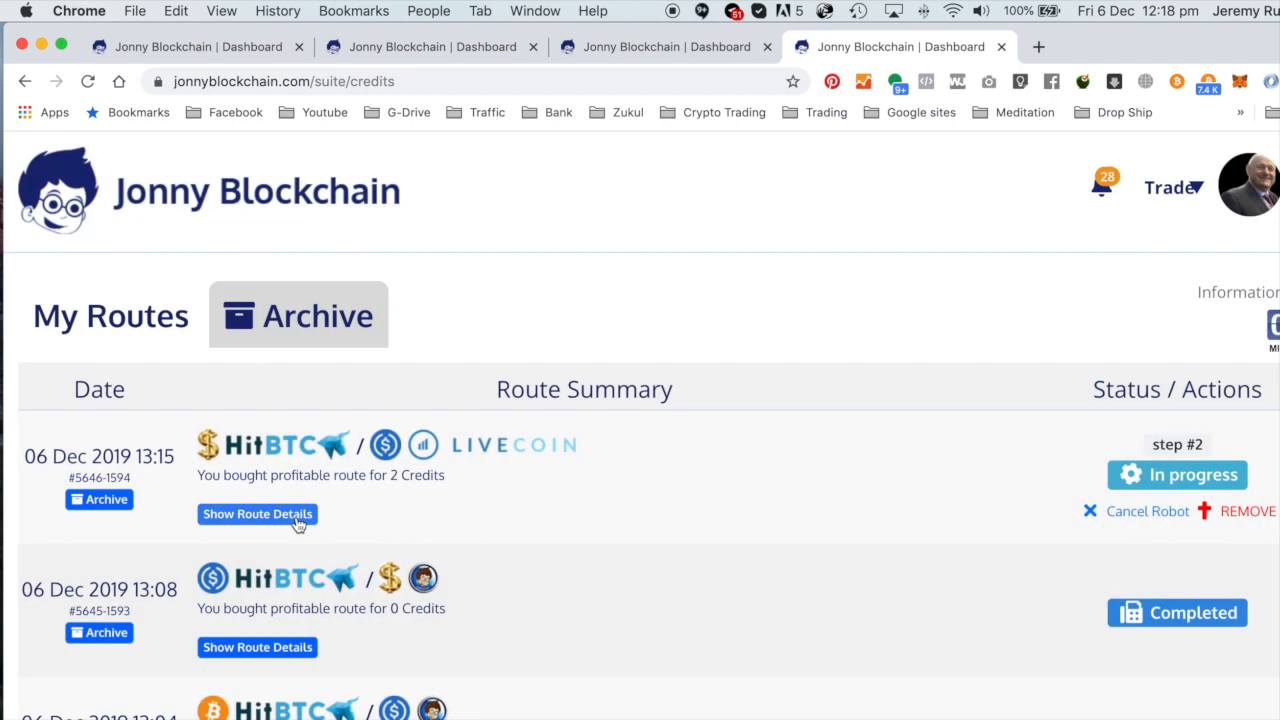
{"action": "left_click", "coordinate": [257, 514]}
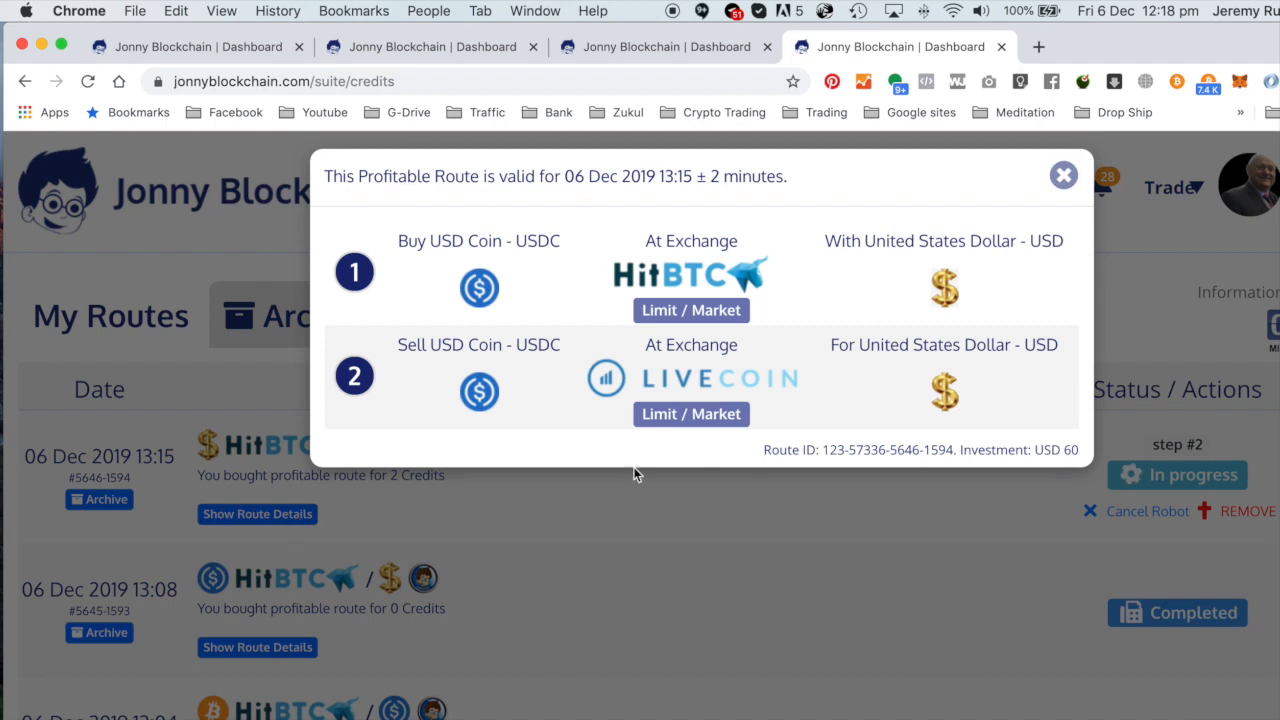
{"action": "left_click", "coordinate": [1063, 175]}
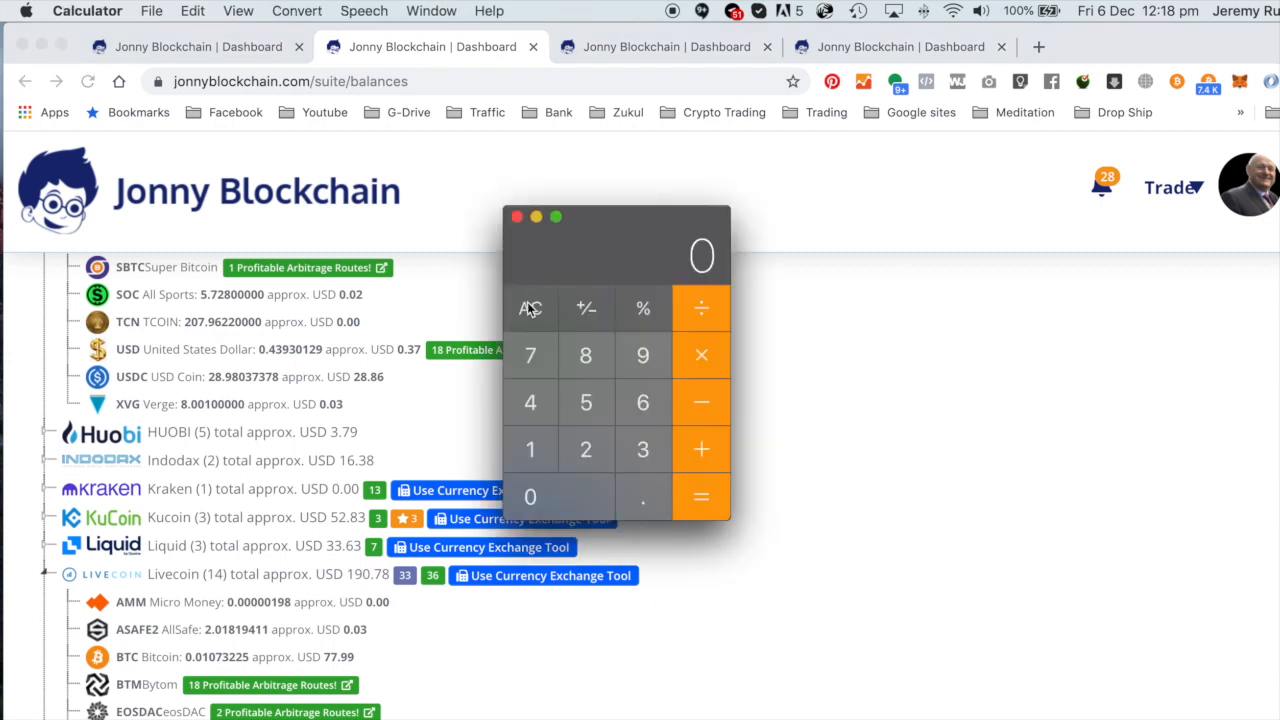
Move the calculator beside the balances, clear 0.01073225, and start a new decimal number.
{"action": "left_click_drag", "start_coordinate": [616, 216], "coordinate": [670, 232]}
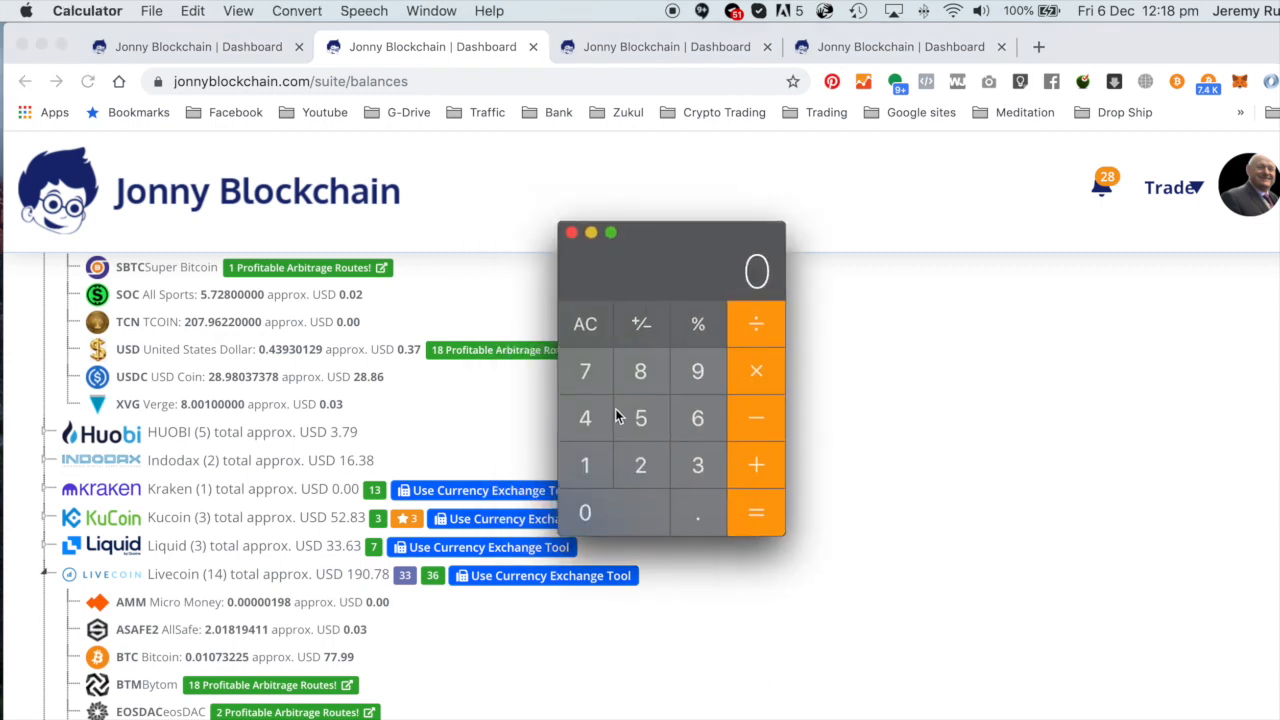
{"action": "mouse_move", "coordinate": [611, 512]}
{"action": "type", "text": "."}
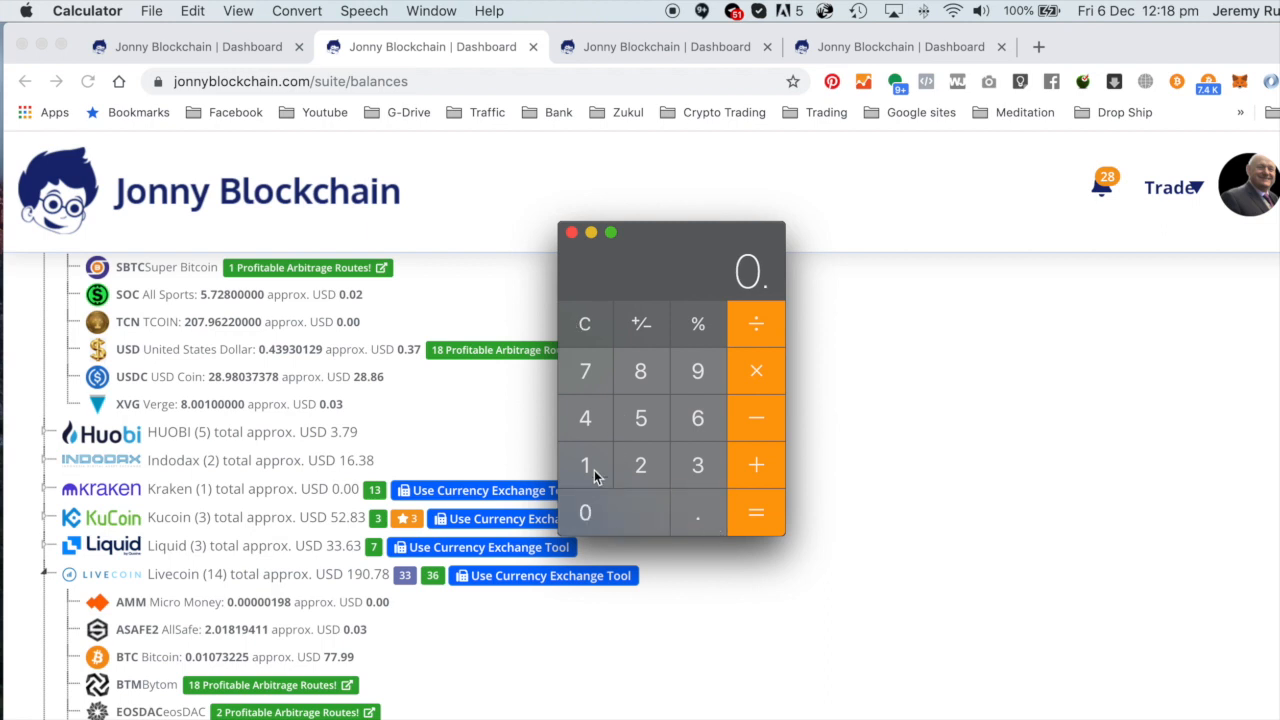
{"action": "left_click", "coordinate": [585, 465]}
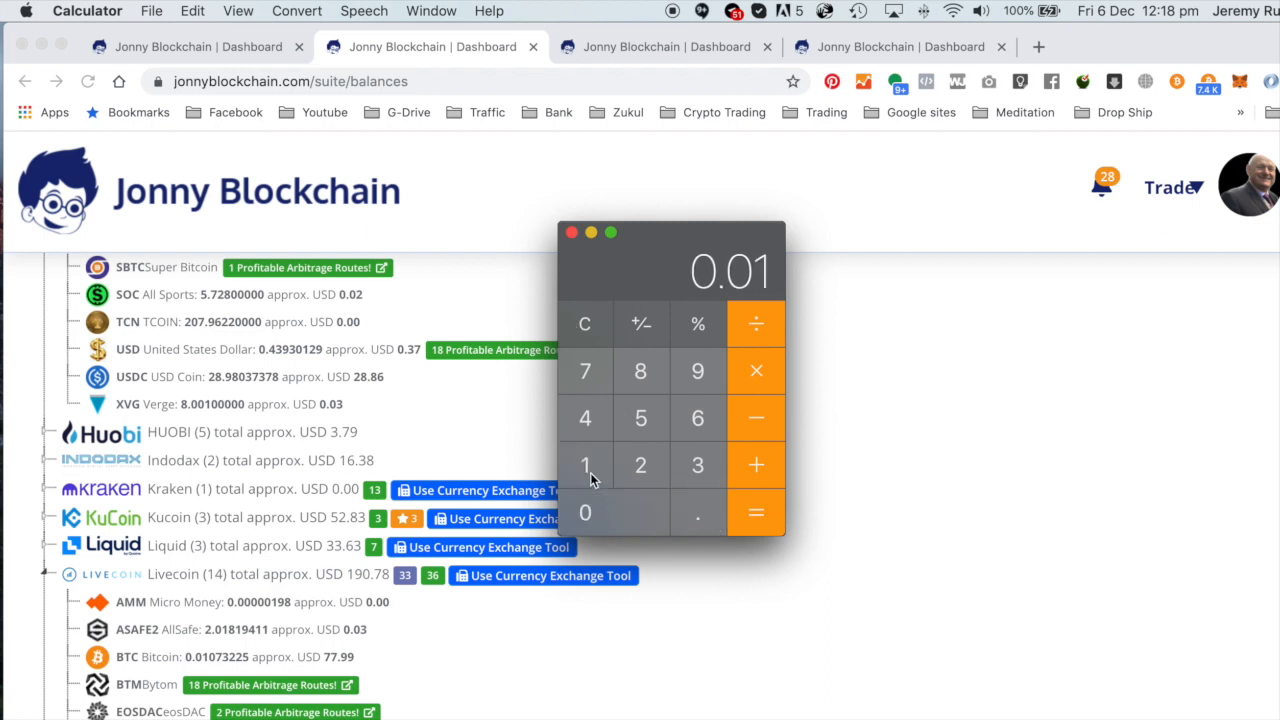
{"action": "mouse_move", "coordinate": [603, 522]}
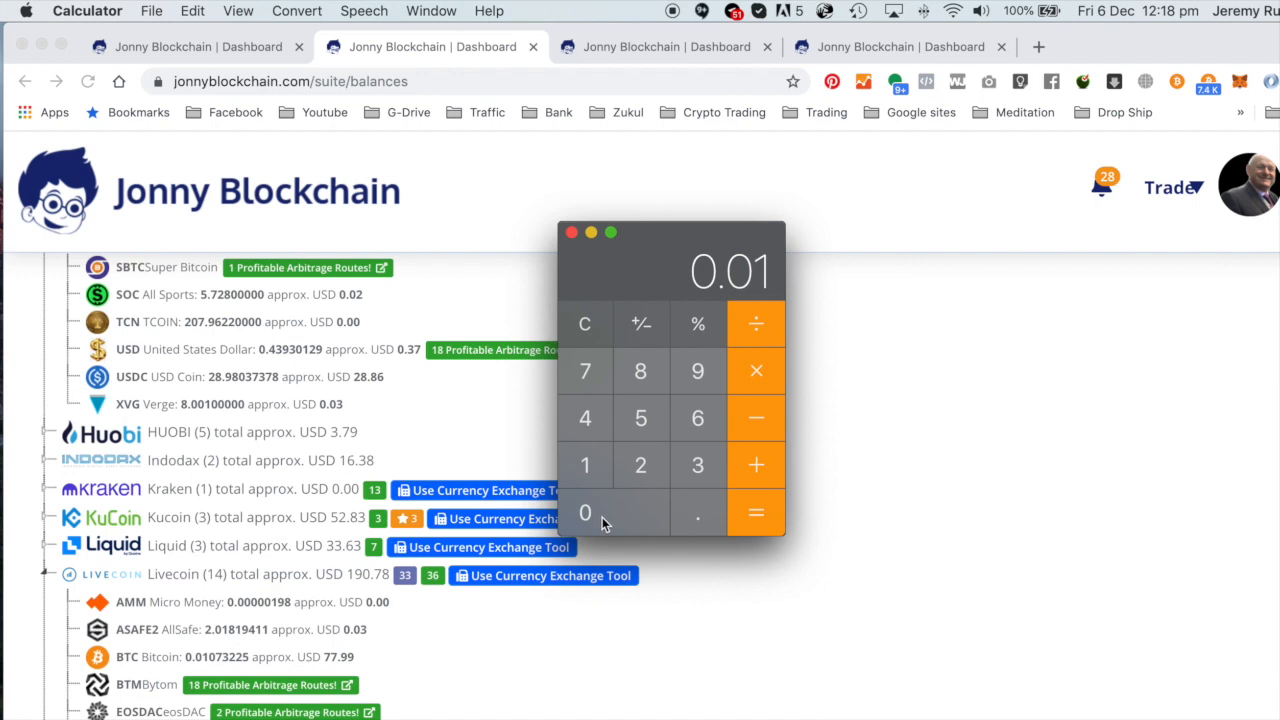
{"action": "left_click", "coordinate": [585, 371]}
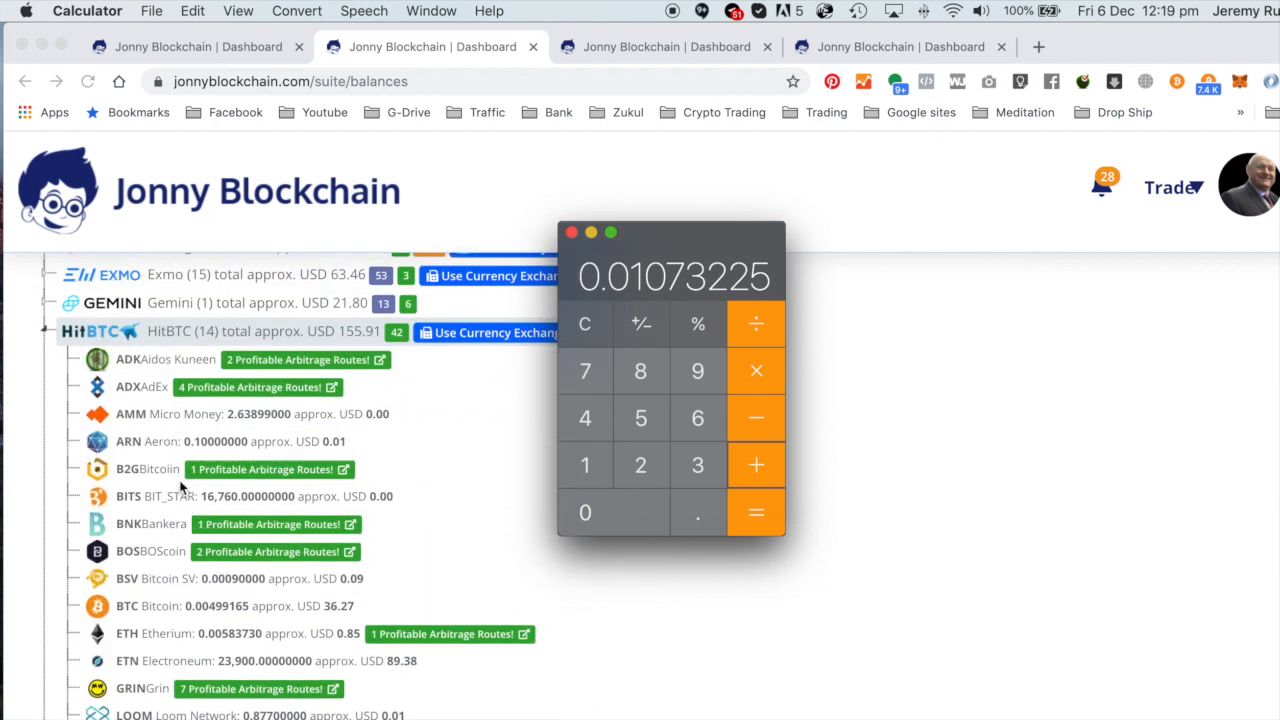
{"action": "mouse_move", "coordinate": [200, 631]}
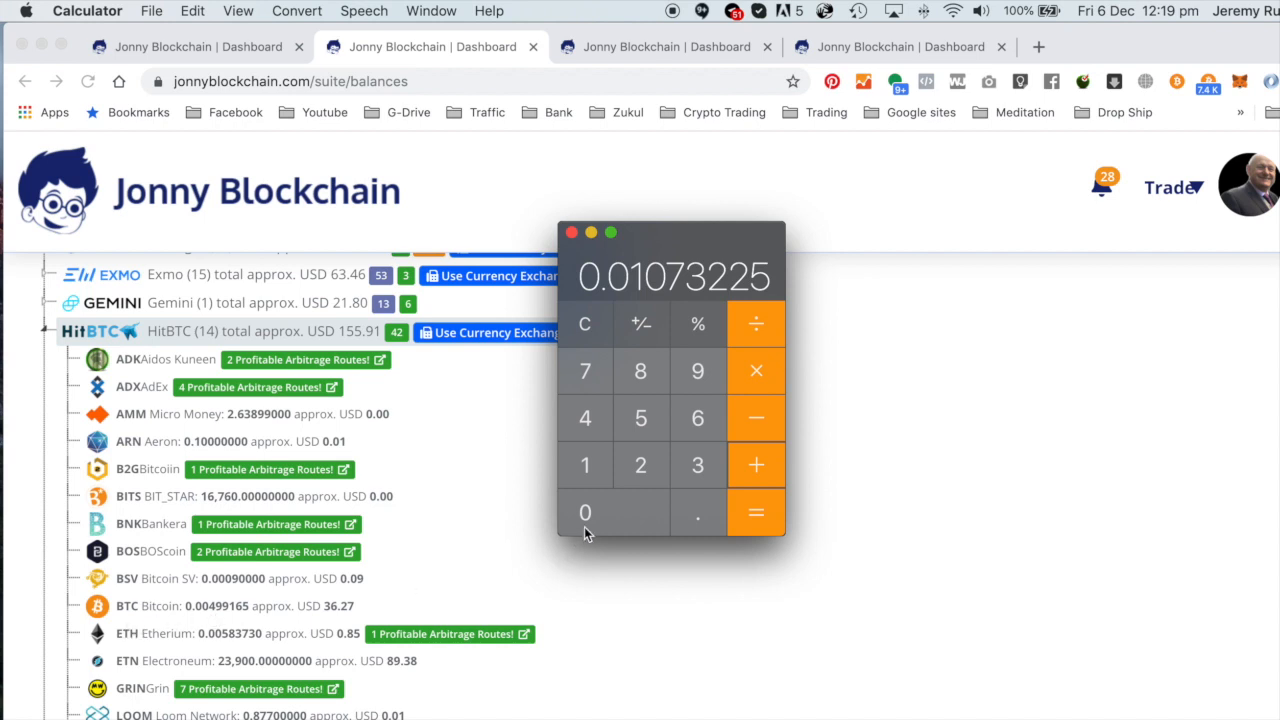
{"action": "left_click", "coordinate": [585, 323]}
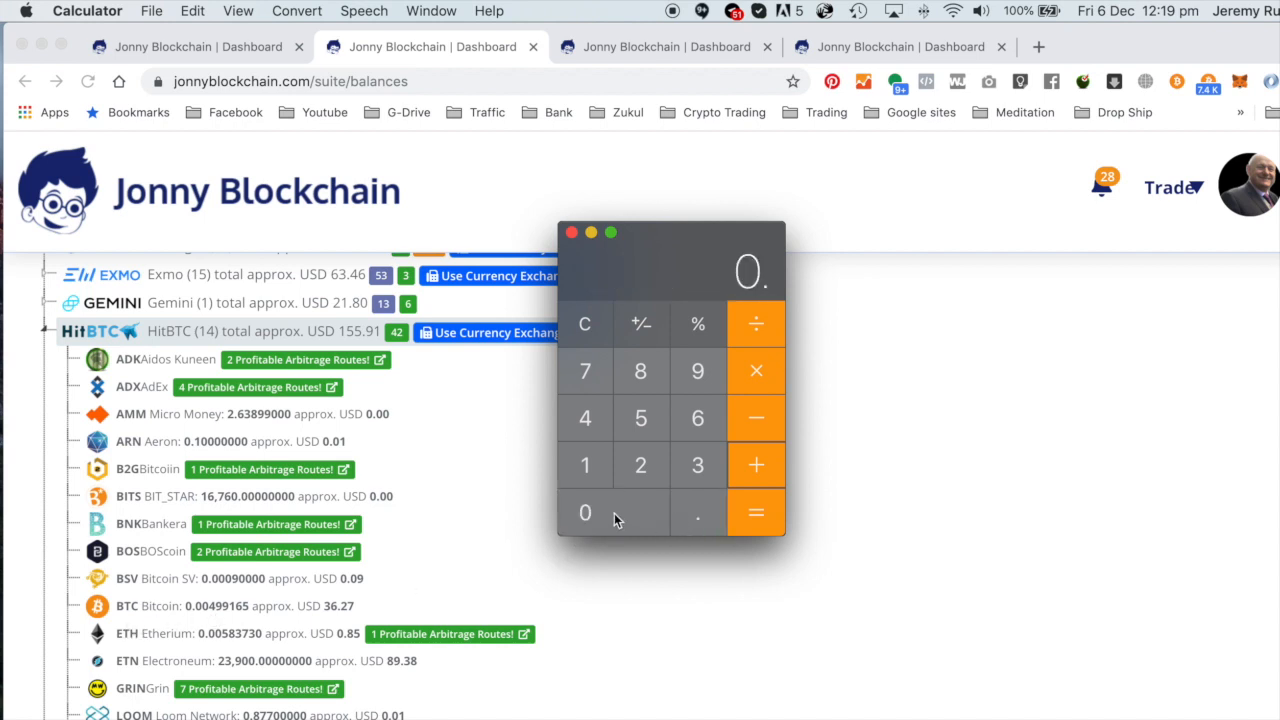
{"action": "left_click", "coordinate": [697, 512]}
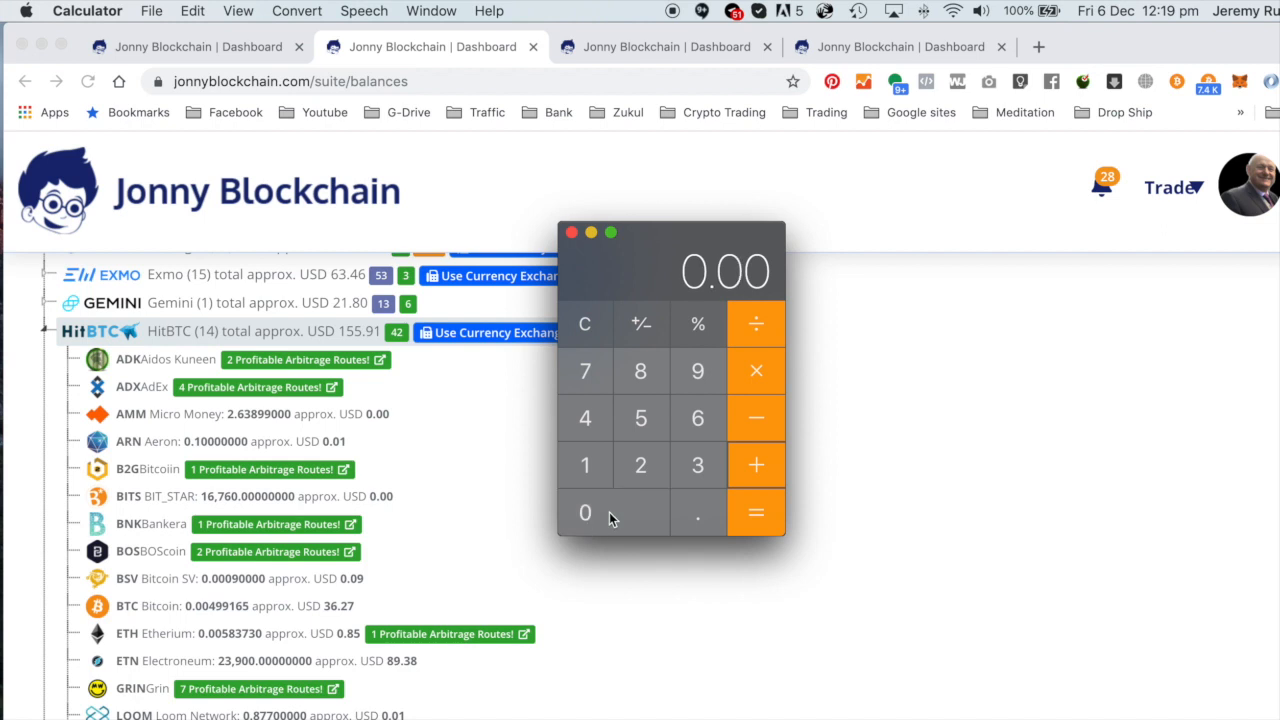
{"action": "left_click", "coordinate": [697, 371]}
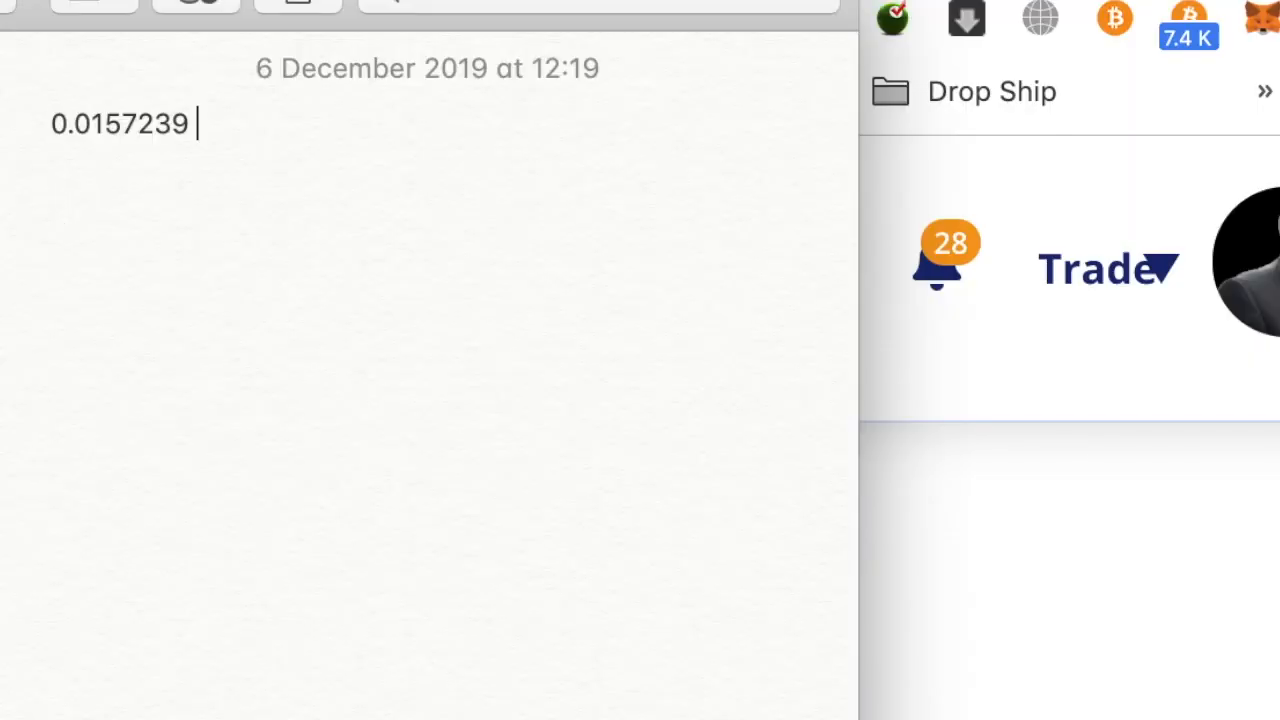
Add the label BTC after 0.0157239 in the note.
{"action": "type", "text": "BTC"}
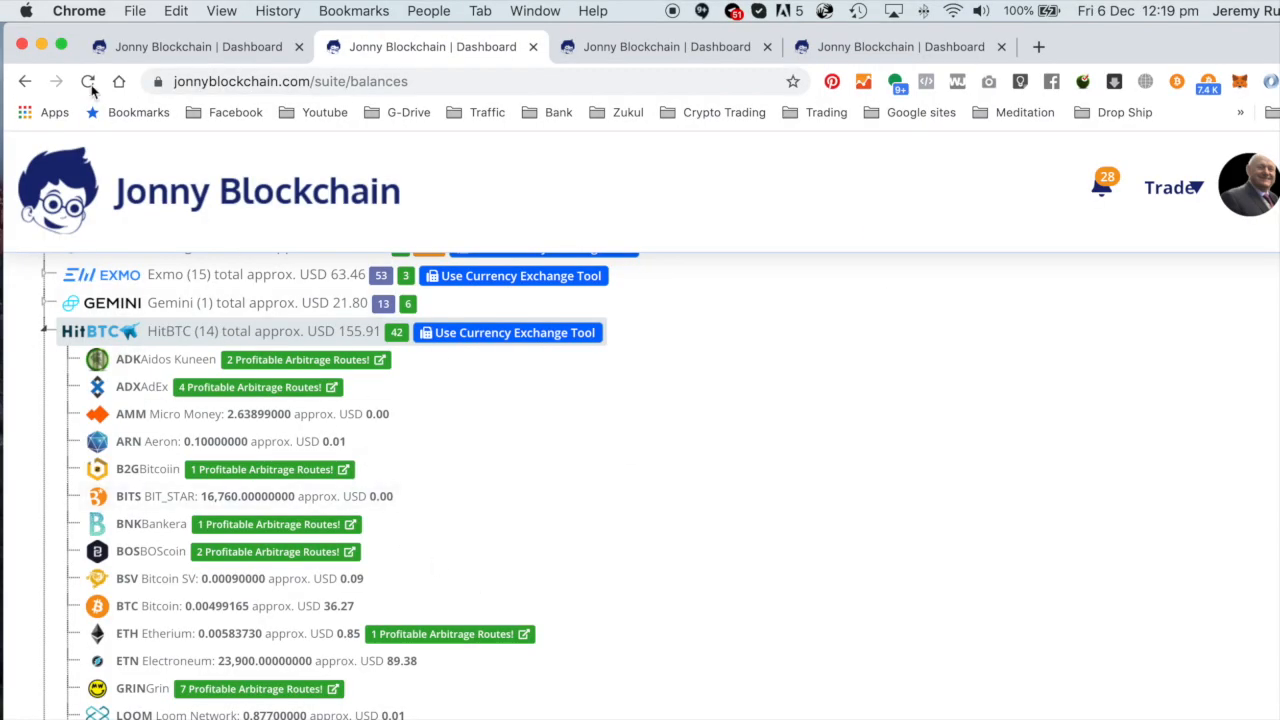
Reload the page to refresh the HitBTC balances.
{"action": "left_click", "coordinate": [92, 82]}
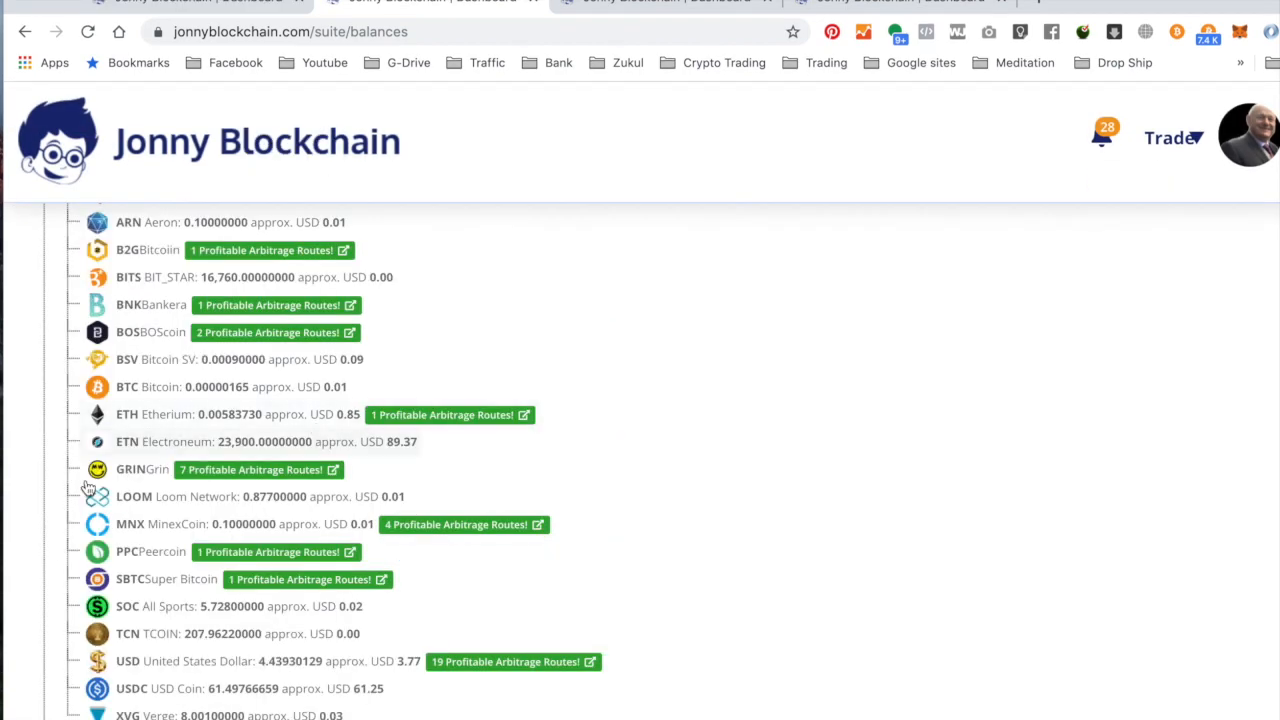
{"action": "mouse_move", "coordinate": [258, 399]}
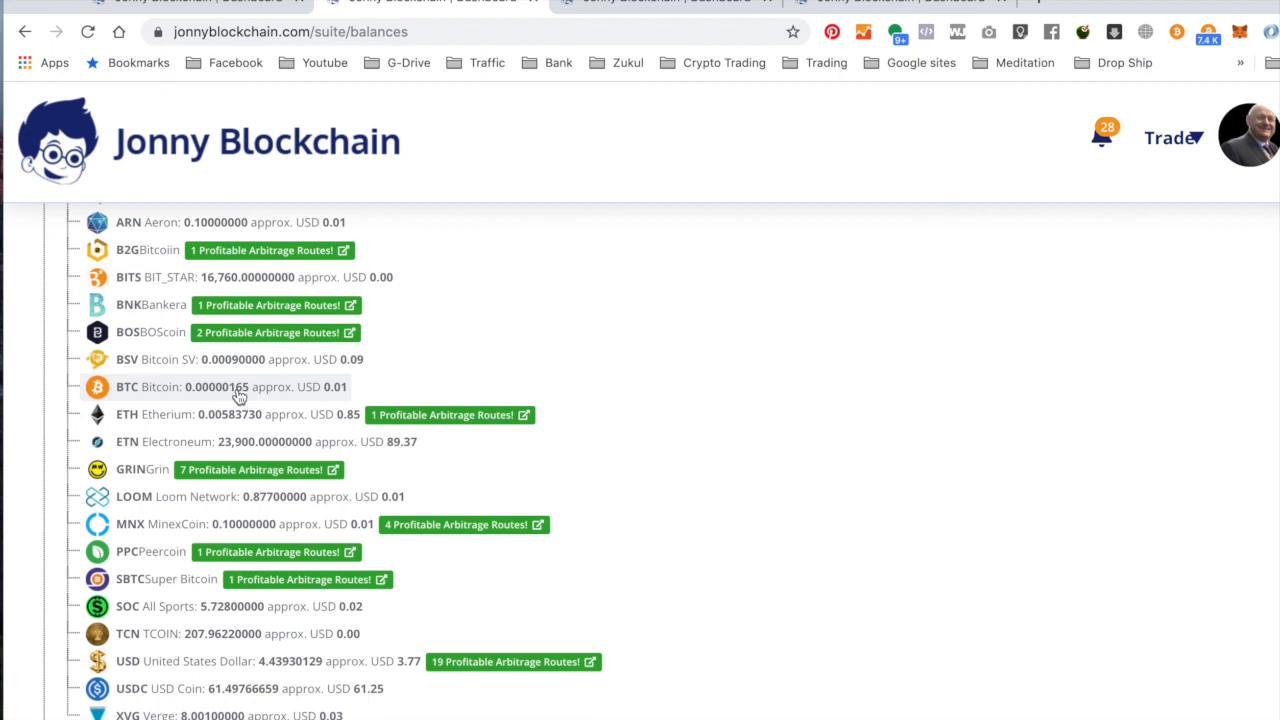
{"action": "mouse_move", "coordinate": [268, 672]}
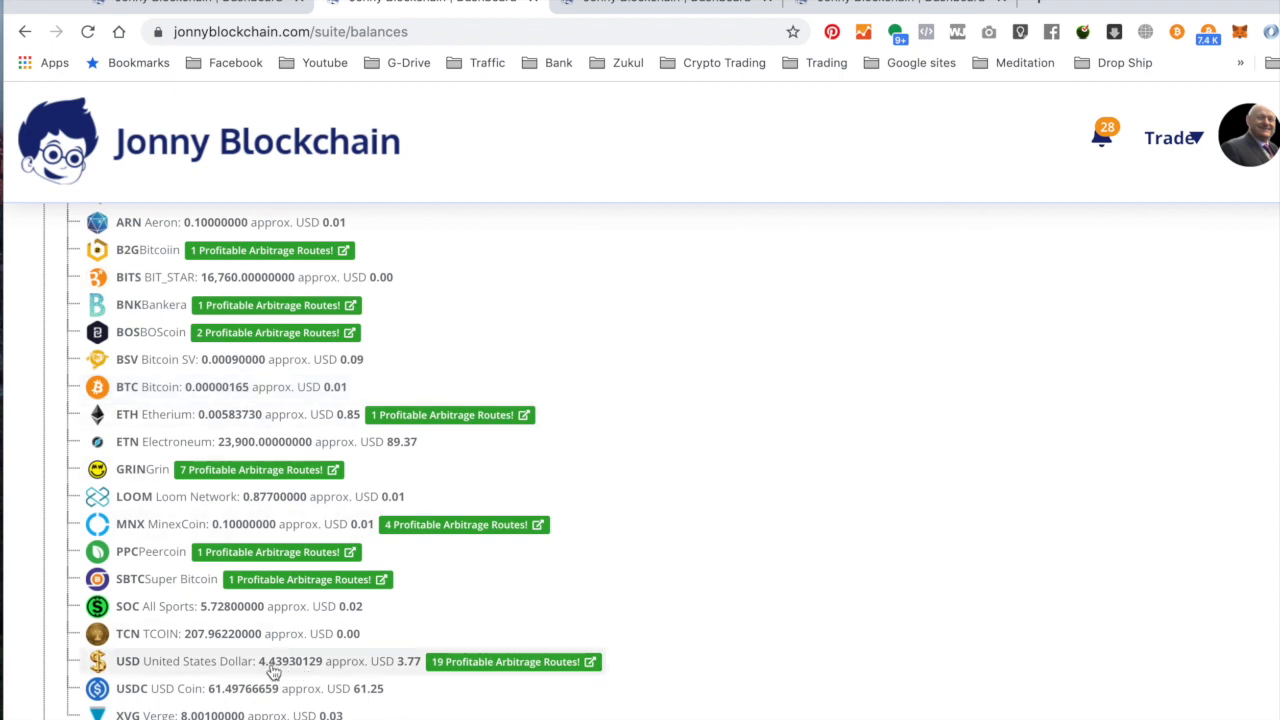
{"action": "mouse_move", "coordinate": [355, 672]}
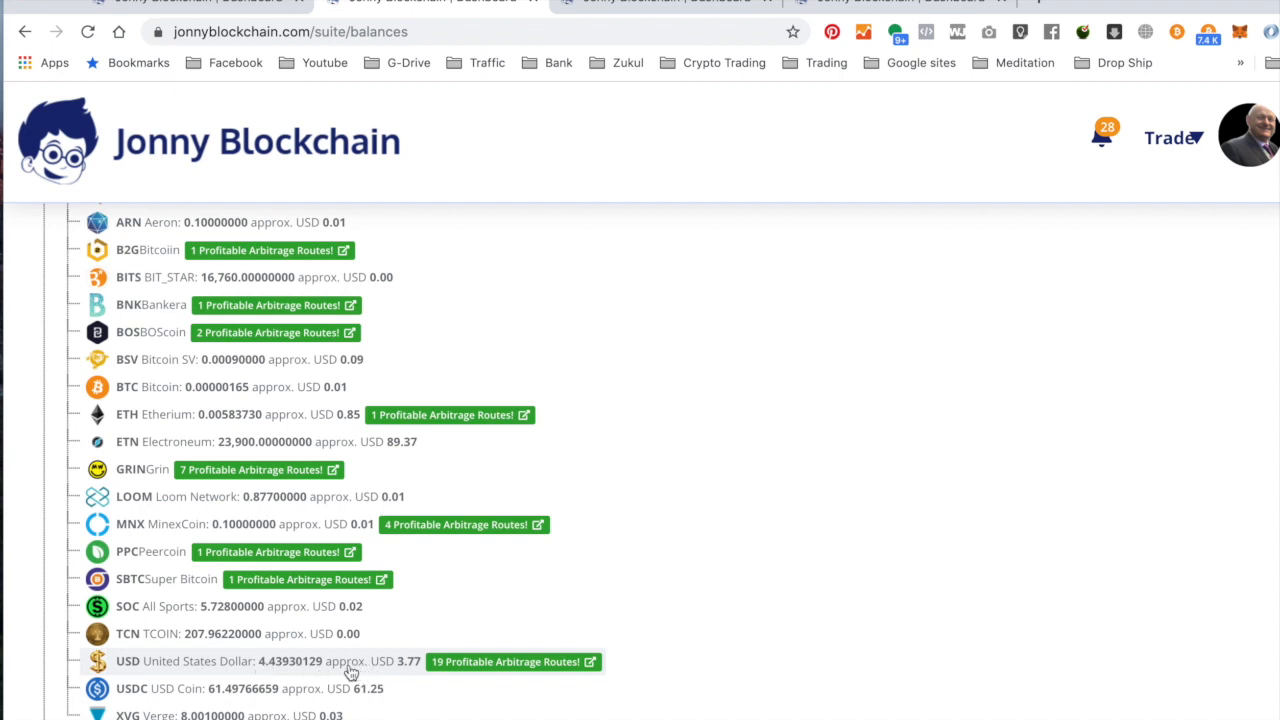
{"action": "mouse_move", "coordinate": [364, 675]}
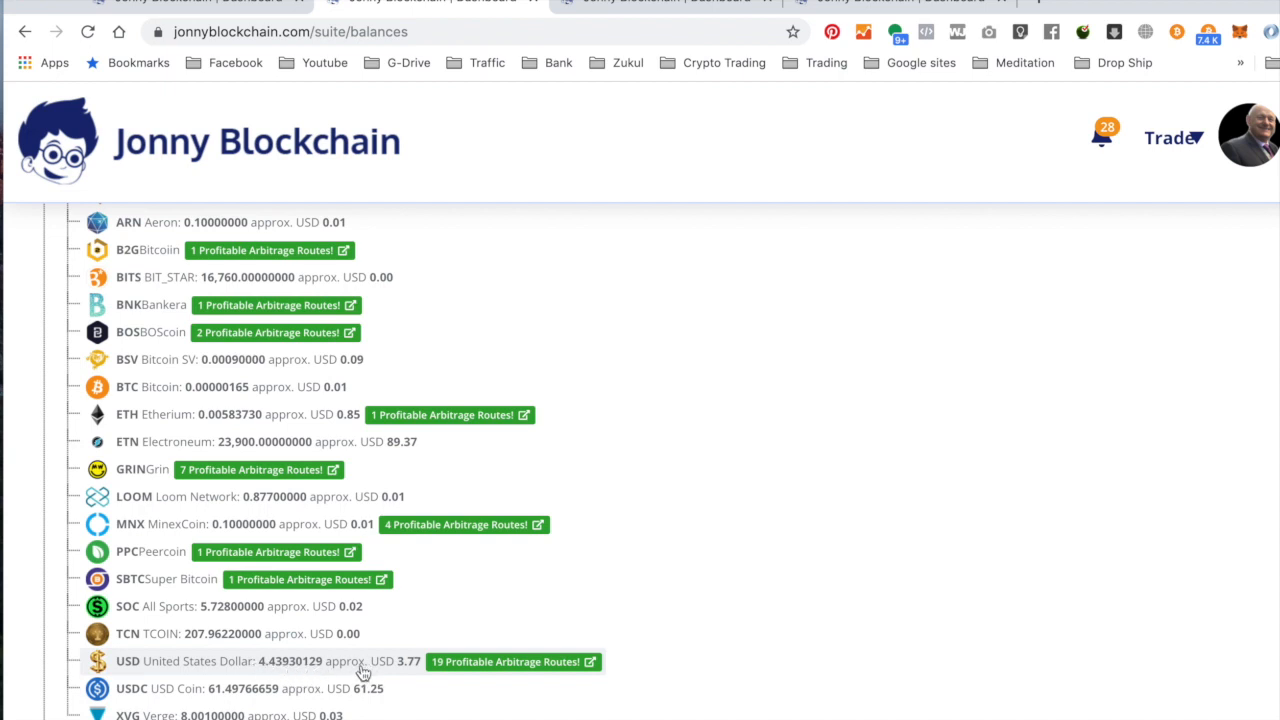
{"action": "mouse_move", "coordinate": [263, 526]}
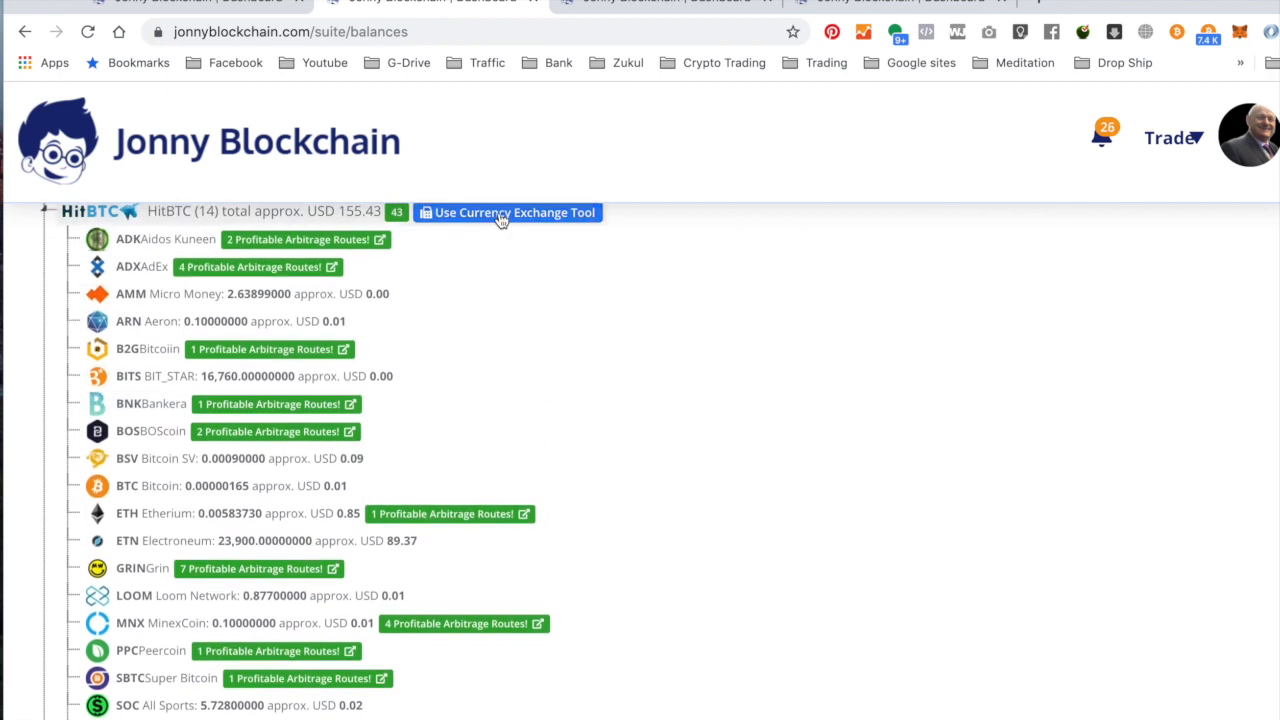
Set up a HitBTC USD-to-BTC exchange using the full 4.43930129 USD balance.
{"action": "left_click", "coordinate": [507, 212]}
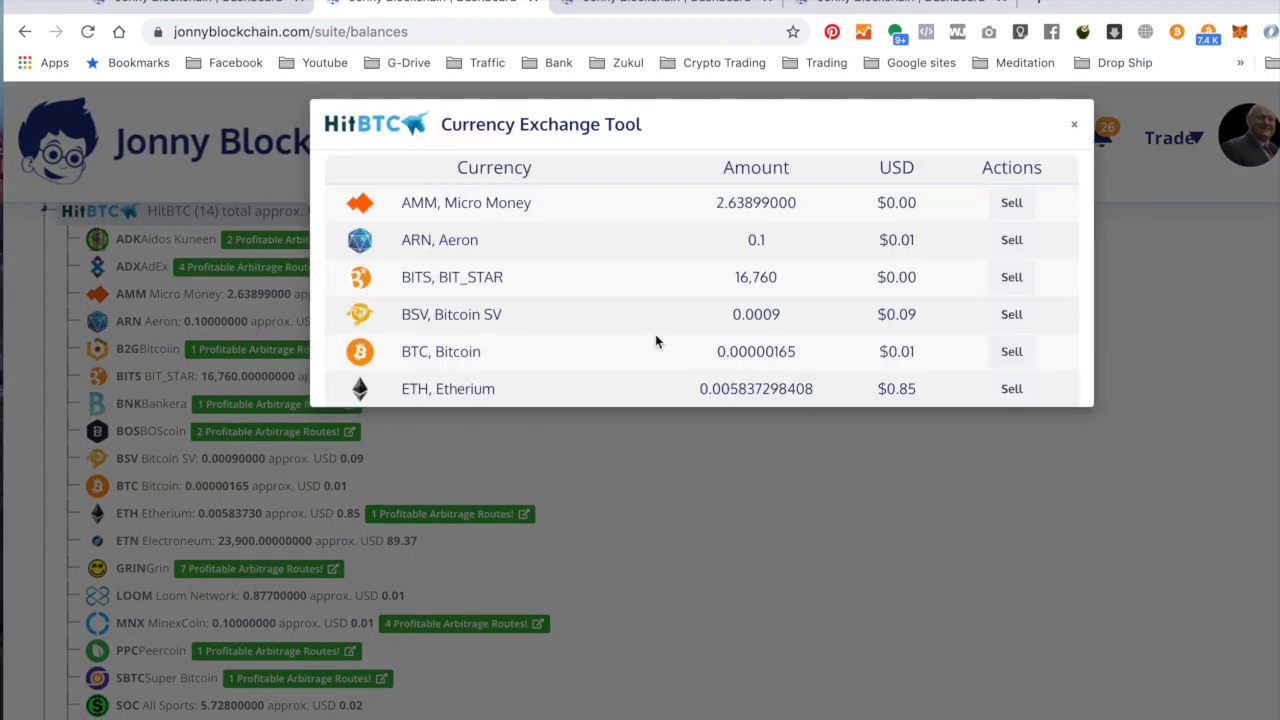
{"action": "scroll", "scroll_direction": "down", "scroll_amount": 3}
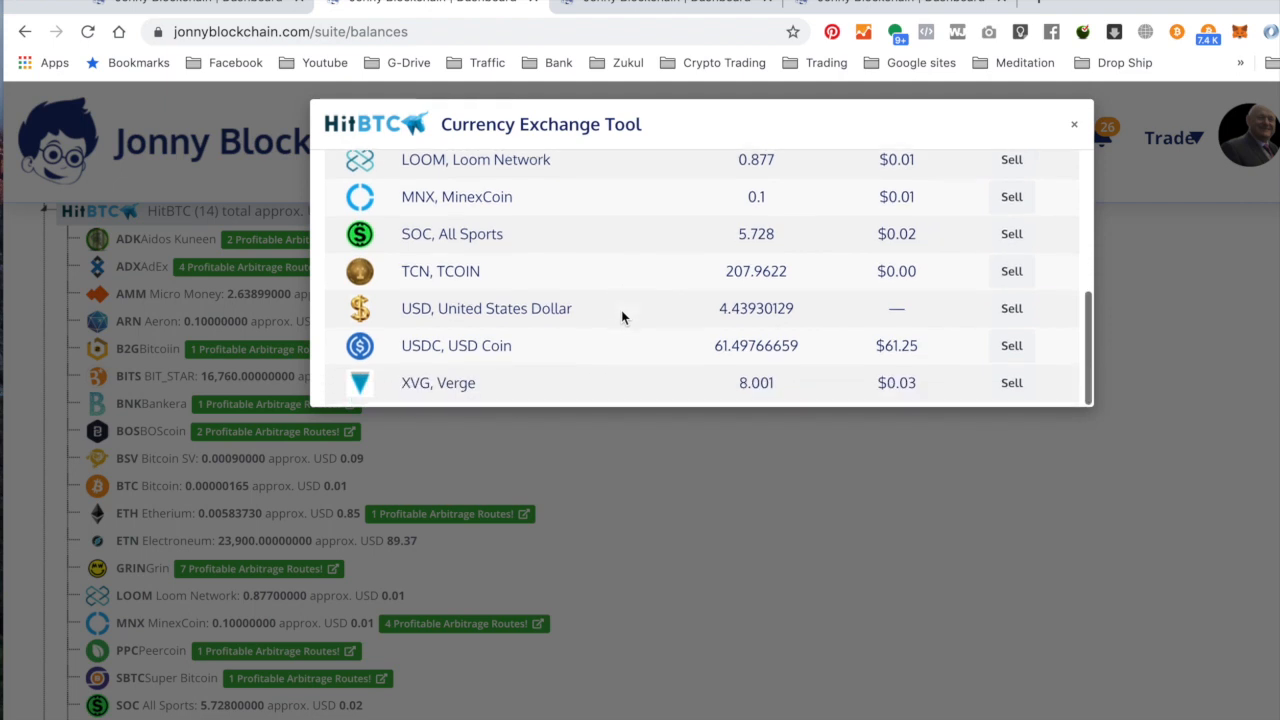
{"action": "left_click", "coordinate": [1011, 308]}
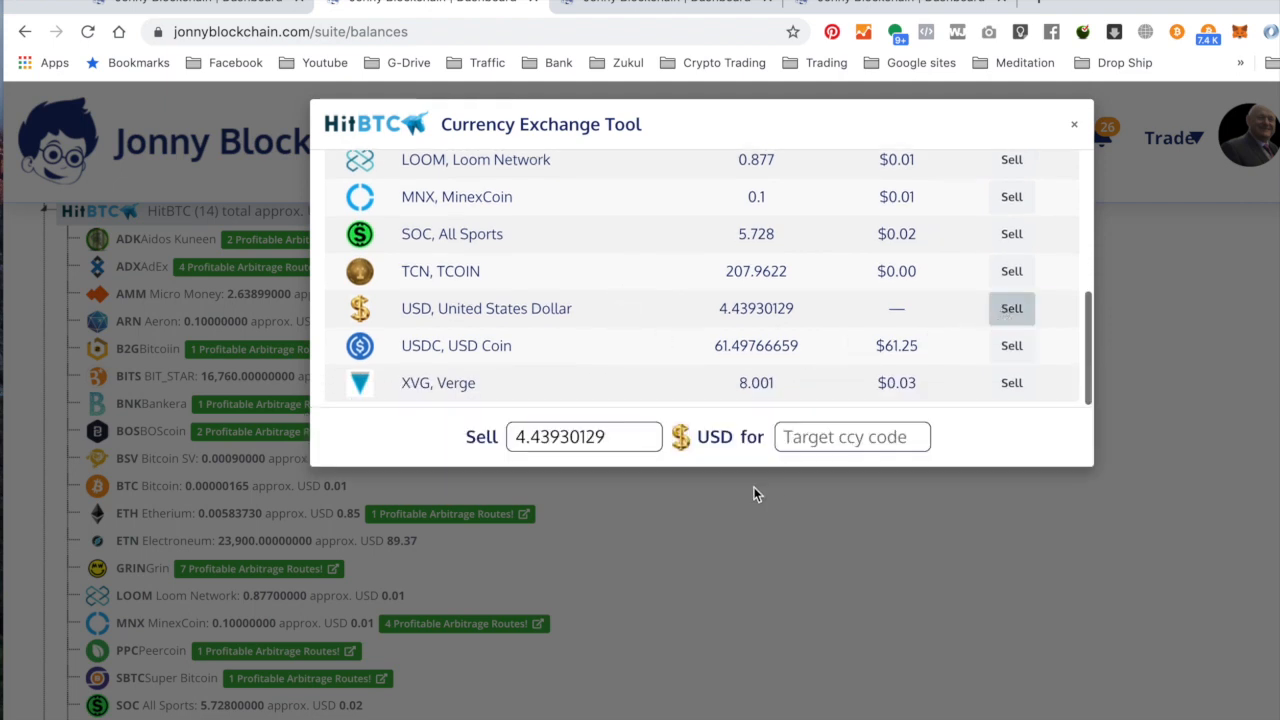
{"action": "type", "text": "bt"}
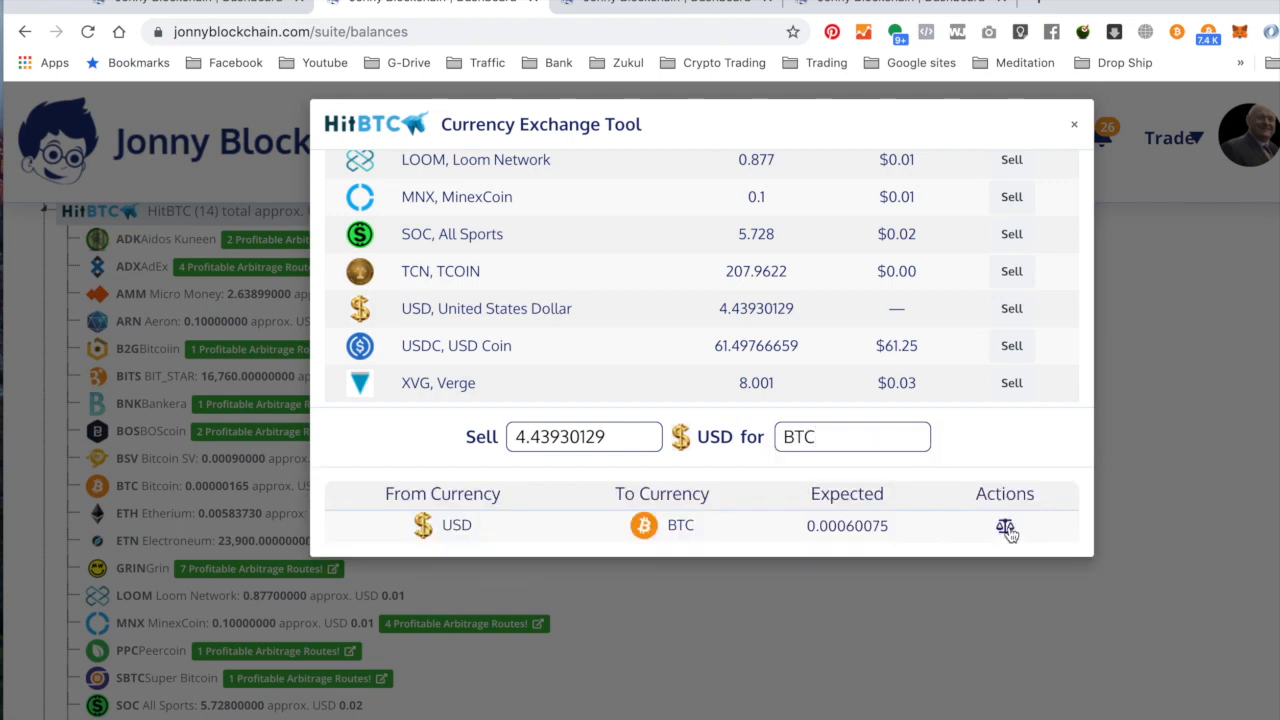
{"action": "left_click", "coordinate": [1005, 526]}
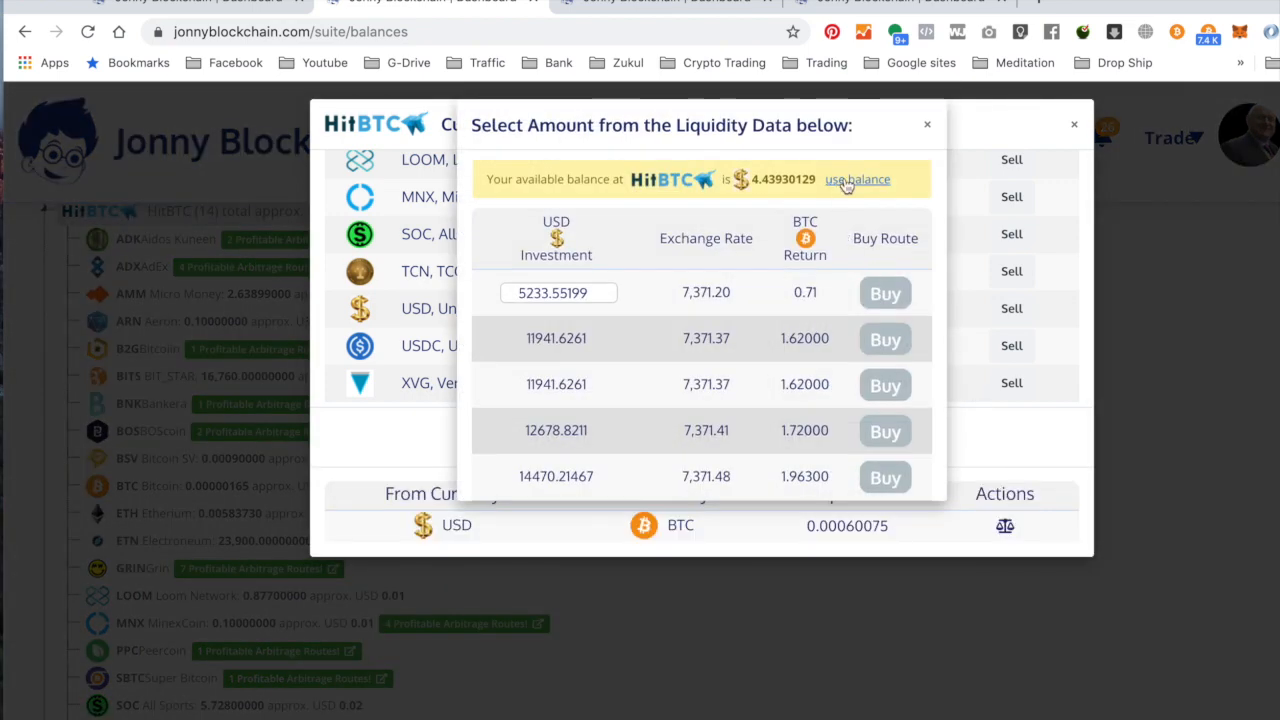
{"action": "left_click", "coordinate": [857, 179]}
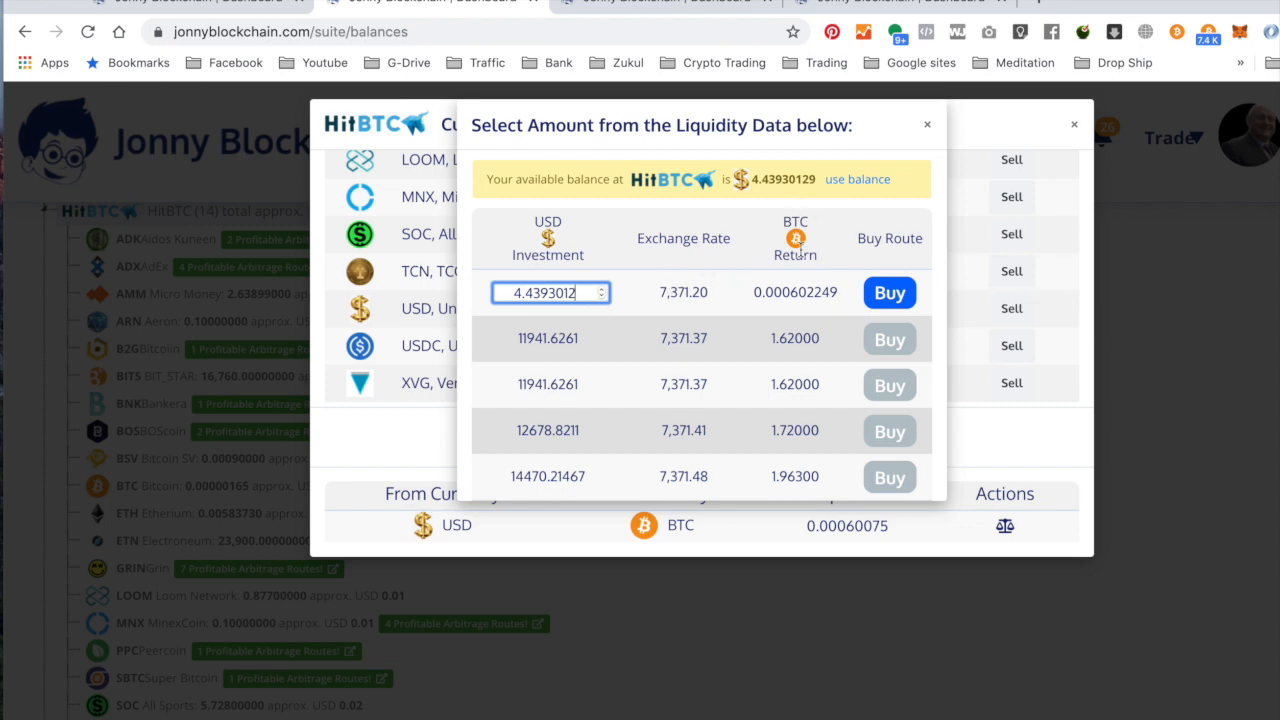
{"action": "mouse_move", "coordinate": [811, 290]}
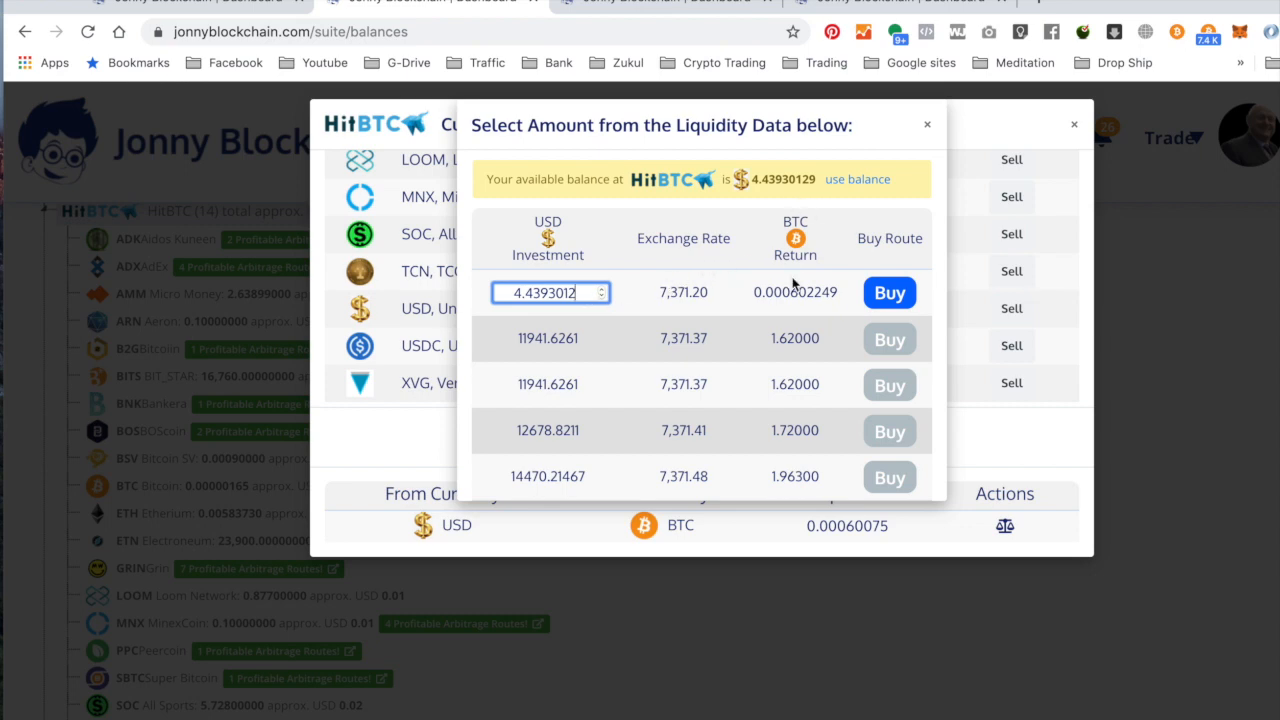
Buy the USD-to-BTC route for about 0.000602 BTC and dismiss the confirmation.
{"action": "left_click", "coordinate": [889, 292]}
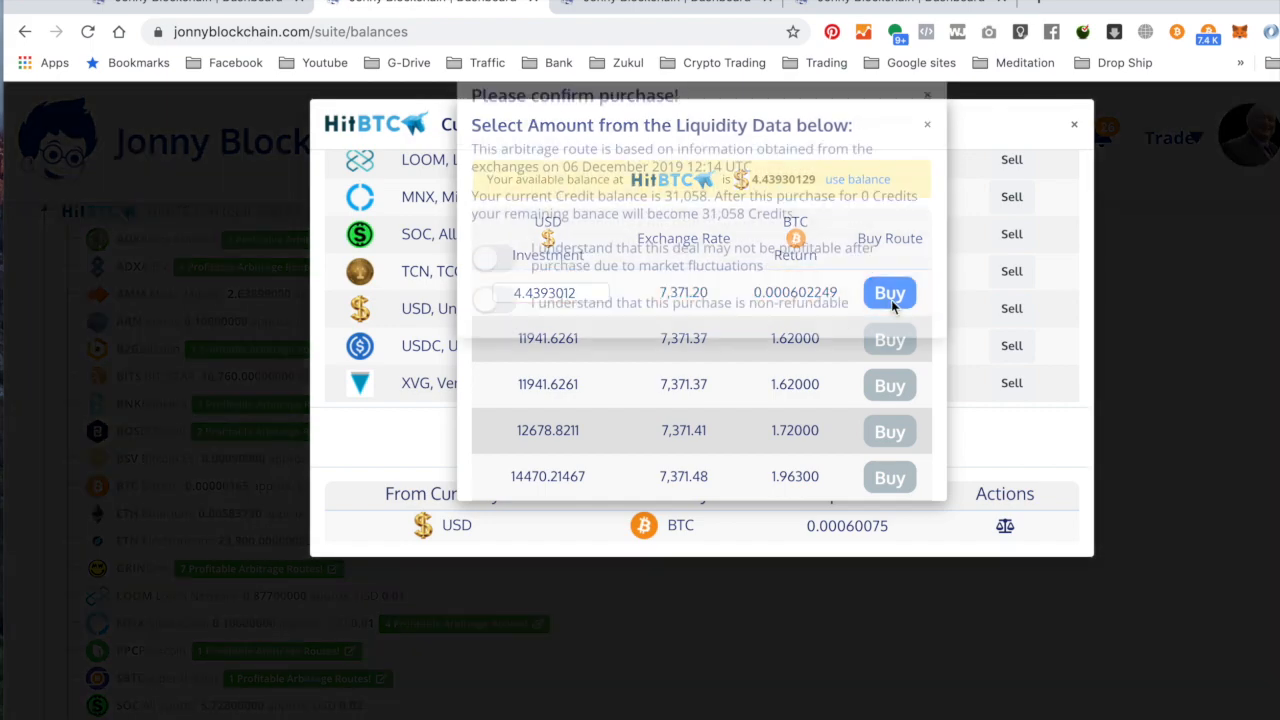
{"action": "left_click", "coordinate": [889, 292]}
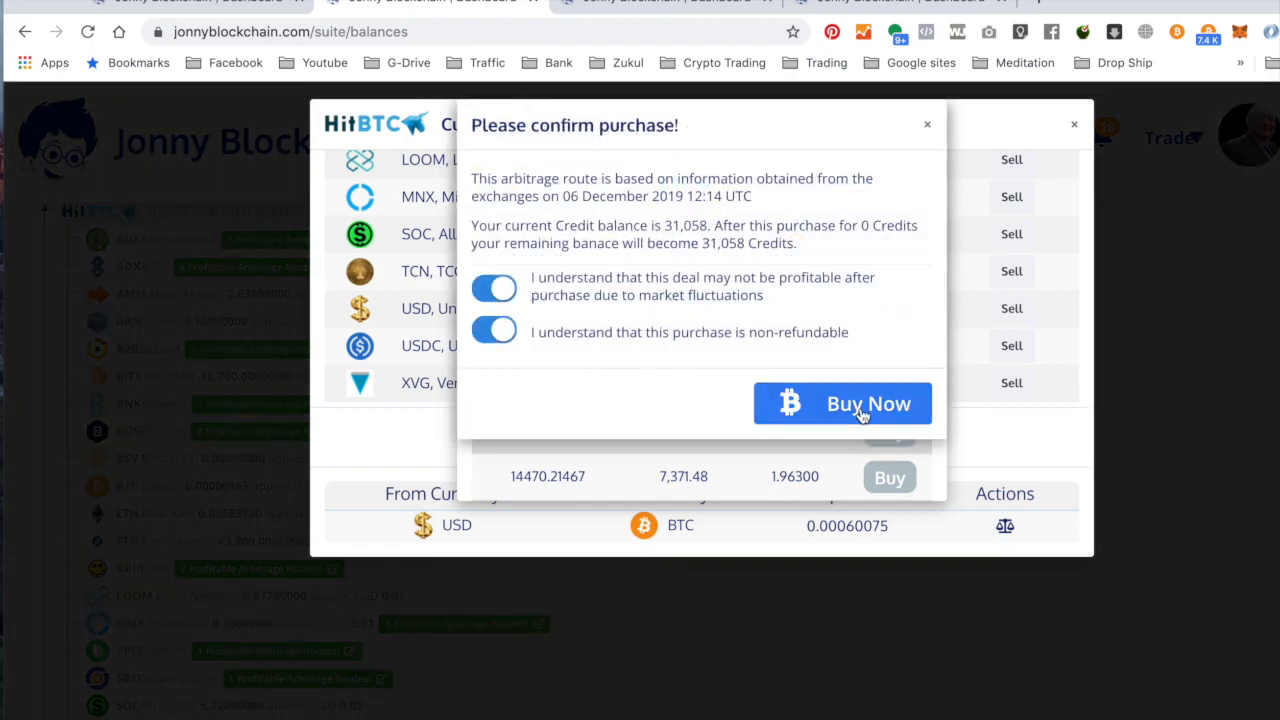
{"action": "left_click", "coordinate": [842, 403]}
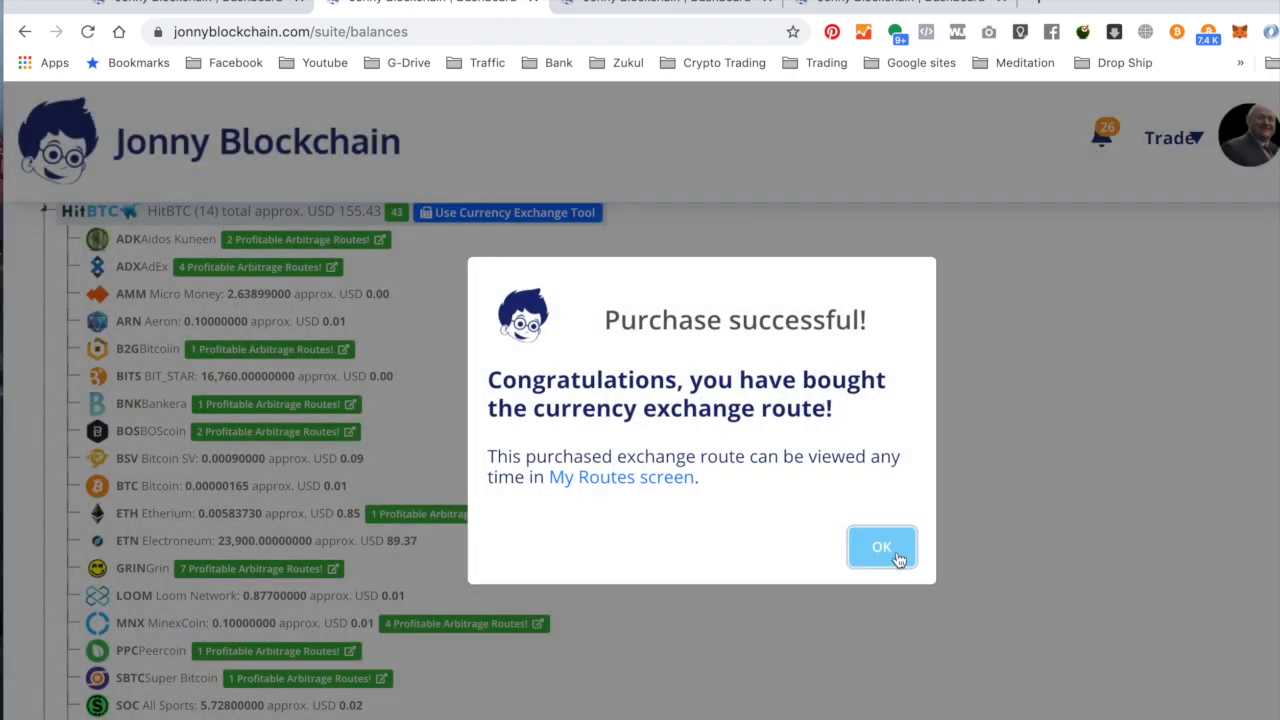
{"action": "left_click", "coordinate": [881, 546]}
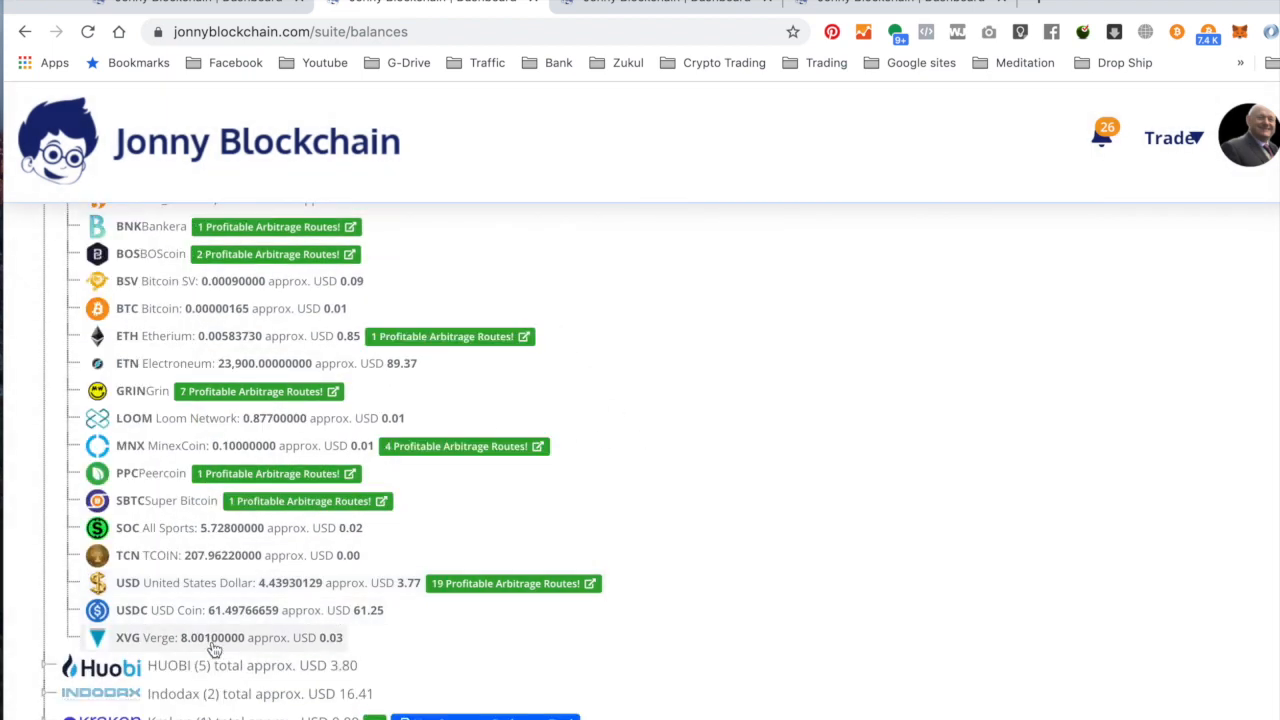
{"action": "mouse_move", "coordinate": [502, 618]}
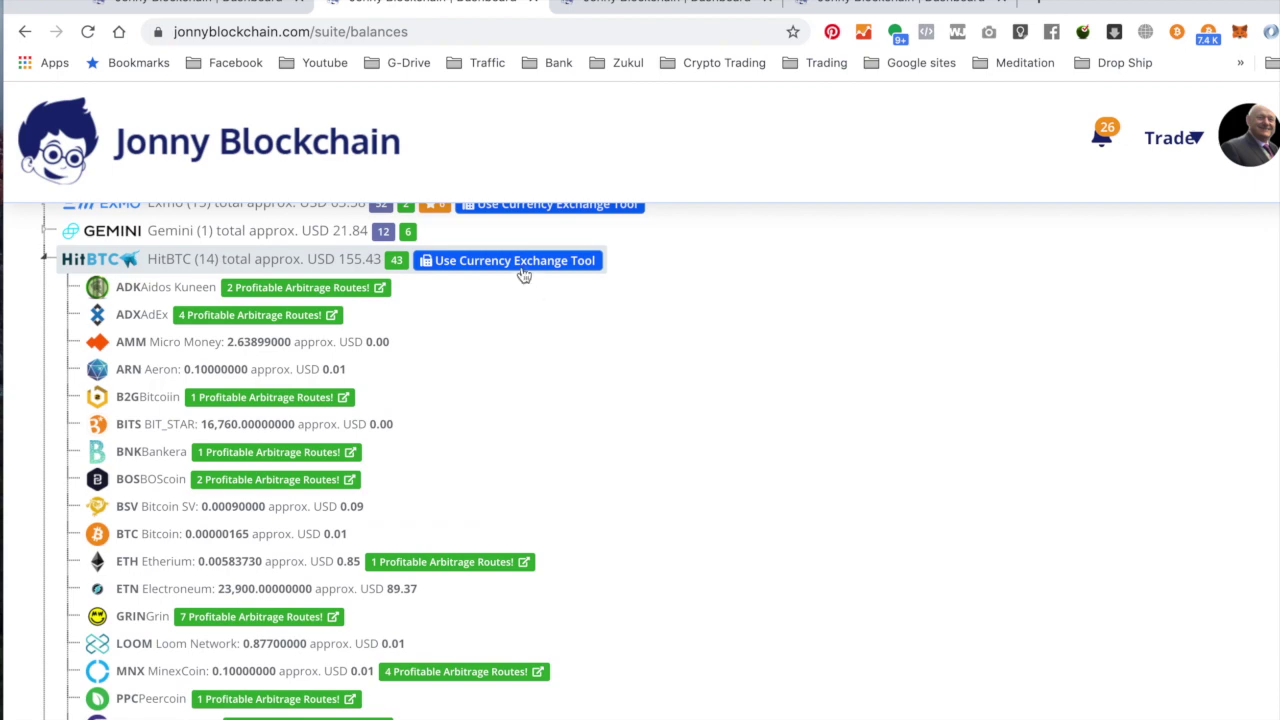
Start selling HitBTC's USDC balance with BTC as the target currency.
{"action": "left_click", "coordinate": [508, 260]}
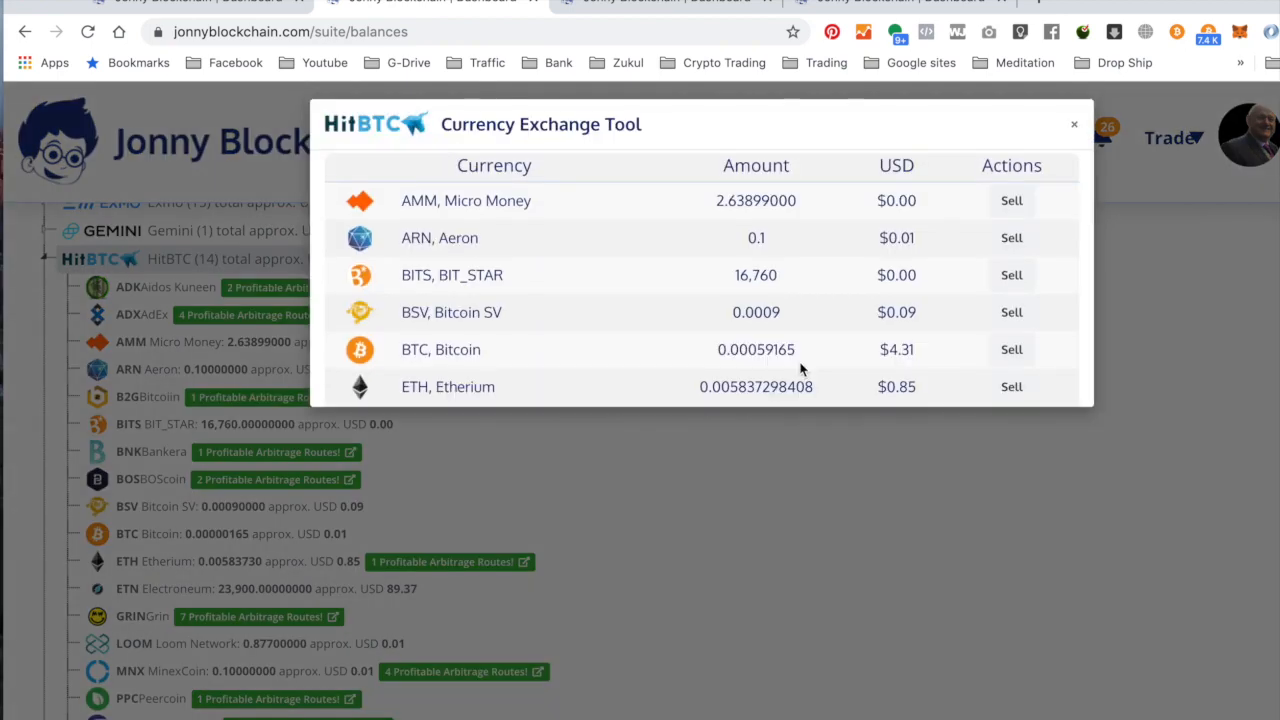
{"action": "scroll", "scroll_direction": "down", "scroll_amount": 3}
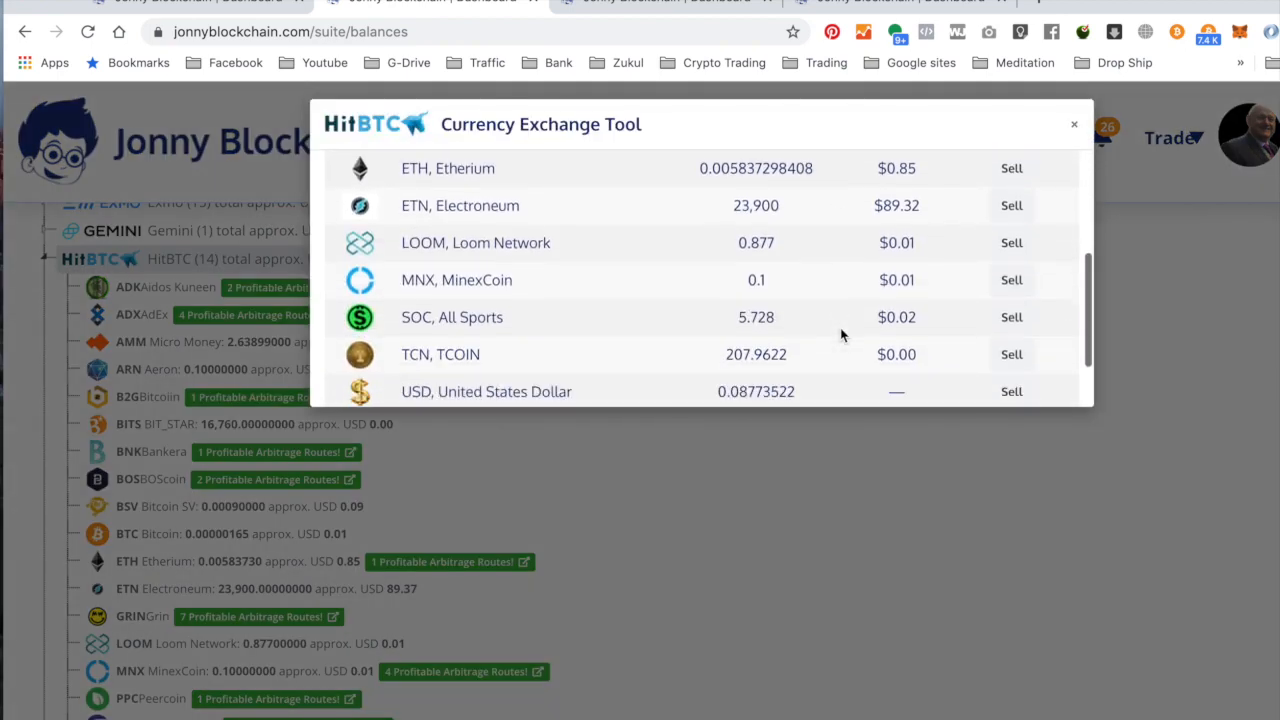
{"action": "scroll", "scroll_direction": "down", "scroll_amount": 3}
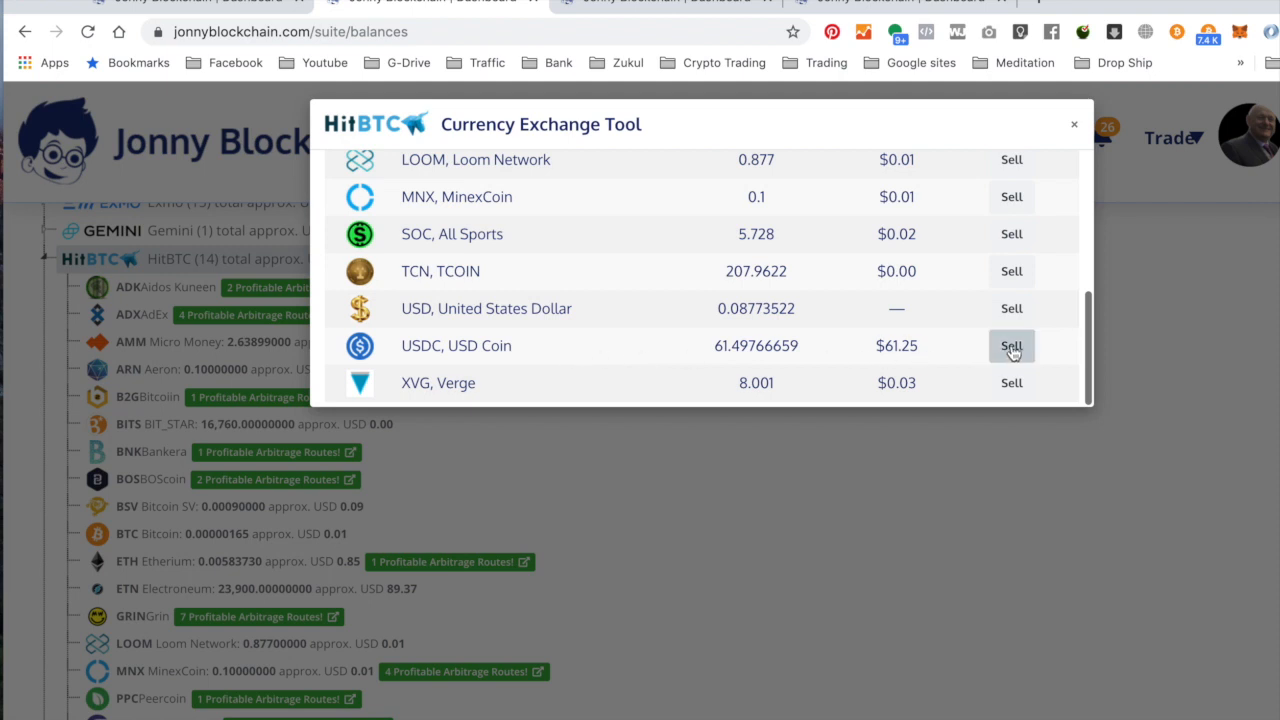
{"action": "left_click", "coordinate": [1011, 345]}
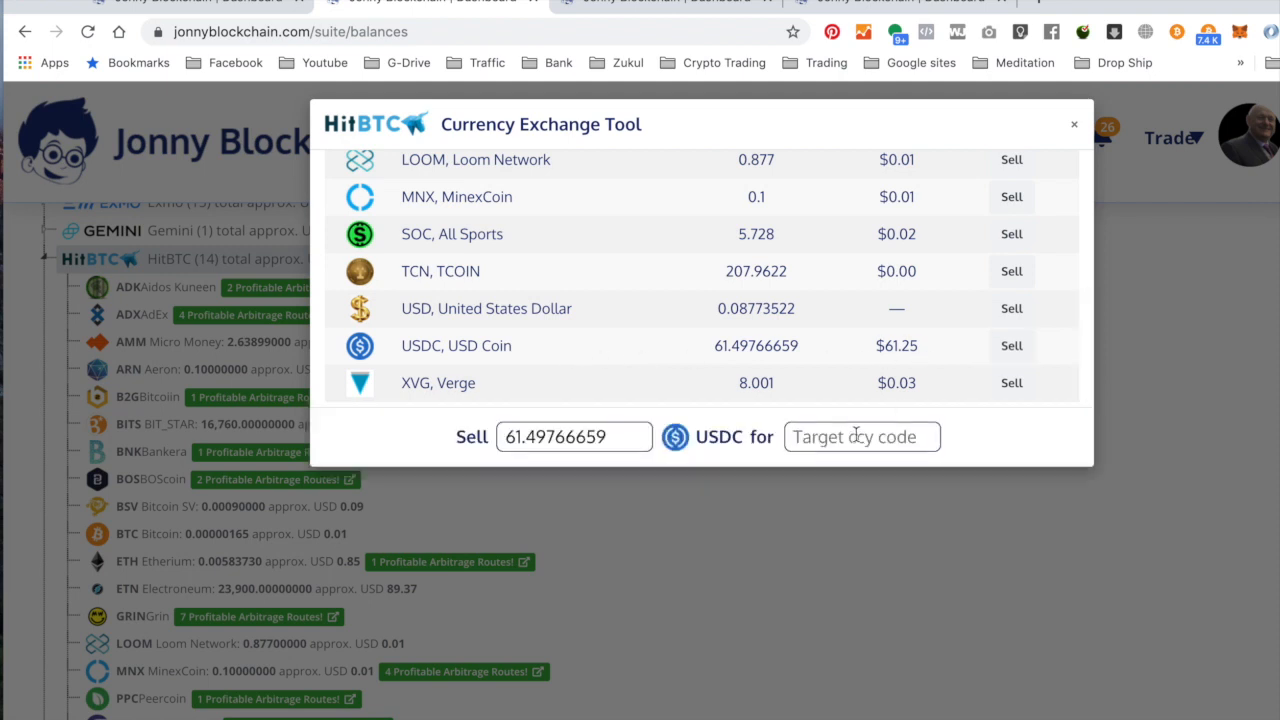
{"action": "type", "text": "btc"}
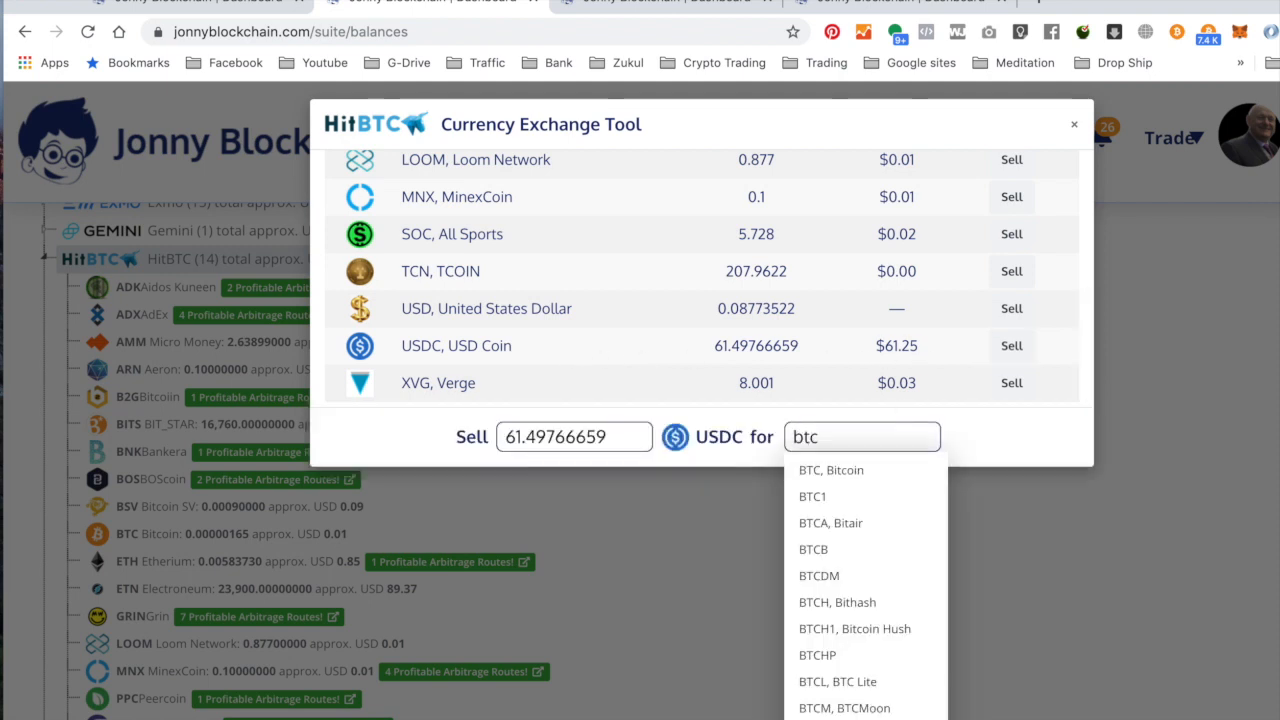
{"action": "left_click", "coordinate": [831, 470]}
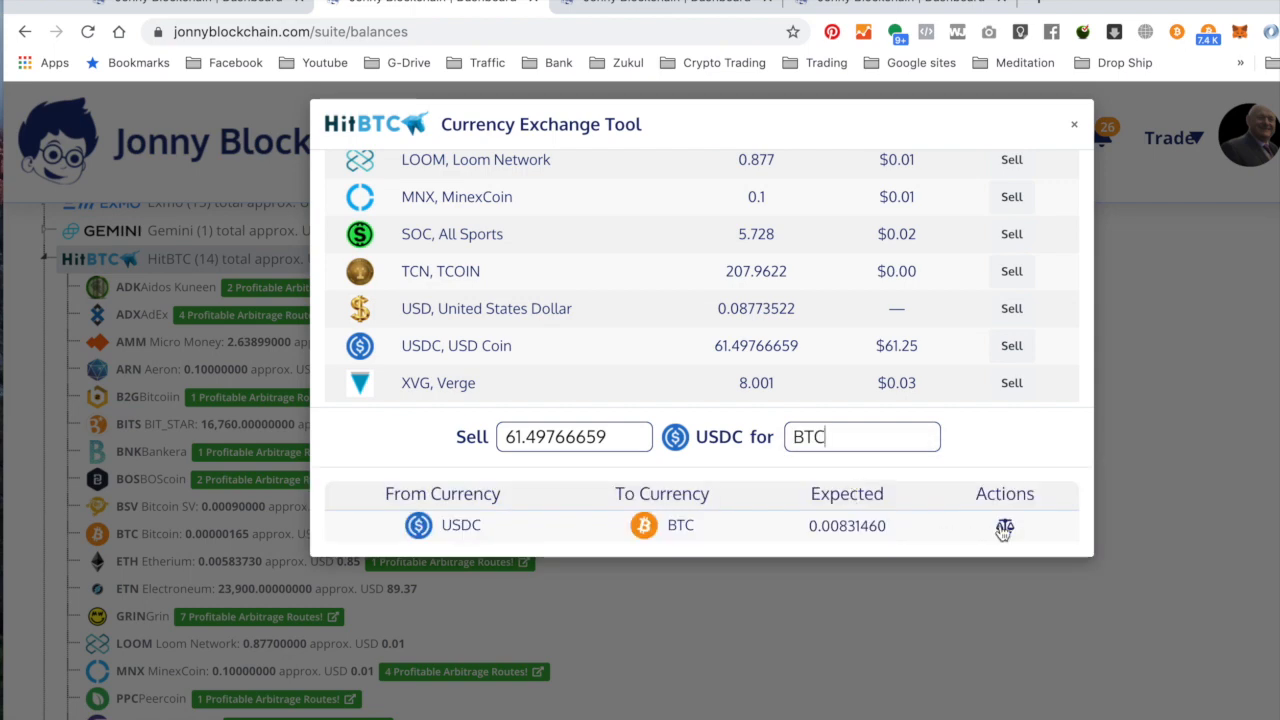
Buy the route for the full 61.49766659 USDC balance, then collapse HitBTC's coin list.
{"action": "left_click", "coordinate": [1004, 526]}
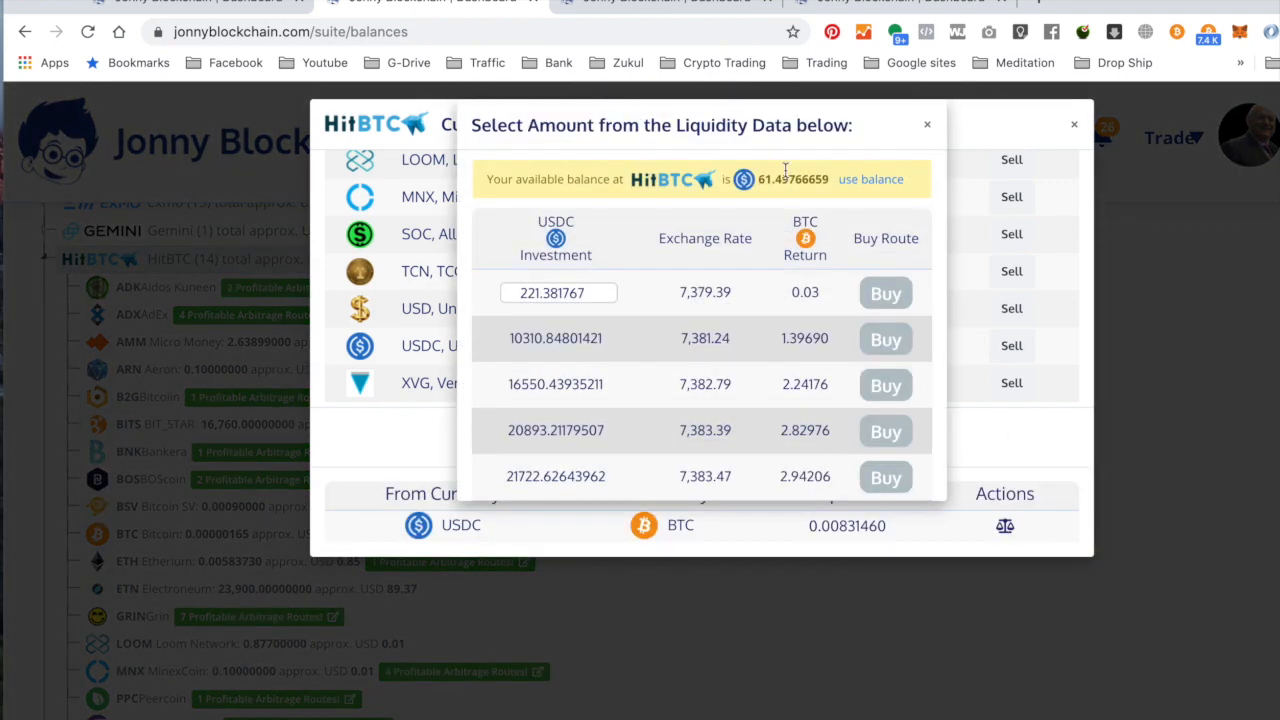
{"action": "left_click", "coordinate": [870, 179]}
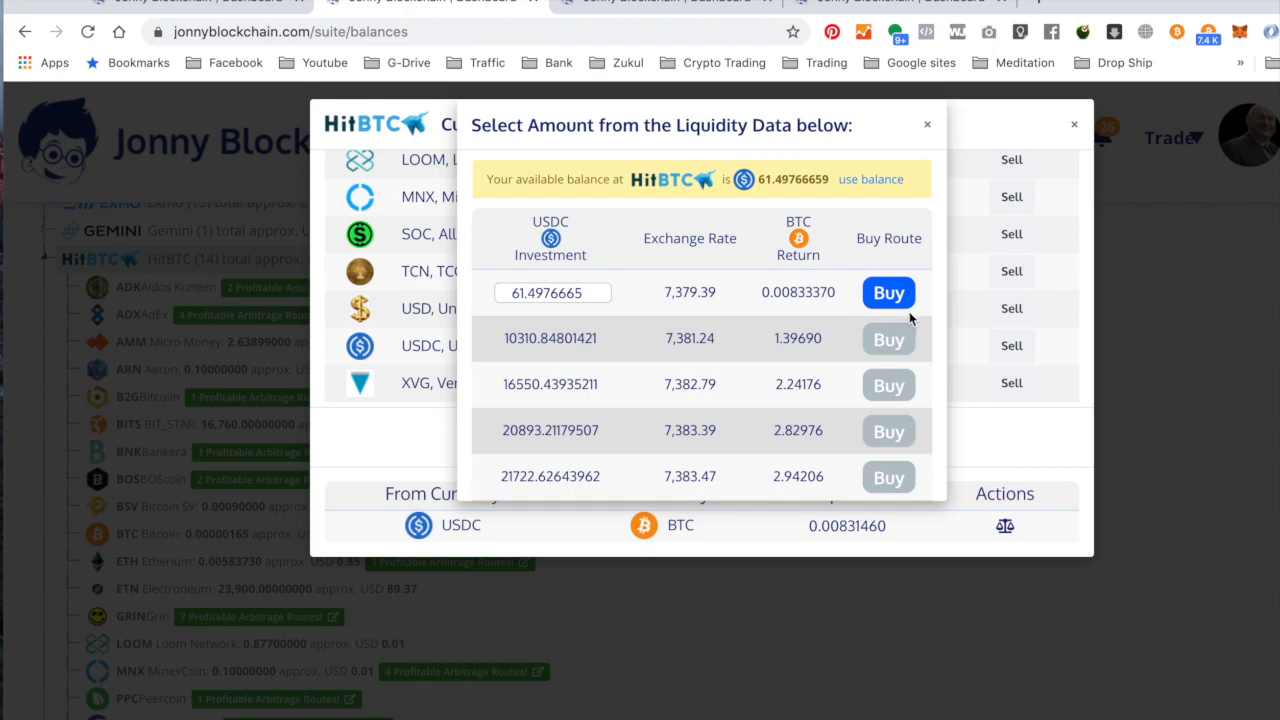
{"action": "left_click", "coordinate": [888, 293]}
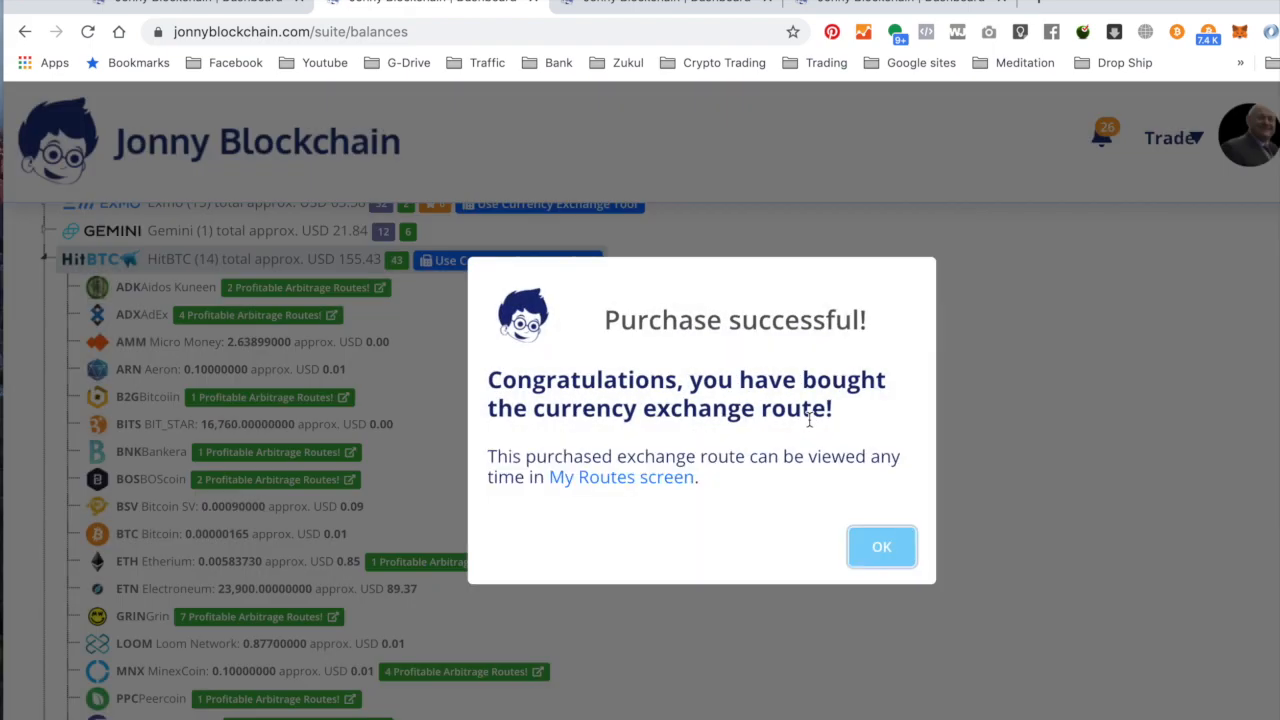
{"action": "left_click", "coordinate": [881, 546]}
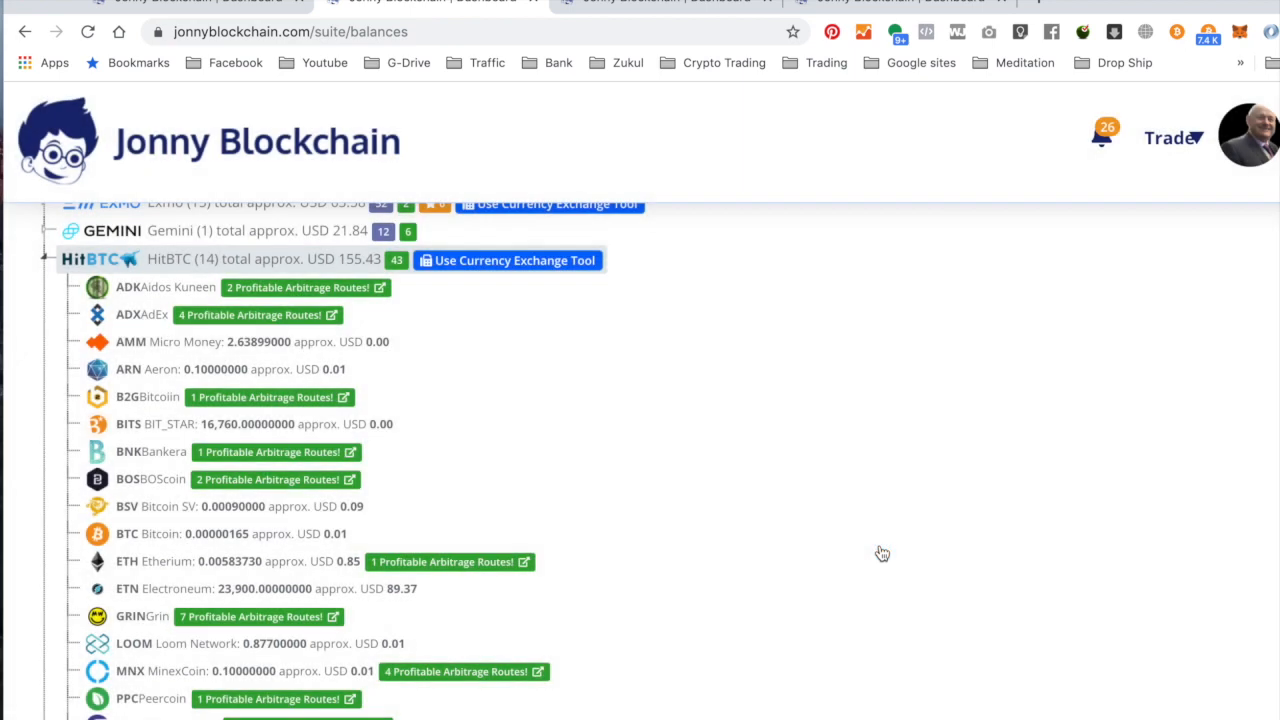
{"action": "left_click", "coordinate": [48, 262]}
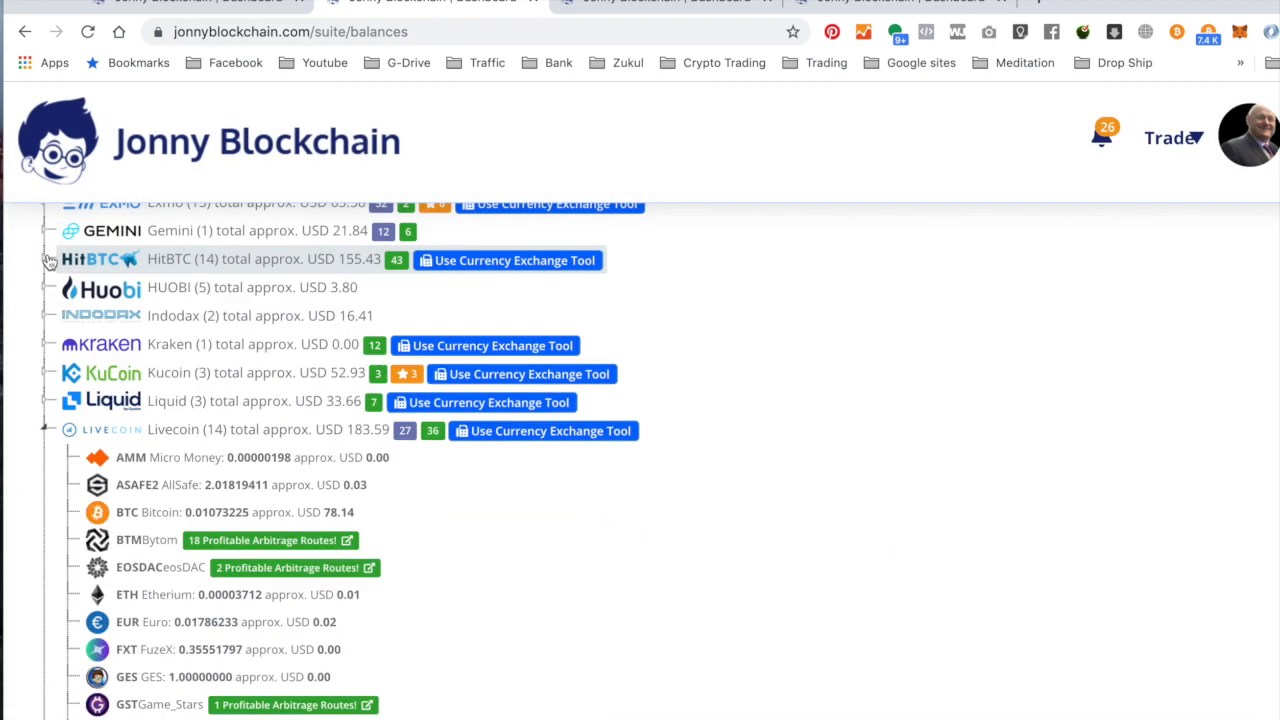
Buy a Livecoin route selling the full 91.55748934 USD balance for about 0.0121 BTC.
{"action": "scroll", "scroll_direction": "down", "scroll_amount": 3}
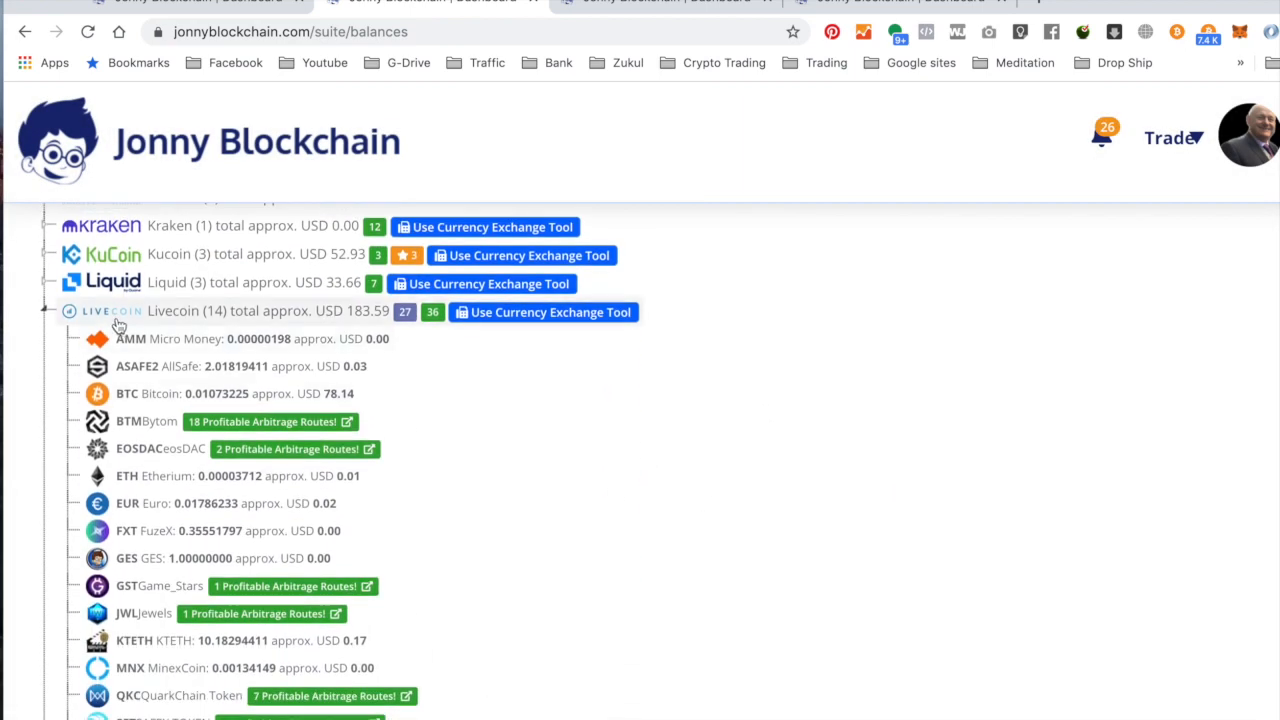
{"action": "scroll", "scroll_direction": "down", "scroll_amount": 3}
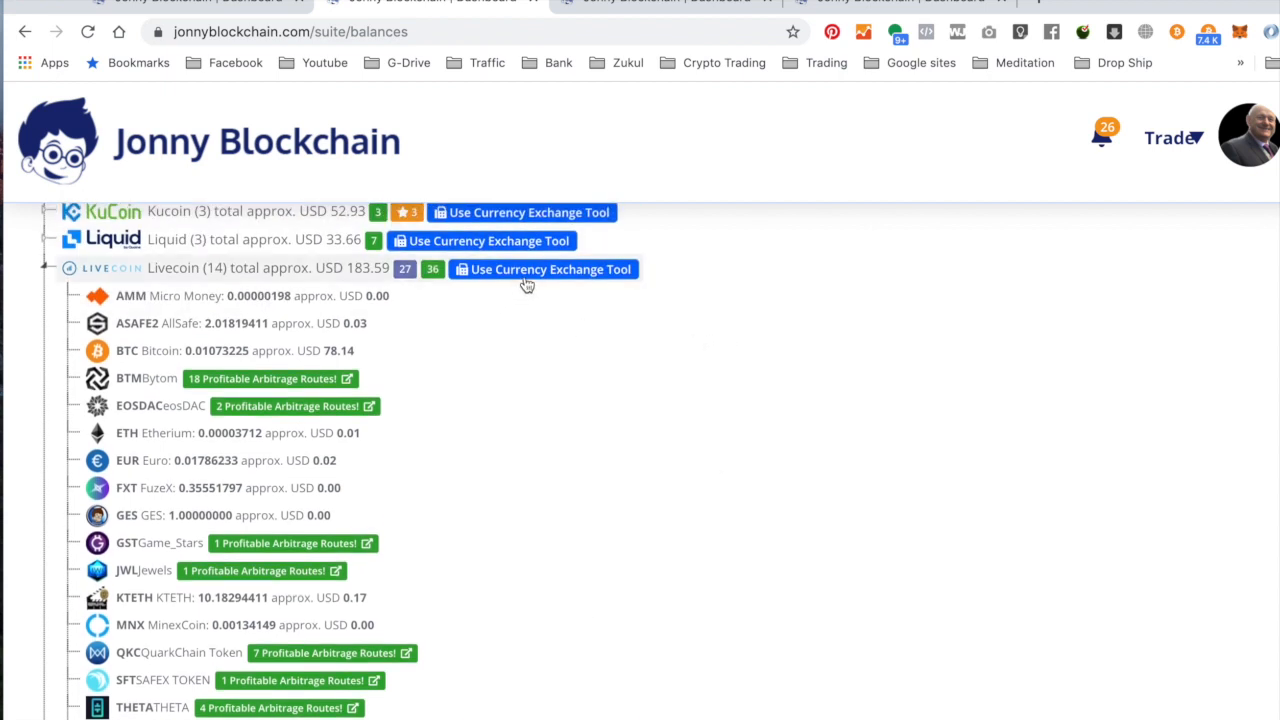
{"action": "left_click", "coordinate": [543, 269]}
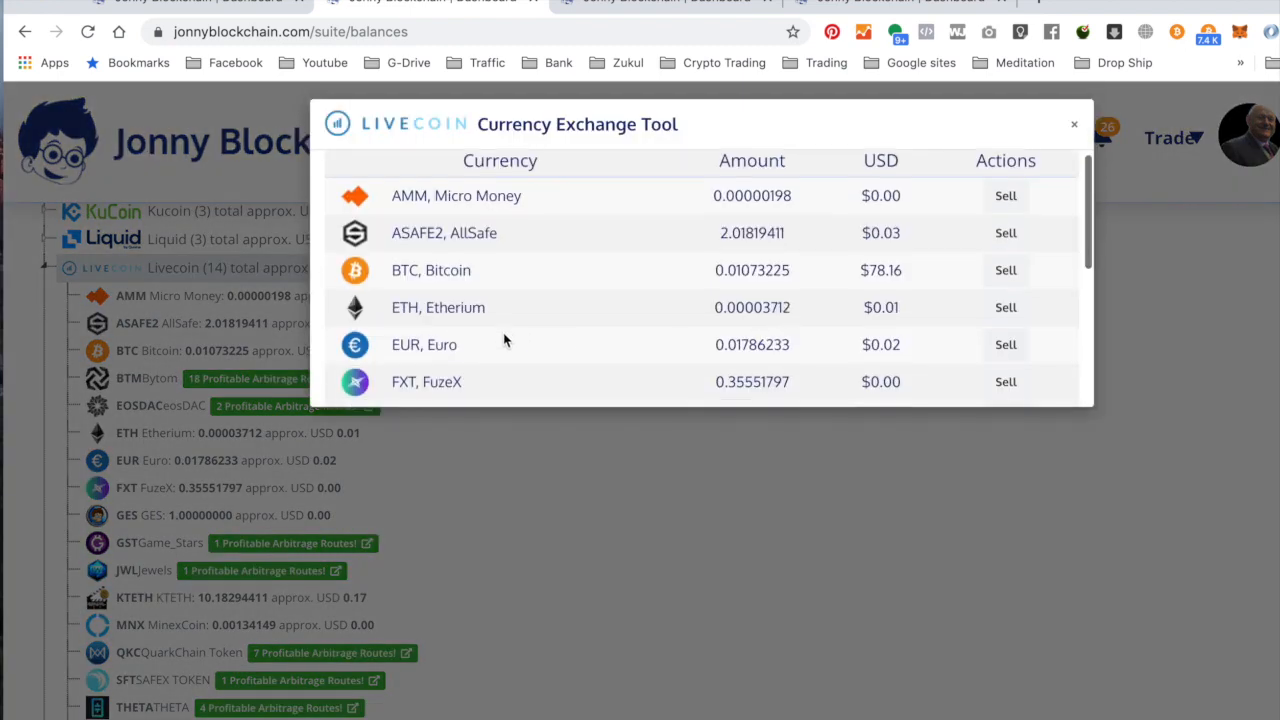
{"action": "scroll", "scroll_direction": "down", "scroll_amount": 3}
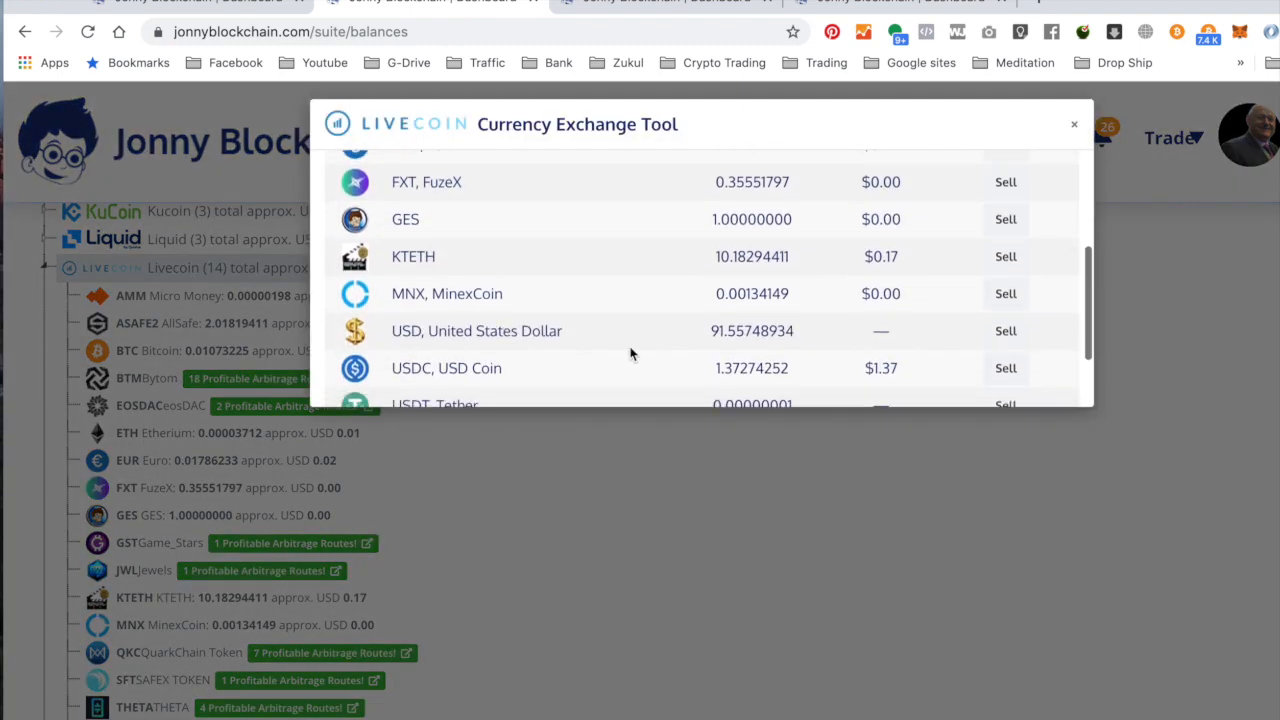
{"action": "left_click", "coordinate": [1005, 331]}
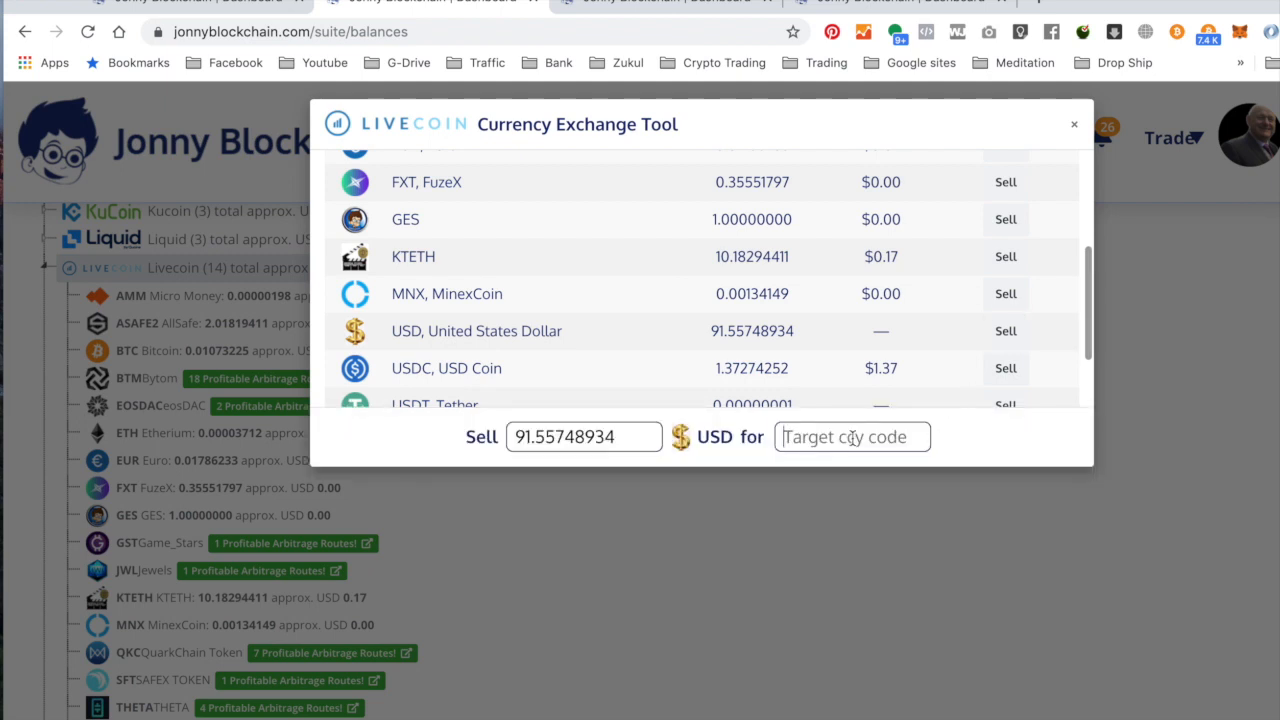
{"action": "type", "text": "btc"}
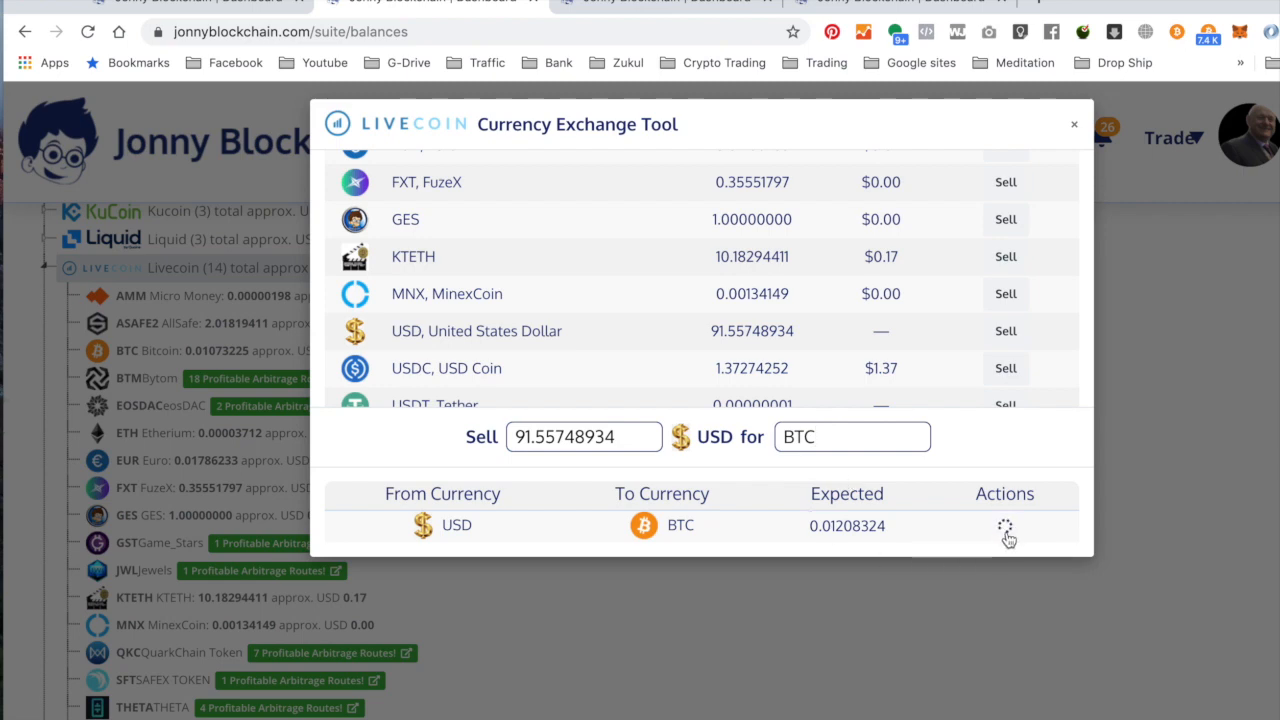
{"action": "left_click", "coordinate": [1005, 528]}
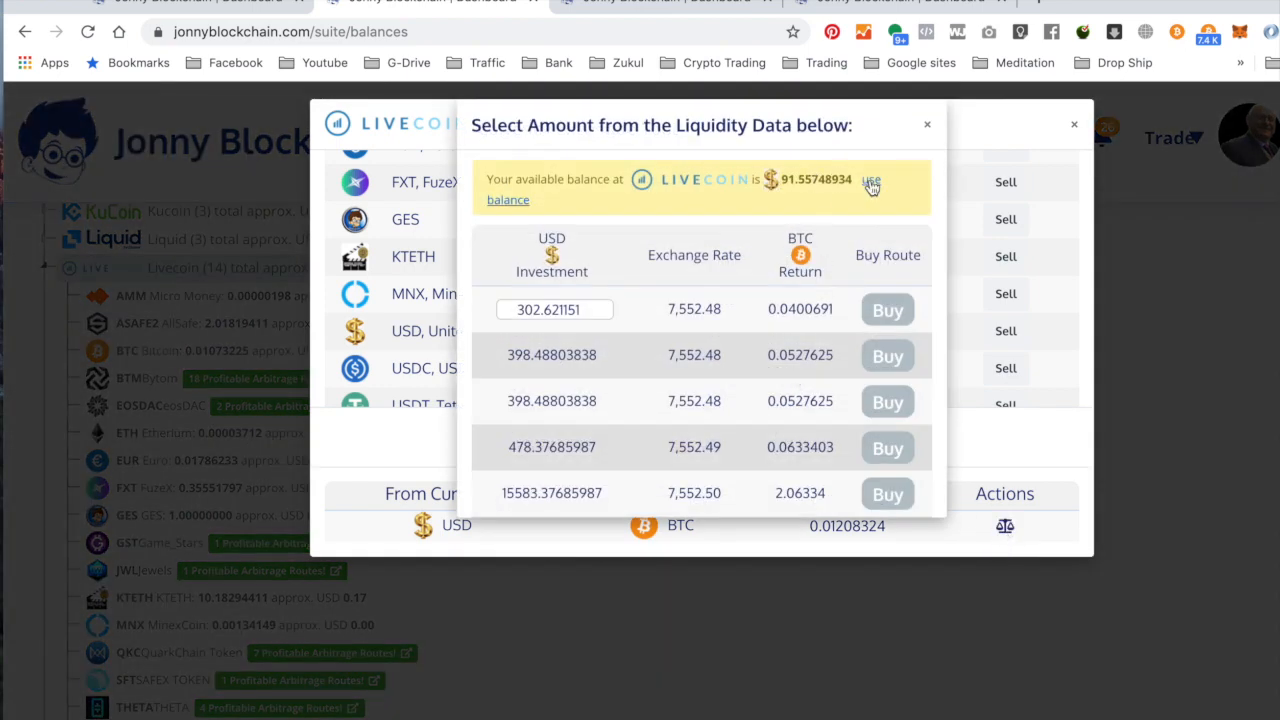
{"action": "left_click", "coordinate": [871, 179]}
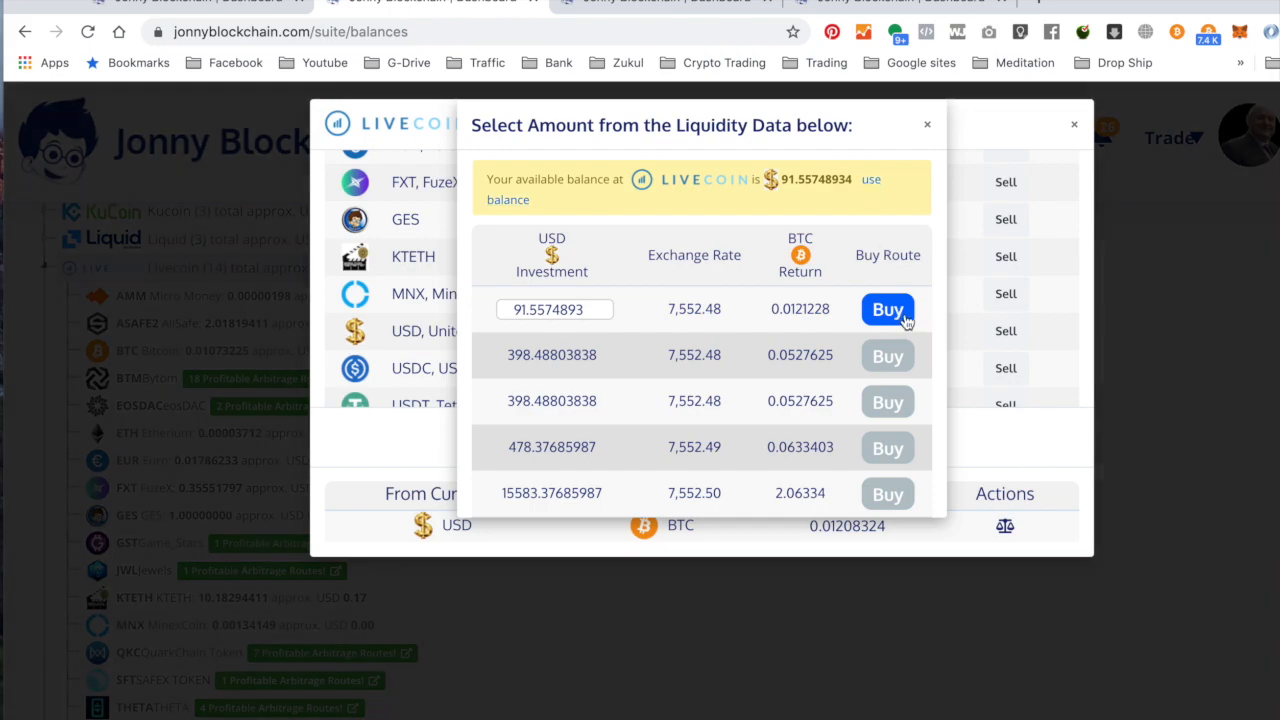
{"action": "left_click", "coordinate": [887, 309]}
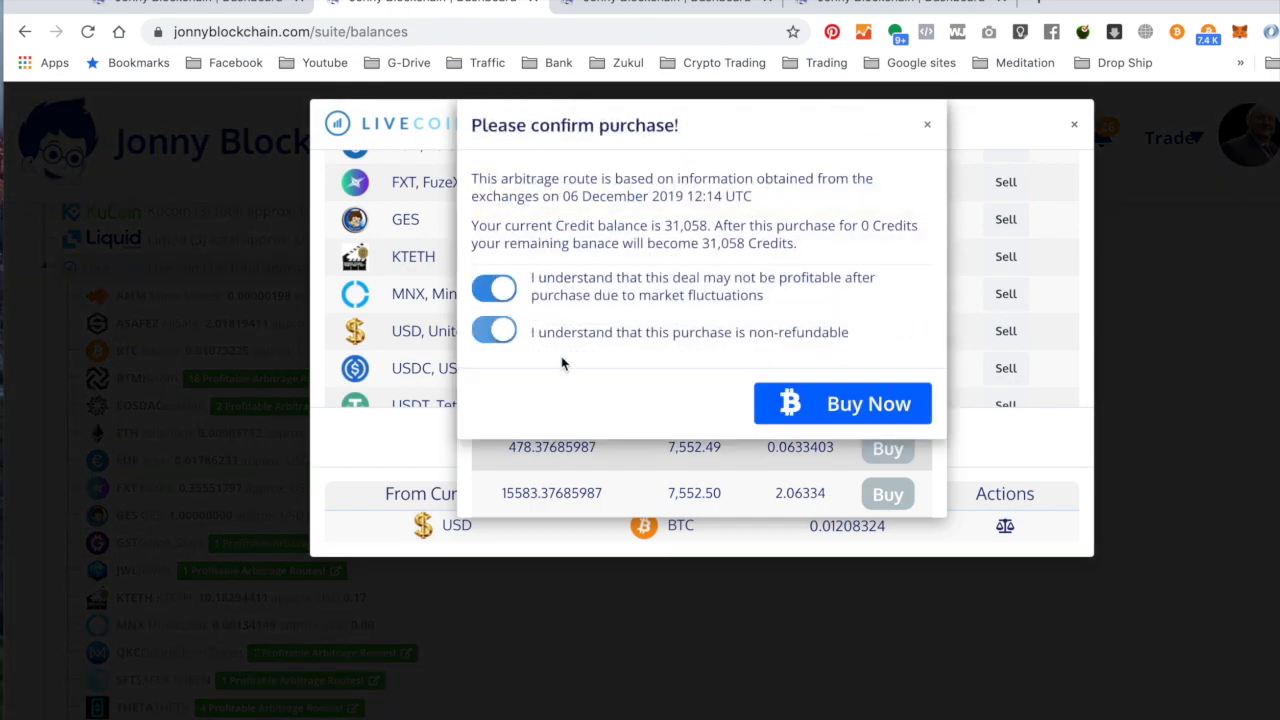
{"action": "left_click", "coordinate": [842, 403]}
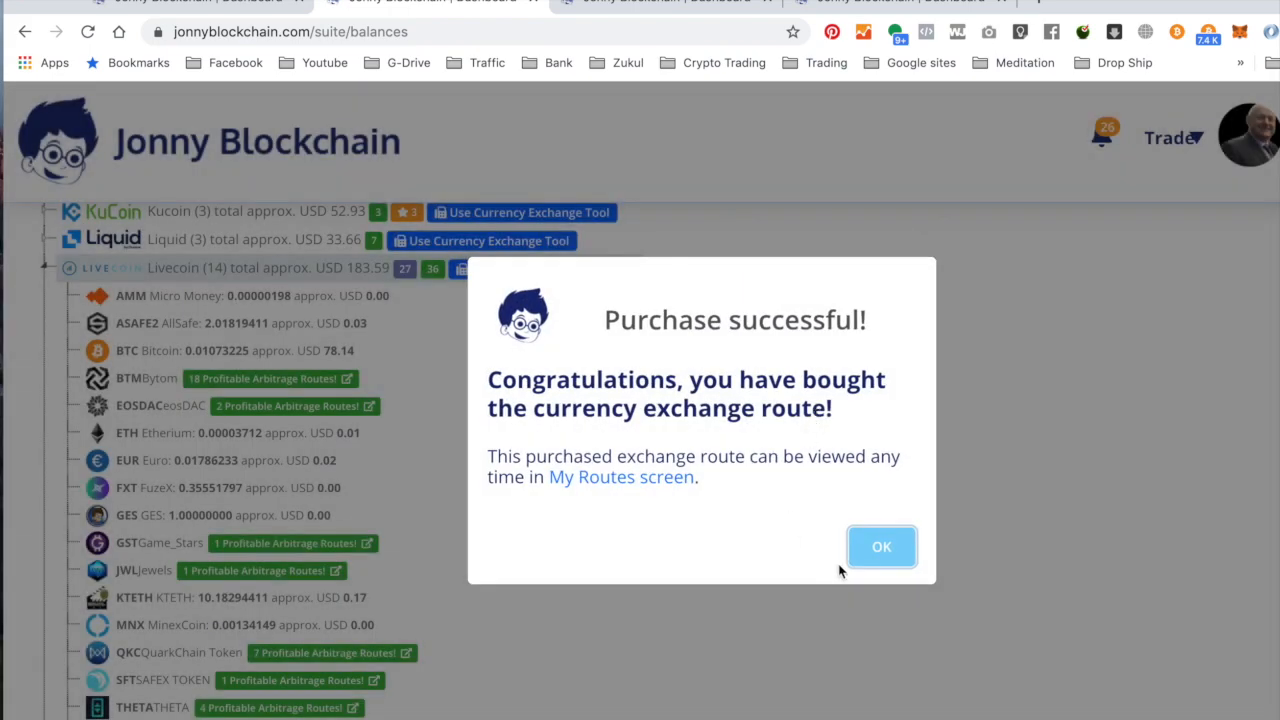
{"action": "left_click", "coordinate": [881, 546]}
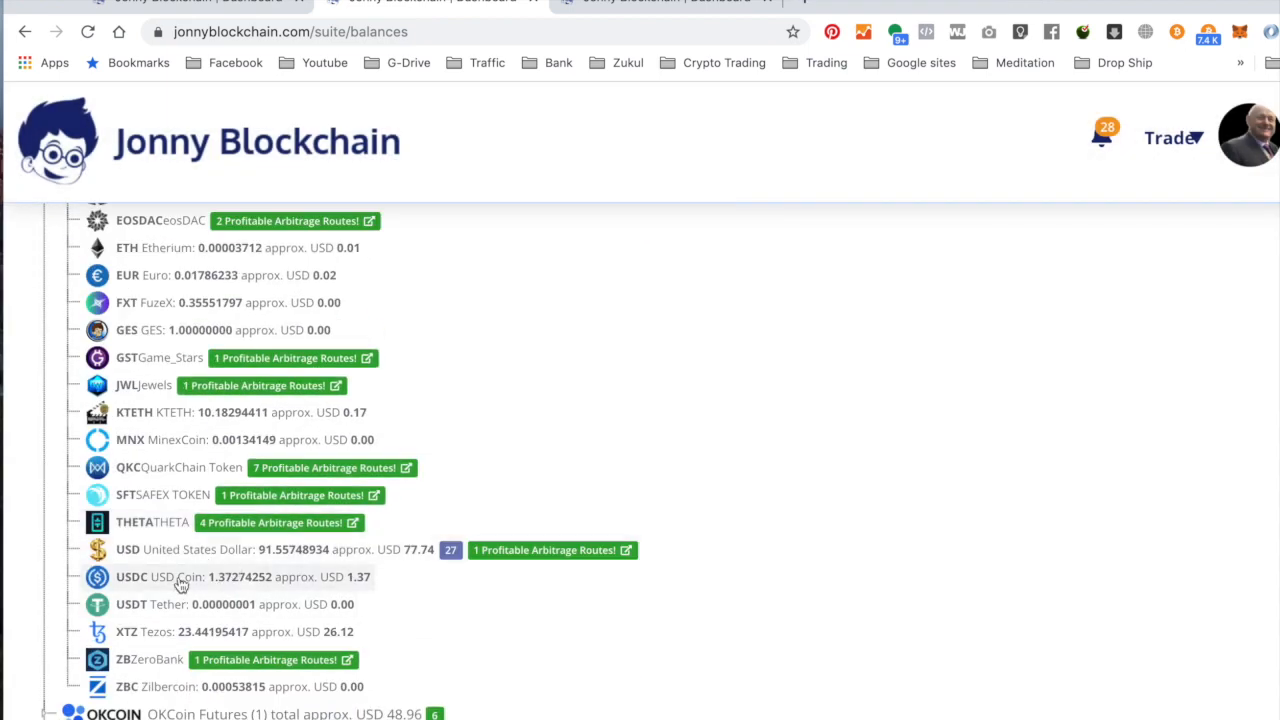
{"action": "mouse_move", "coordinate": [243, 586]}
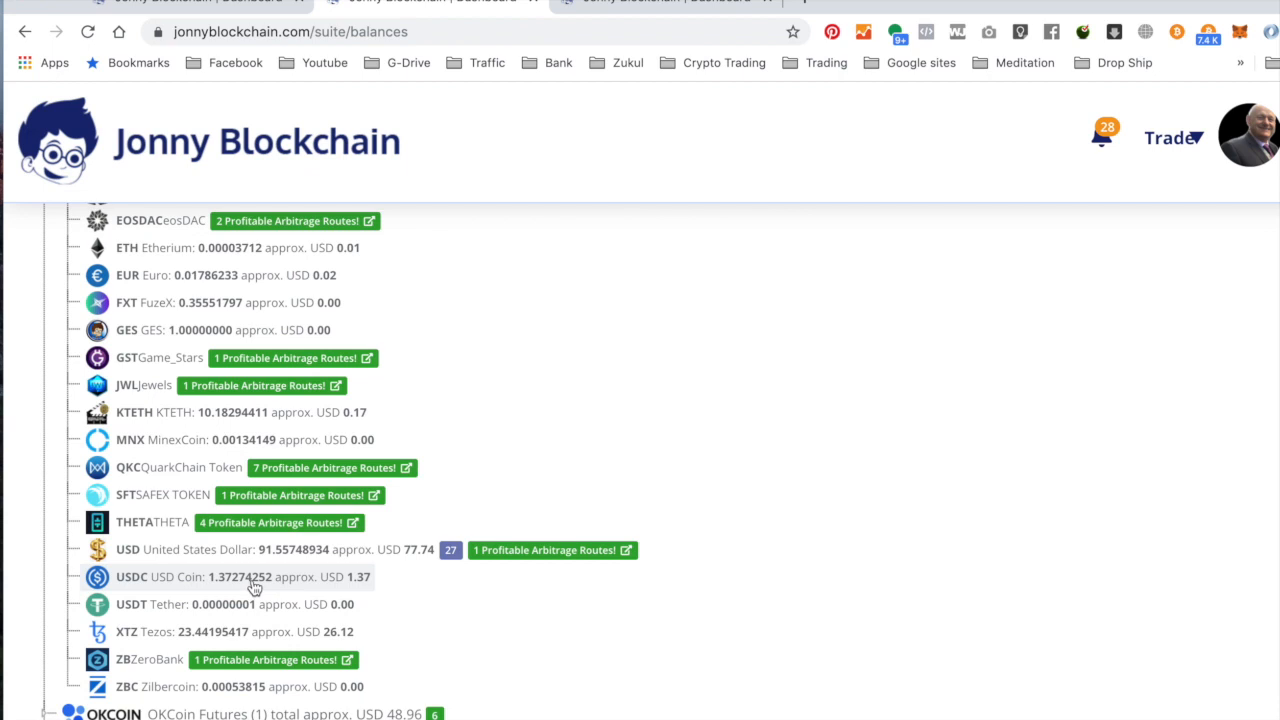
{"action": "mouse_move", "coordinate": [245, 587]}
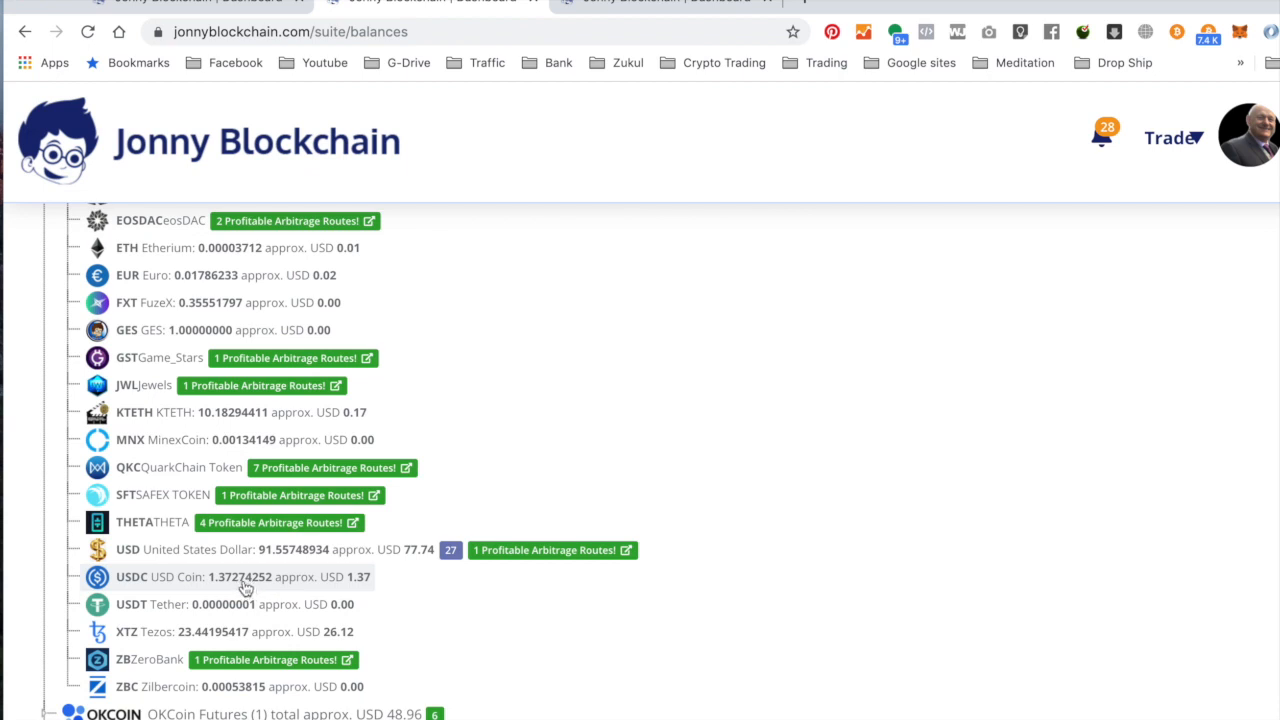
Check the Livecoin USD-to-BTC route details to confirm the route completed.
{"action": "scroll", "scroll_direction": "up", "scroll_amount": 3}
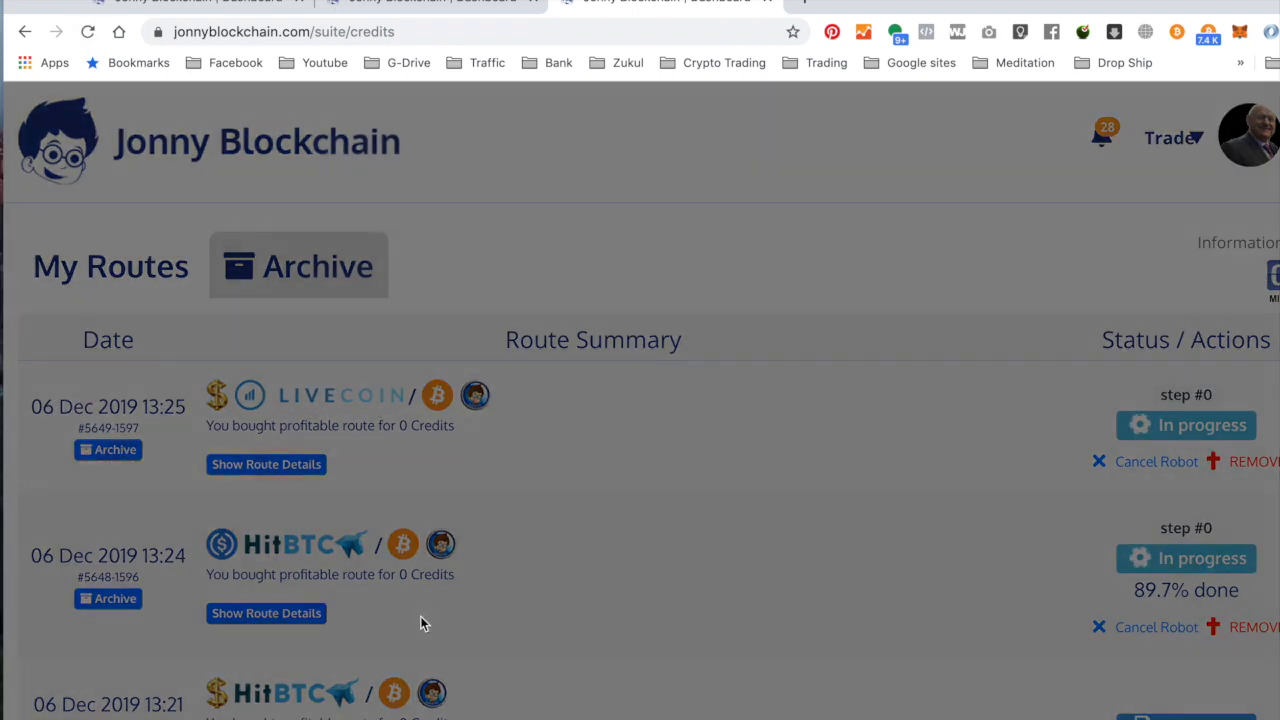
{"action": "left_click", "coordinate": [266, 613]}
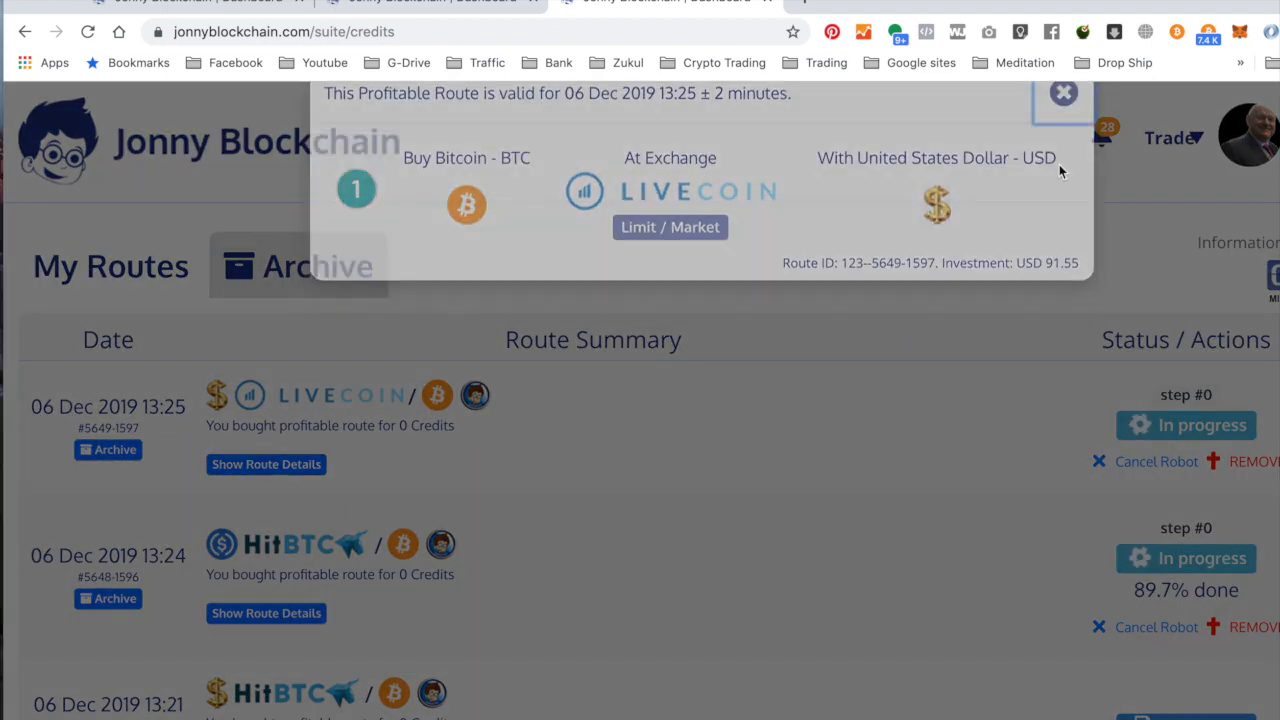
{"action": "left_click", "coordinate": [1062, 93]}
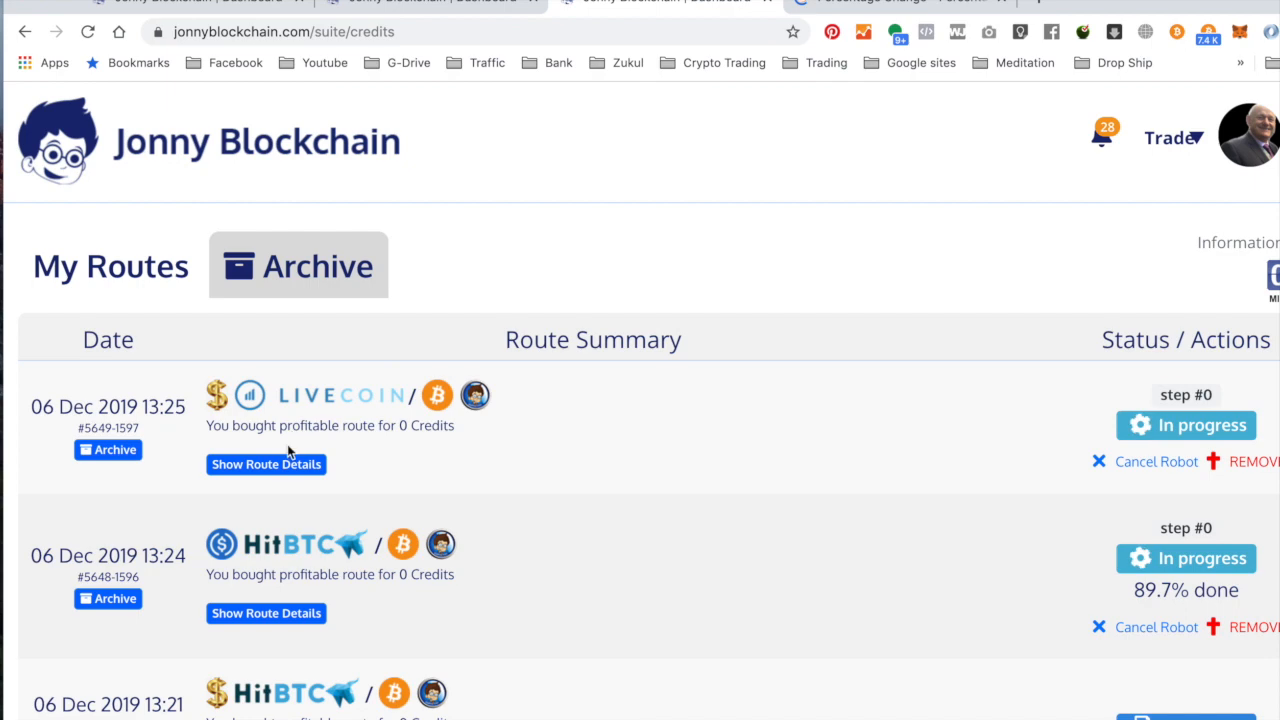
{"action": "left_click", "coordinate": [266, 464]}
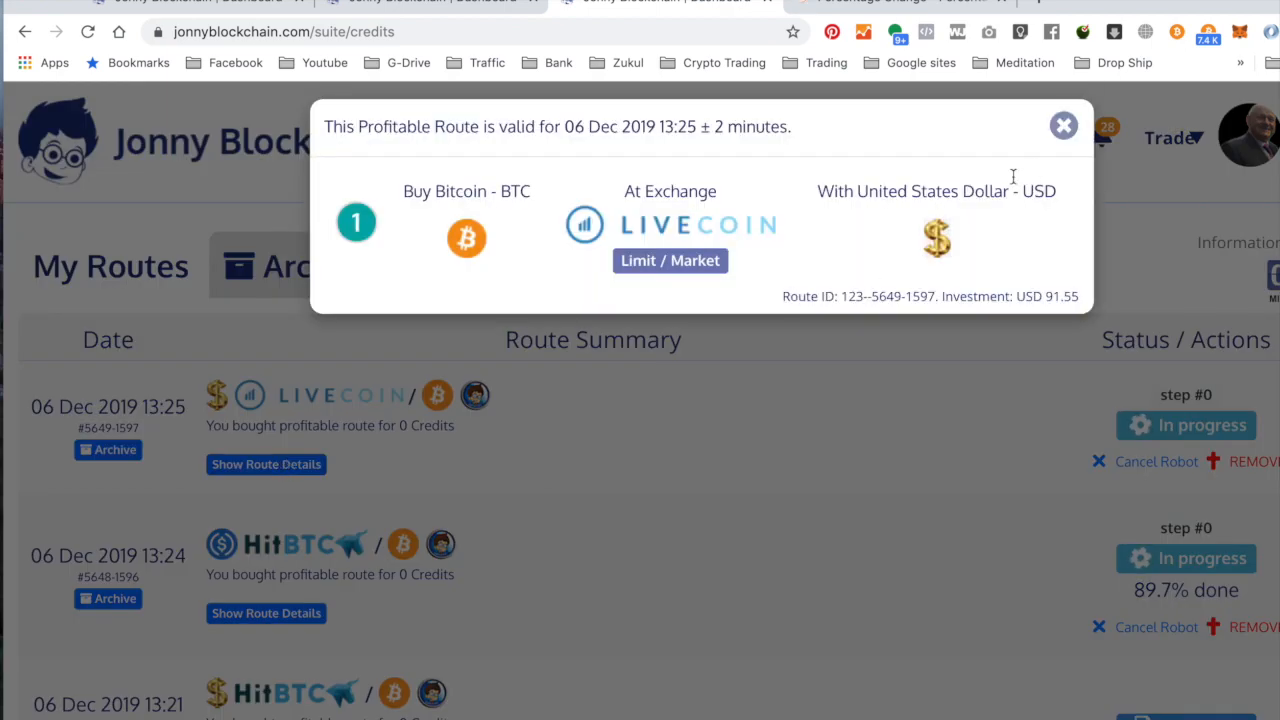
{"action": "left_click", "coordinate": [1063, 124]}
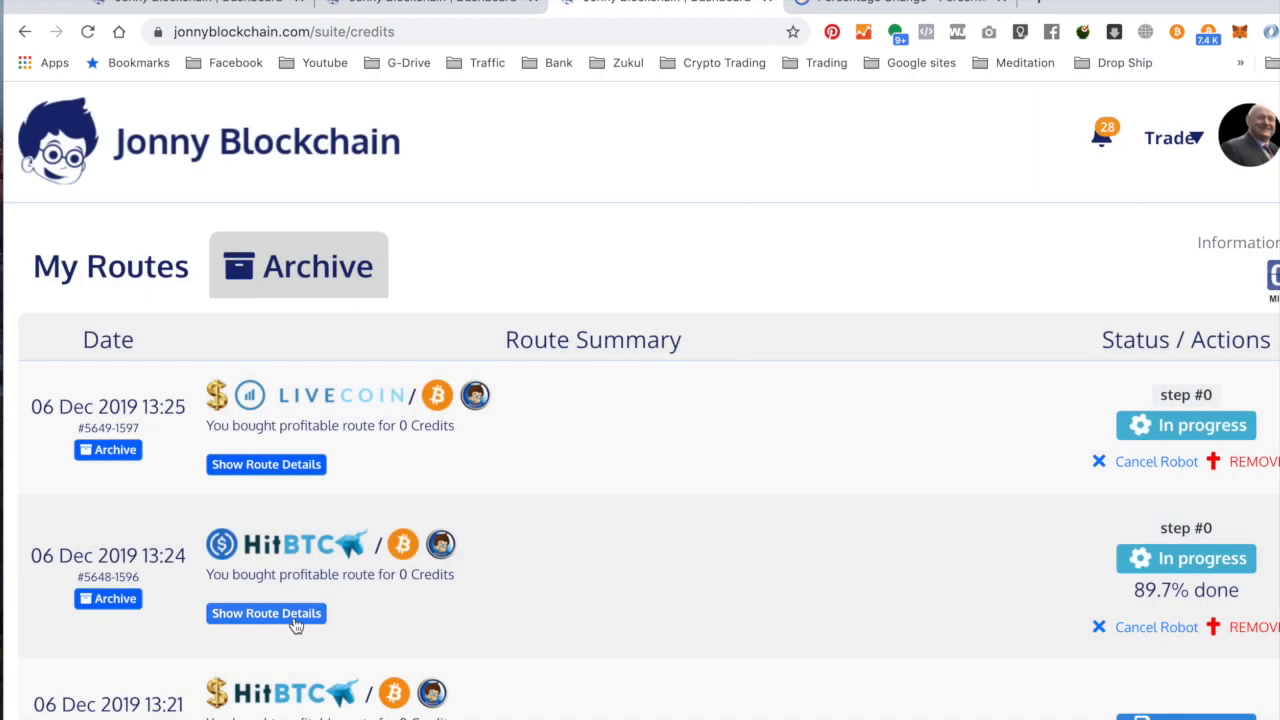
{"action": "mouse_move", "coordinate": [288, 474]}
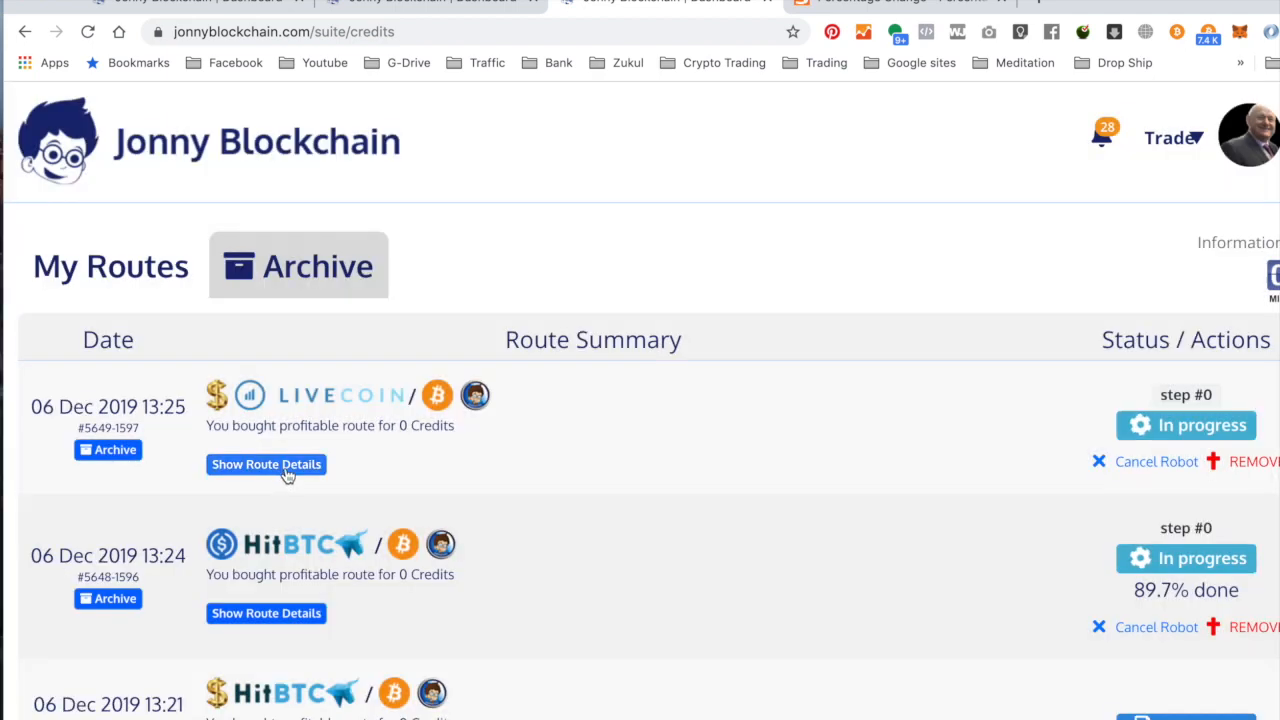
{"action": "left_click", "coordinate": [266, 464]}
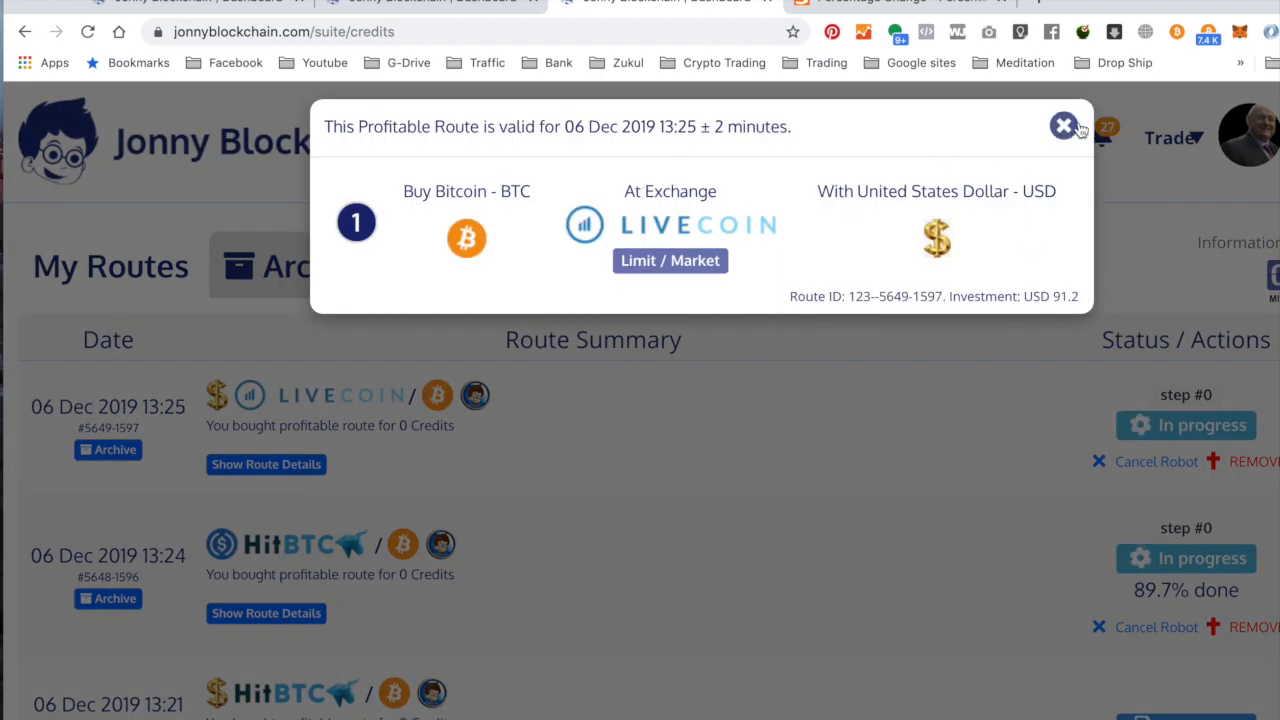
{"action": "left_click", "coordinate": [1063, 126]}
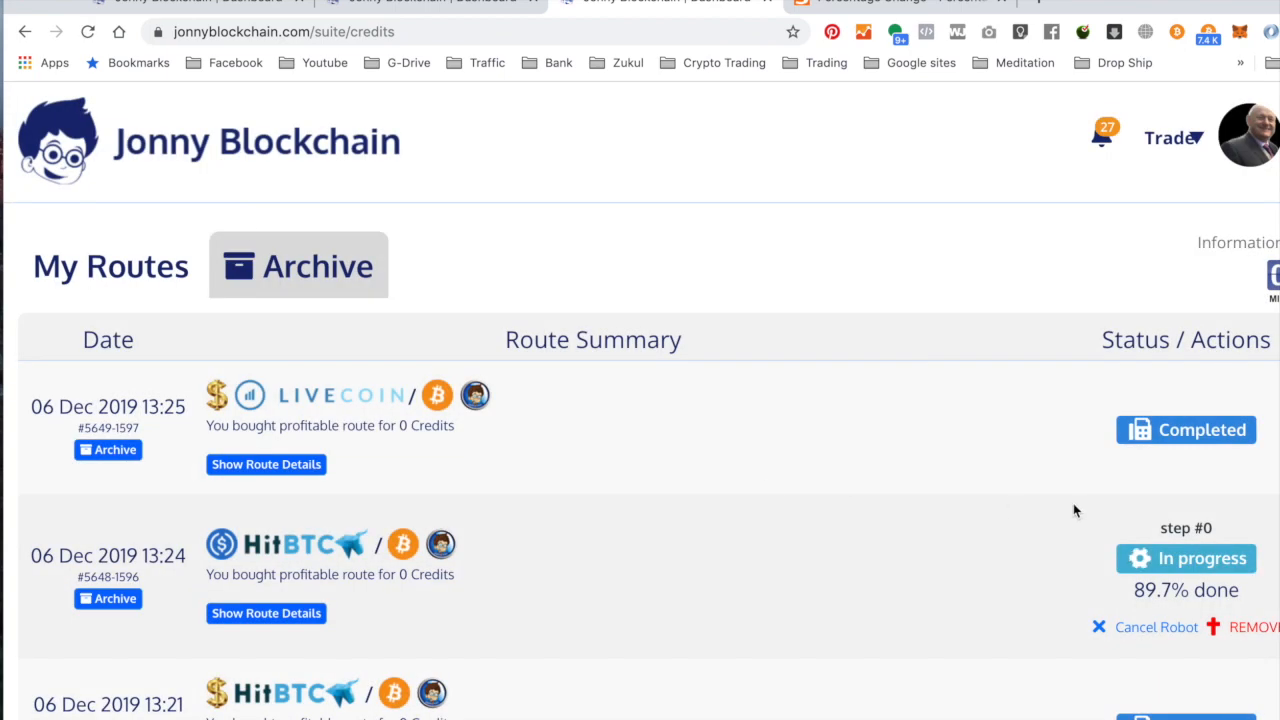
{"action": "mouse_move", "coordinate": [1108, 560]}
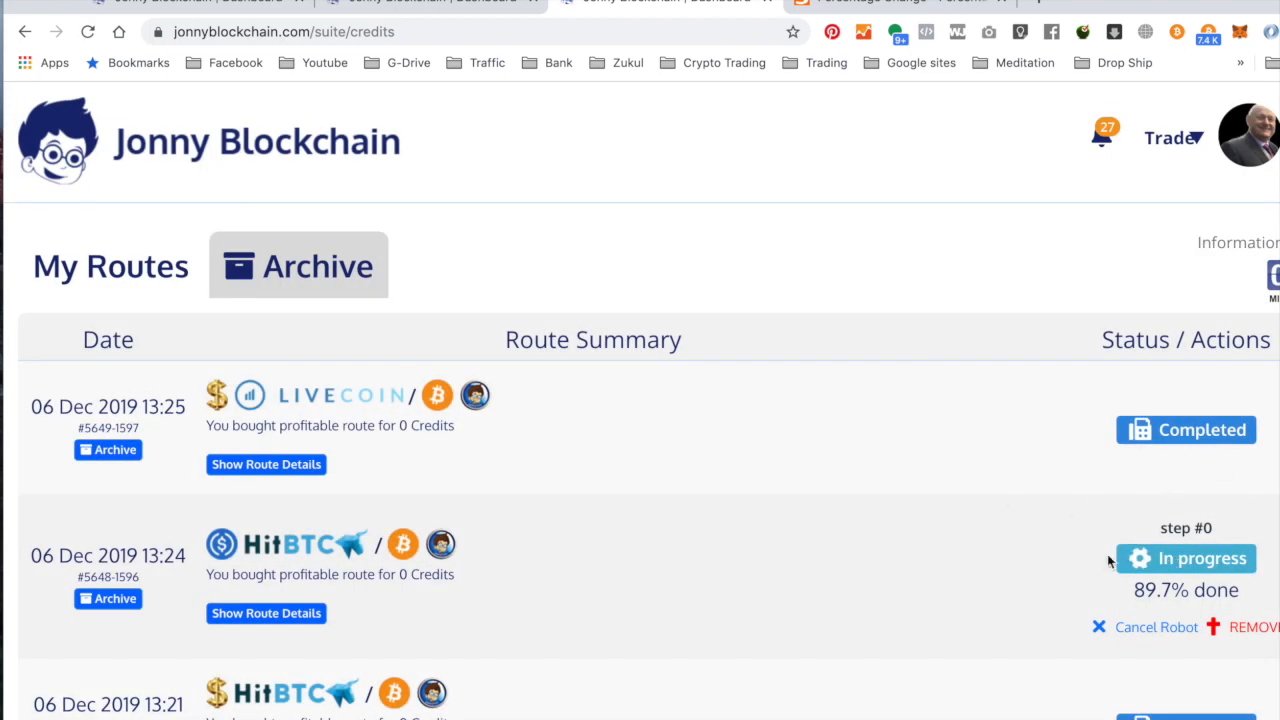
Review the HitBTC USDC-to-BTC route details.
{"action": "scroll", "scroll_direction": "down", "scroll_amount": 3}
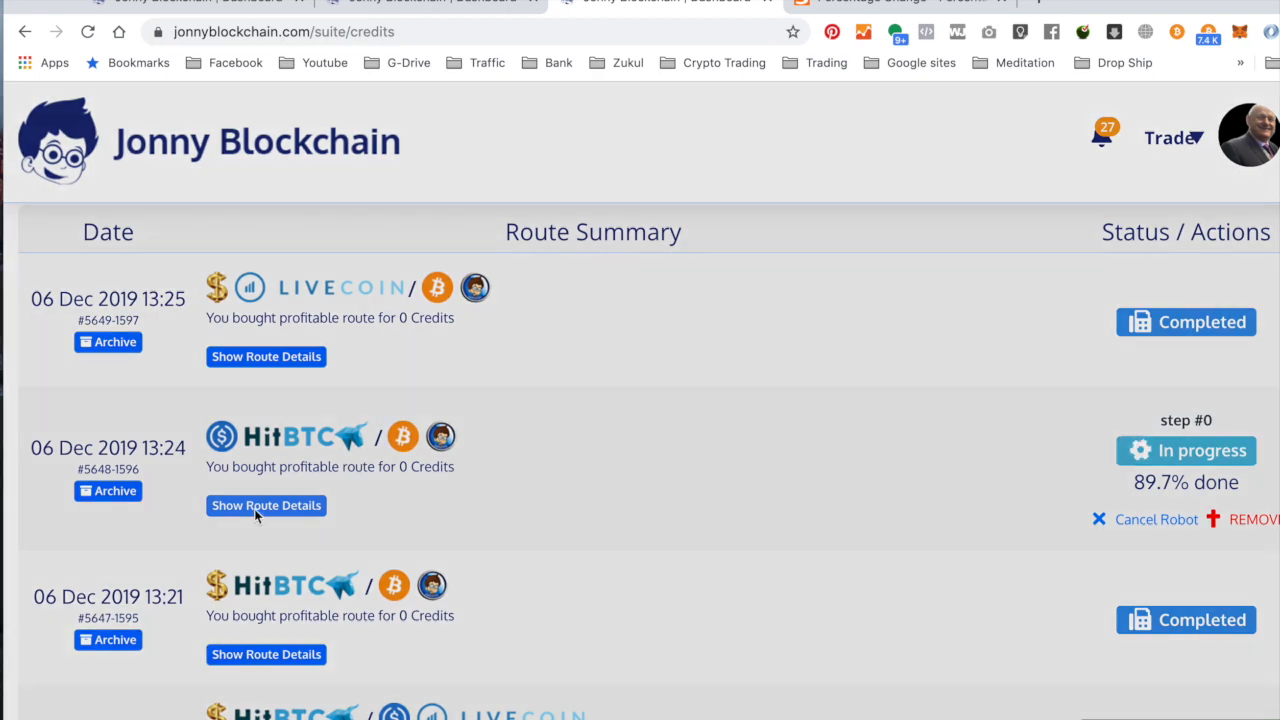
{"action": "left_click", "coordinate": [266, 505]}
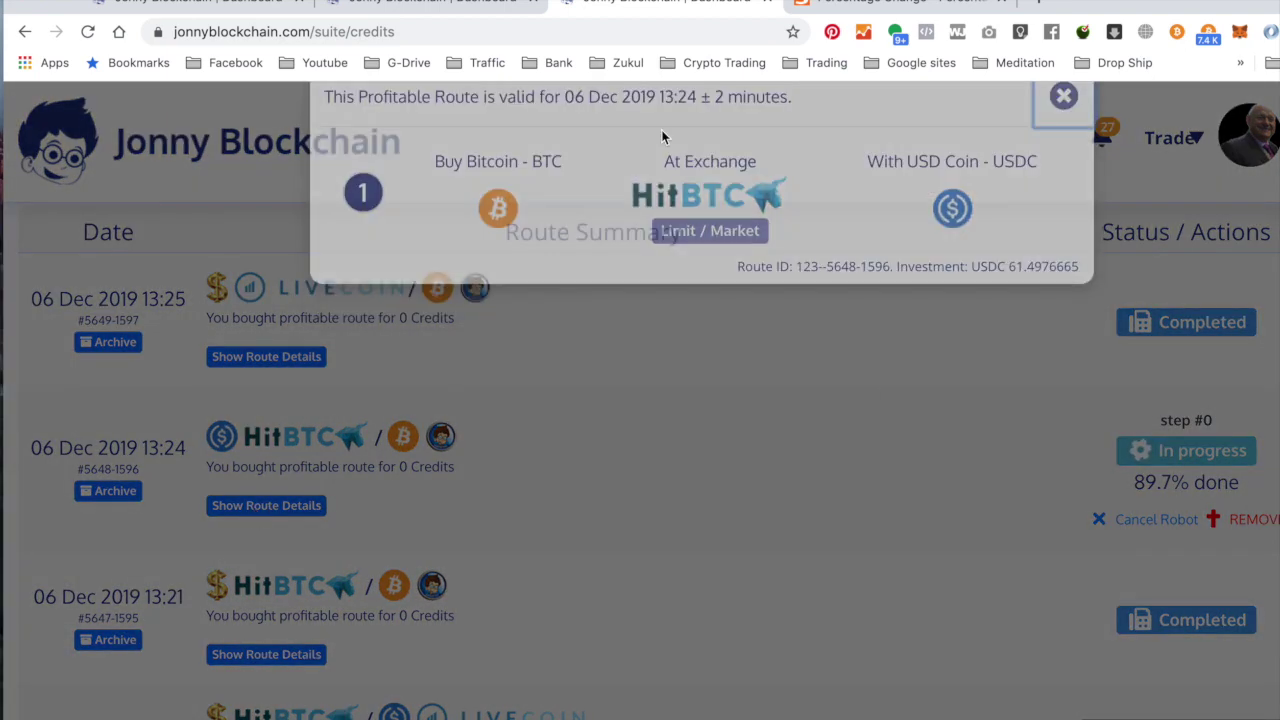
{"action": "left_click", "coordinate": [1062, 96]}
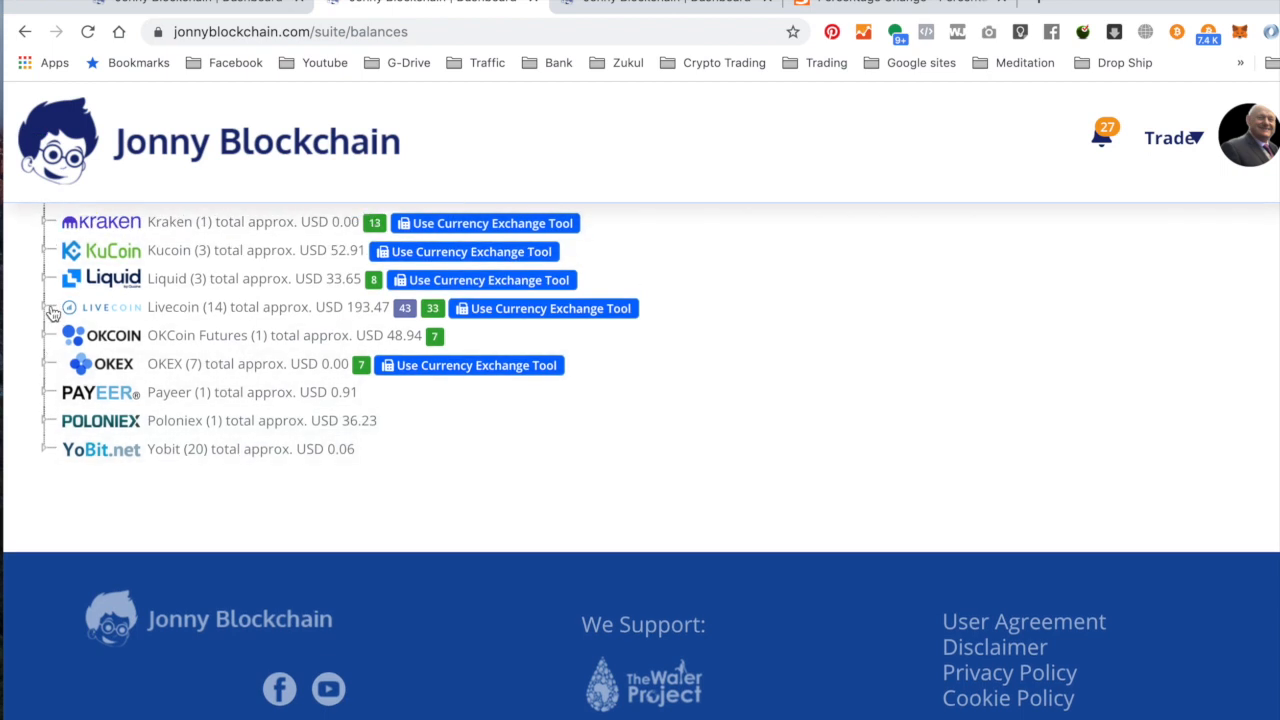
Expand Livecoin's holdings and total the exchanges' BTC balances in Calculator, giving 0.03104798.
{"action": "left_click", "coordinate": [52, 313]}
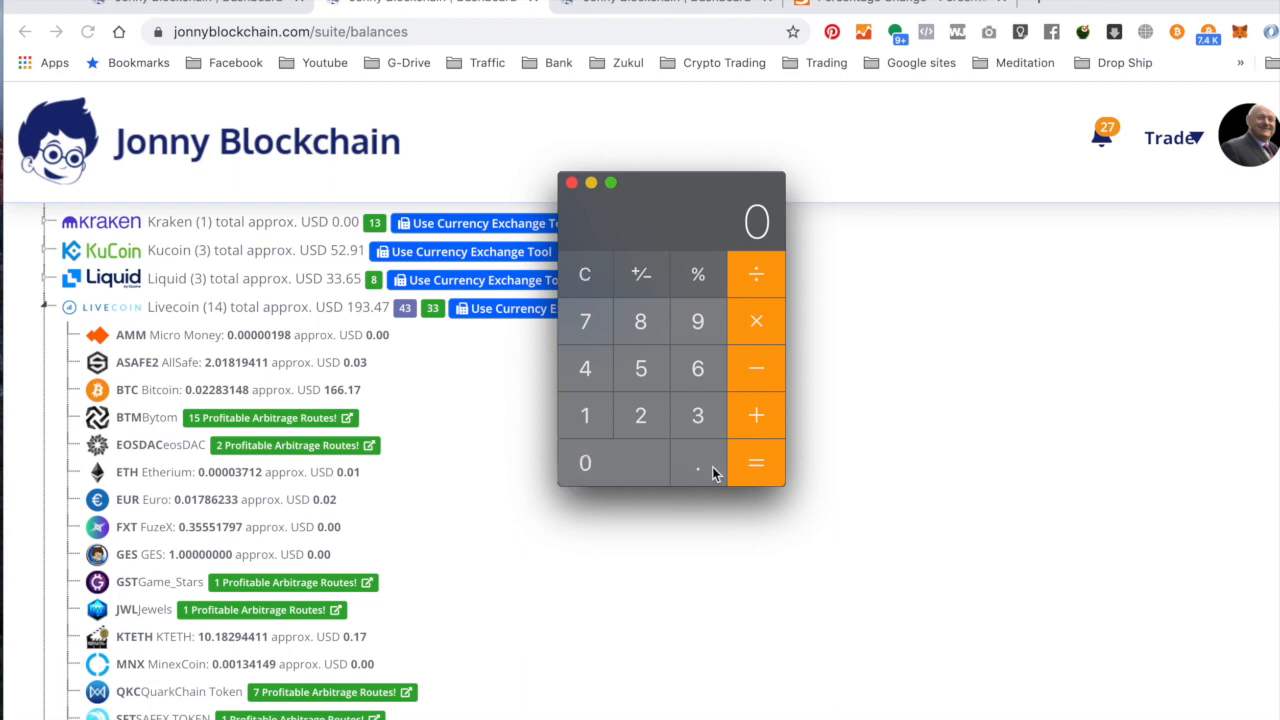
{"action": "left_click", "coordinate": [697, 463]}
{"action": "type", "text": ".022"}
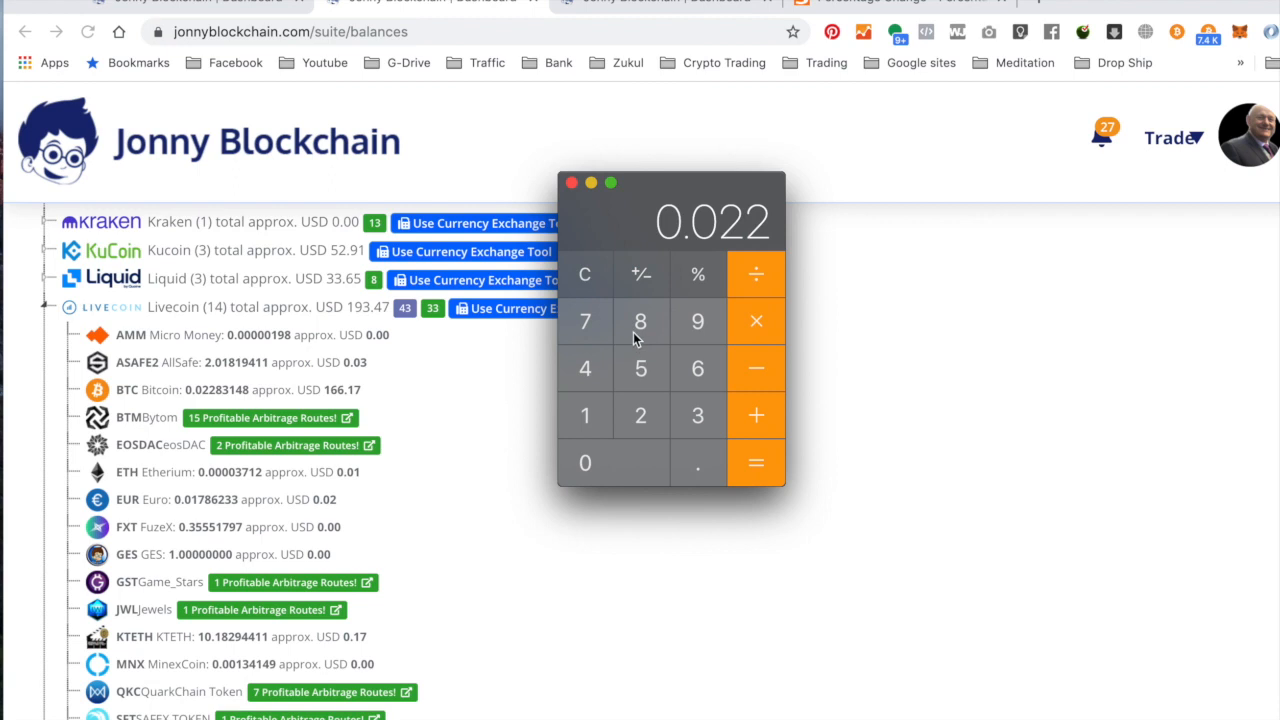
{"action": "left_click", "coordinate": [697, 415]}
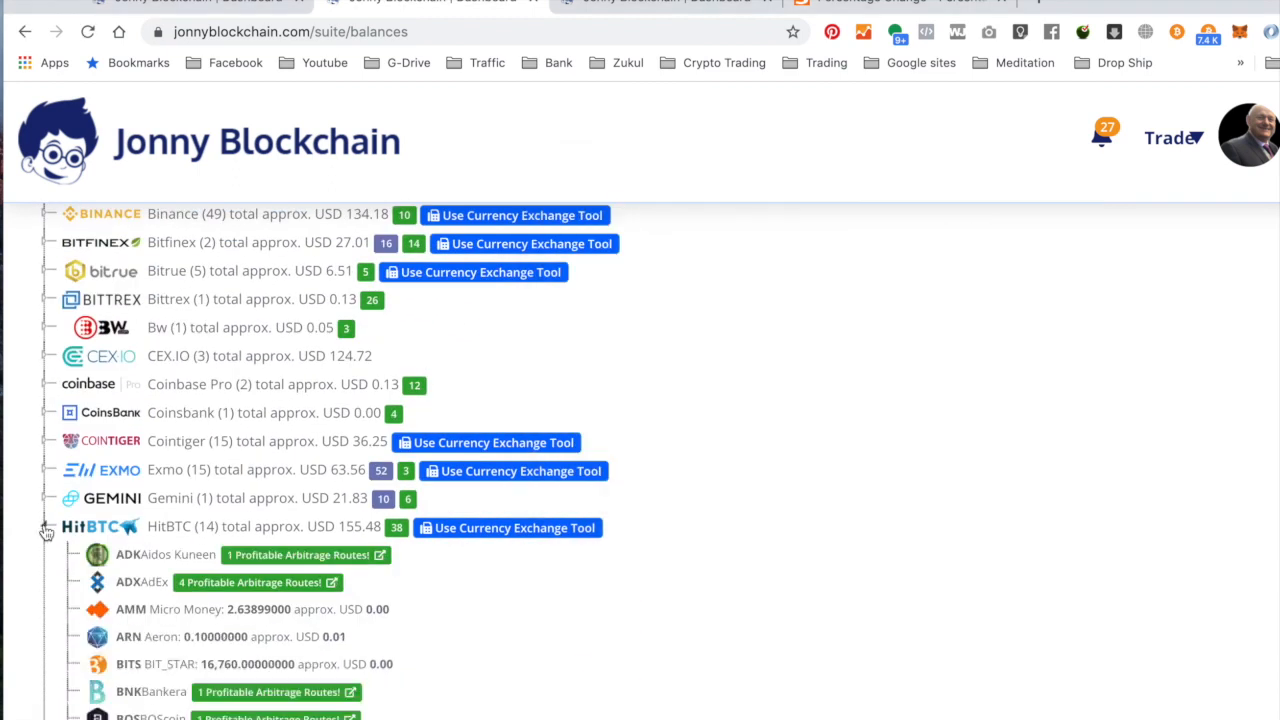
{"action": "scroll", "scroll_direction": "down", "scroll_amount": 3}
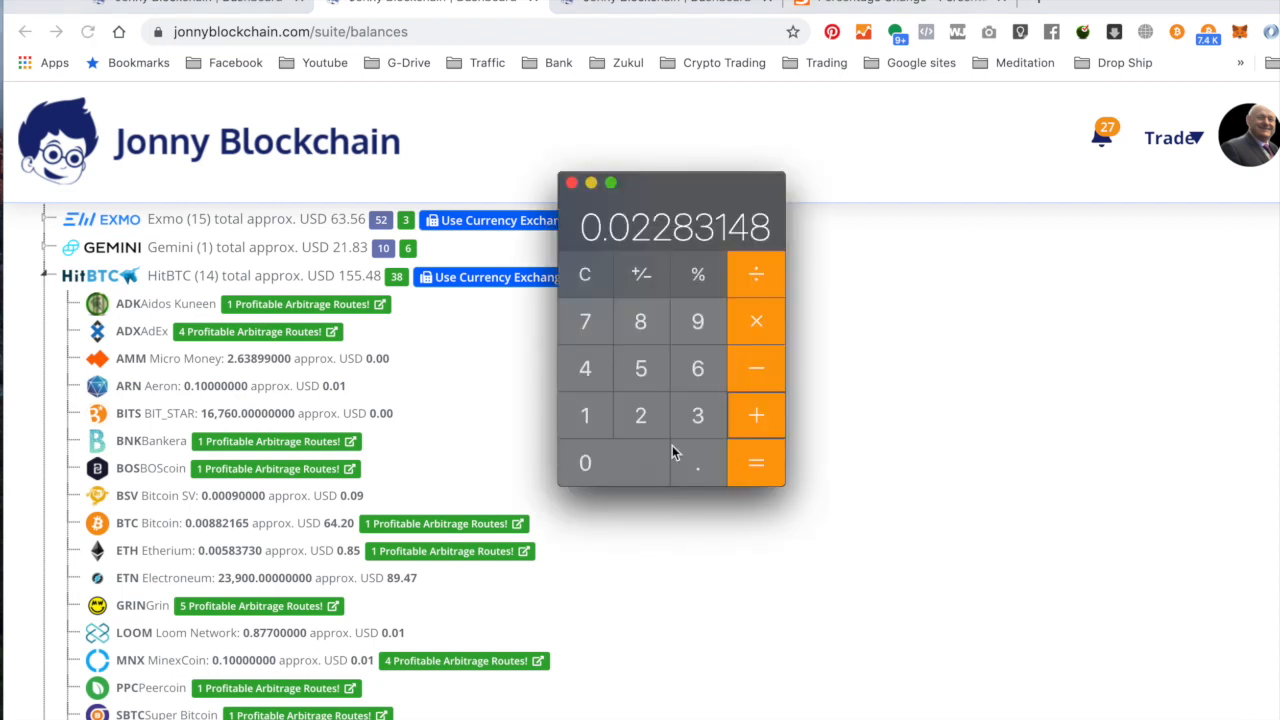
{"action": "mouse_move", "coordinate": [586, 467]}
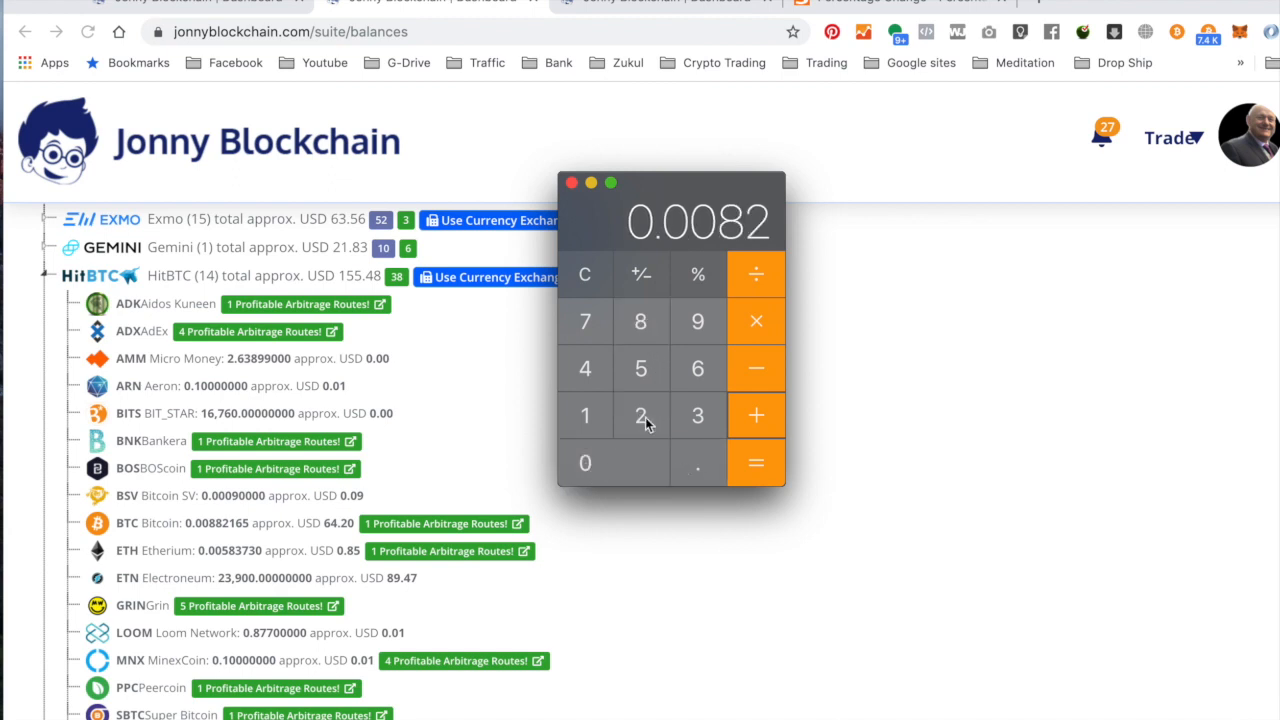
{"action": "mouse_move", "coordinate": [596, 410]}
{"action": "type", "text": "165"}
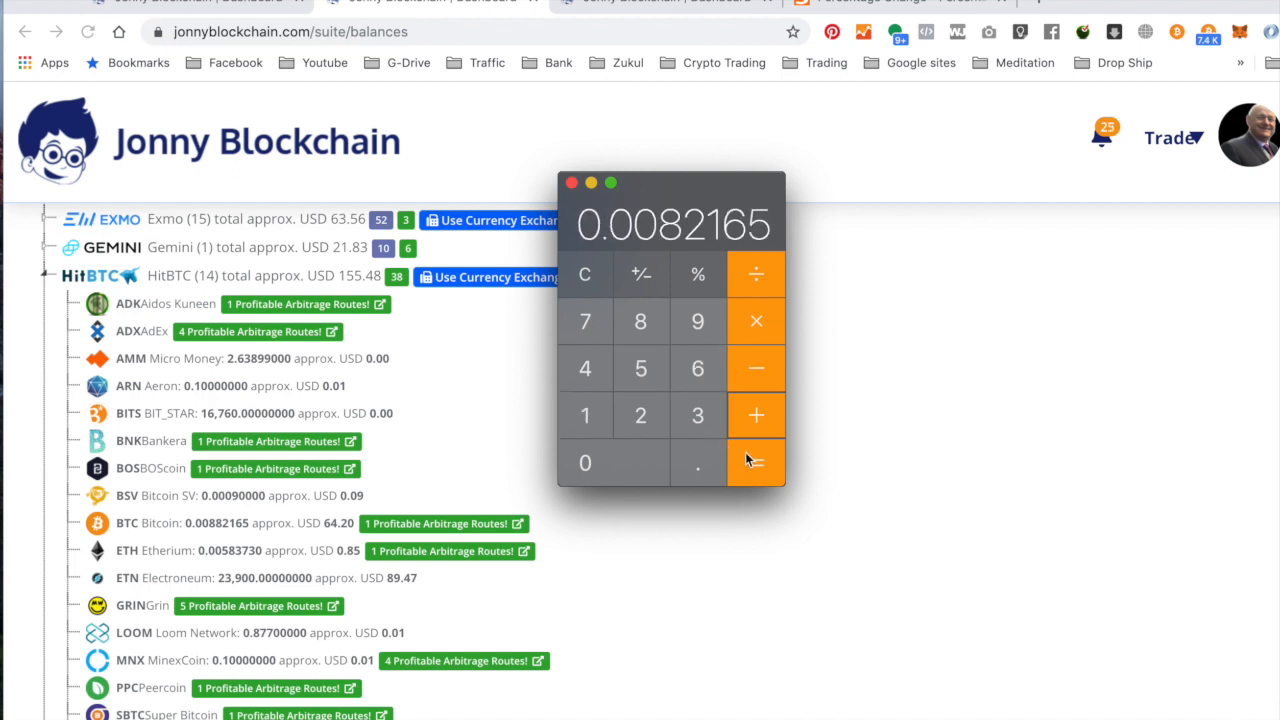
{"action": "left_click", "coordinate": [755, 462]}
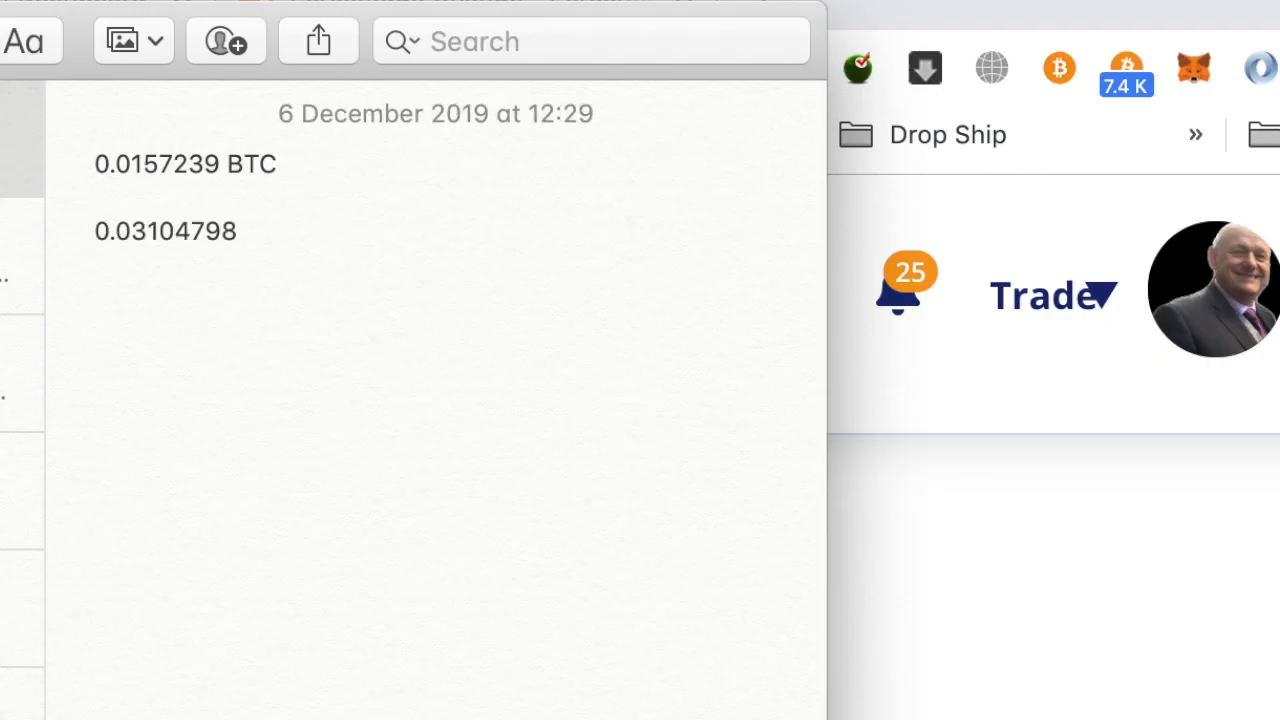
Append 'BTC' after 0.03104798 in Notes and select the original 0.0157239 figure.
{"action": "type", "text": "BTC"}
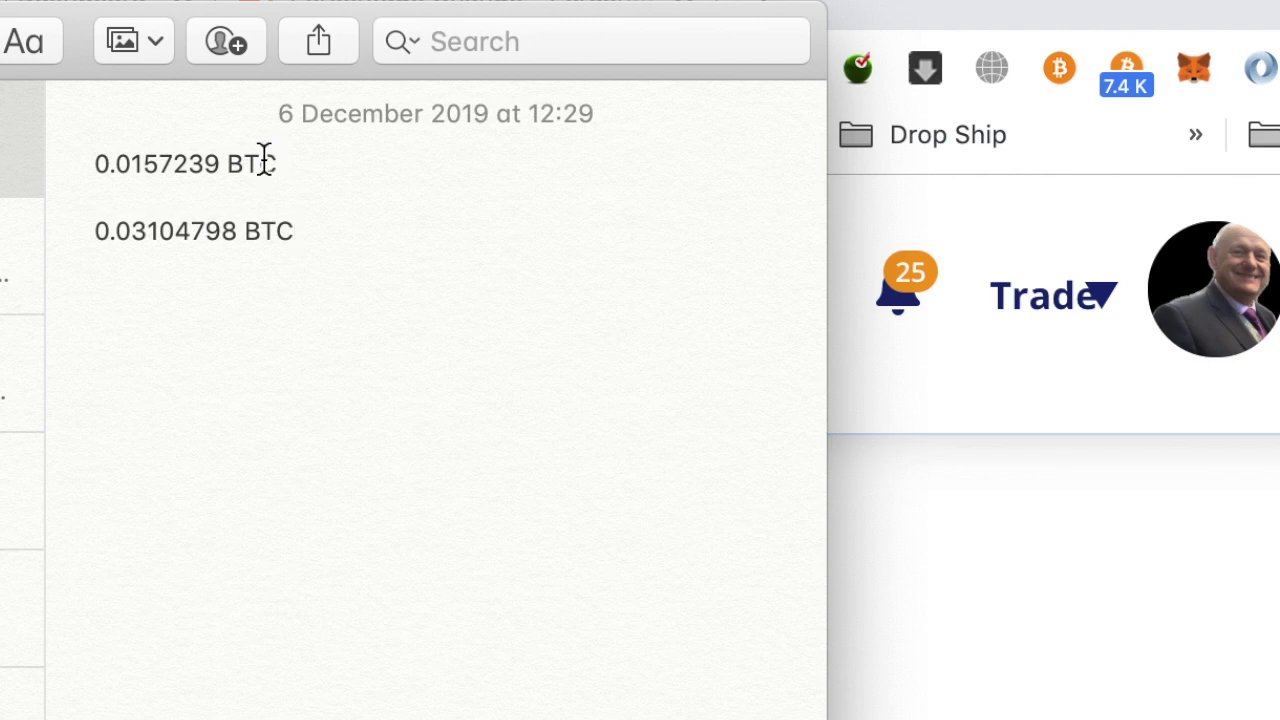
{"action": "double_click", "coordinate": [165, 164]}
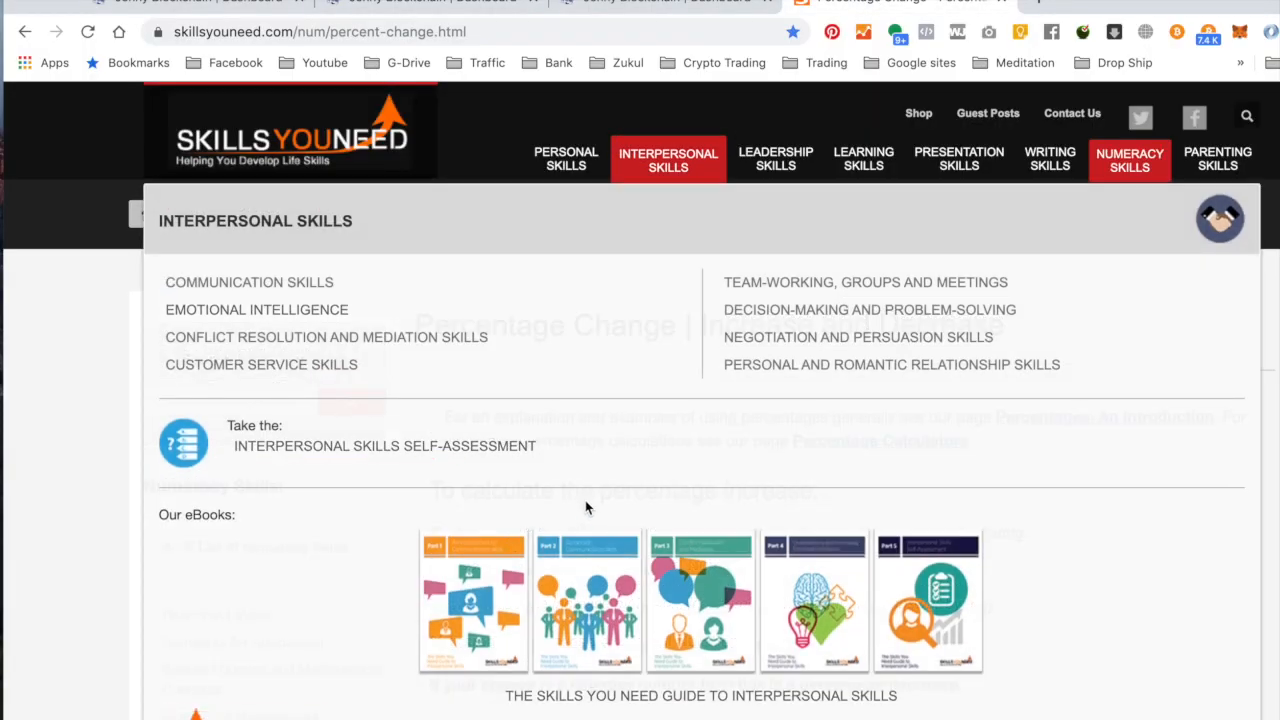
Compare original 0.0157239 with new 0.03104798 in the Percentage Change Calculator, showing 97.46%.
{"action": "scroll", "scroll_direction": "down", "scroll_amount": 3}
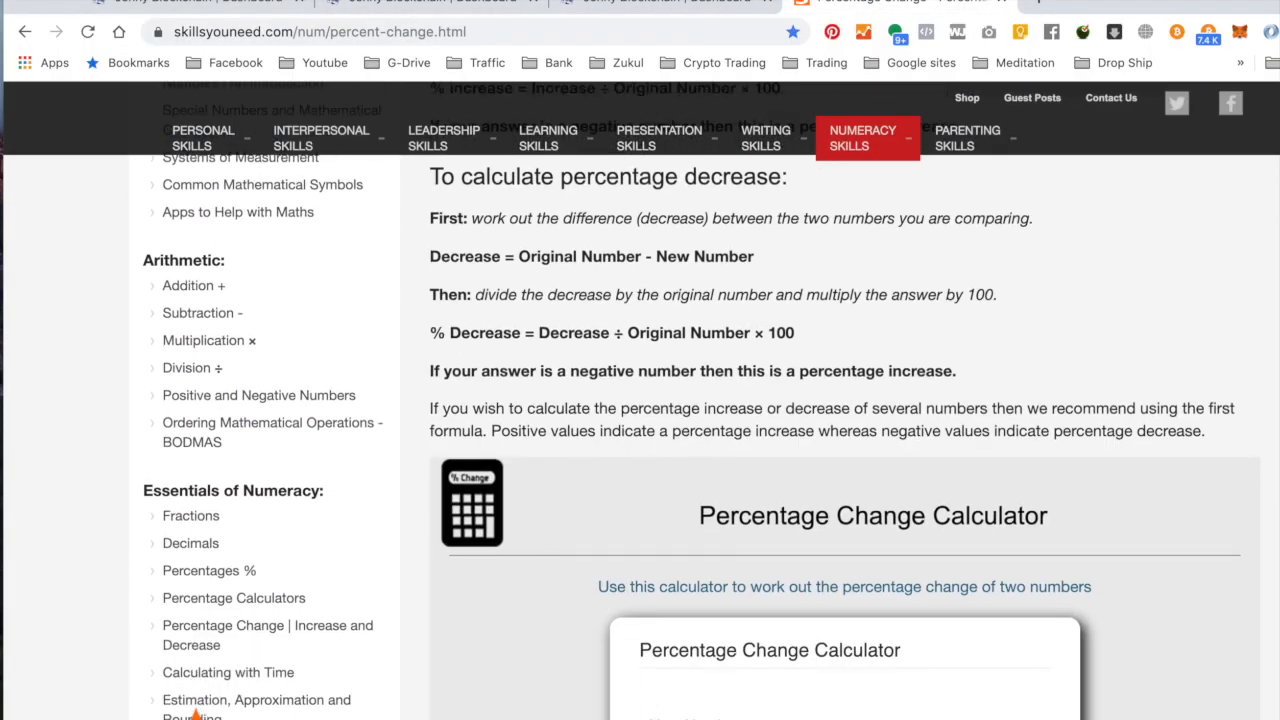
{"action": "scroll", "scroll_direction": "down", "scroll_amount": 3}
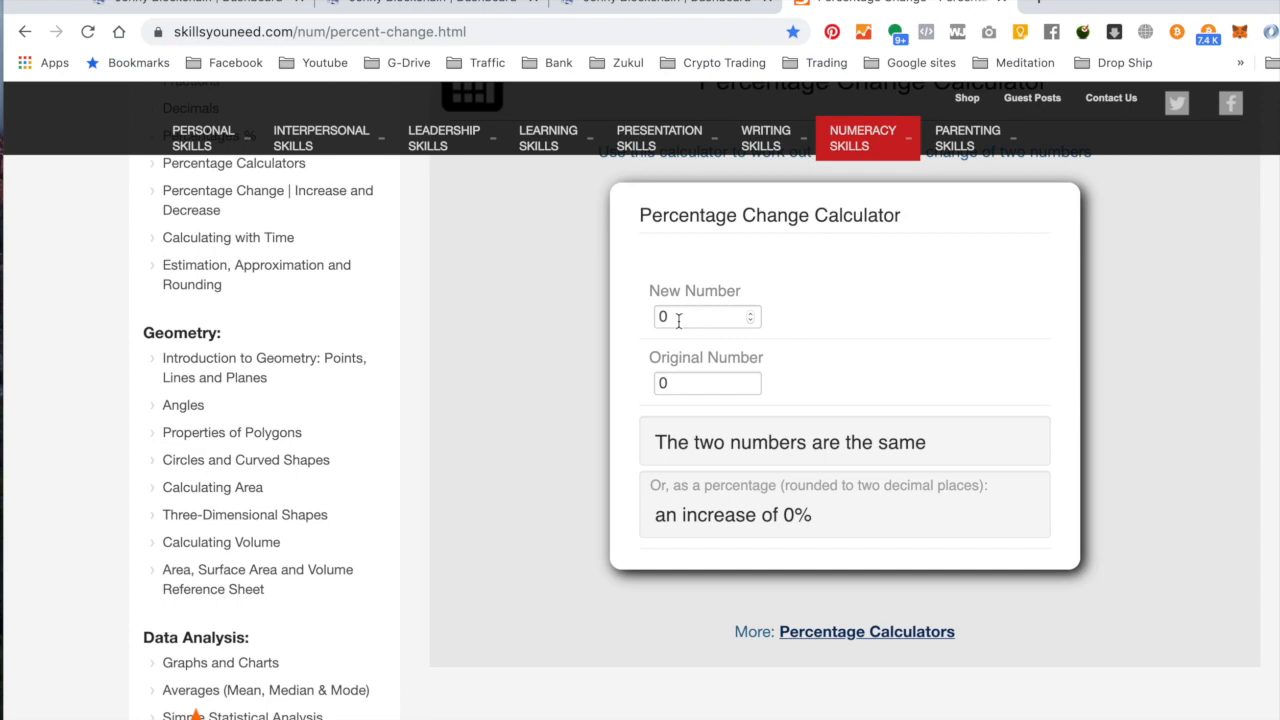
{"action": "left_click", "coordinate": [700, 383]}
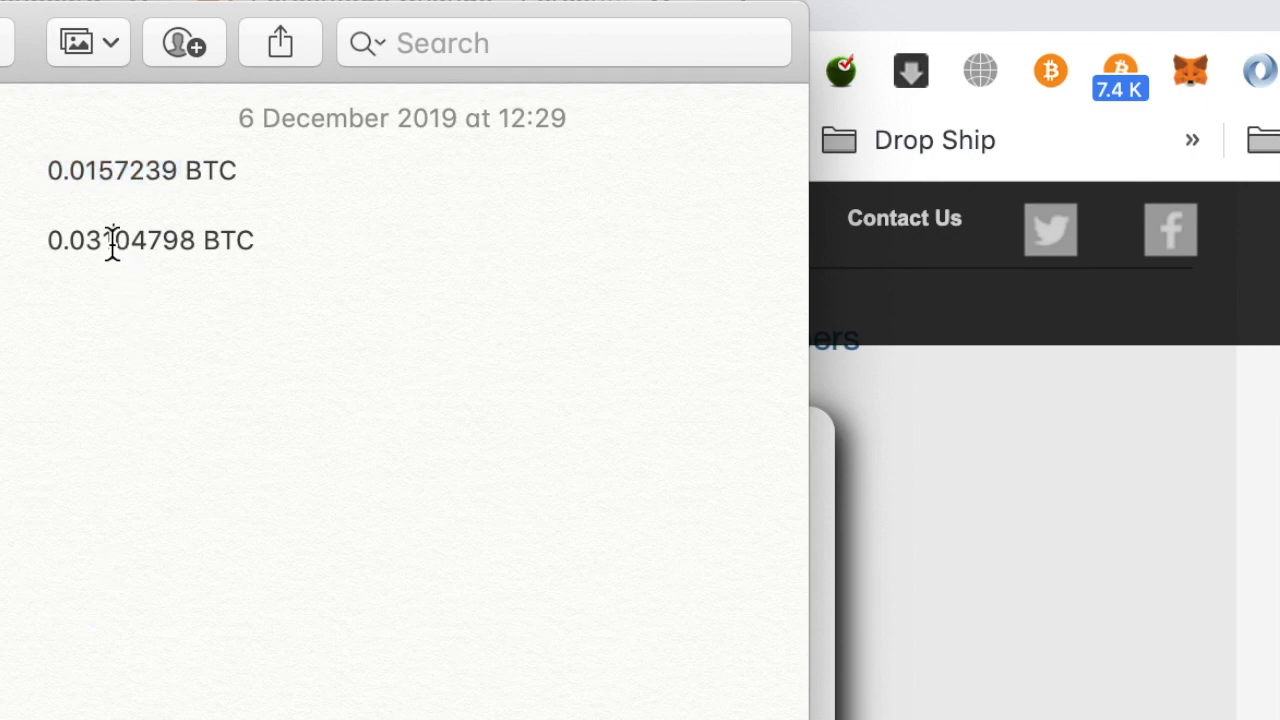
{"action": "double_click", "coordinate": [113, 240]}
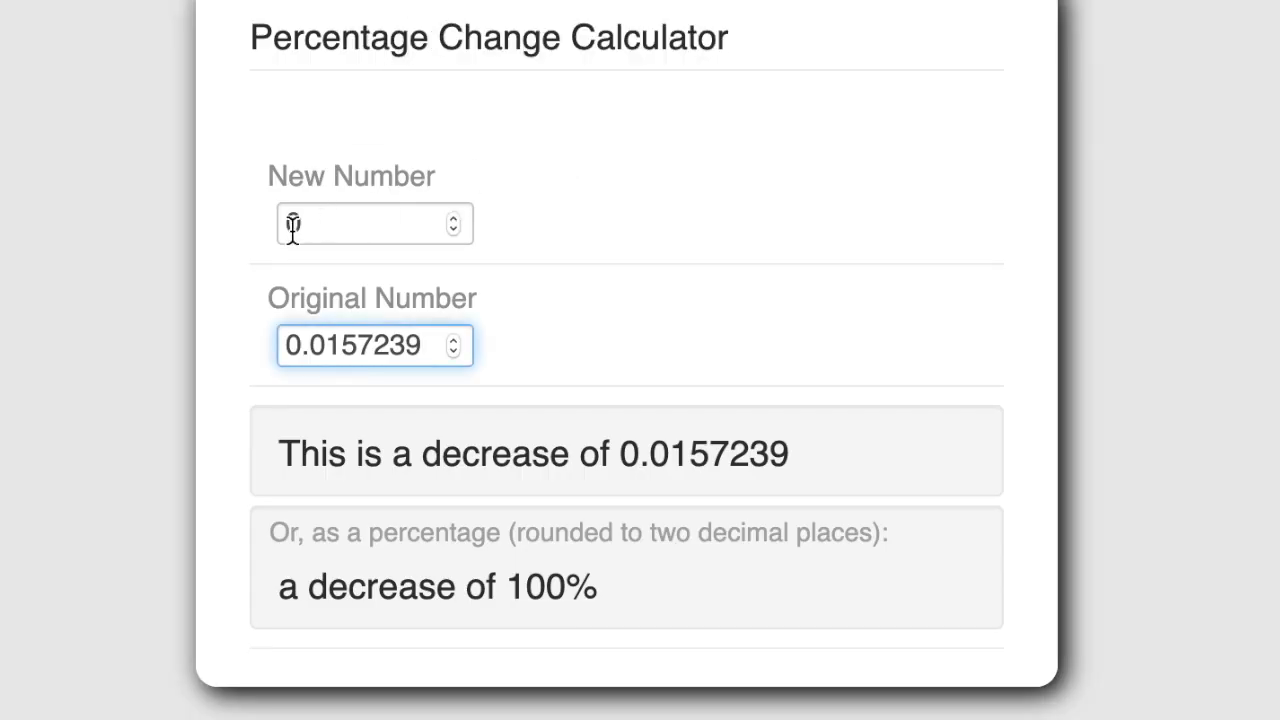
{"action": "type", "text": "0.03104798"}
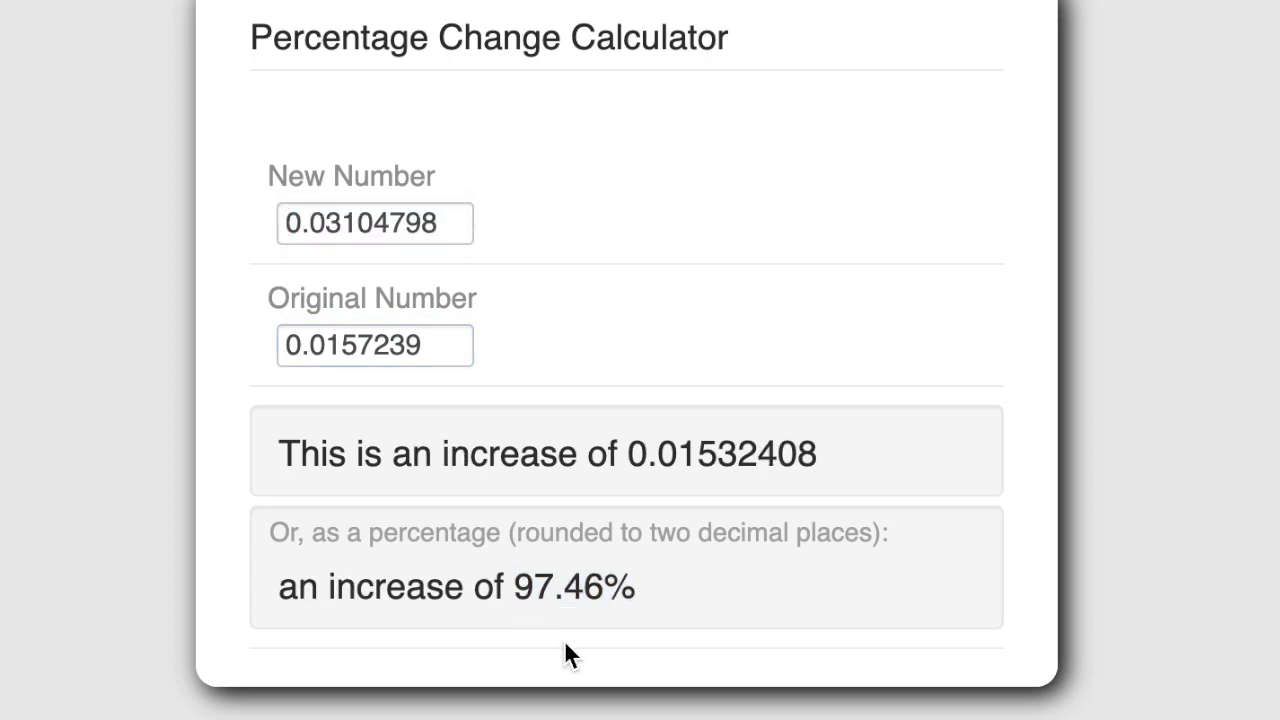
{"action": "double_click", "coordinate": [555, 587]}
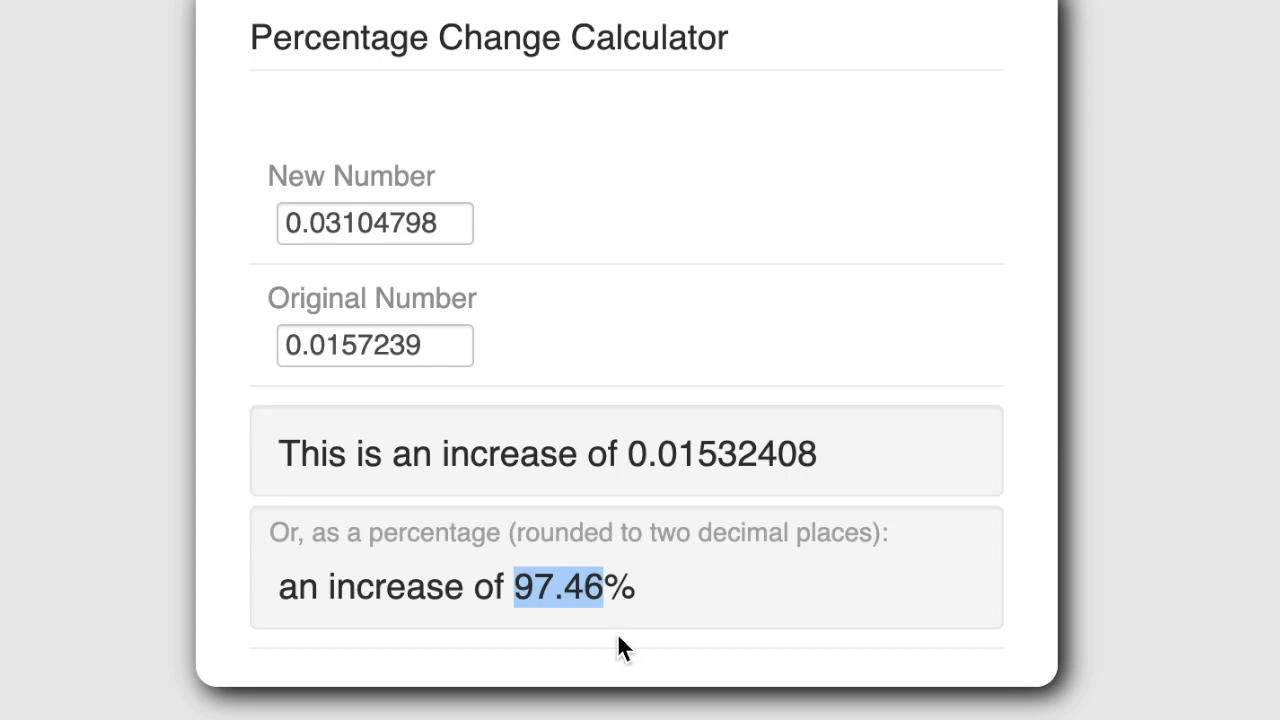
{"action": "mouse_move", "coordinate": [630, 680]}
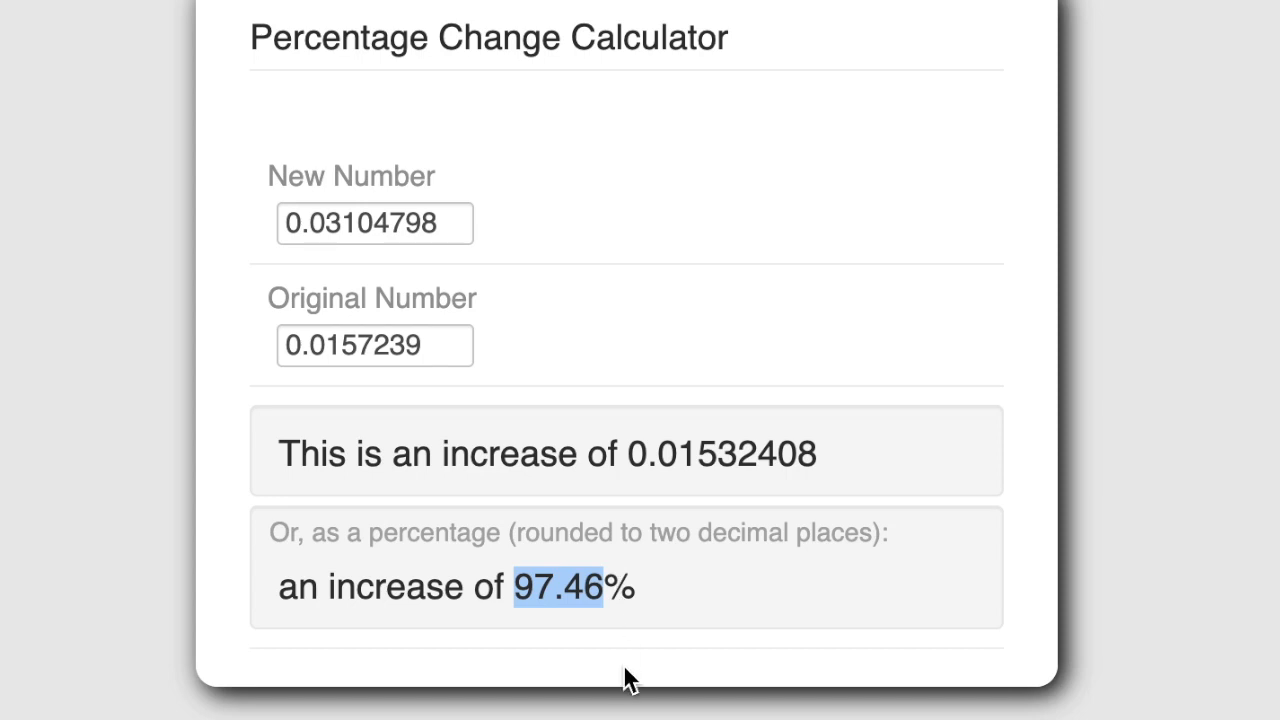
{"action": "mouse_move", "coordinate": [370, 282]}
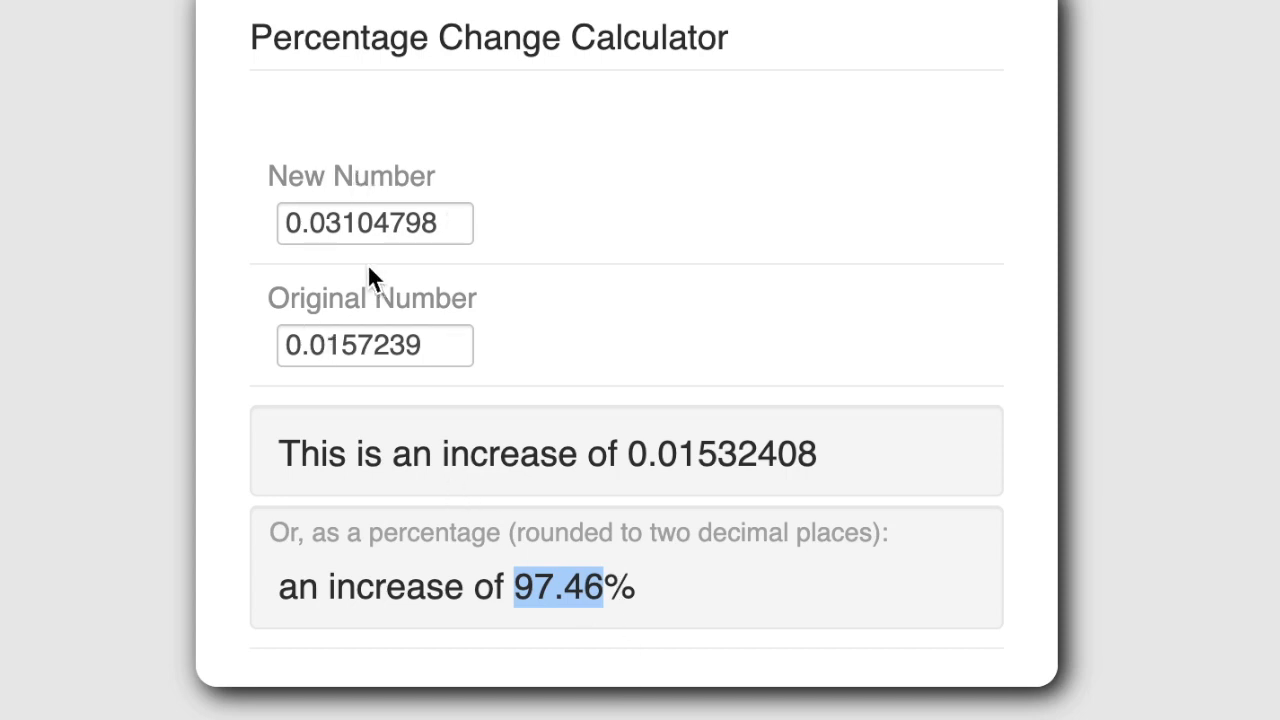
{"action": "left_click", "coordinate": [340, 345]}
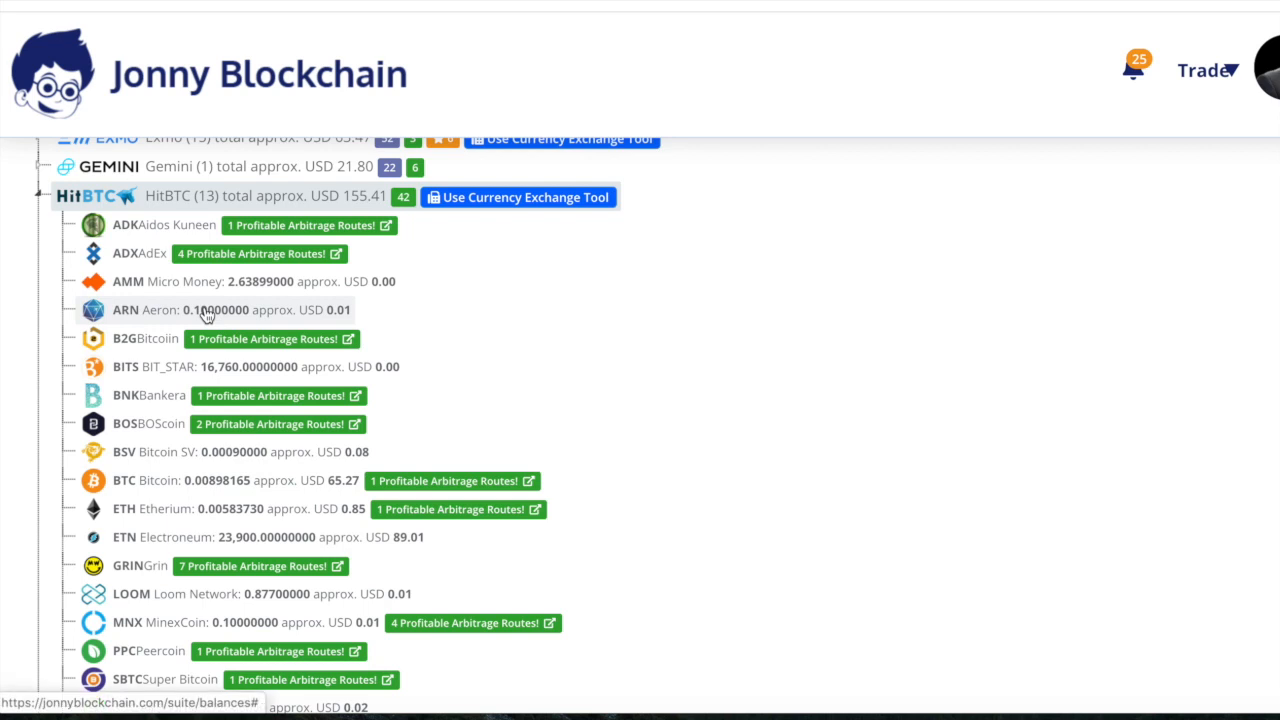
{"action": "mouse_move", "coordinate": [167, 441]}
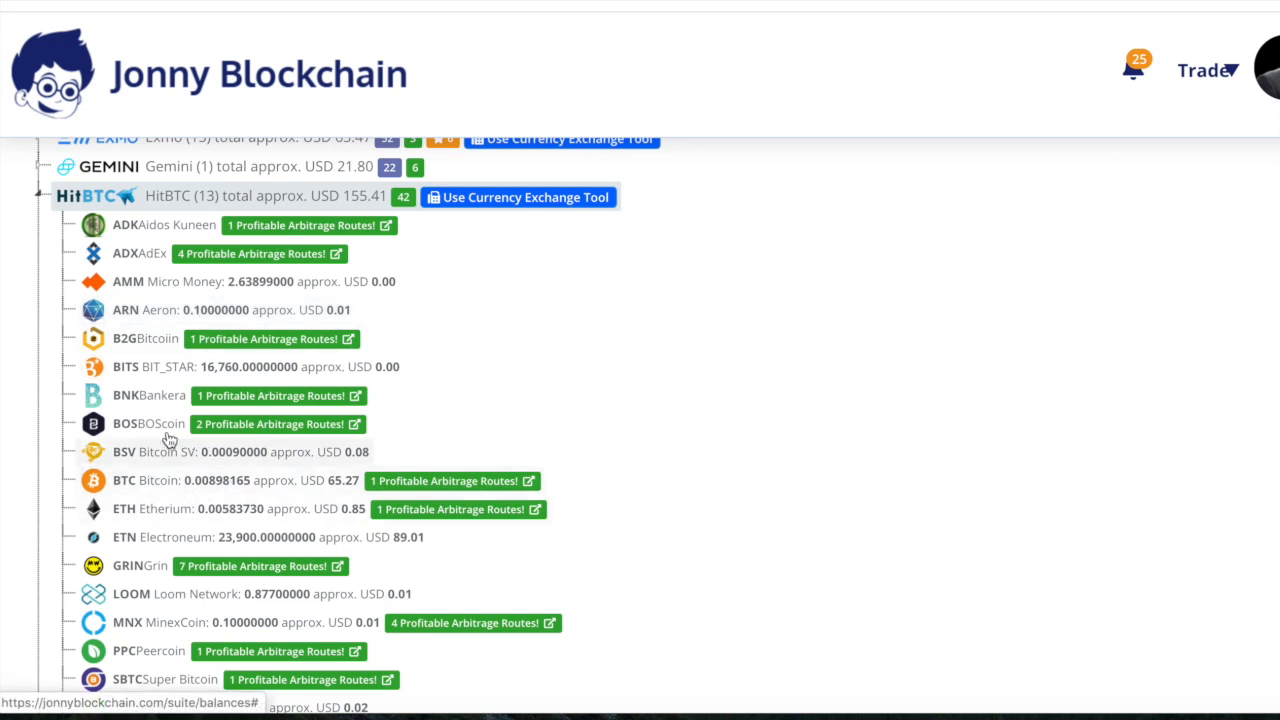
{"action": "mouse_move", "coordinate": [187, 490]}
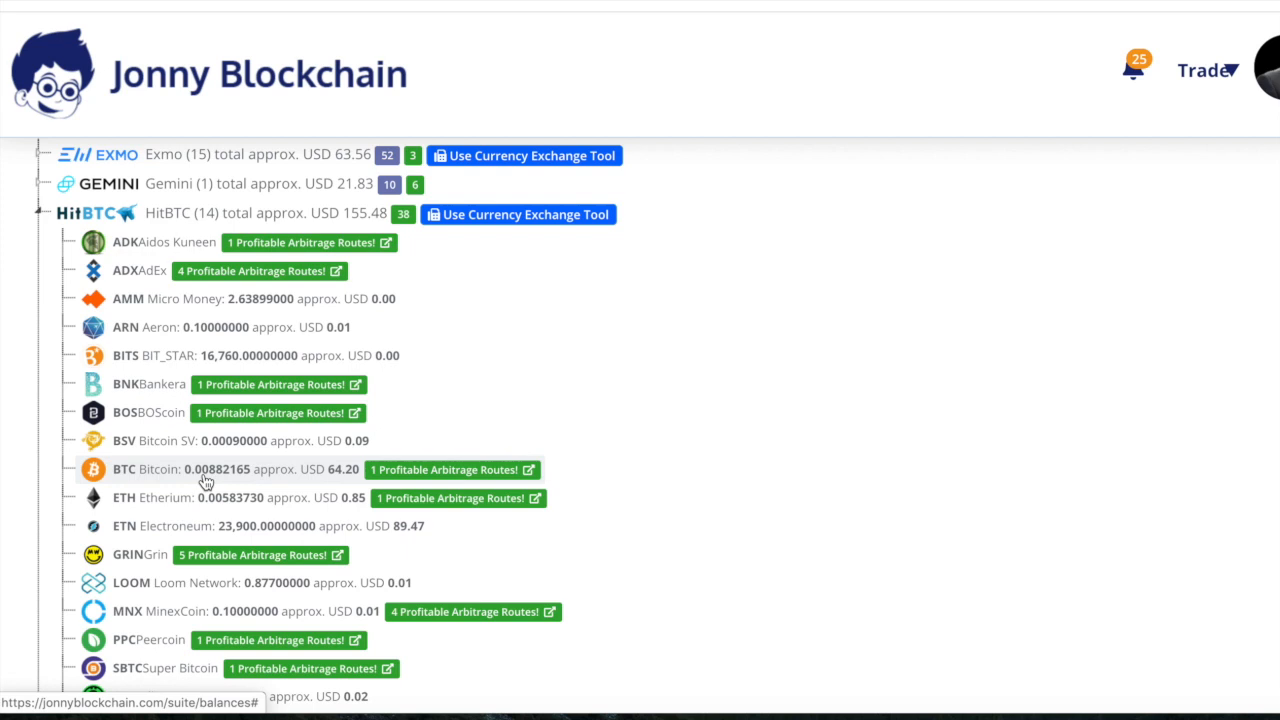
{"action": "mouse_move", "coordinate": [237, 480]}
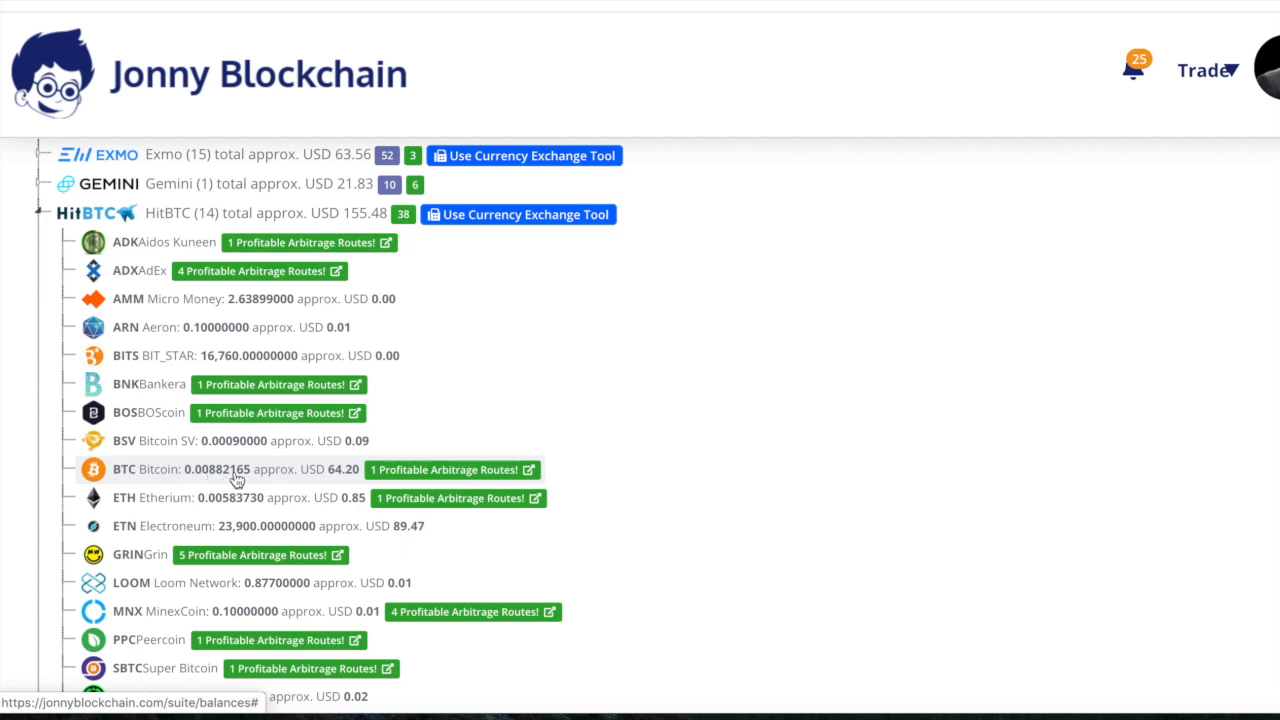
{"action": "mouse_move", "coordinate": [230, 482]}
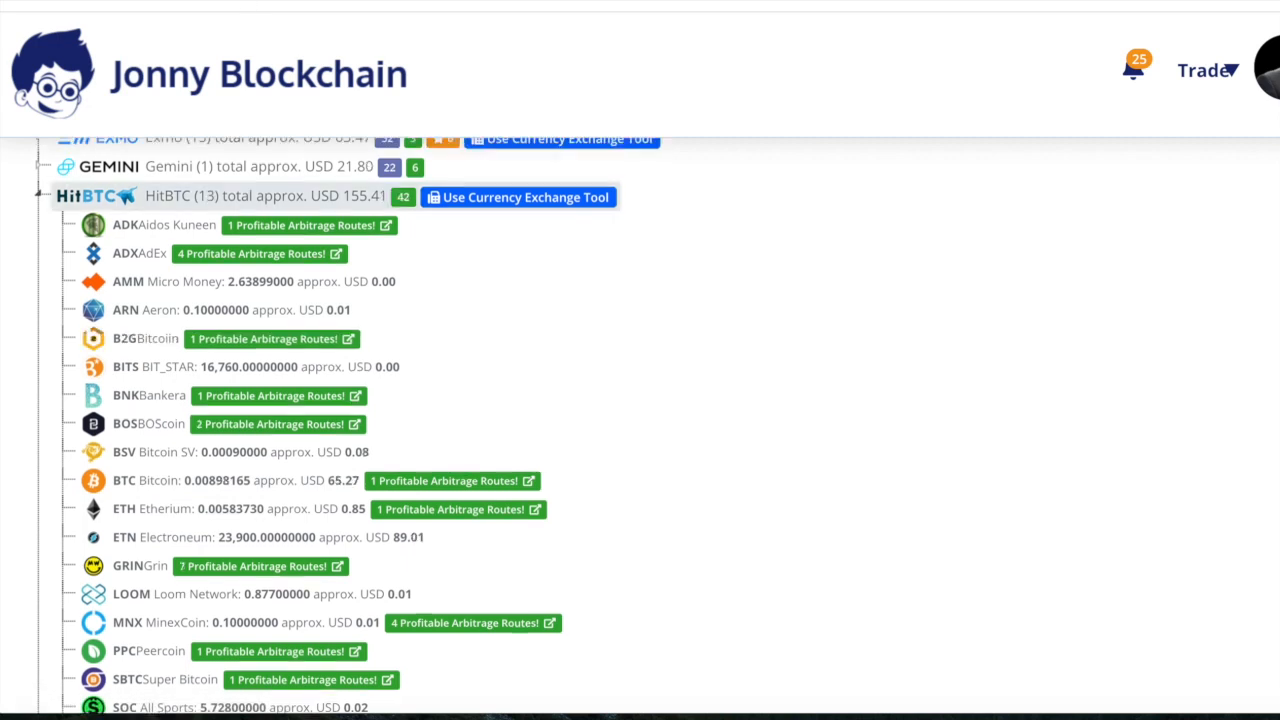
Scroll the balances page to compare HitBTC and Livecoin BTC holdings, with Livecoin at 0.02283148.
{"action": "scroll", "scroll_direction": "down", "scroll_amount": 3}
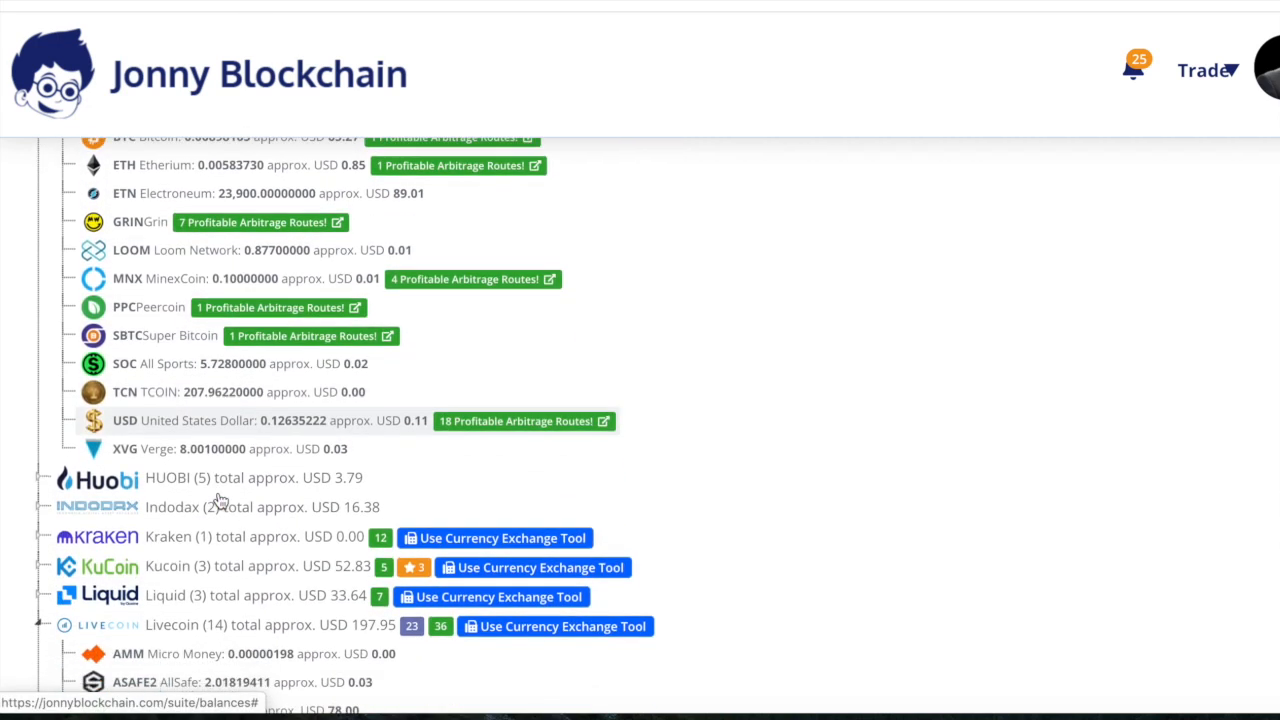
{"action": "scroll", "scroll_direction": "down", "scroll_amount": 3}
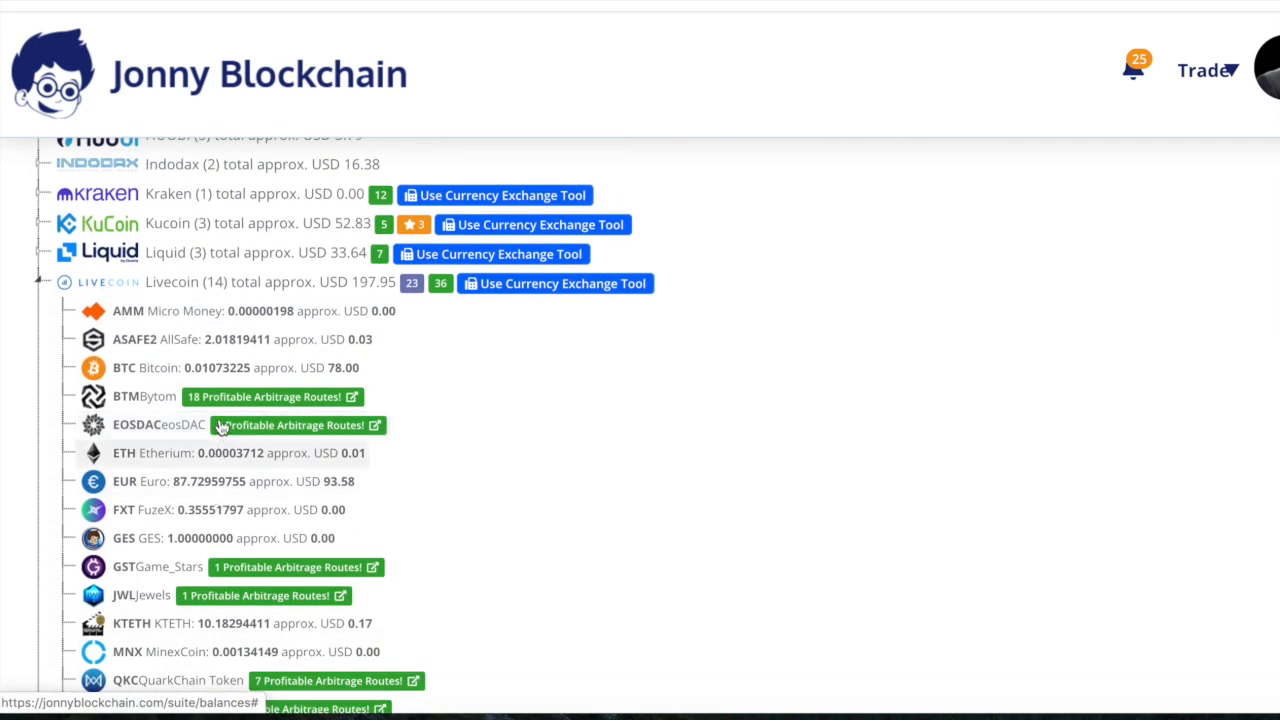
{"action": "mouse_move", "coordinate": [200, 373]}
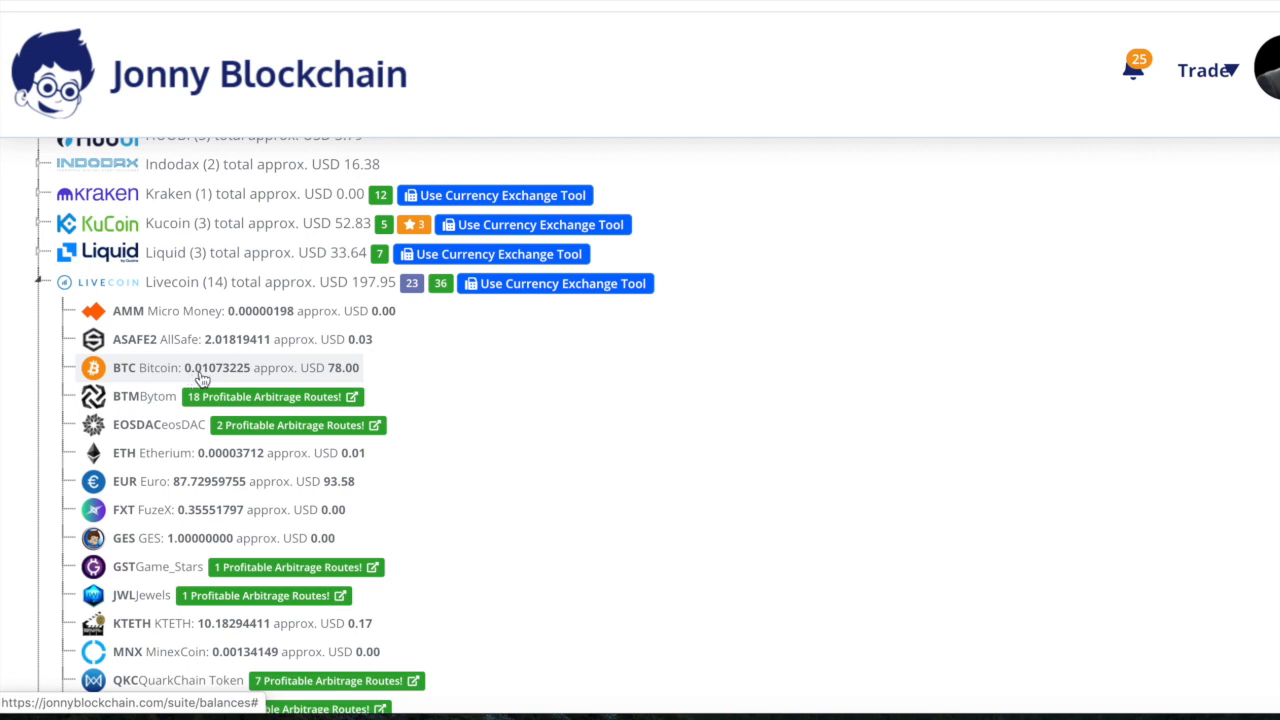
{"action": "mouse_move", "coordinate": [300, 75]}
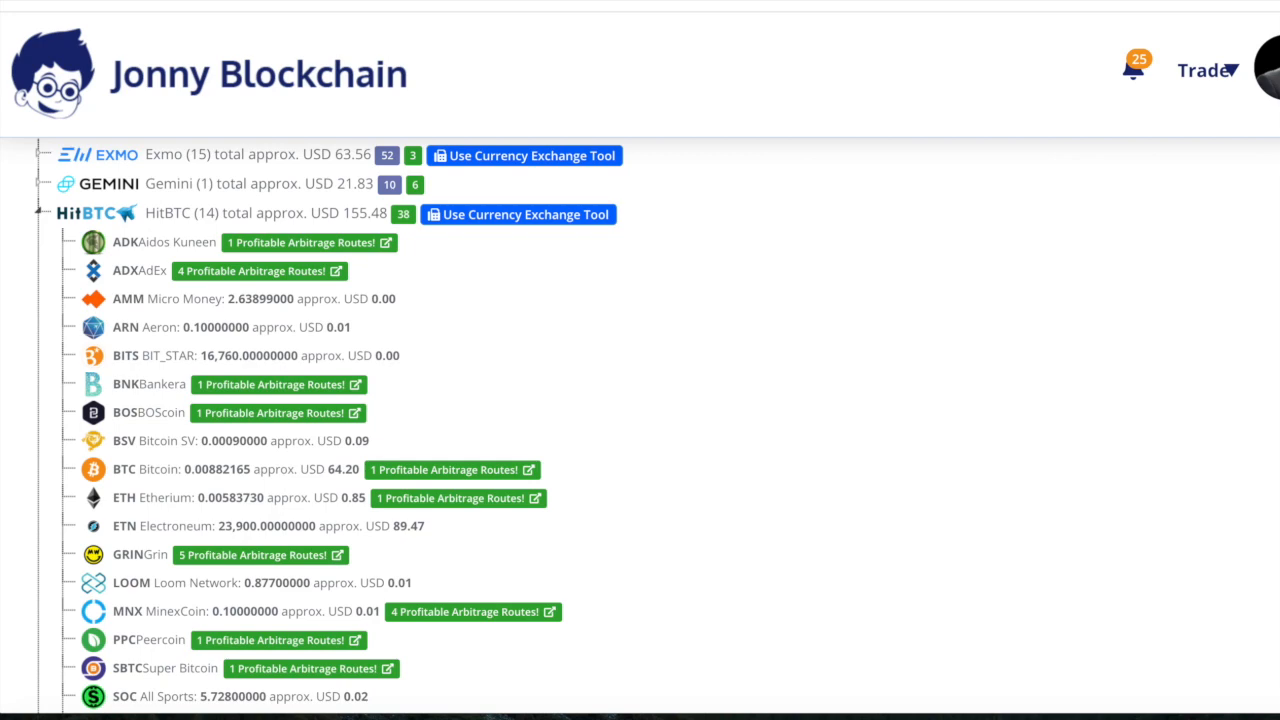
{"action": "scroll", "scroll_direction": "down", "scroll_amount": 3}
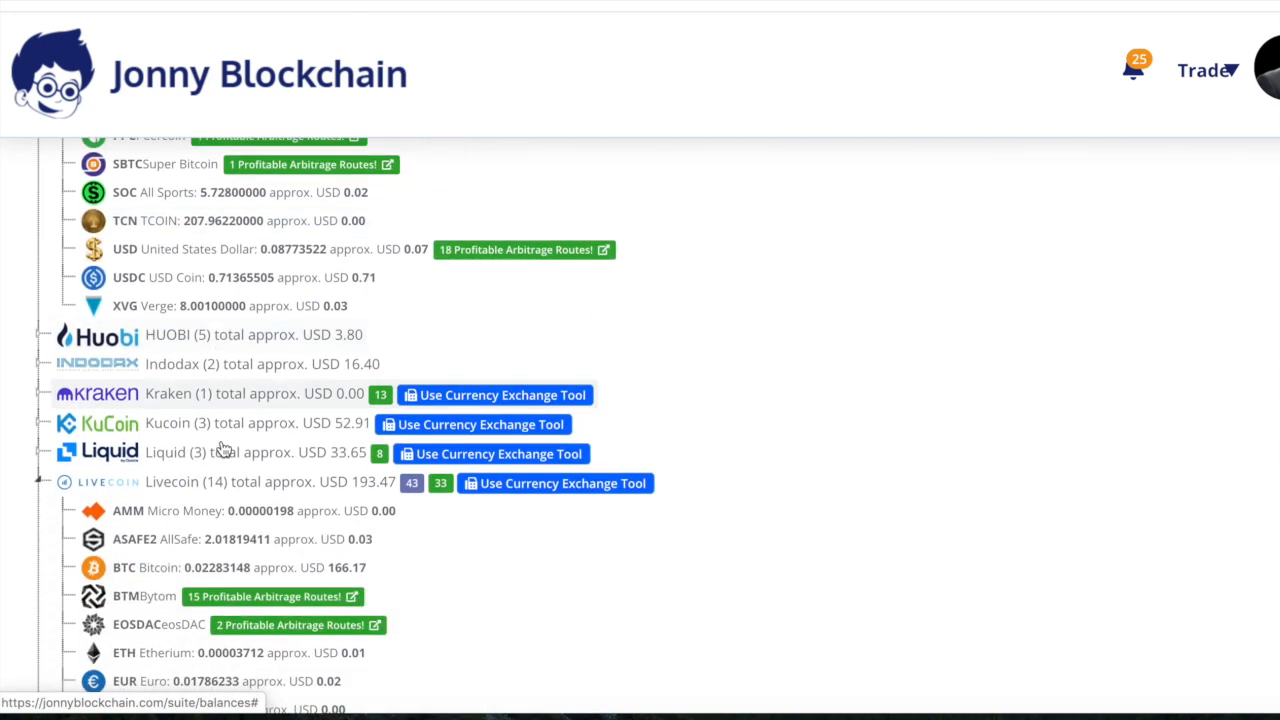
{"action": "scroll", "scroll_direction": "down", "scroll_amount": 3}
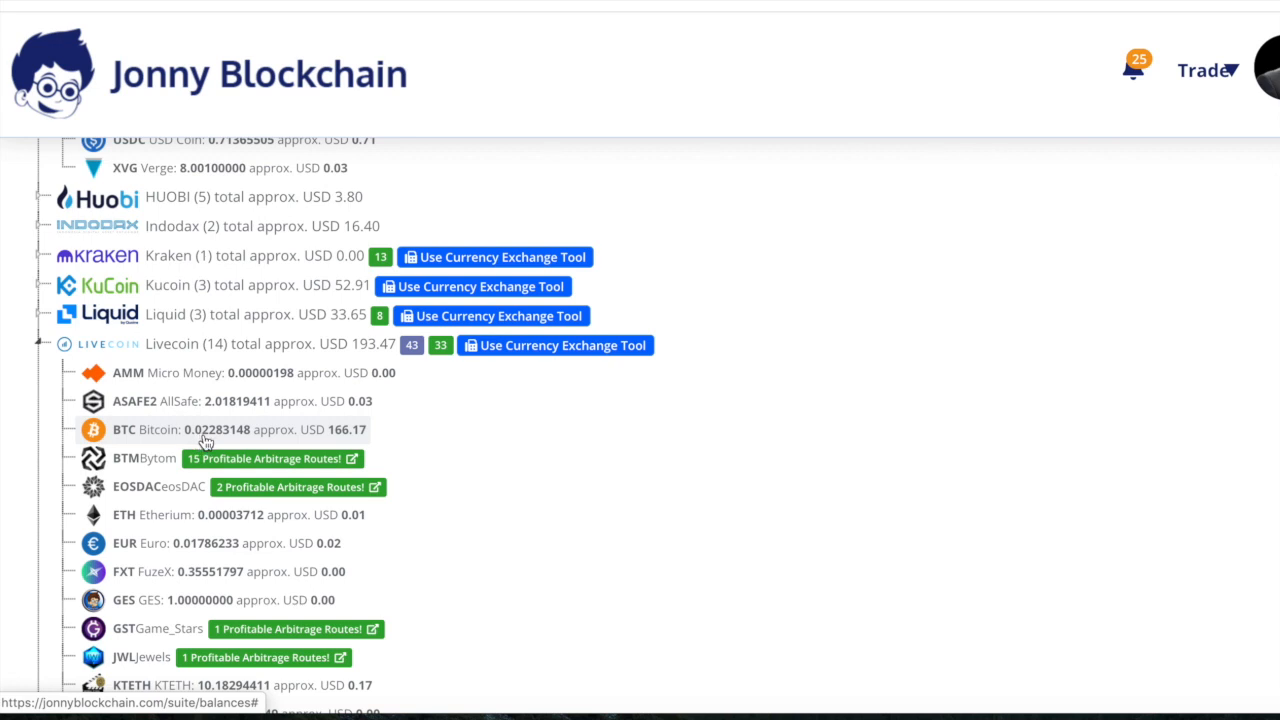
{"action": "mouse_move", "coordinate": [206, 441]}
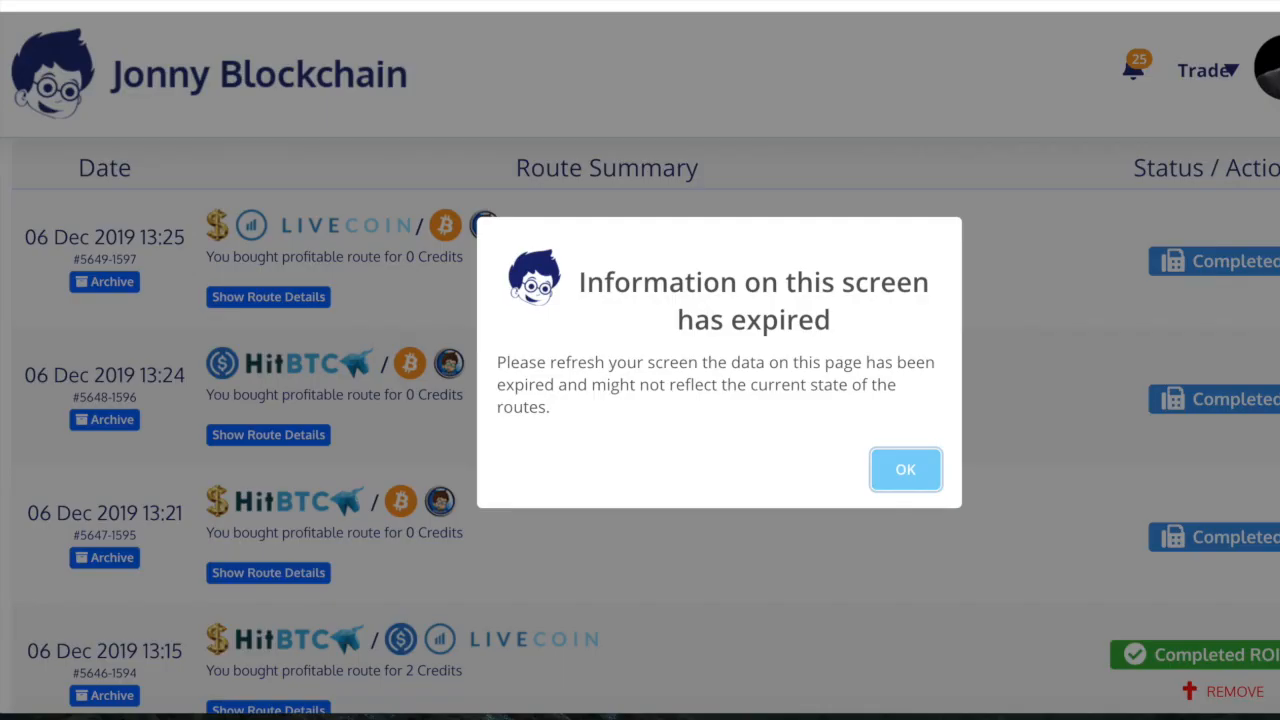
Dismiss the expired-information notice and scroll the routes history to the Completed ROI 2.7% routes.
{"action": "left_click", "coordinate": [905, 469]}
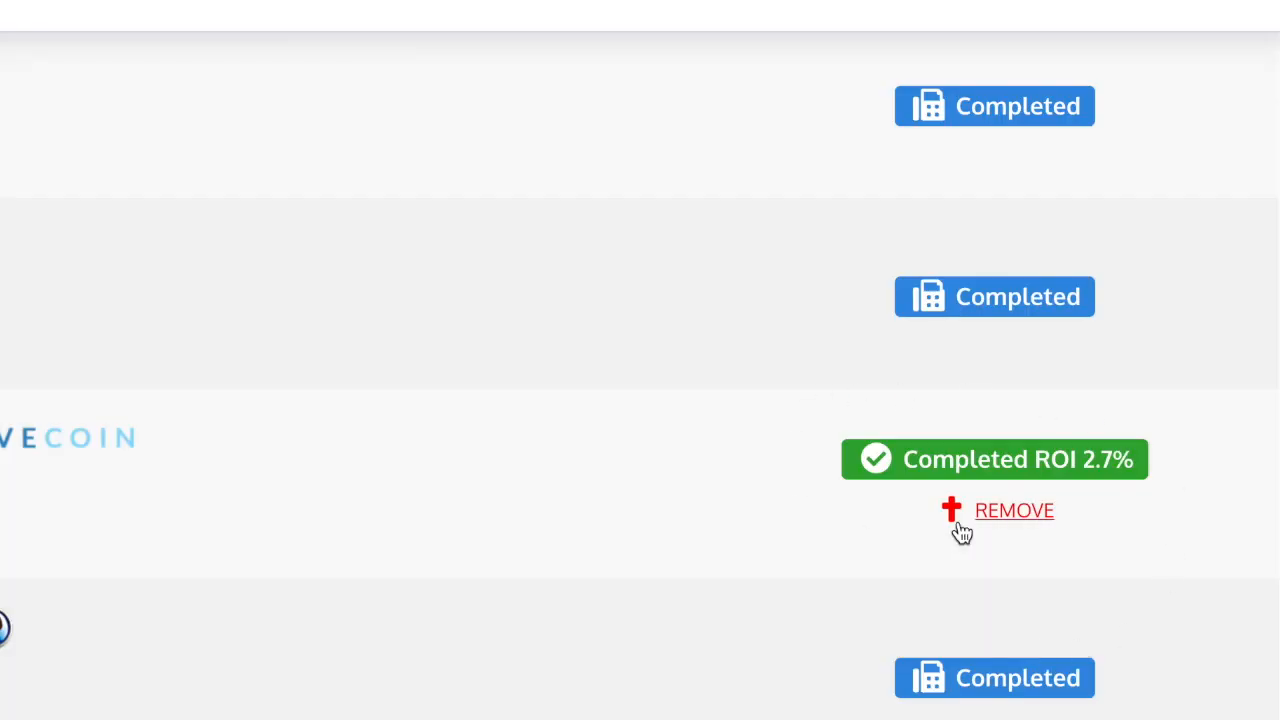
{"action": "mouse_move", "coordinate": [1031, 472]}
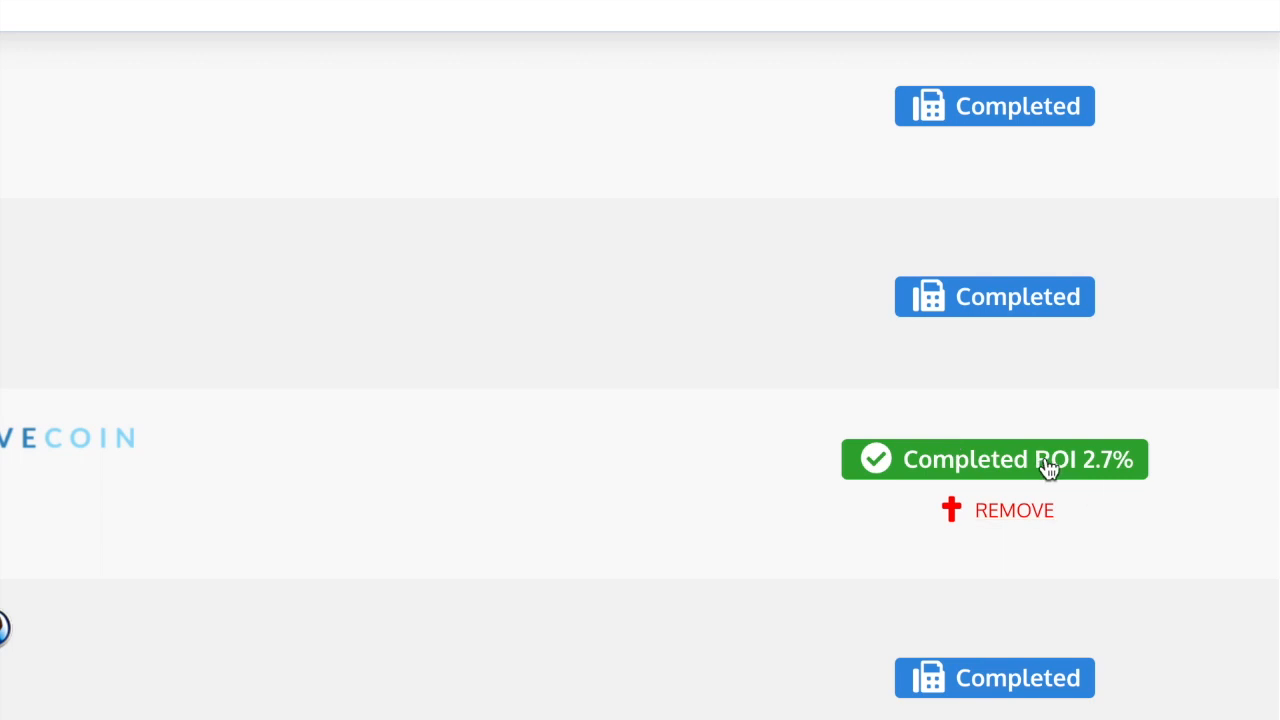
{"action": "scroll", "scroll_direction": "down", "scroll_amount": 3}
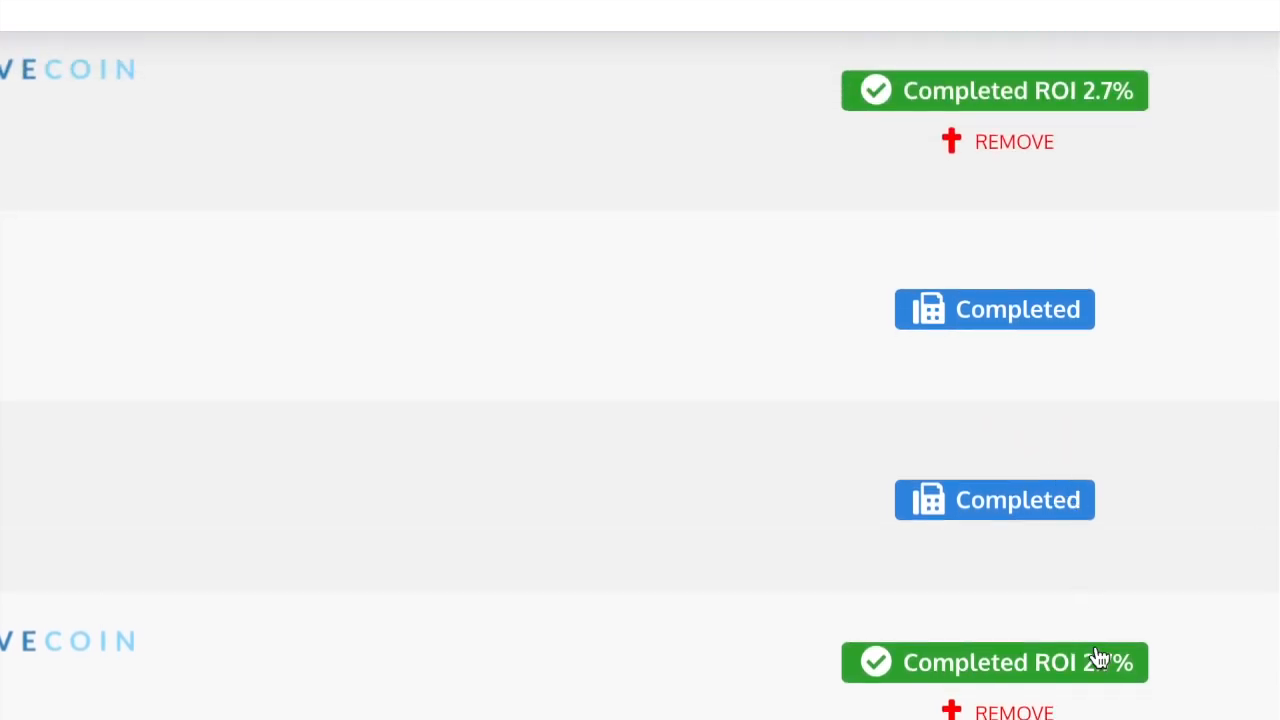
{"action": "mouse_move", "coordinate": [1015, 672]}
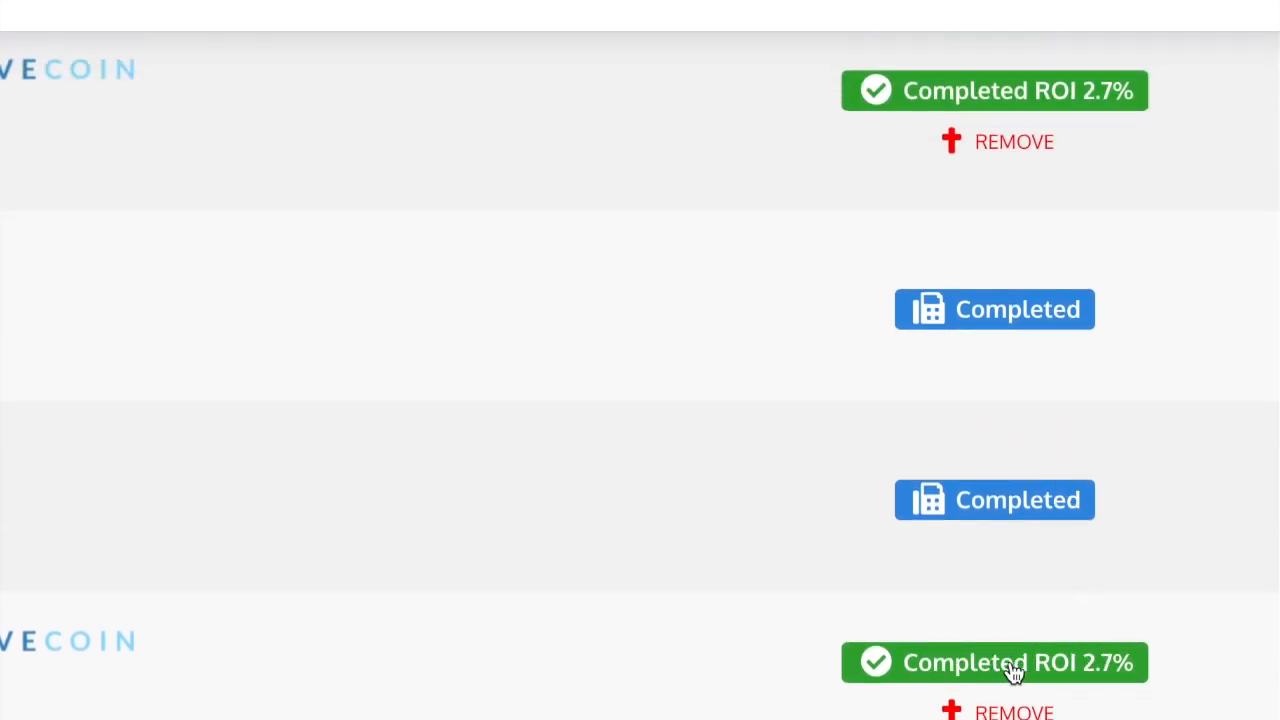
{"action": "mouse_move", "coordinate": [1041, 603]}
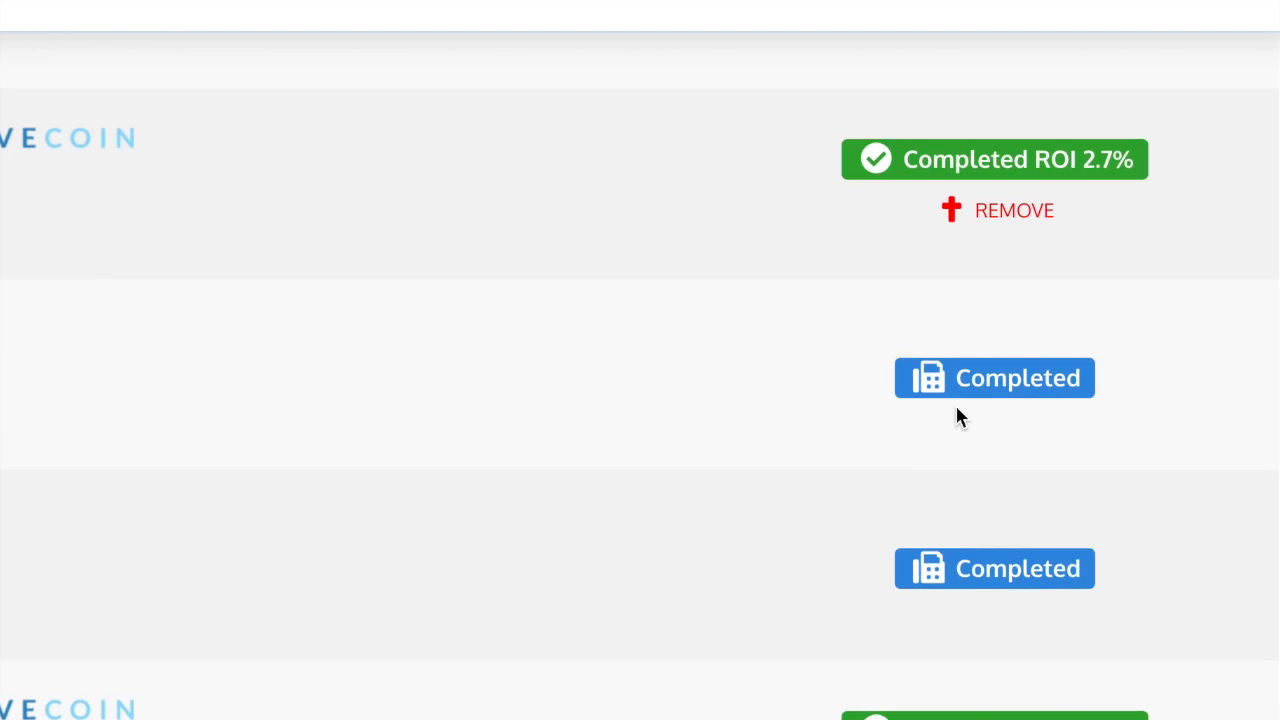
{"action": "scroll", "scroll_direction": "down", "scroll_amount": 3}
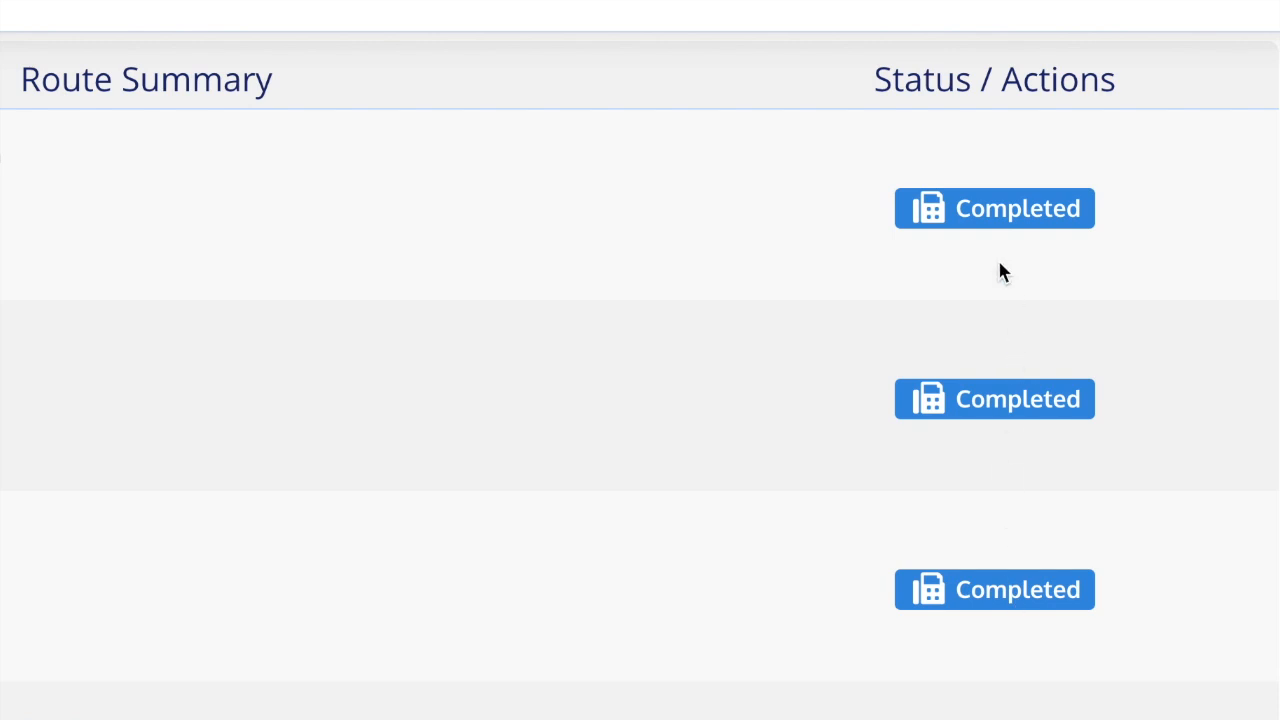
{"action": "mouse_move", "coordinate": [546, 198]}
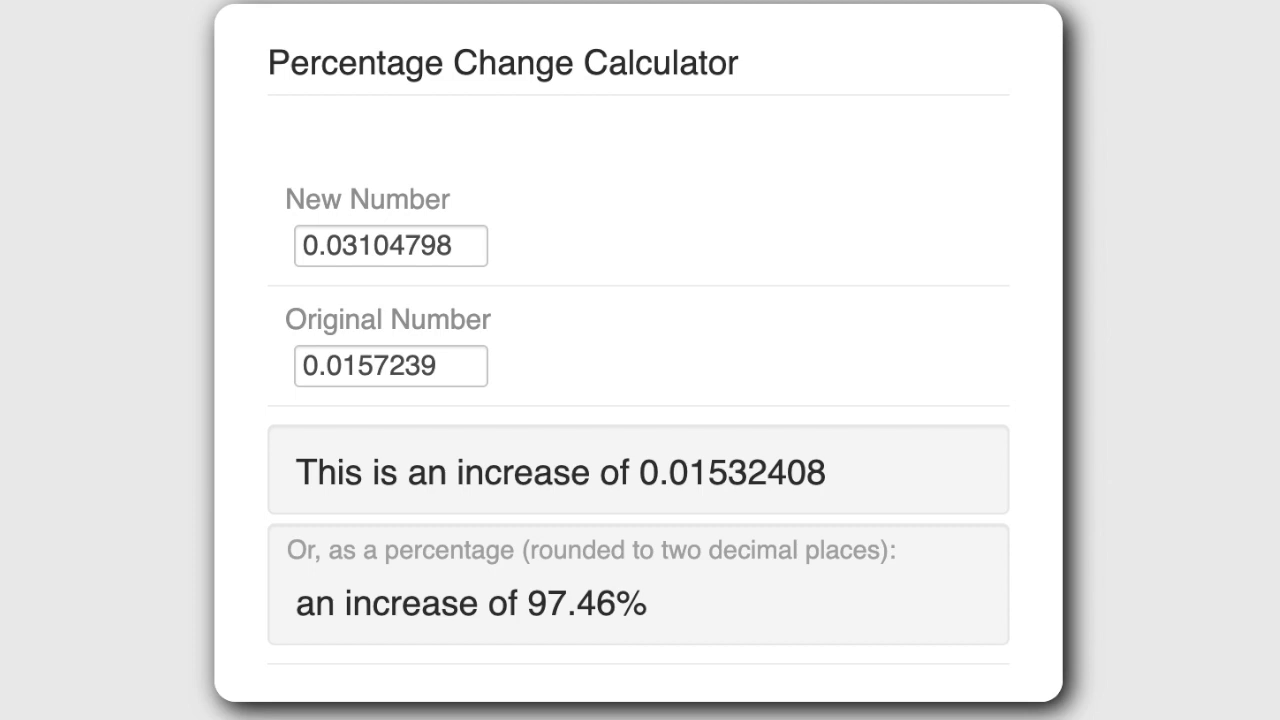
{"action": "mouse_move", "coordinate": [1152, 408]}
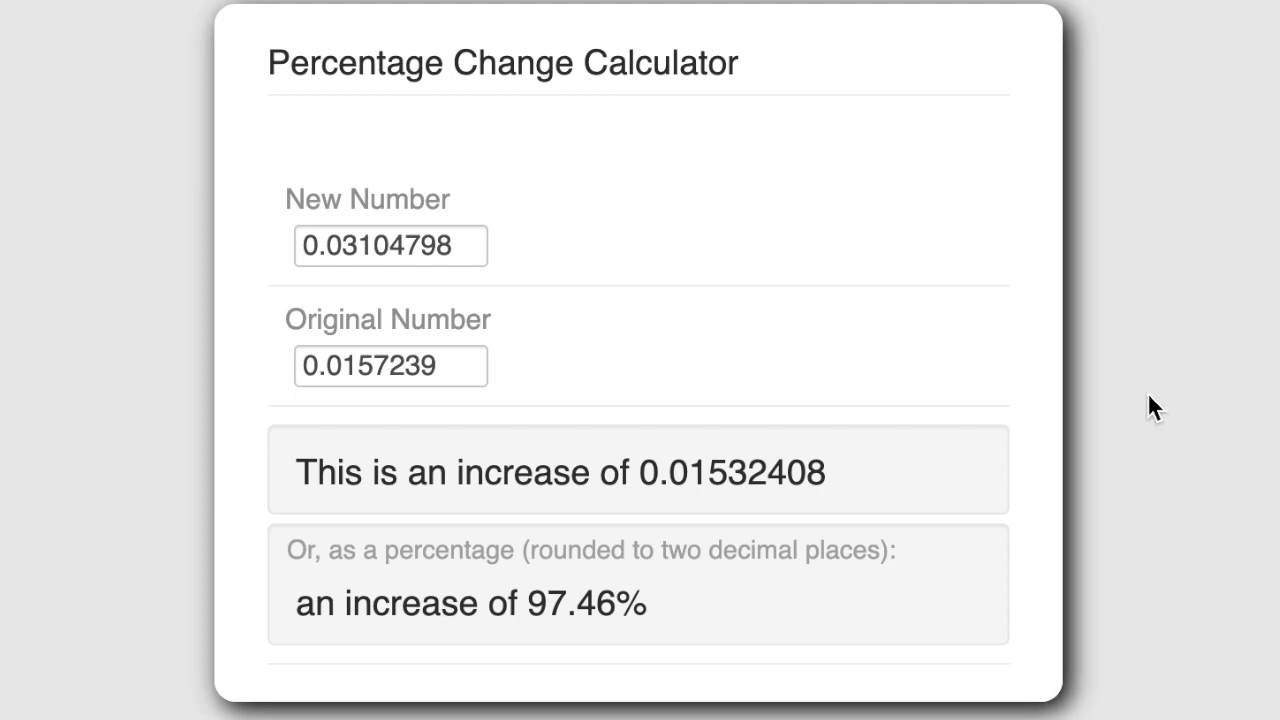